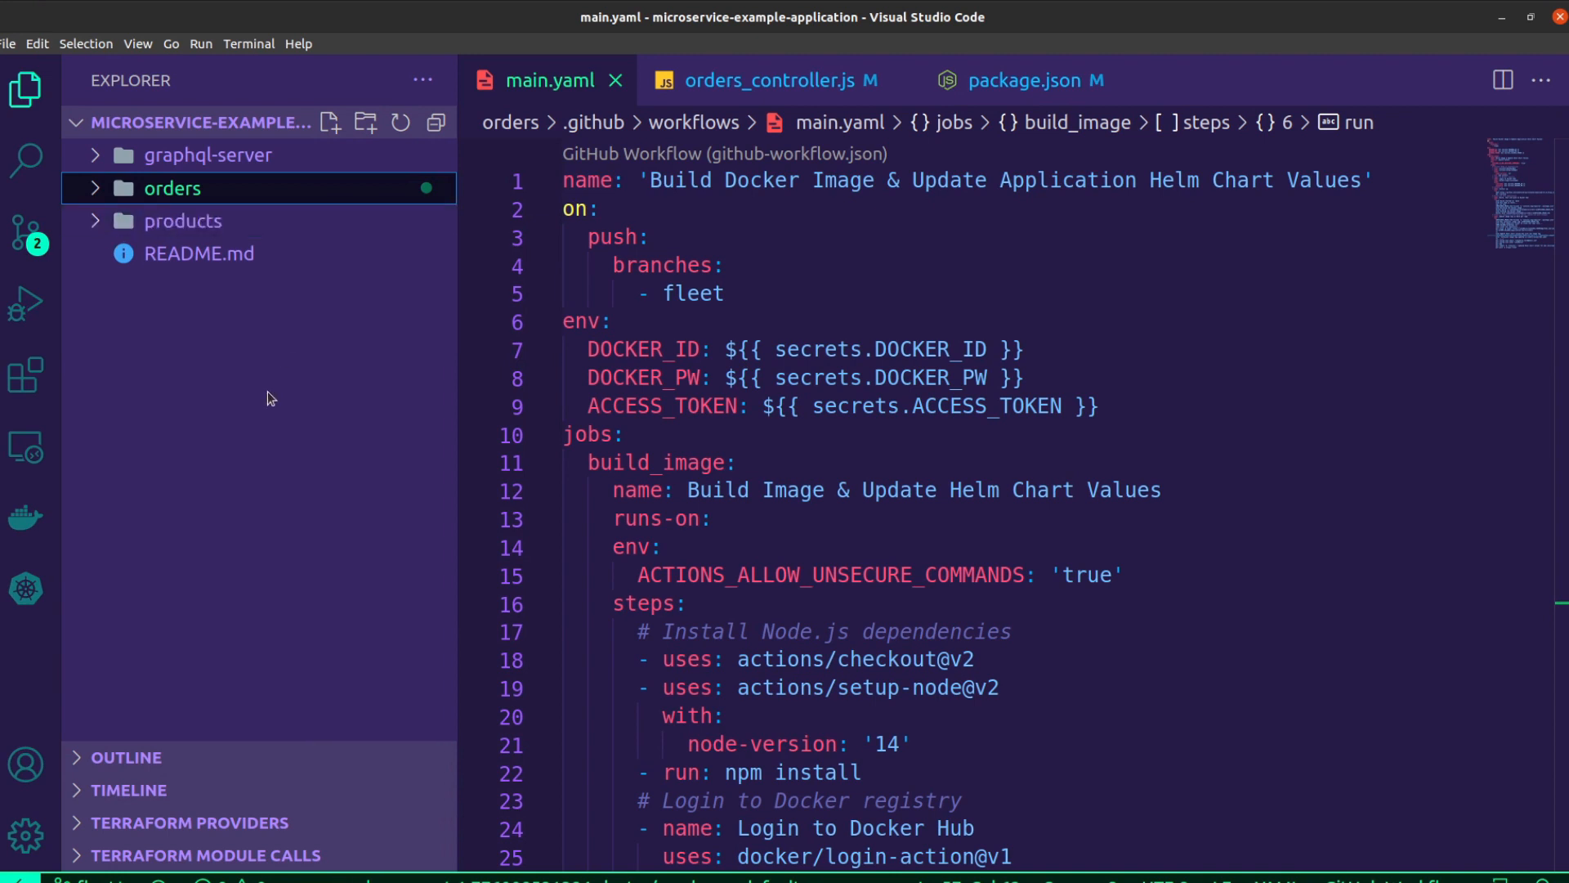
pyautogui.moveTo(166, 202)
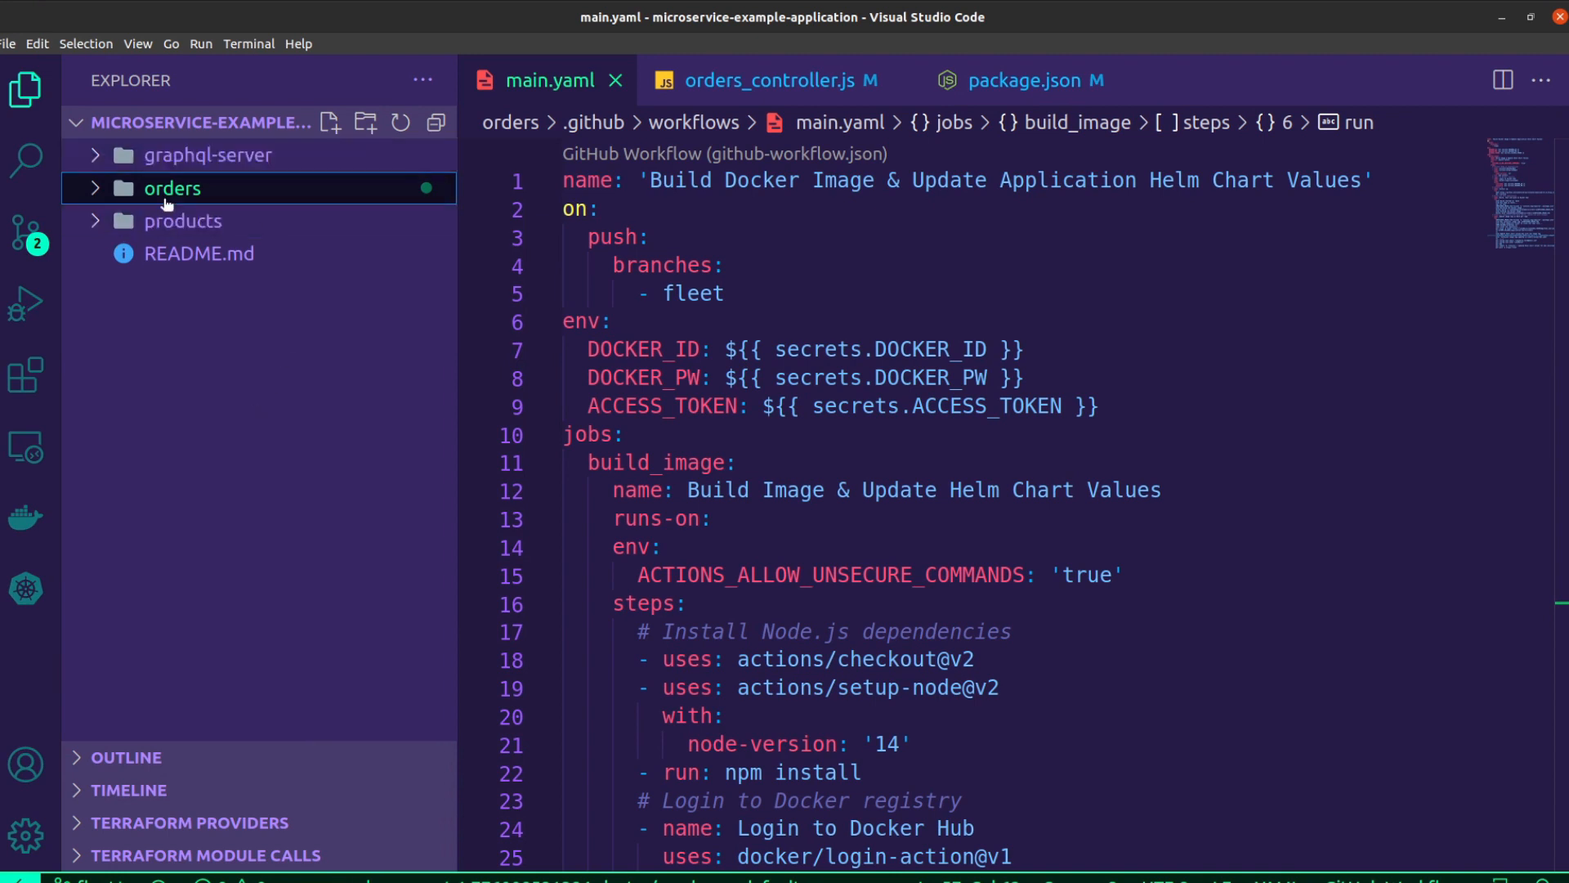
# Step: Expand the orders folder and open its GitHub workflow file main.yaml
pyautogui.click(171, 188)
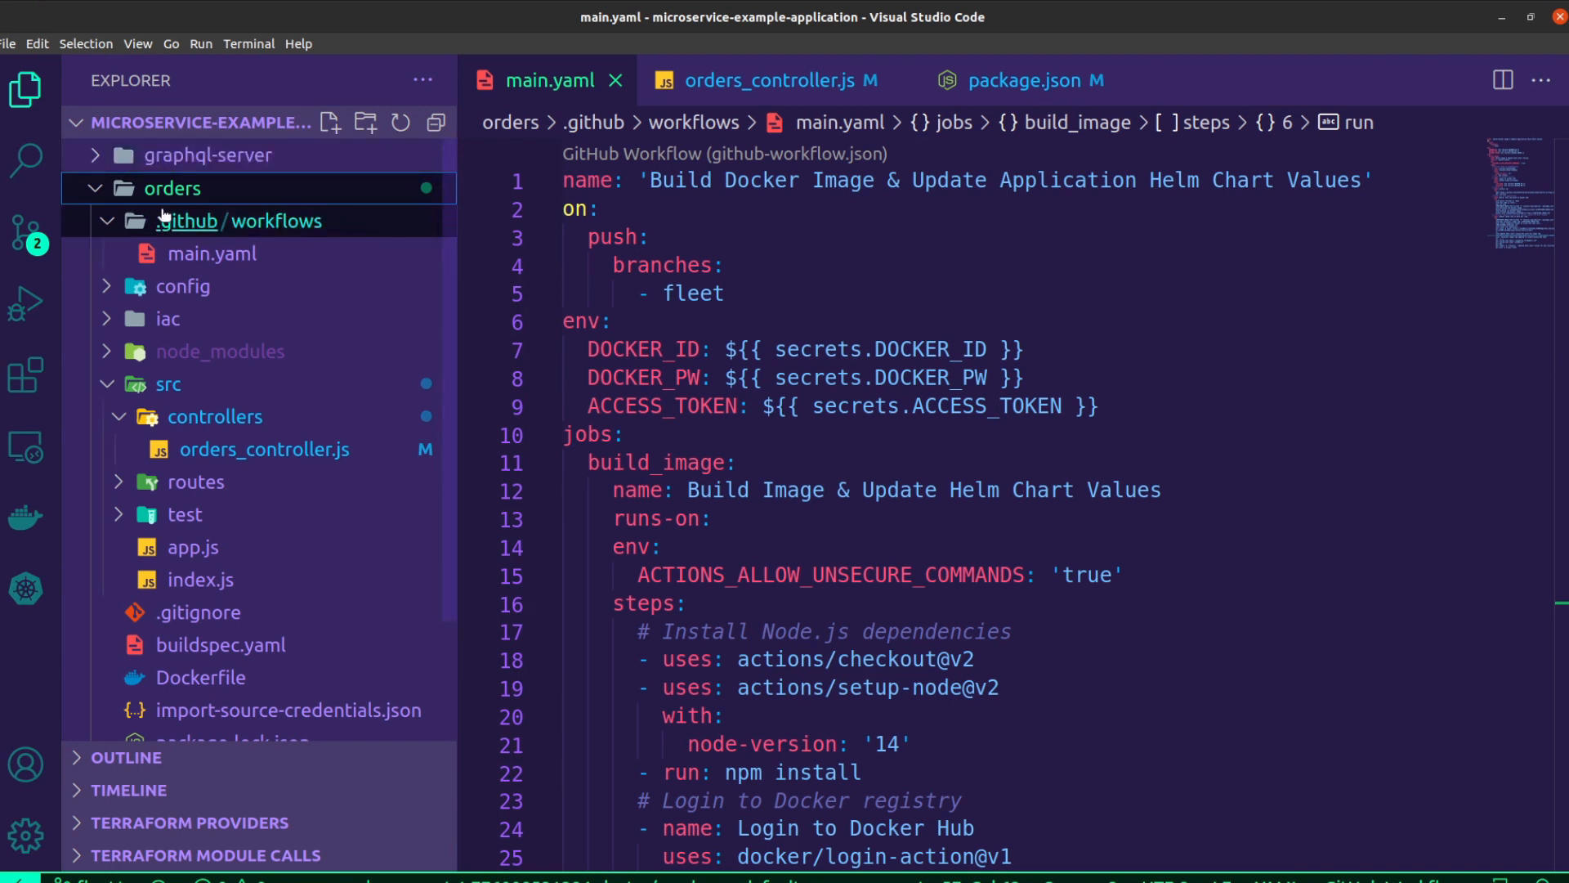
pyautogui.click(213, 253)
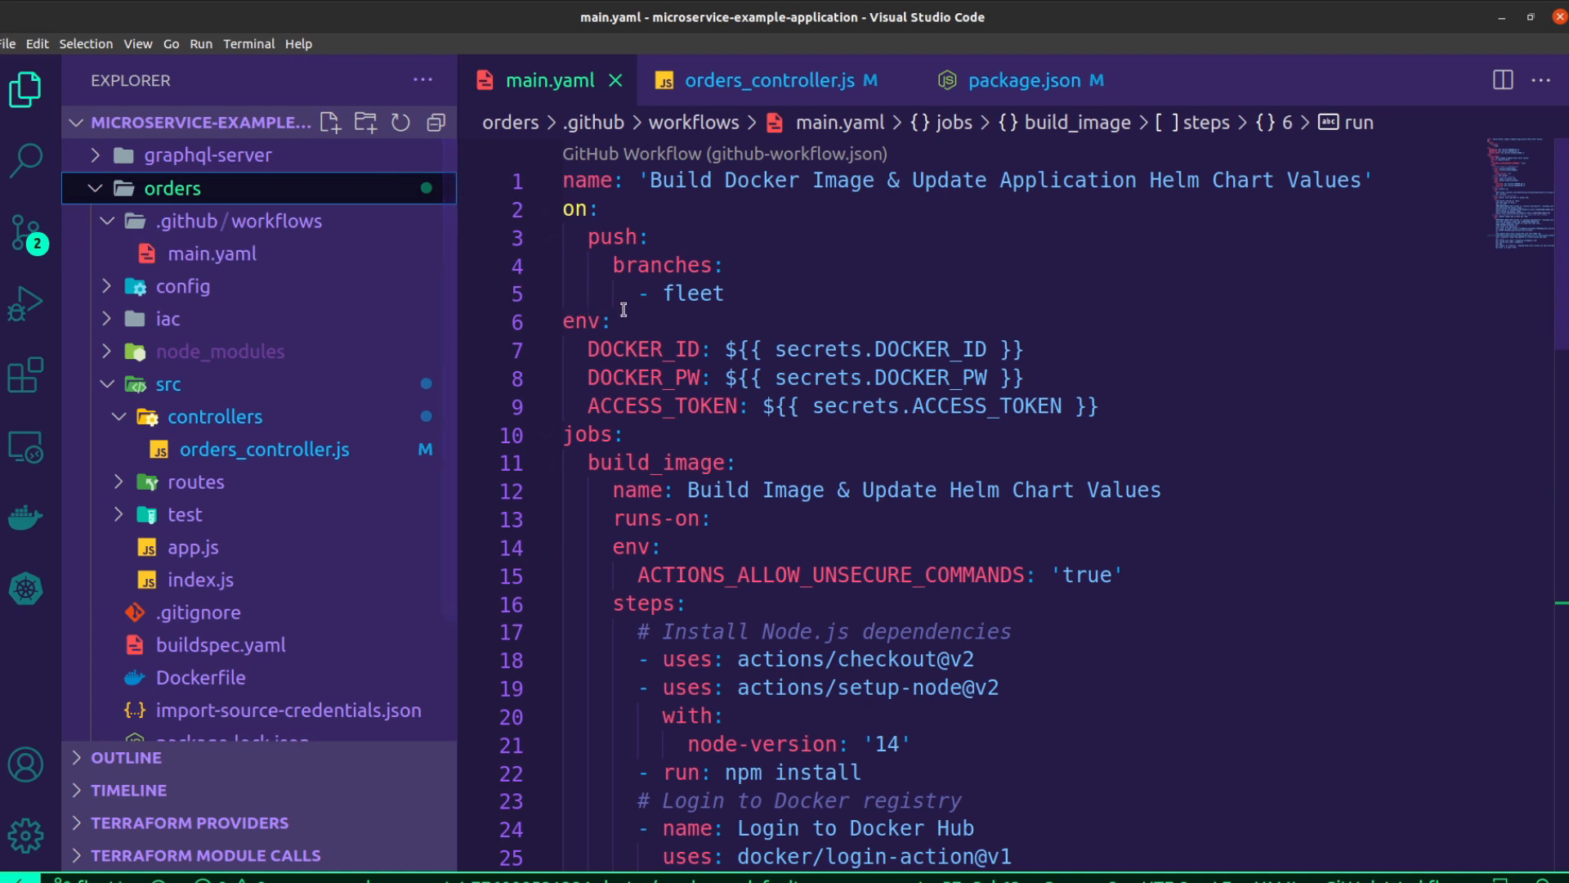
pyautogui.moveTo(890, 294)
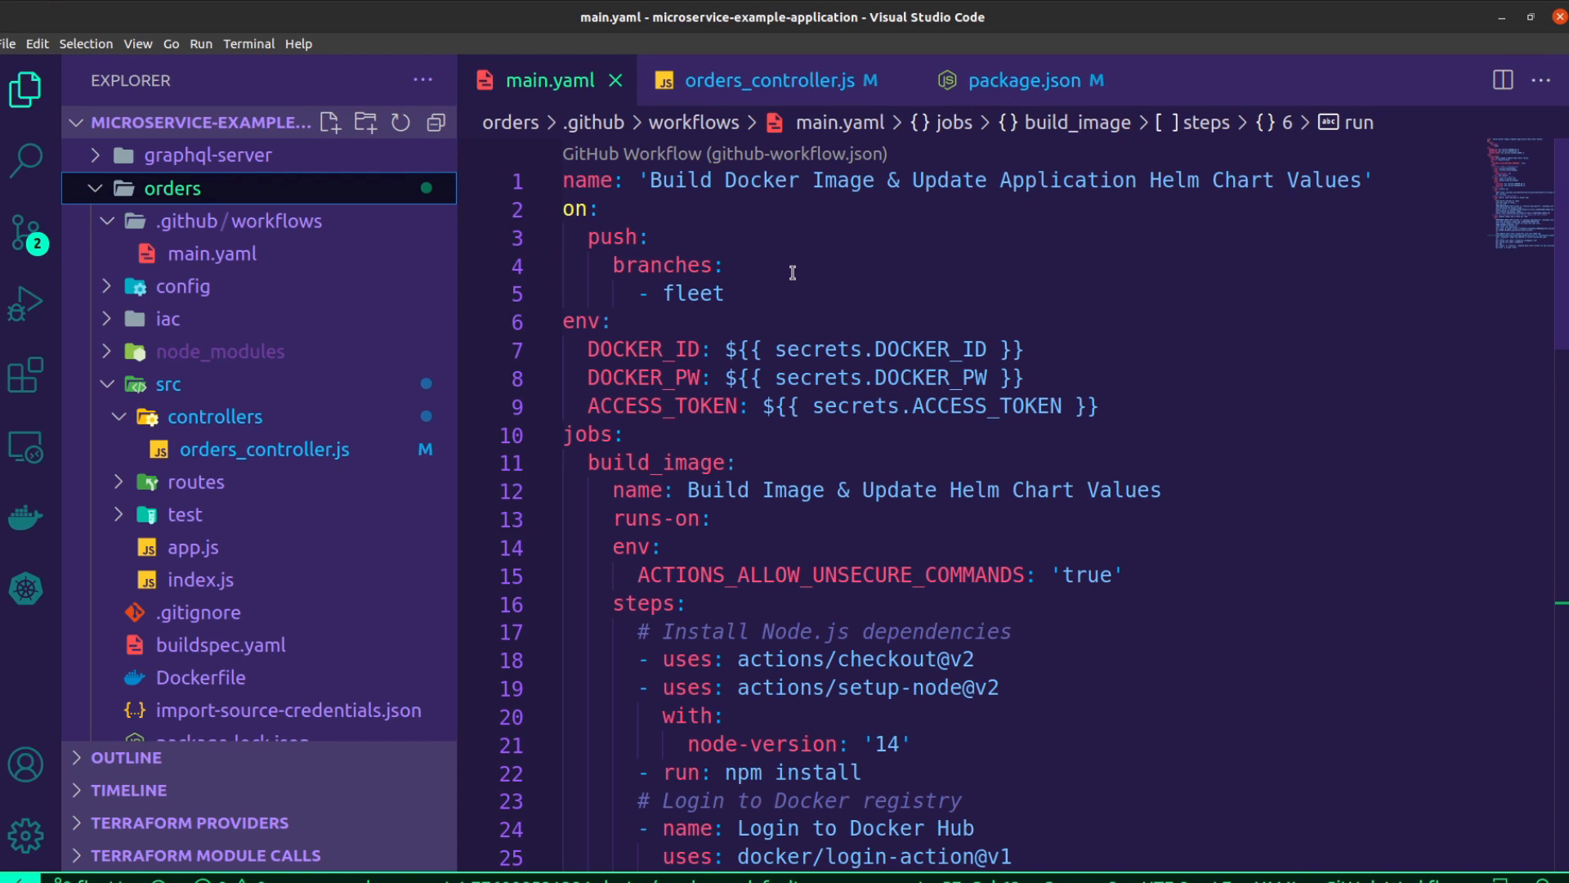
pyautogui.moveTo(765, 248)
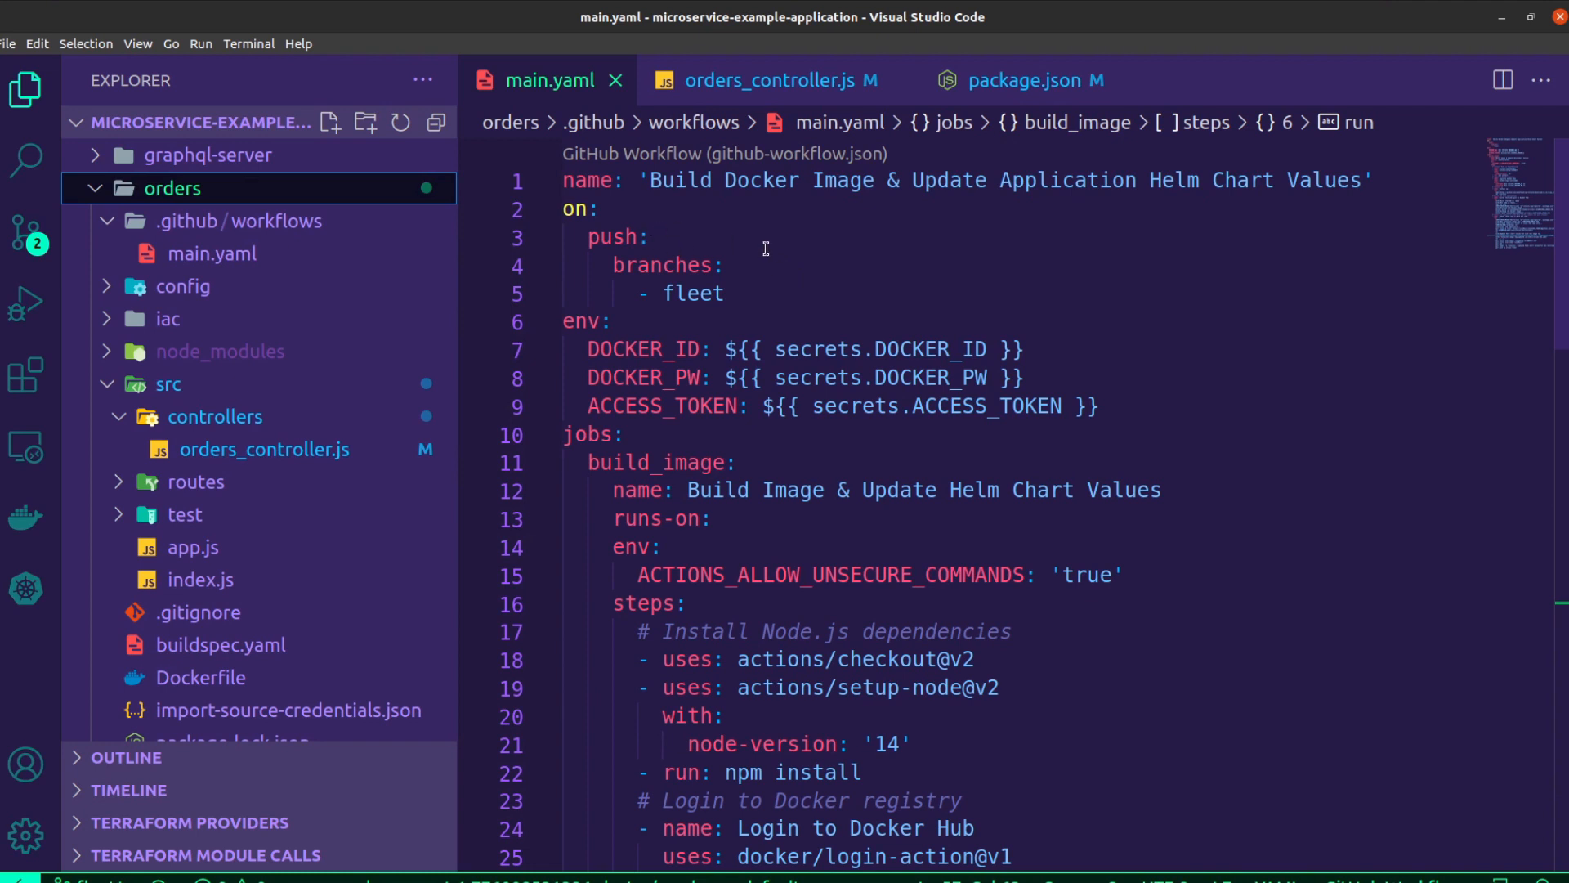
pyautogui.moveTo(1229, 411)
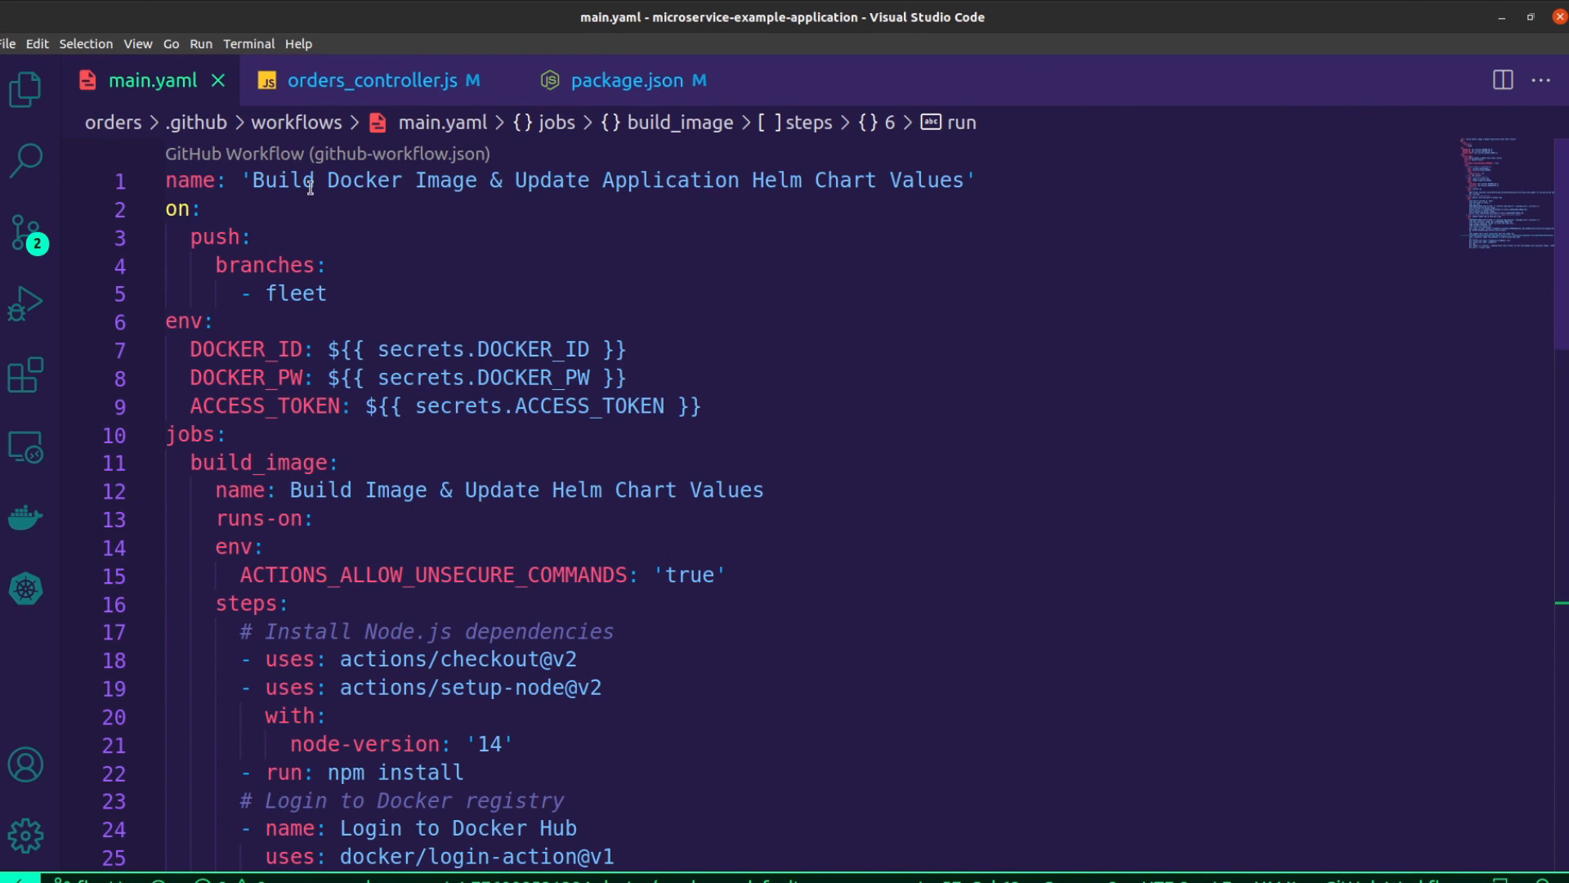
pyautogui.moveTo(787, 292)
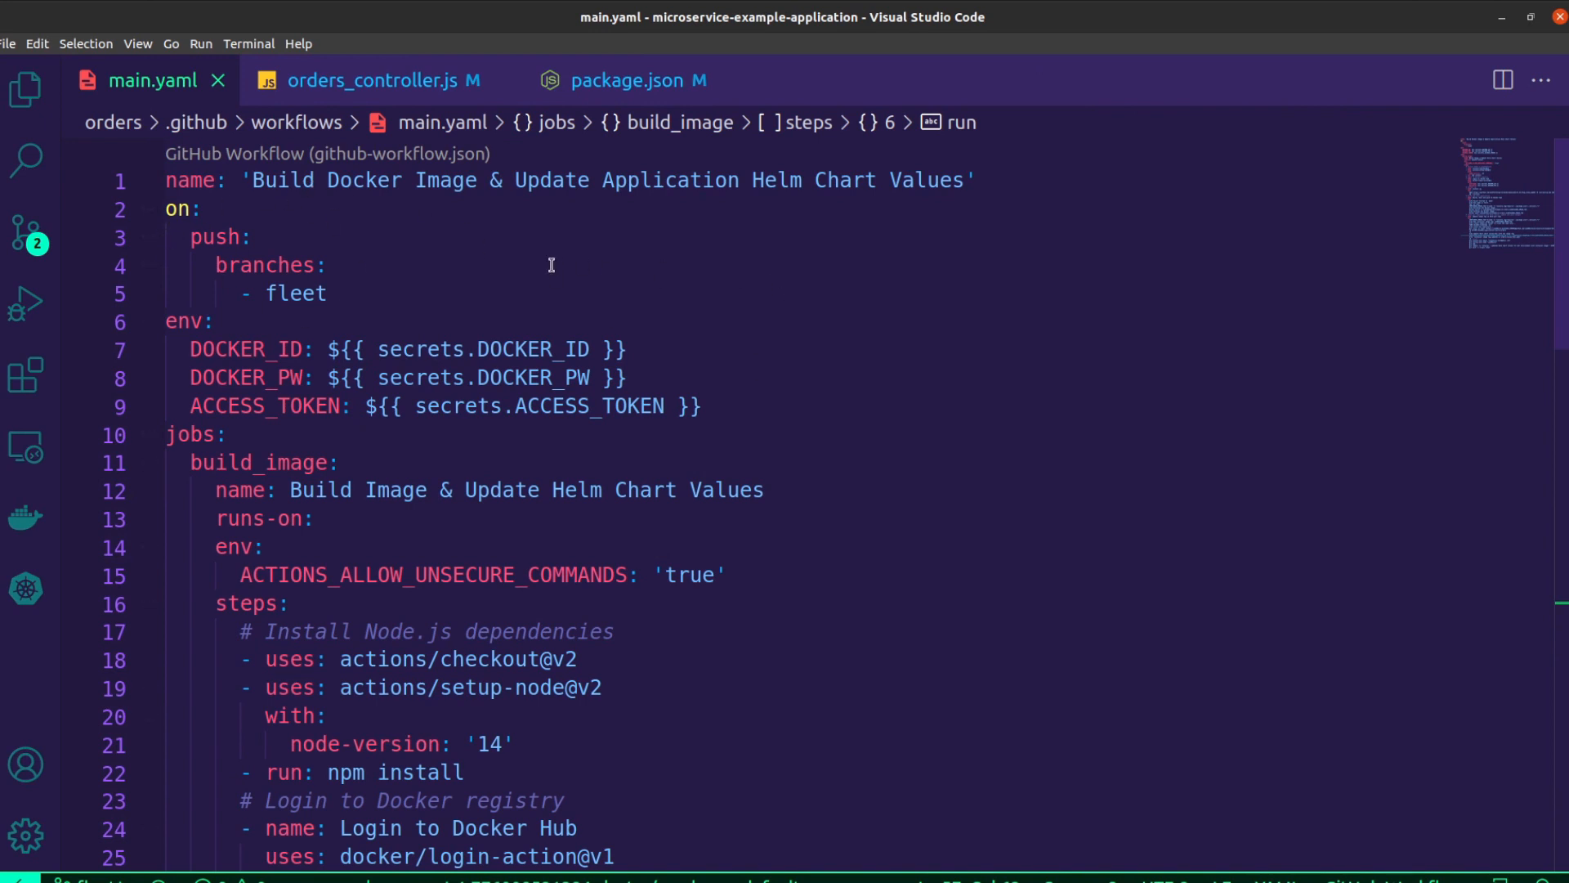
pyautogui.moveTo(621, 274)
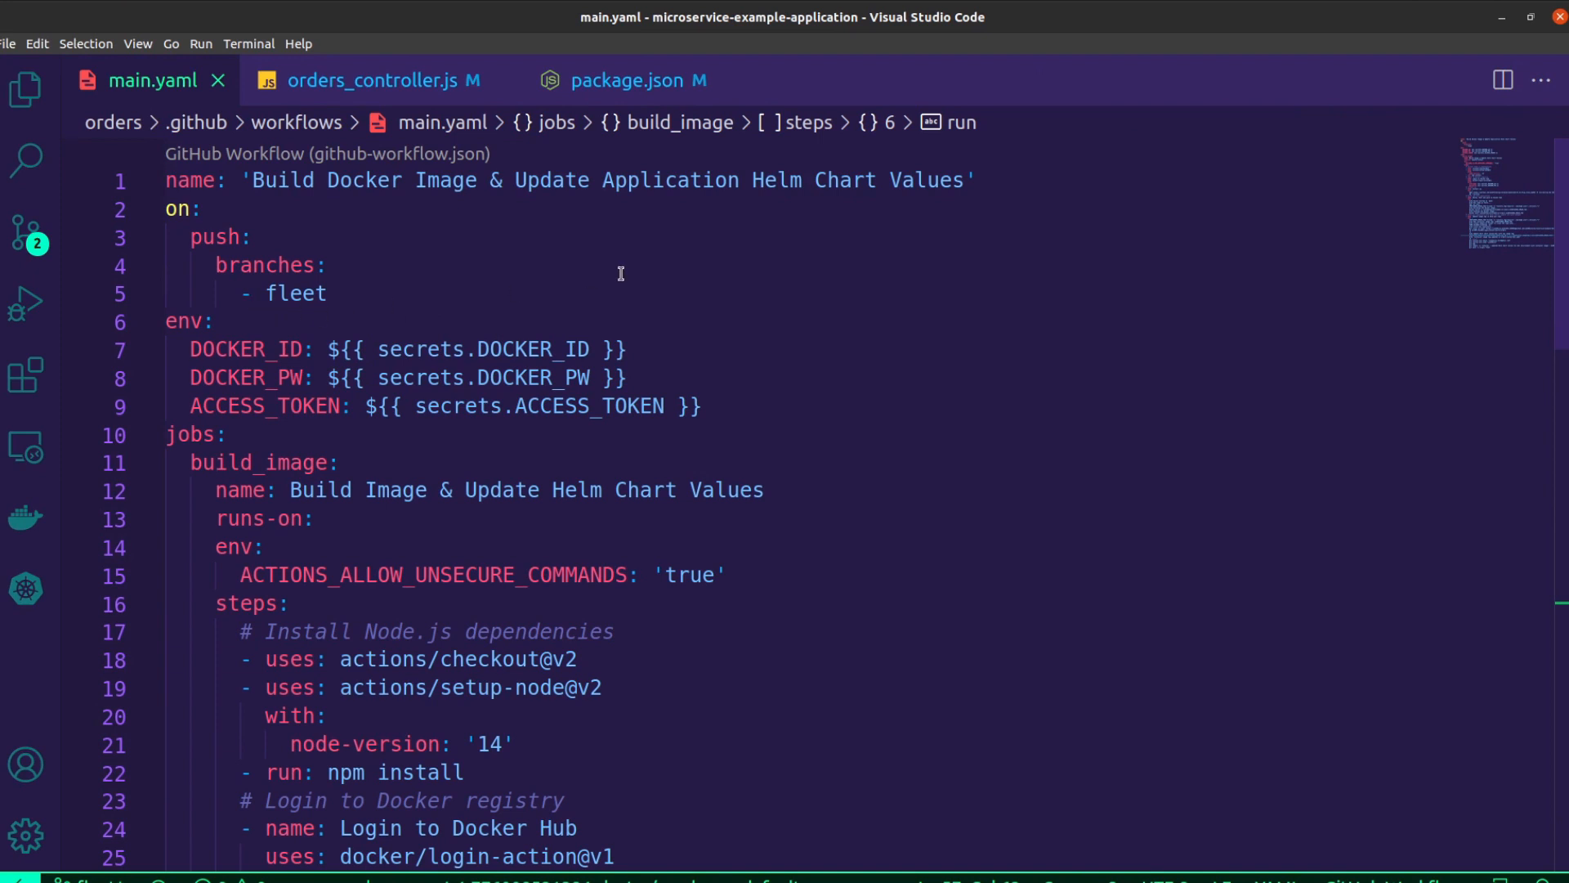
pyautogui.moveTo(787, 273)
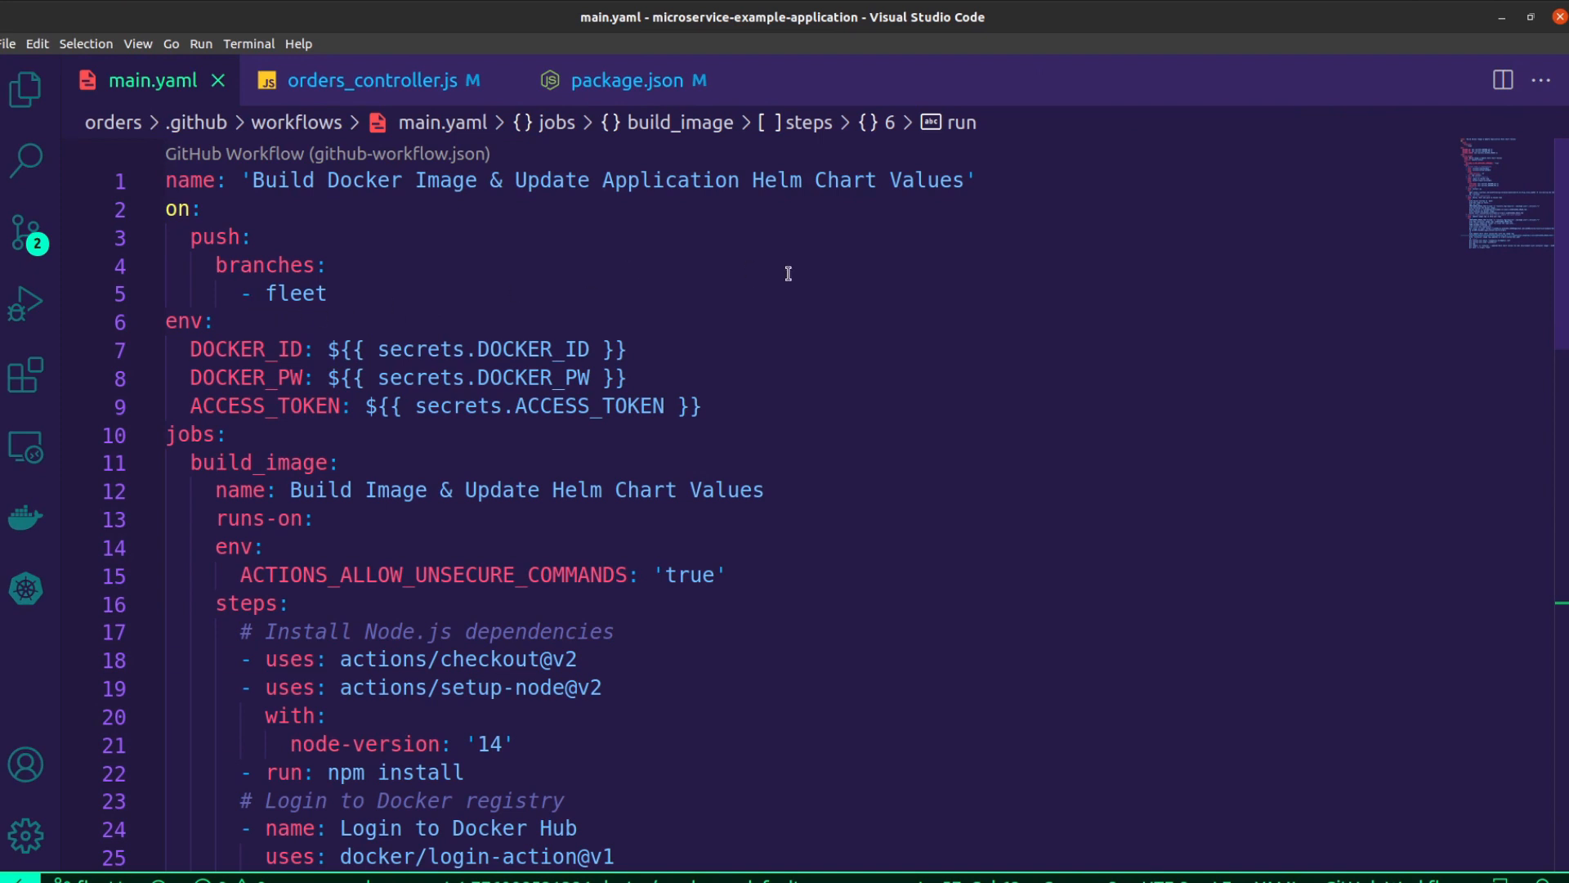
# Step: Scroll through main.yaml's fleet push trigger, secret environment variables and build-image job steps
pyautogui.scroll(-3)
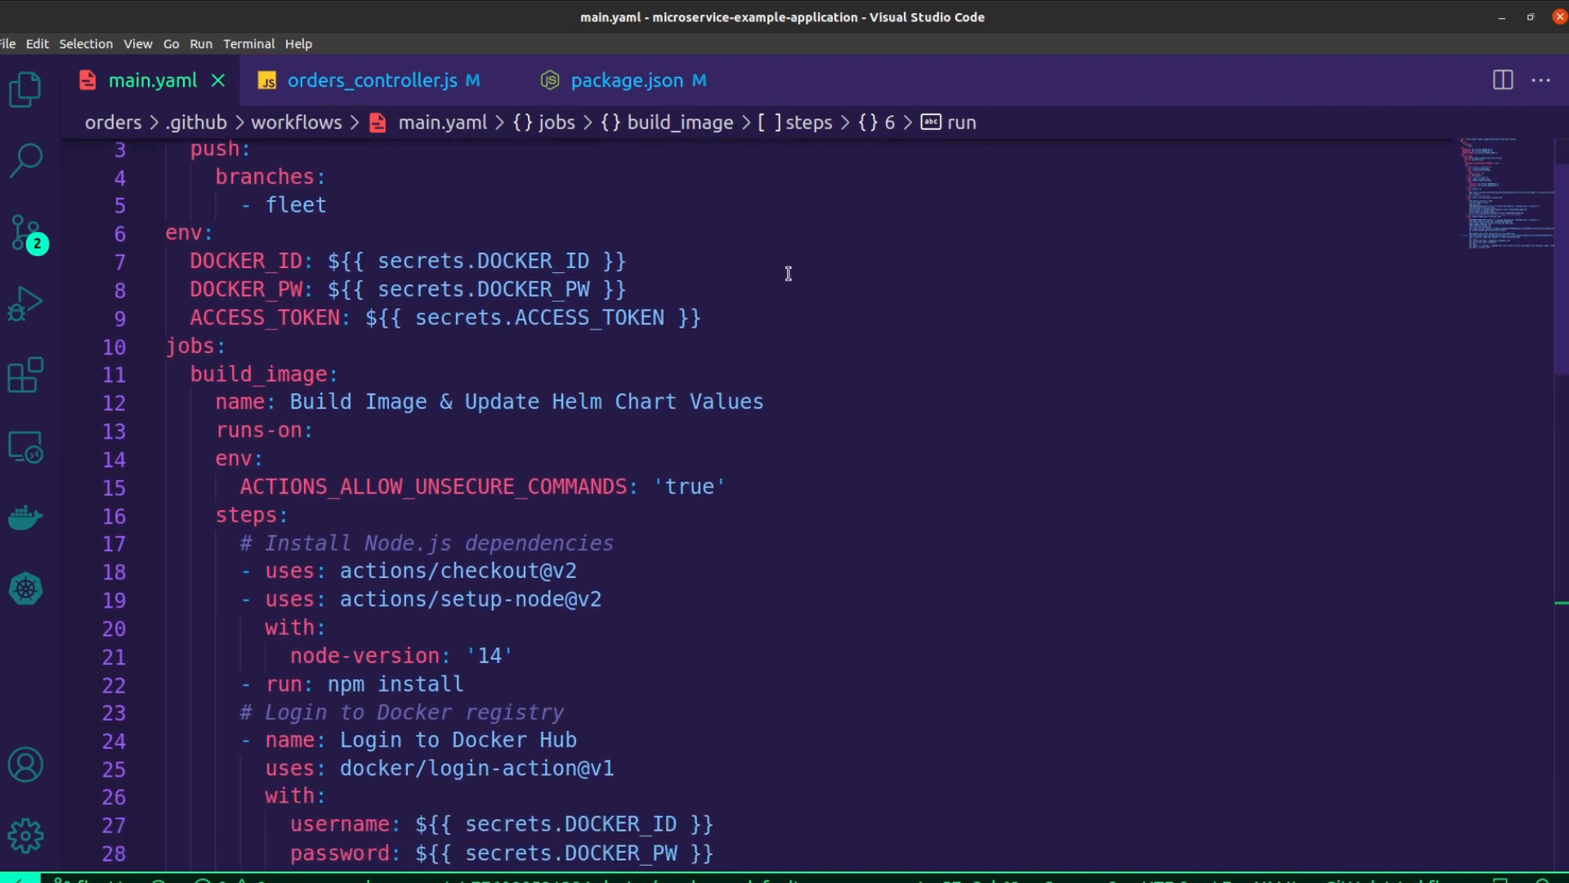
pyautogui.scroll(-3)
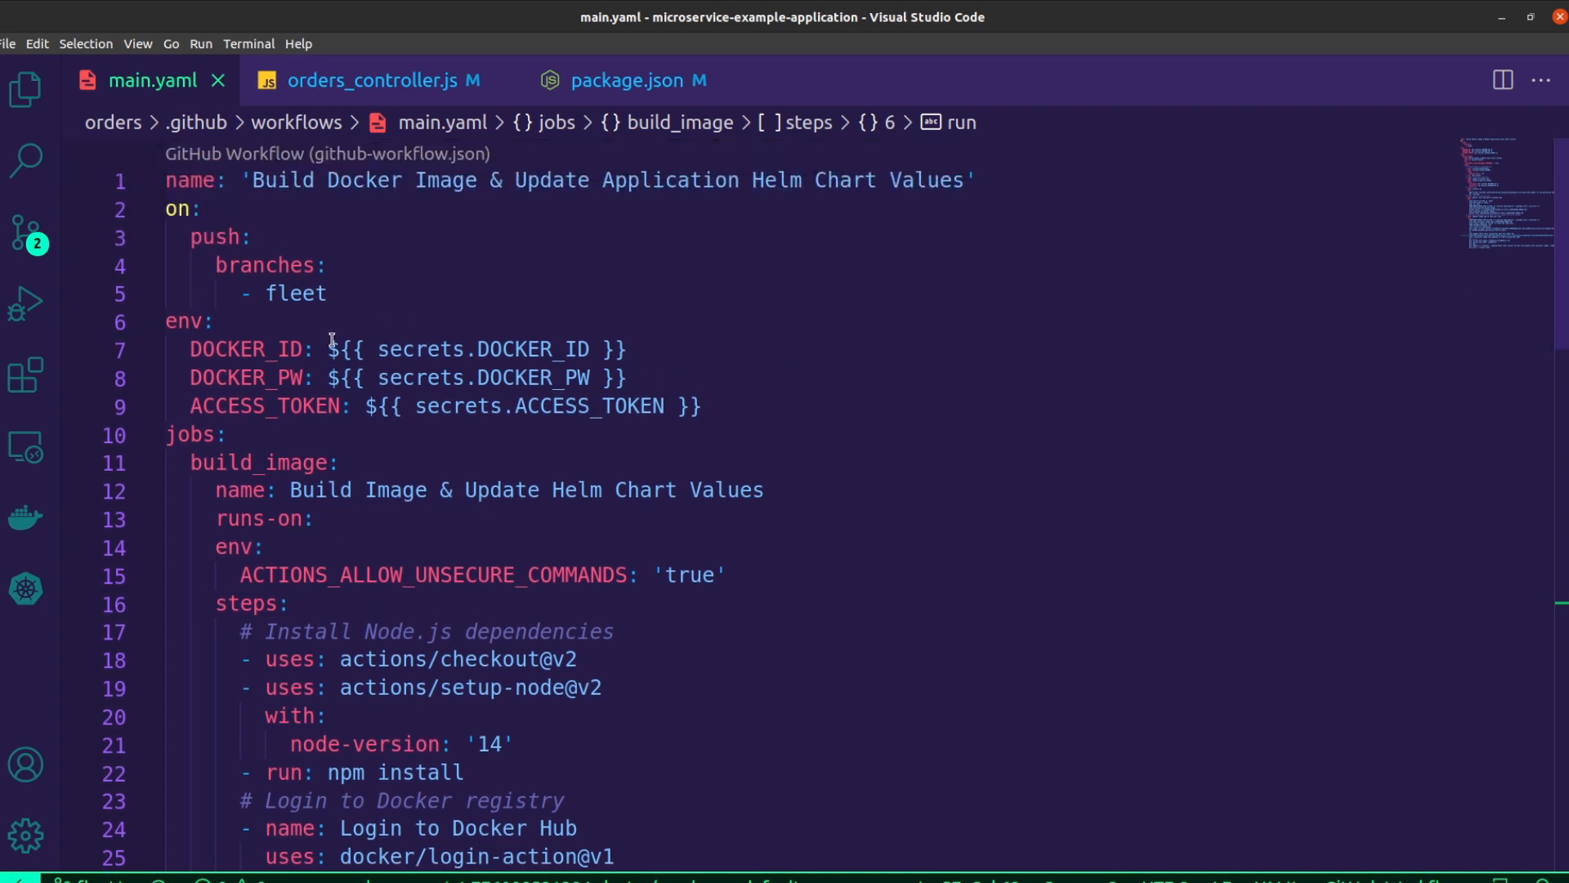
pyautogui.scroll(-3)
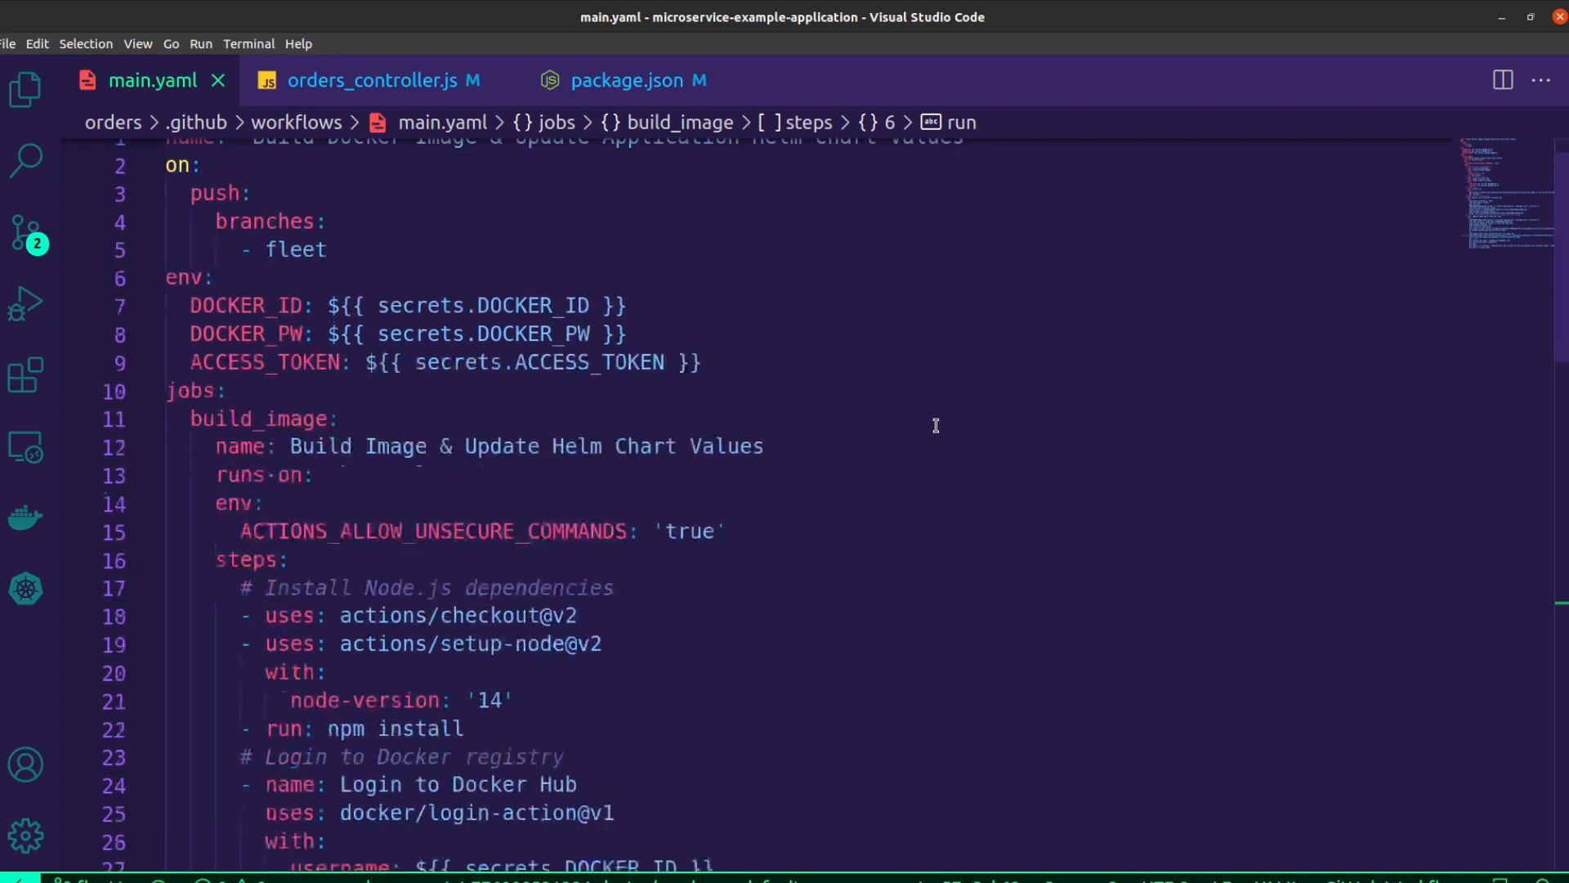
pyautogui.scroll(-3)
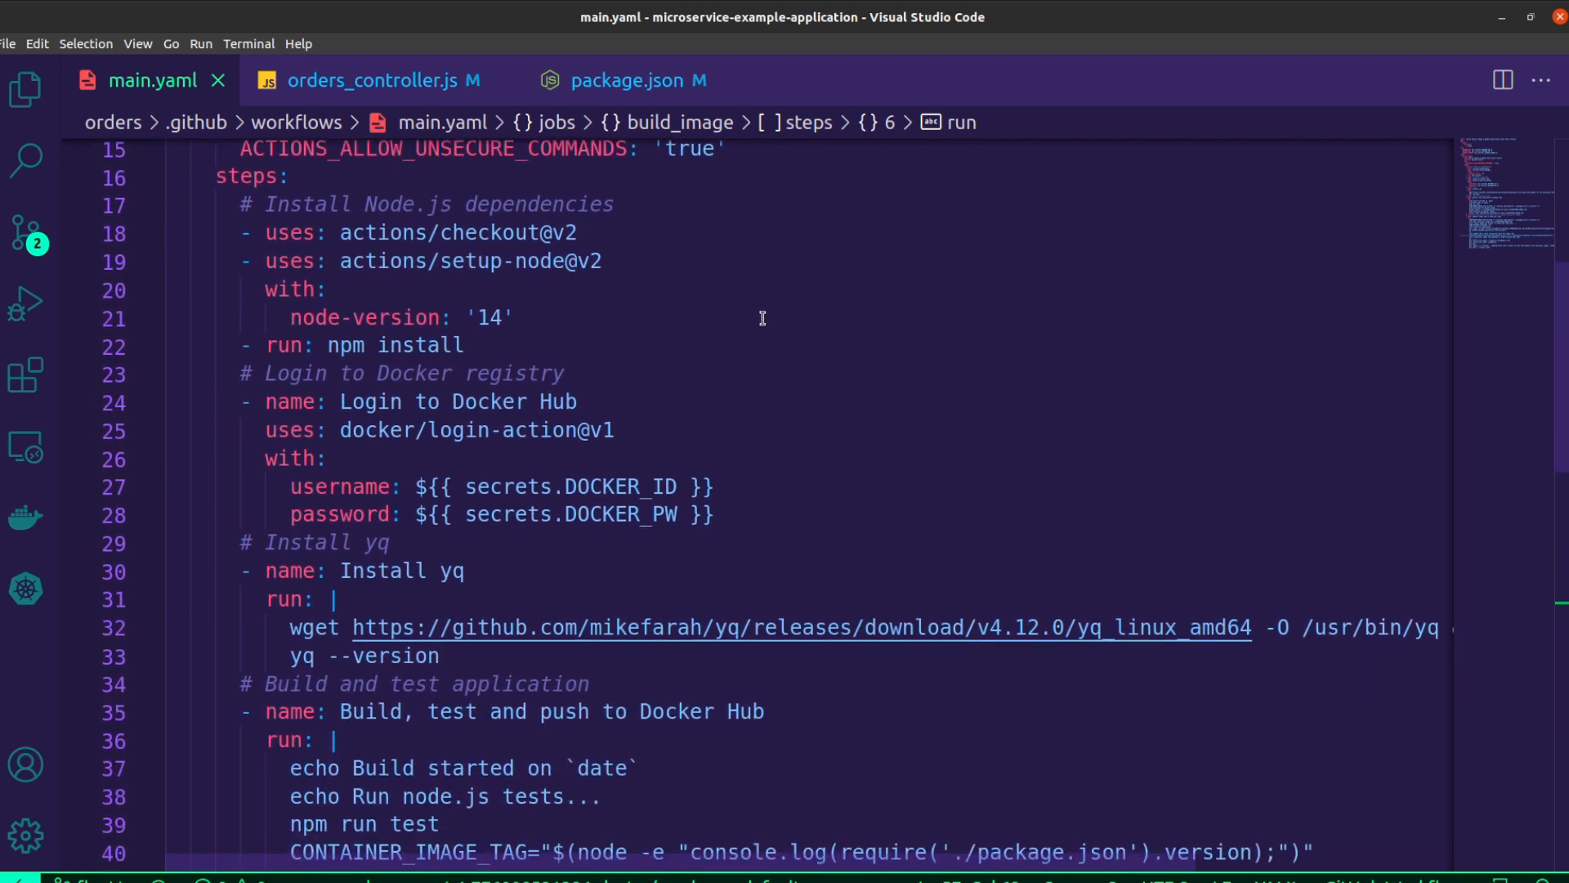
pyautogui.moveTo(723, 284)
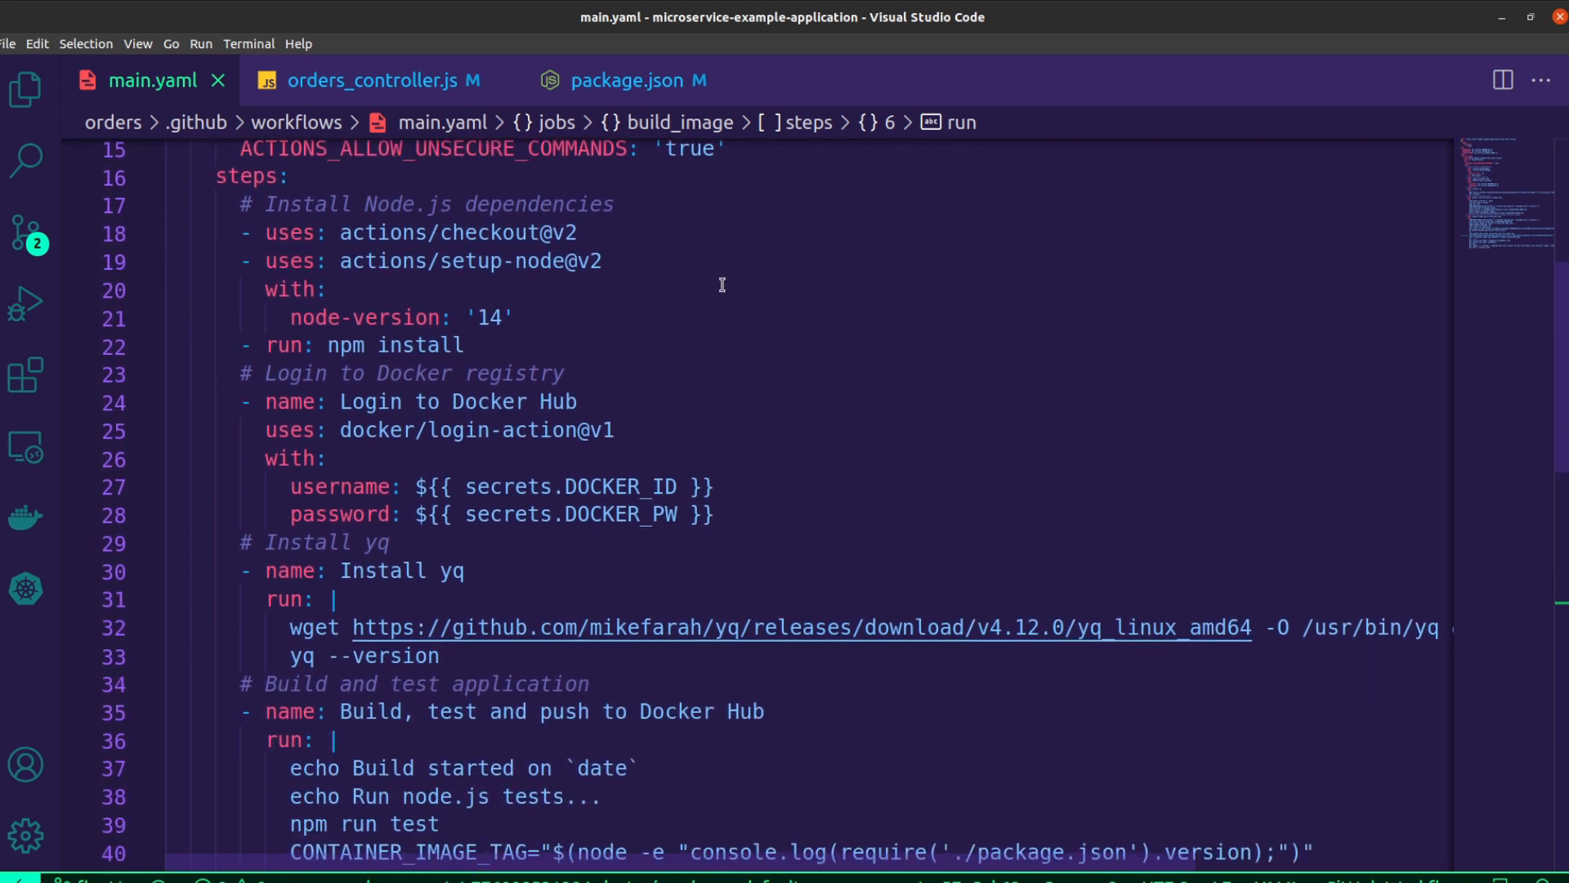
pyautogui.moveTo(721, 246)
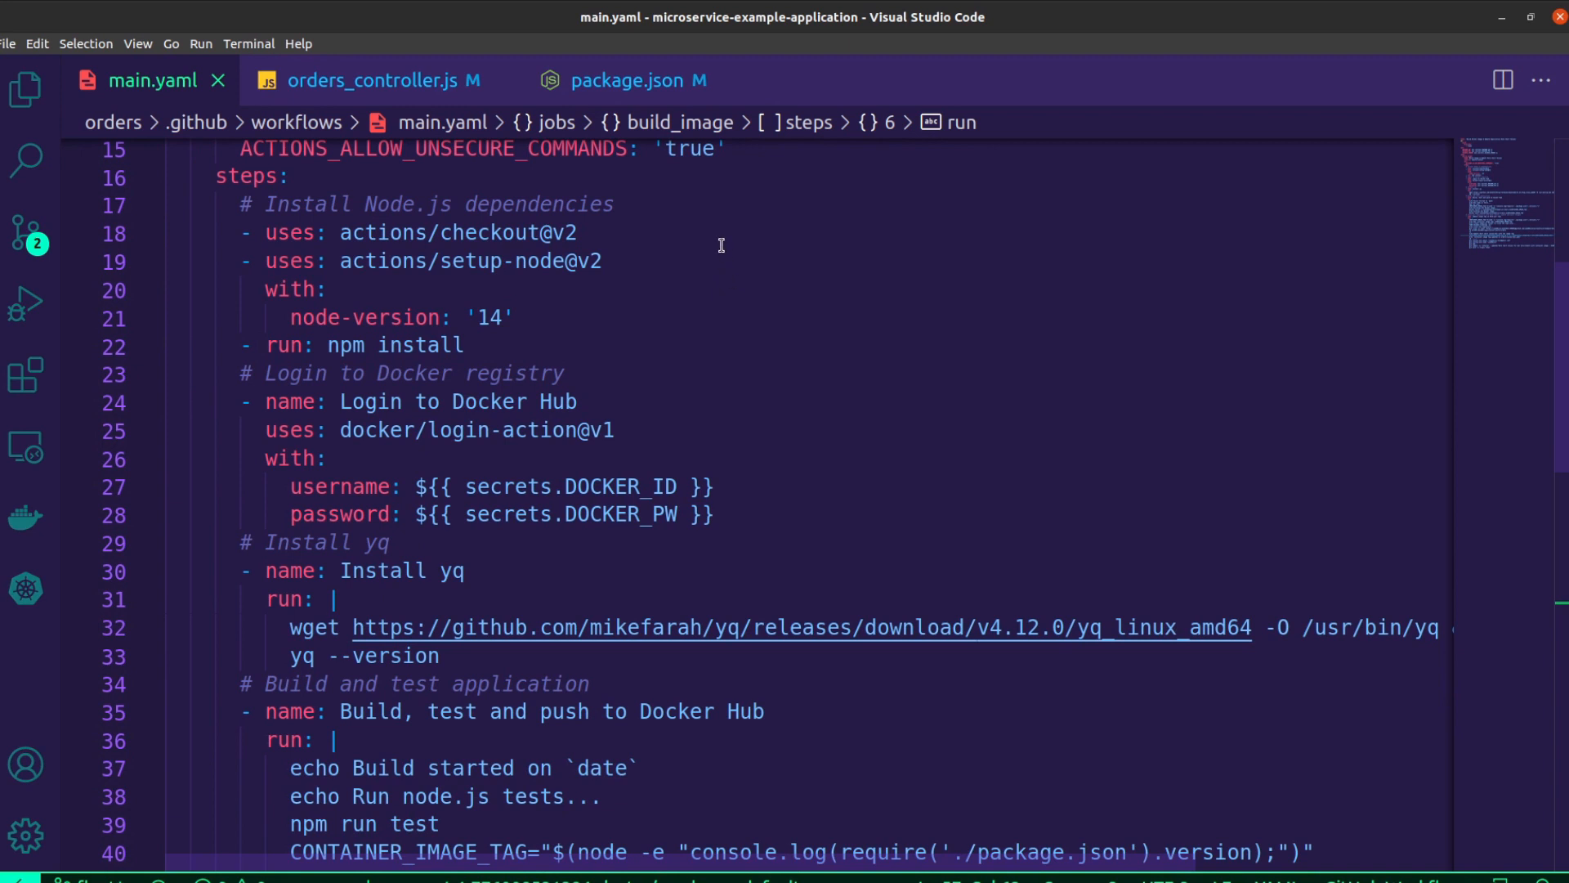
pyautogui.moveTo(668, 310)
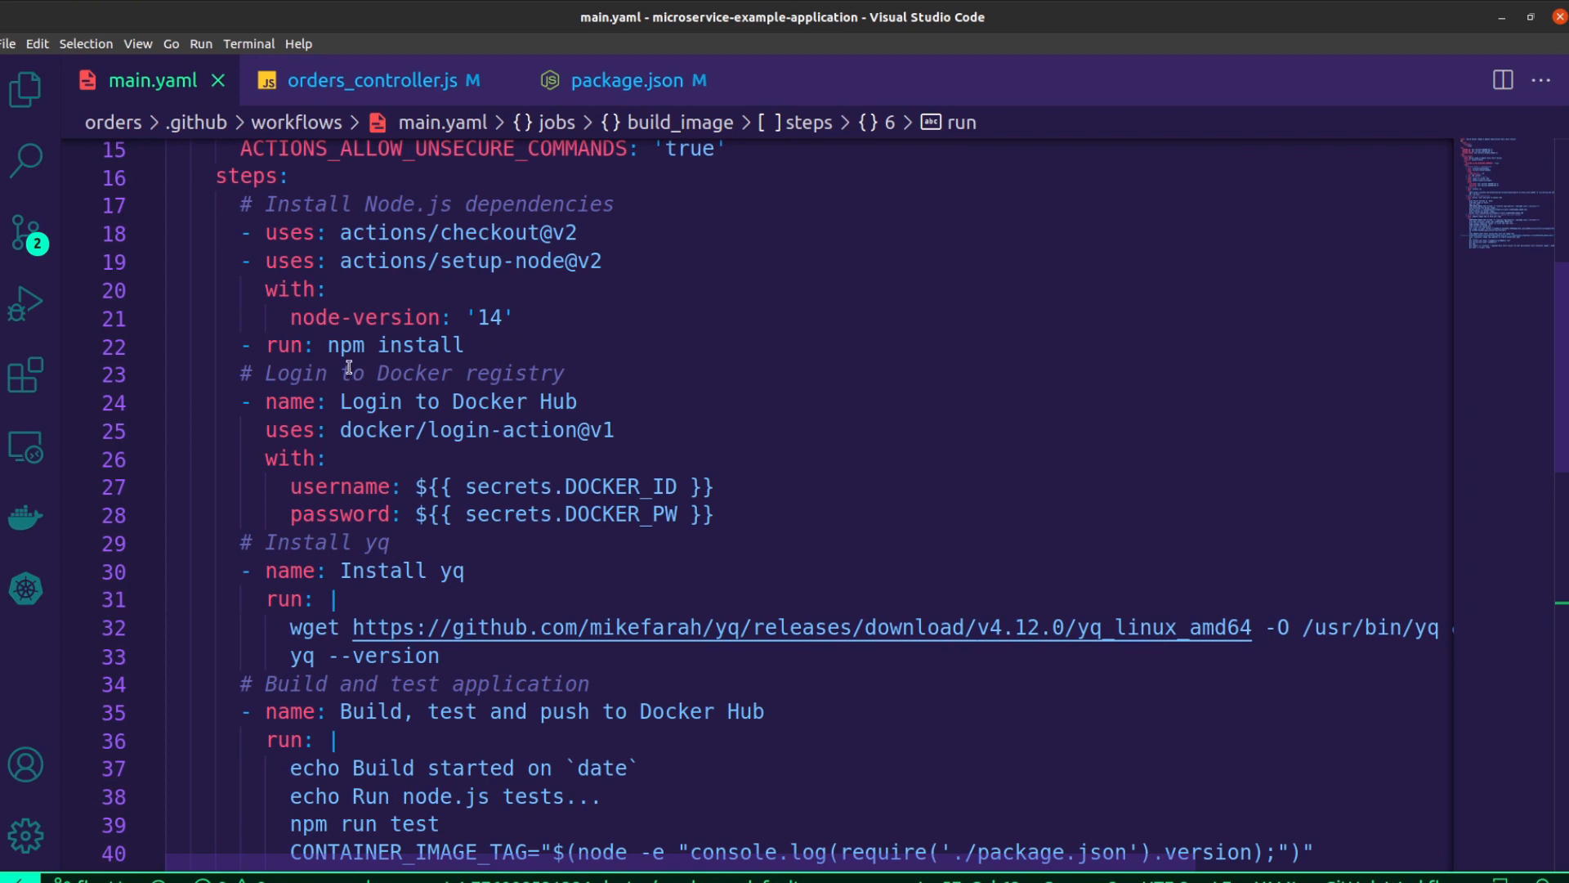
pyautogui.moveTo(835, 449)
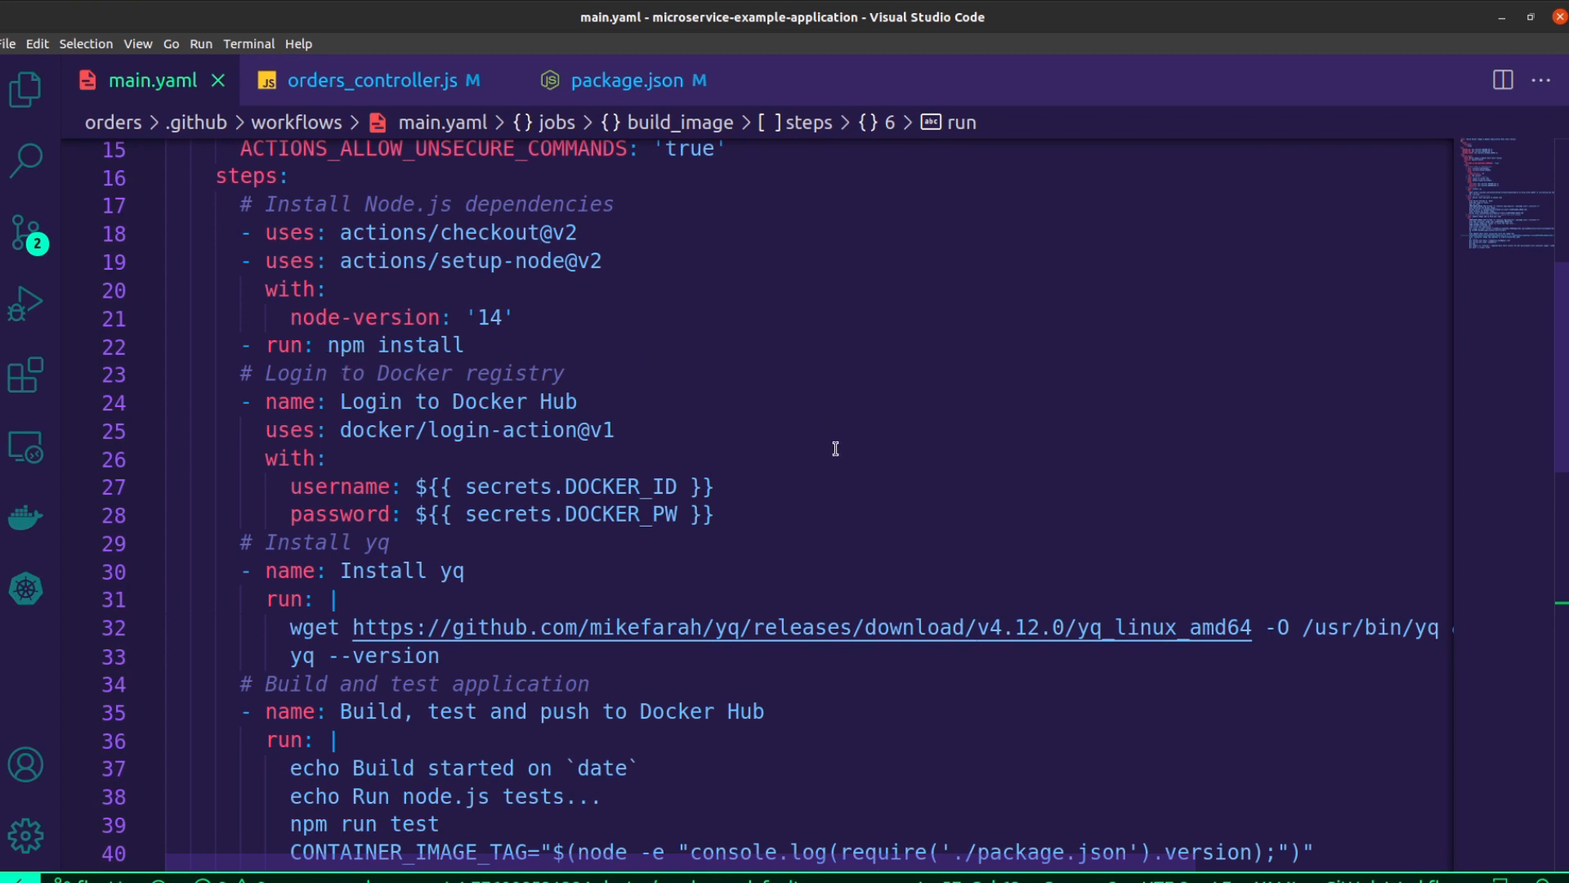
pyautogui.scroll(-3)
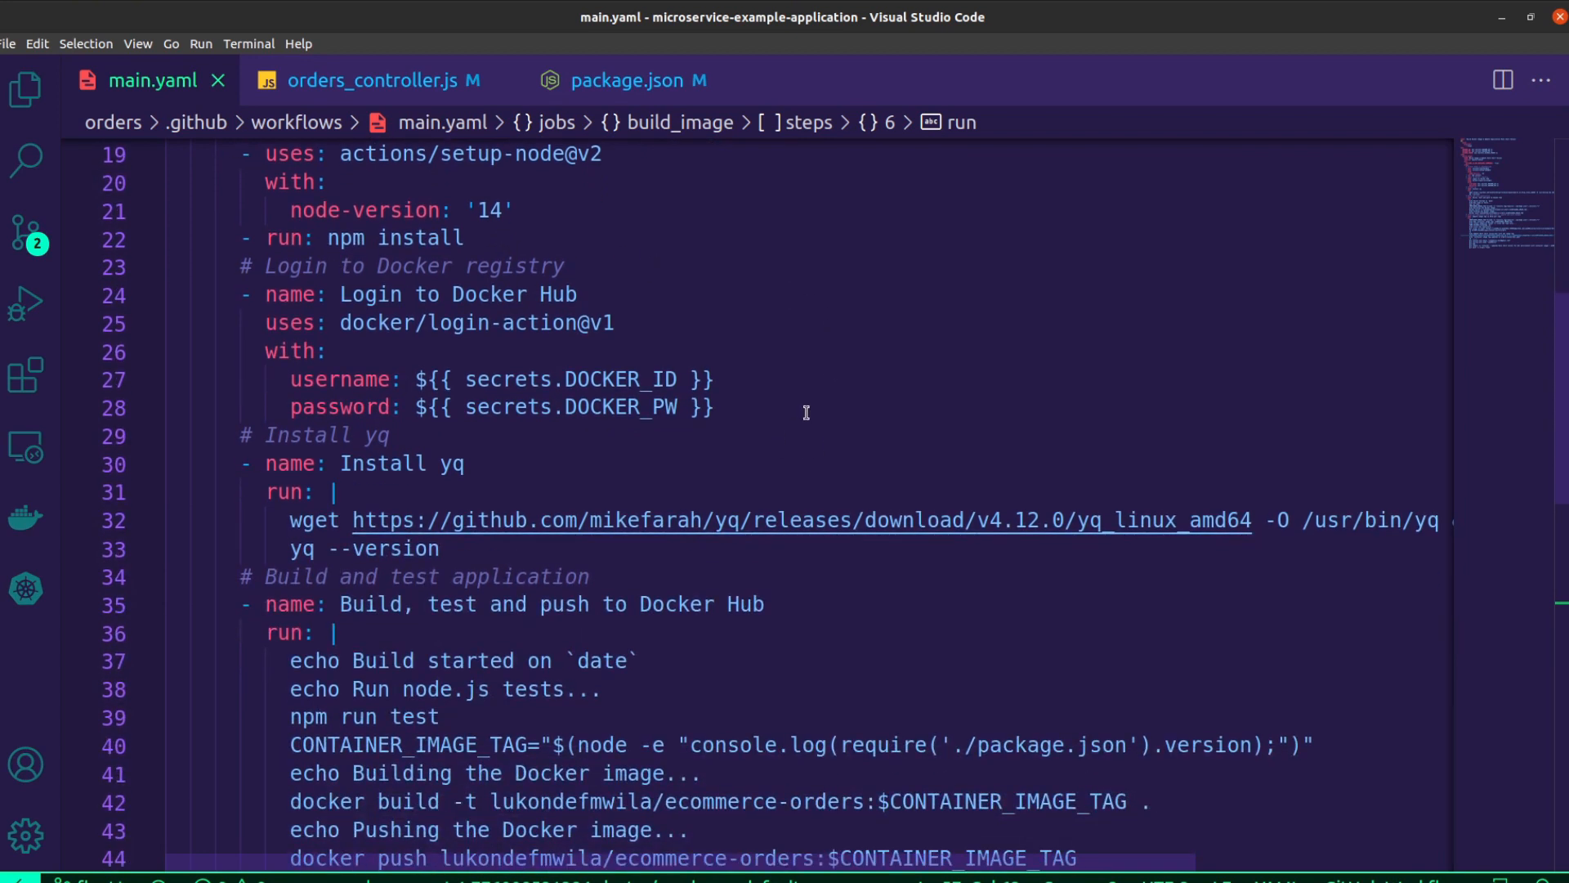
pyautogui.moveTo(643, 406)
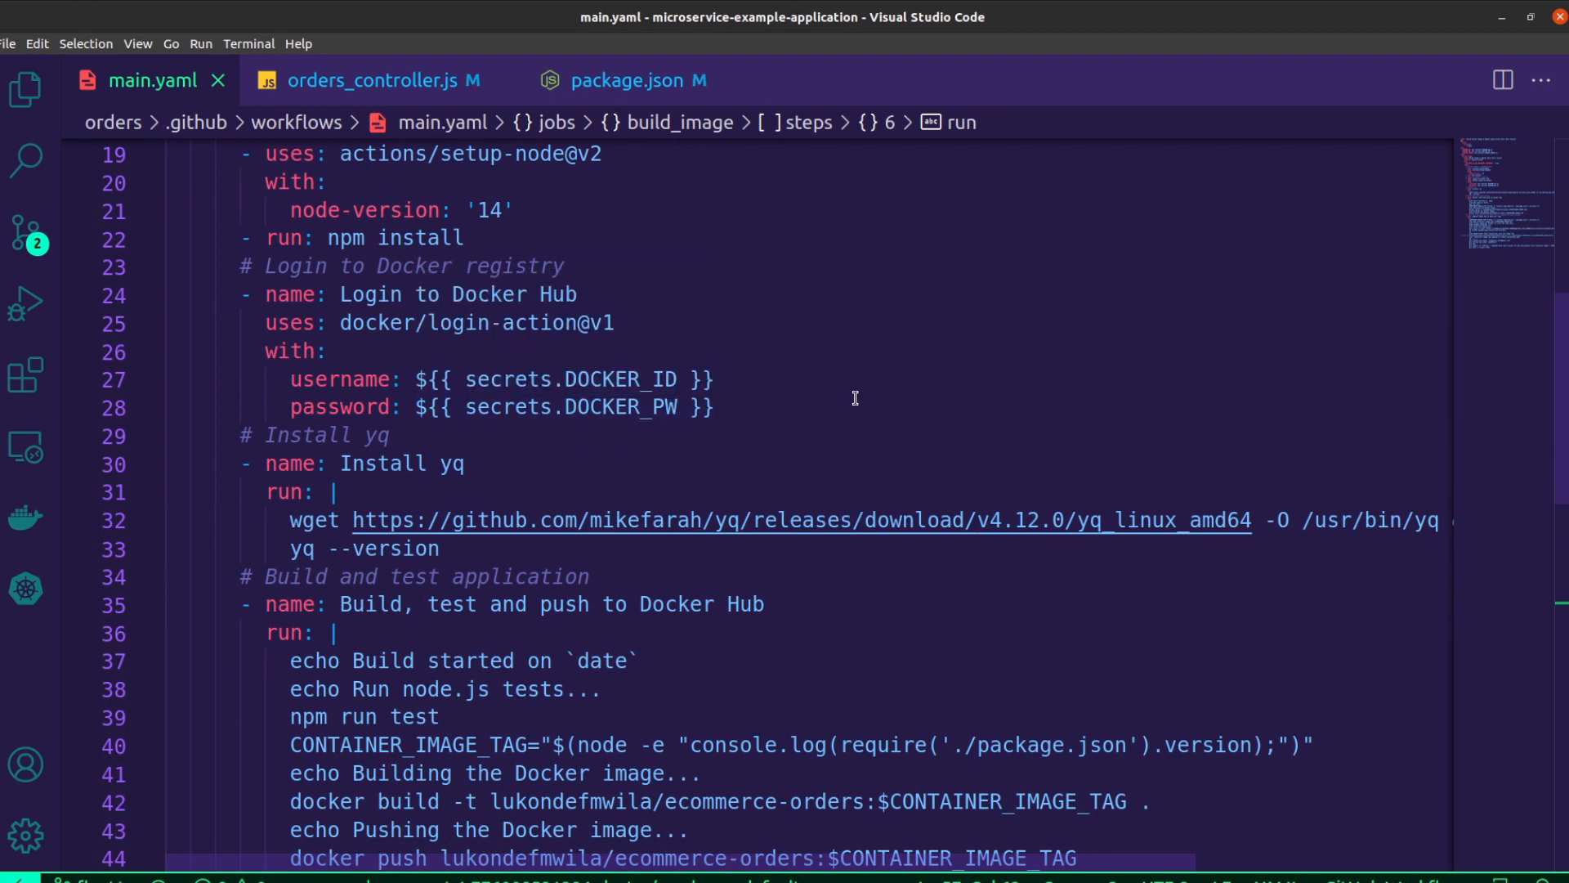
pyautogui.moveTo(897, 400)
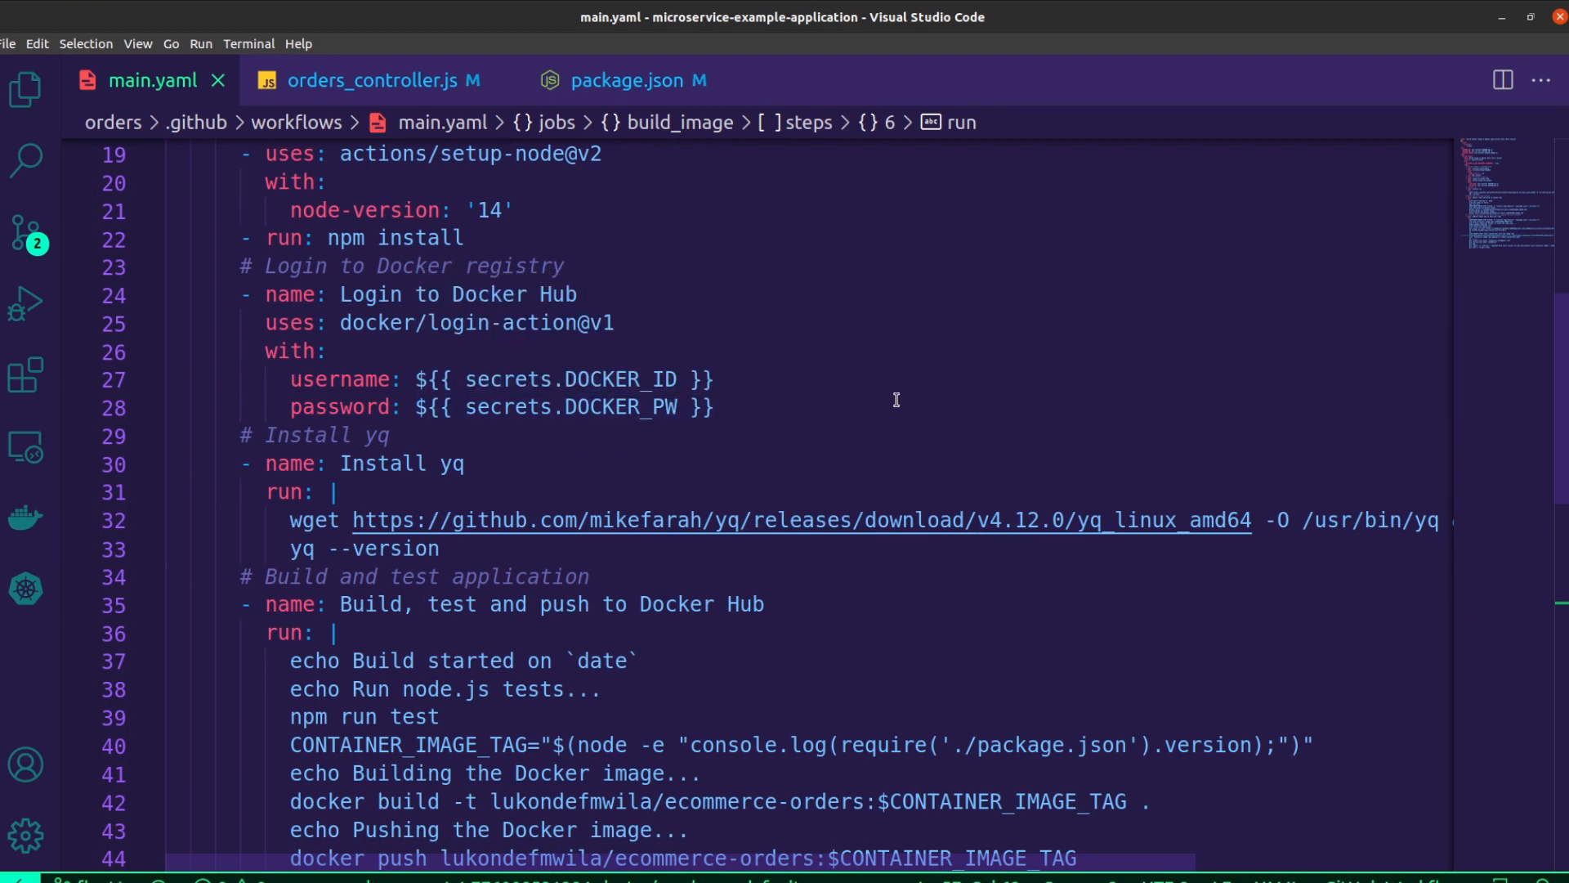
pyautogui.scroll(-3)
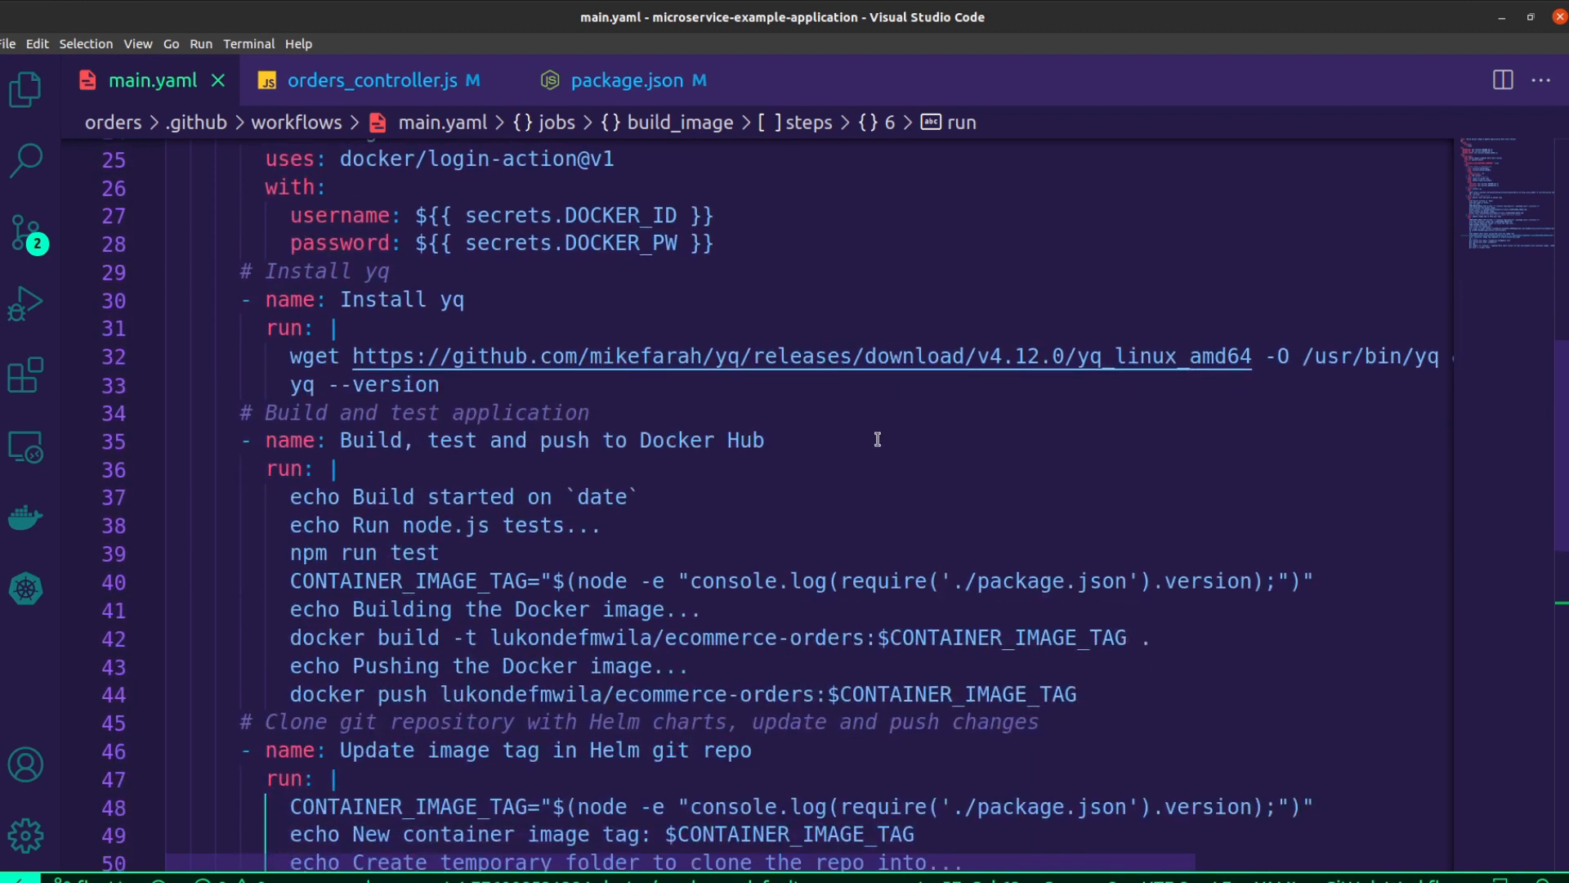
pyautogui.moveTo(831, 421)
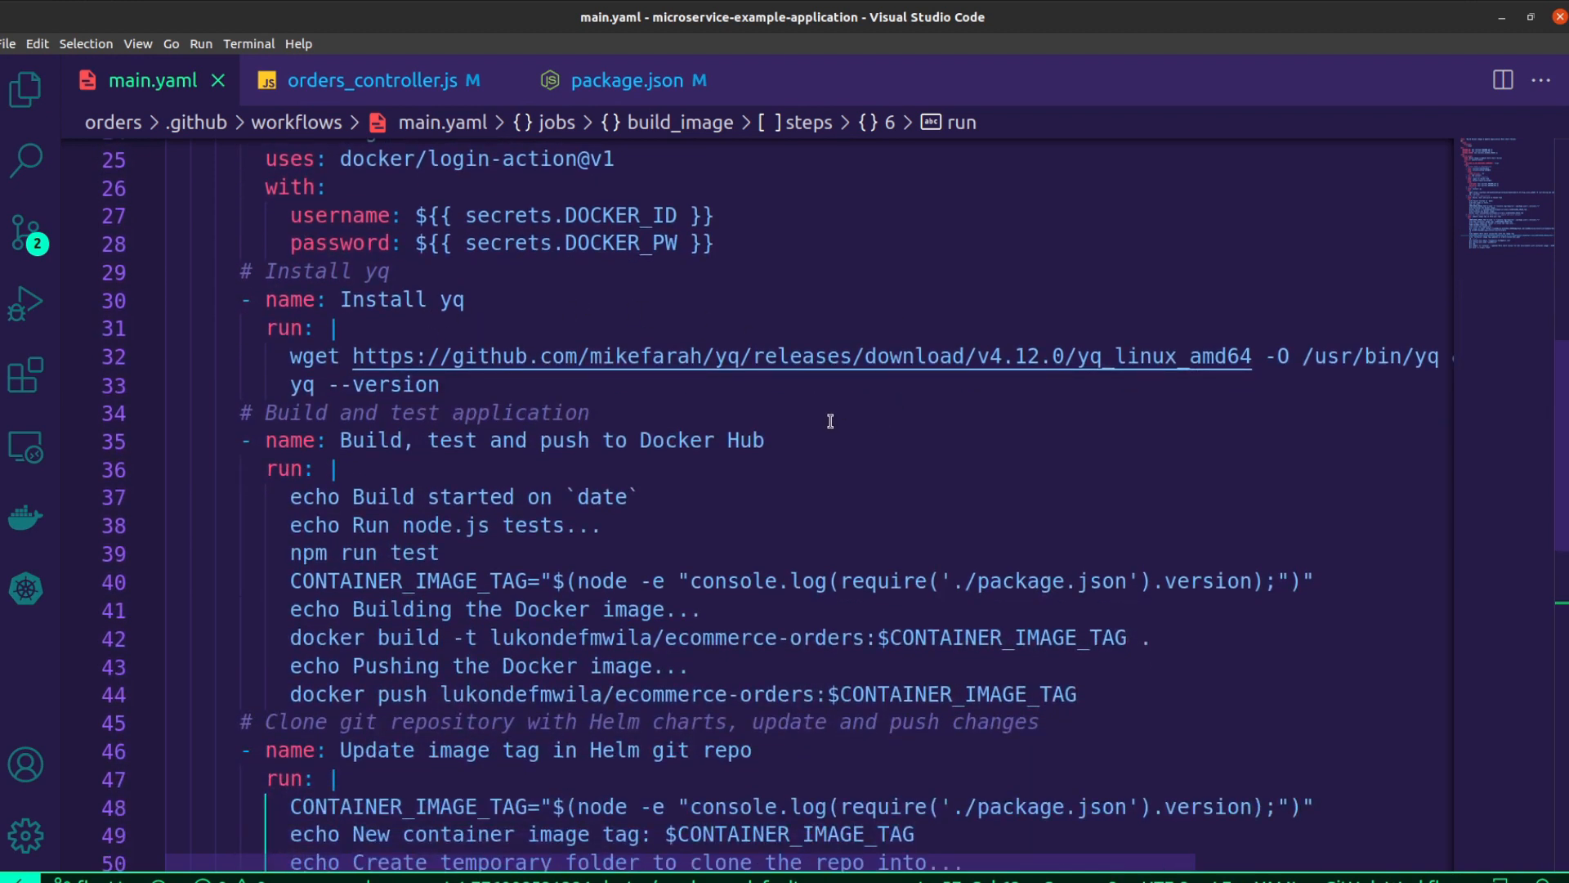
pyautogui.moveTo(932, 439)
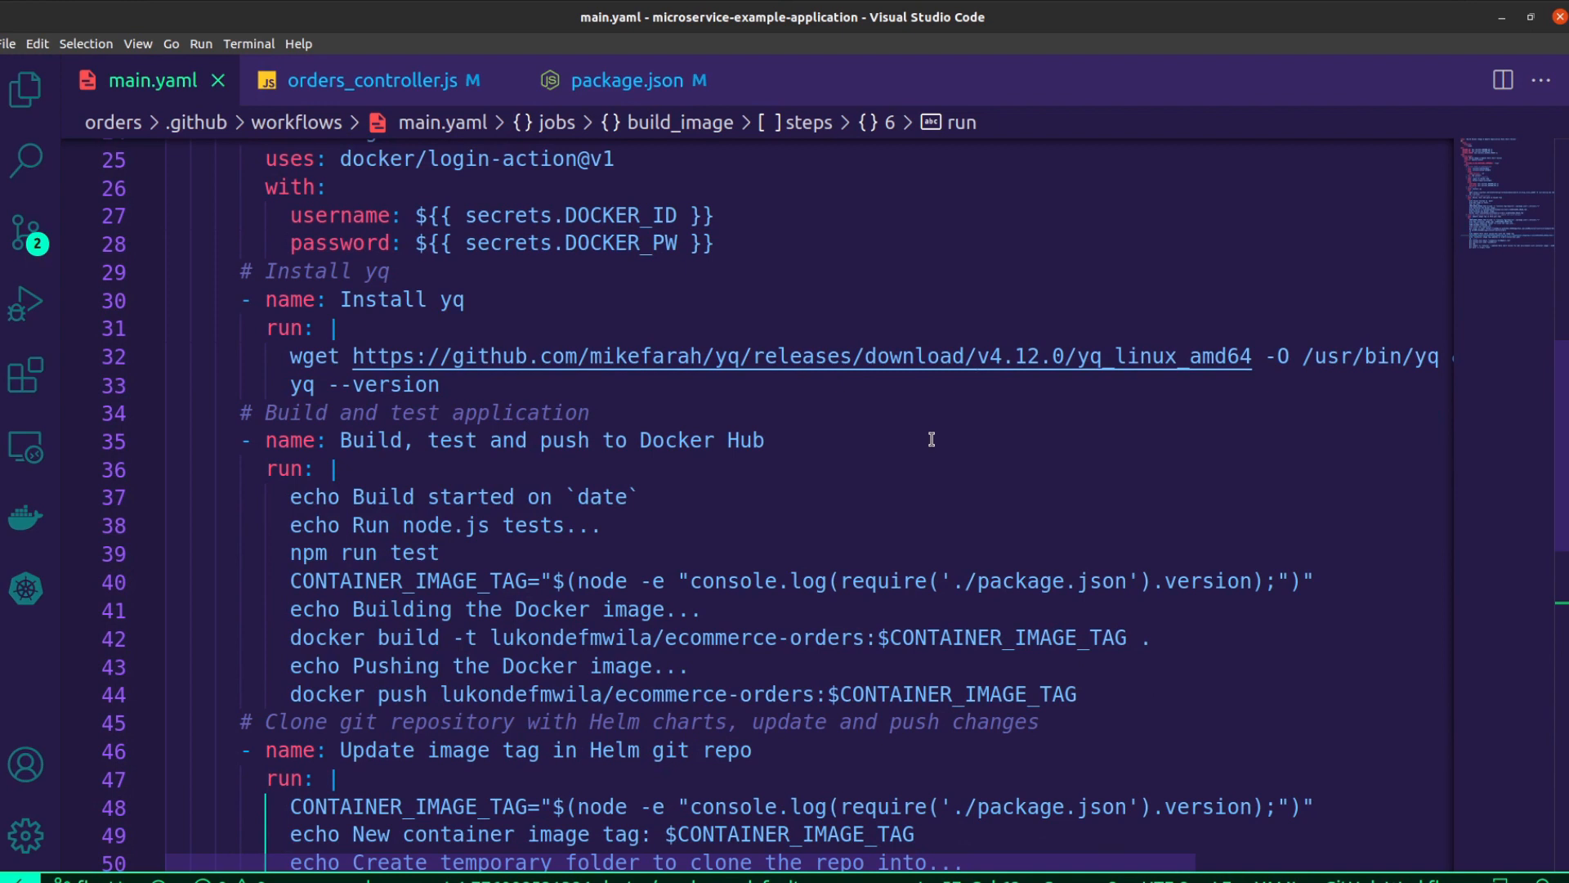
pyautogui.scroll(-3)
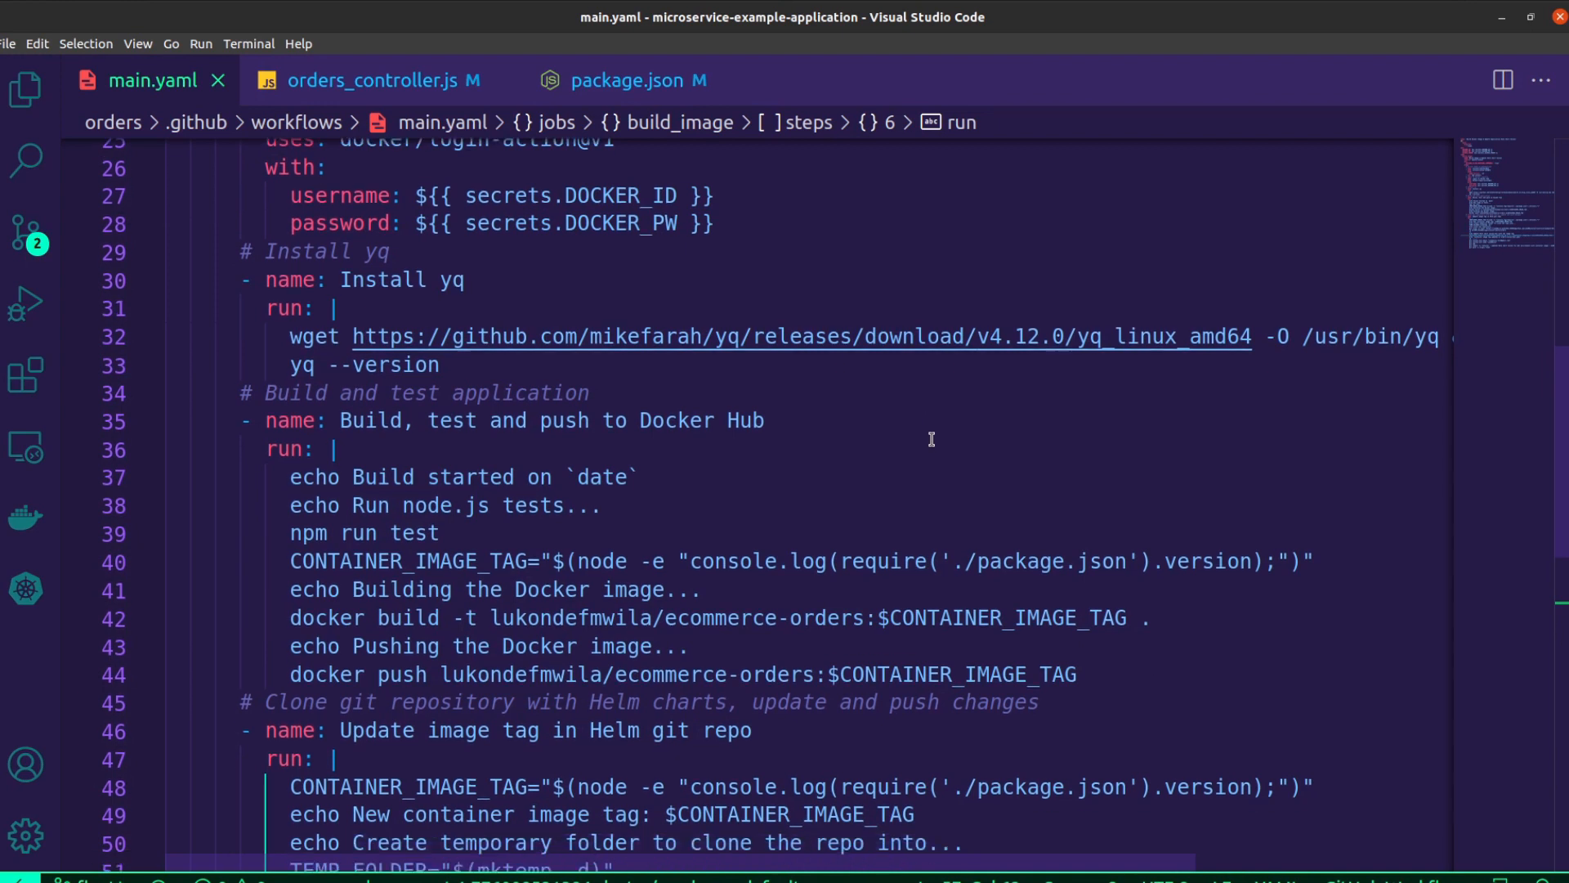
pyautogui.scroll(-3)
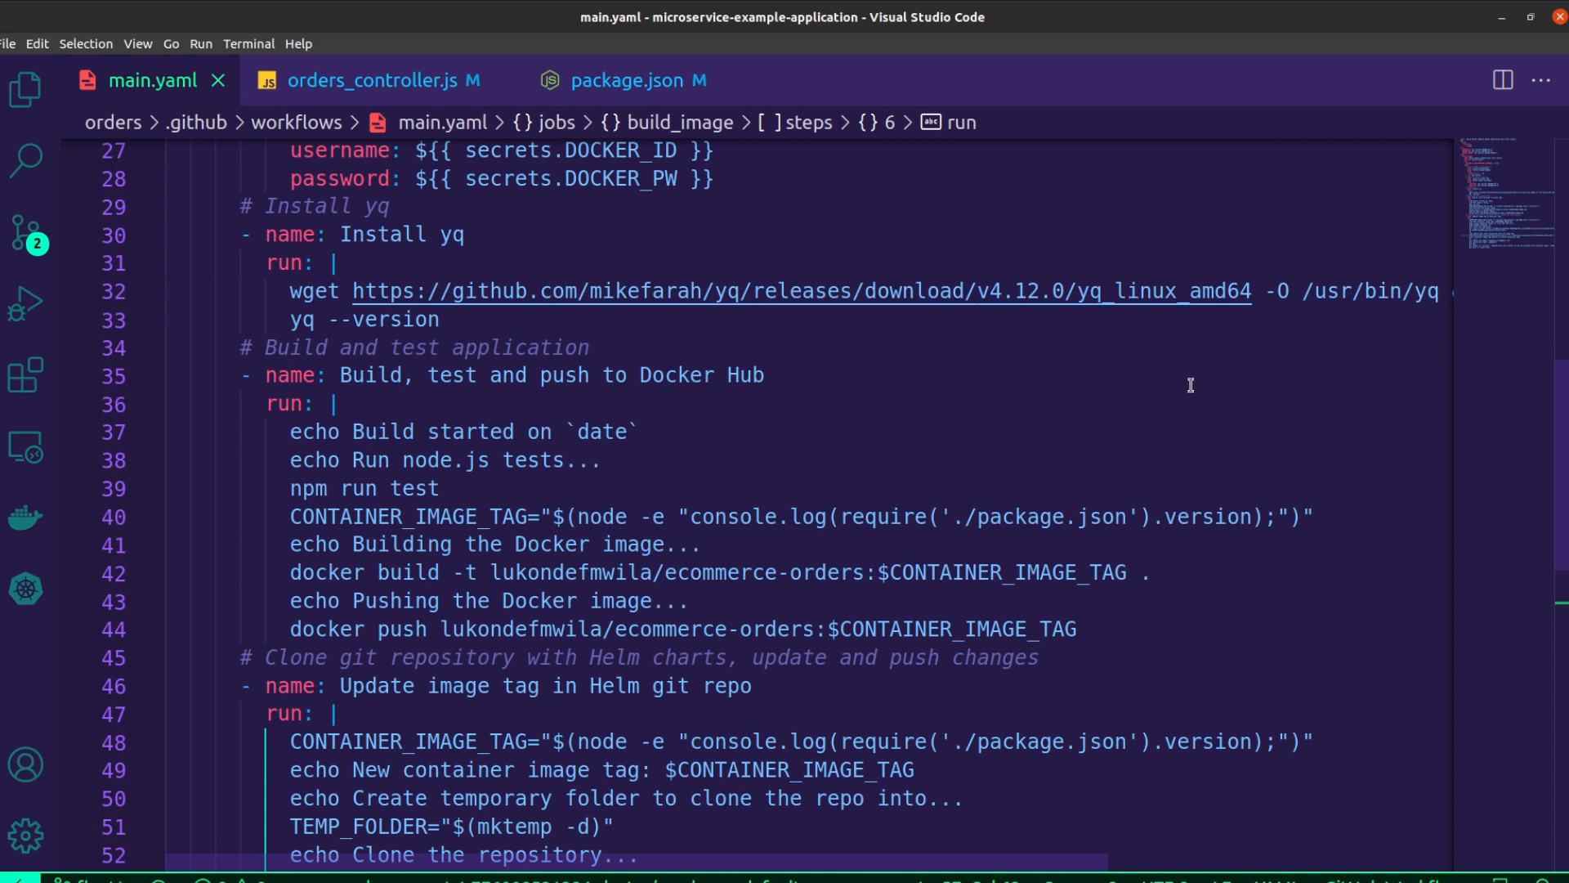
pyautogui.moveTo(1237, 407)
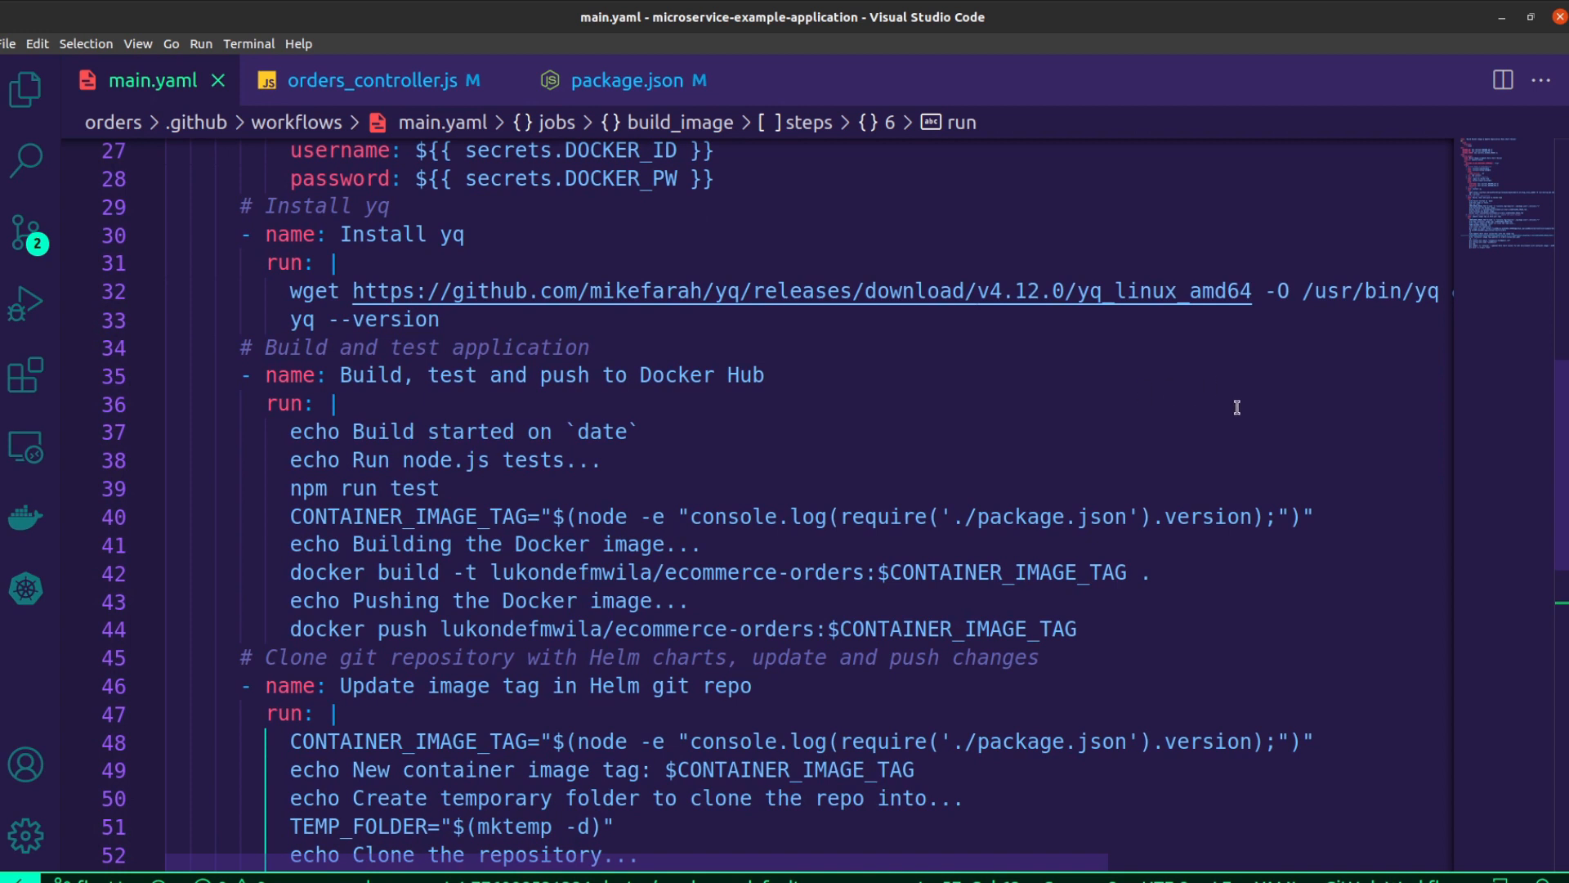
pyautogui.moveTo(1352, 402)
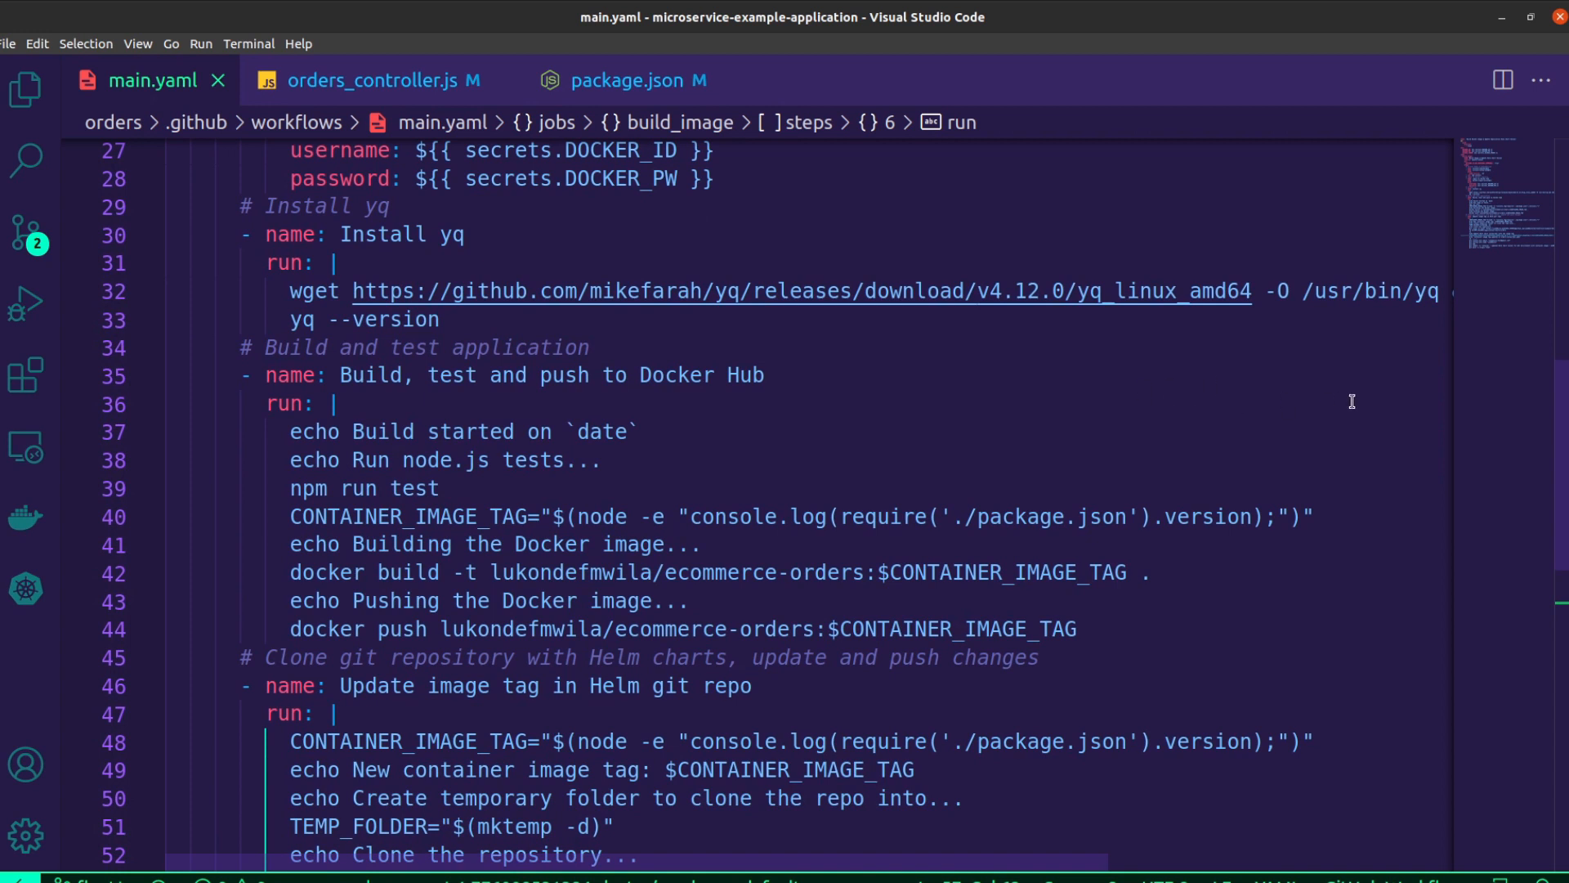
pyautogui.scroll(-3)
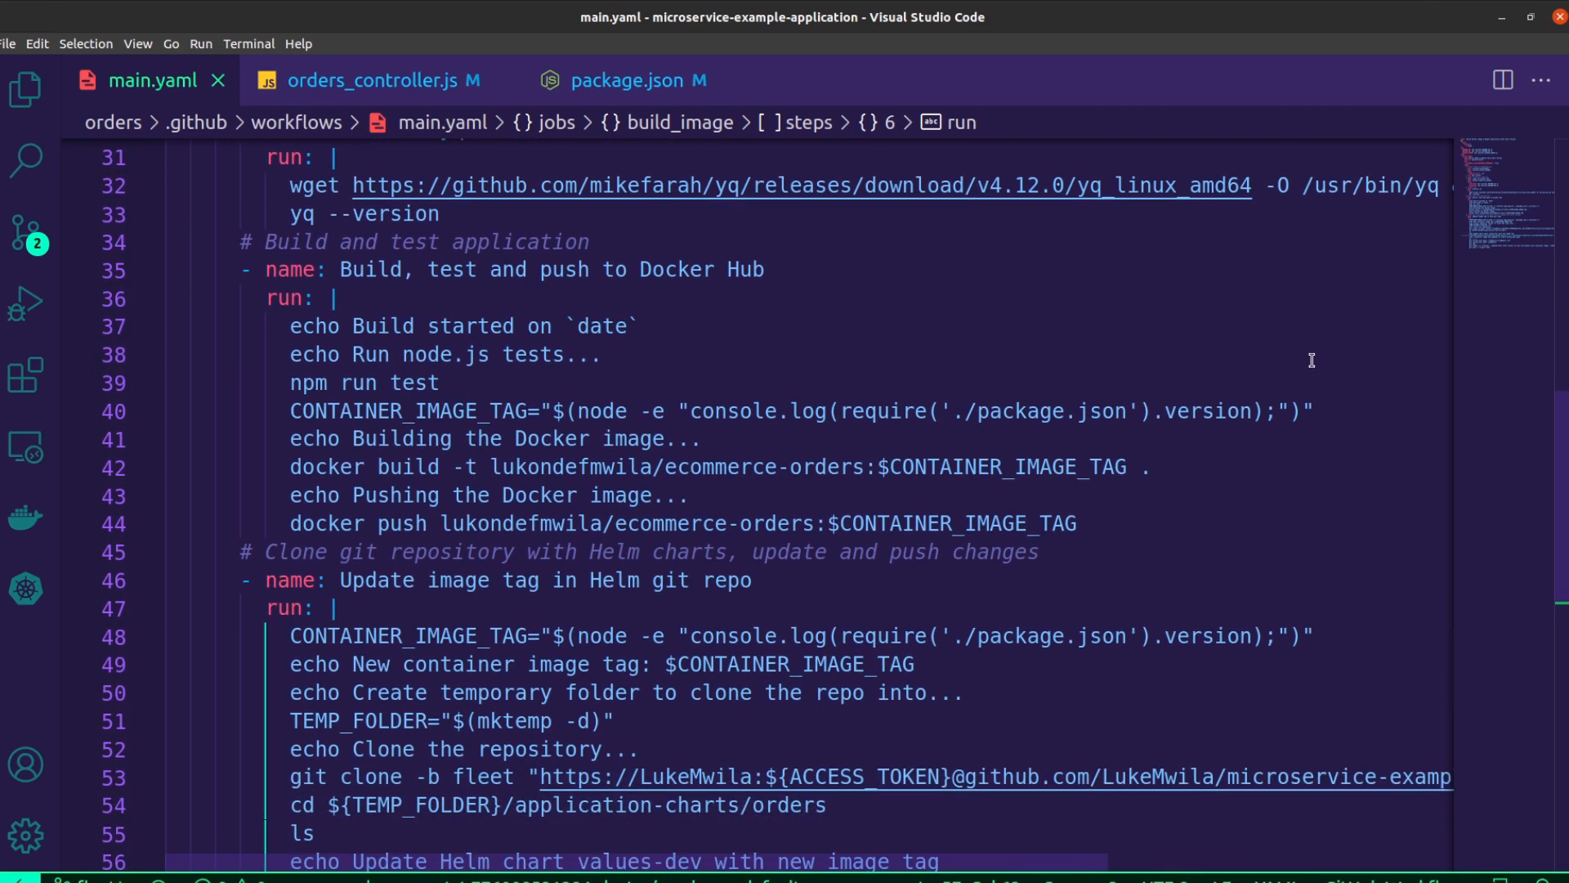
pyautogui.scroll(-3)
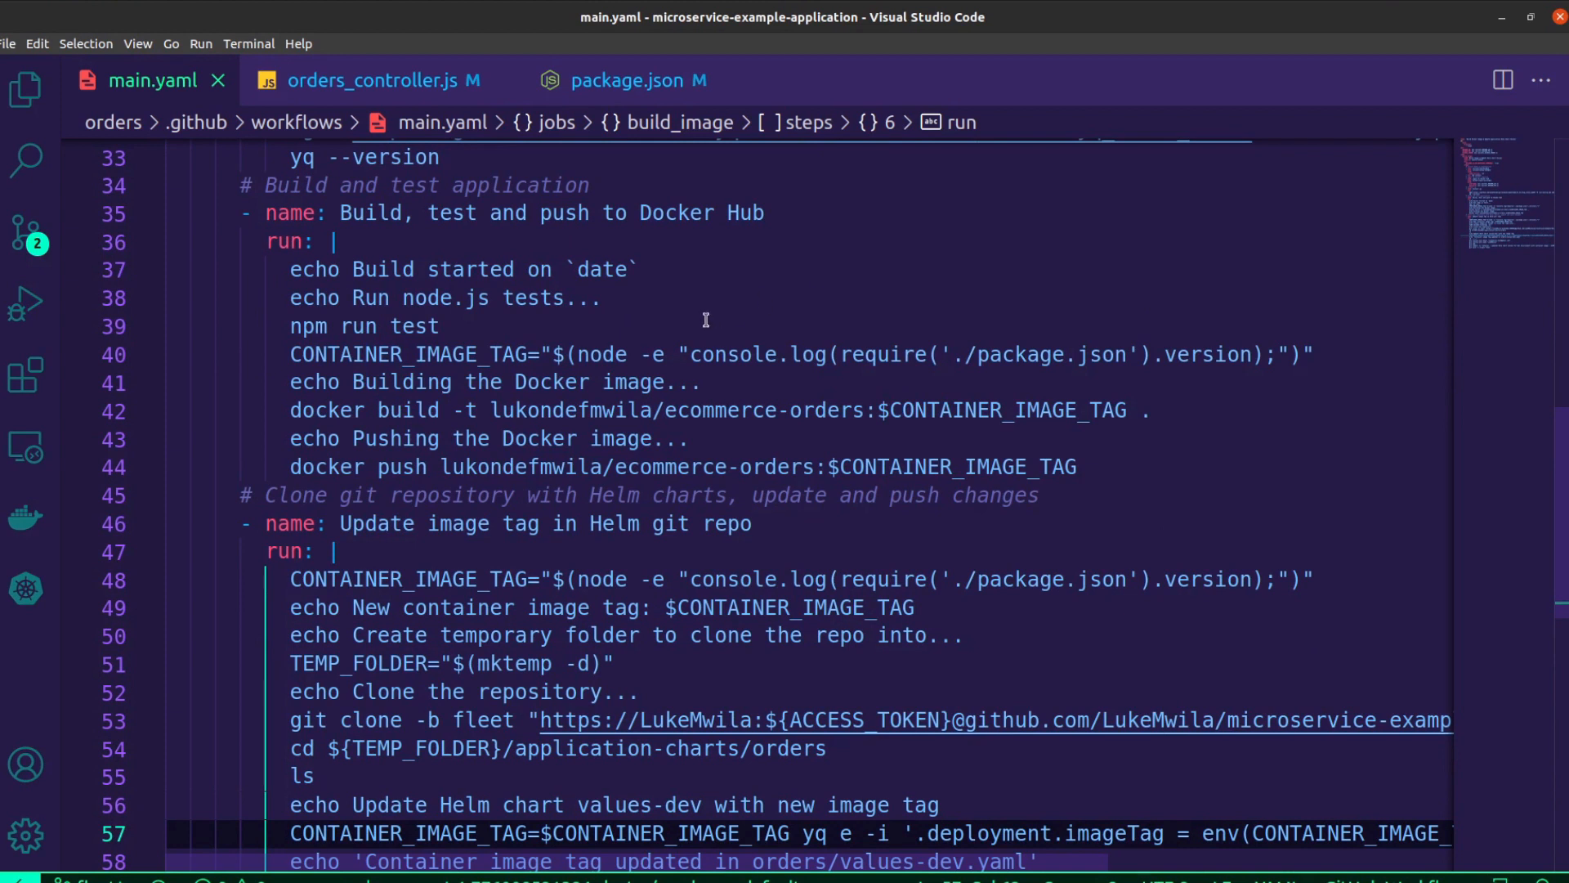
pyautogui.moveTo(695, 303)
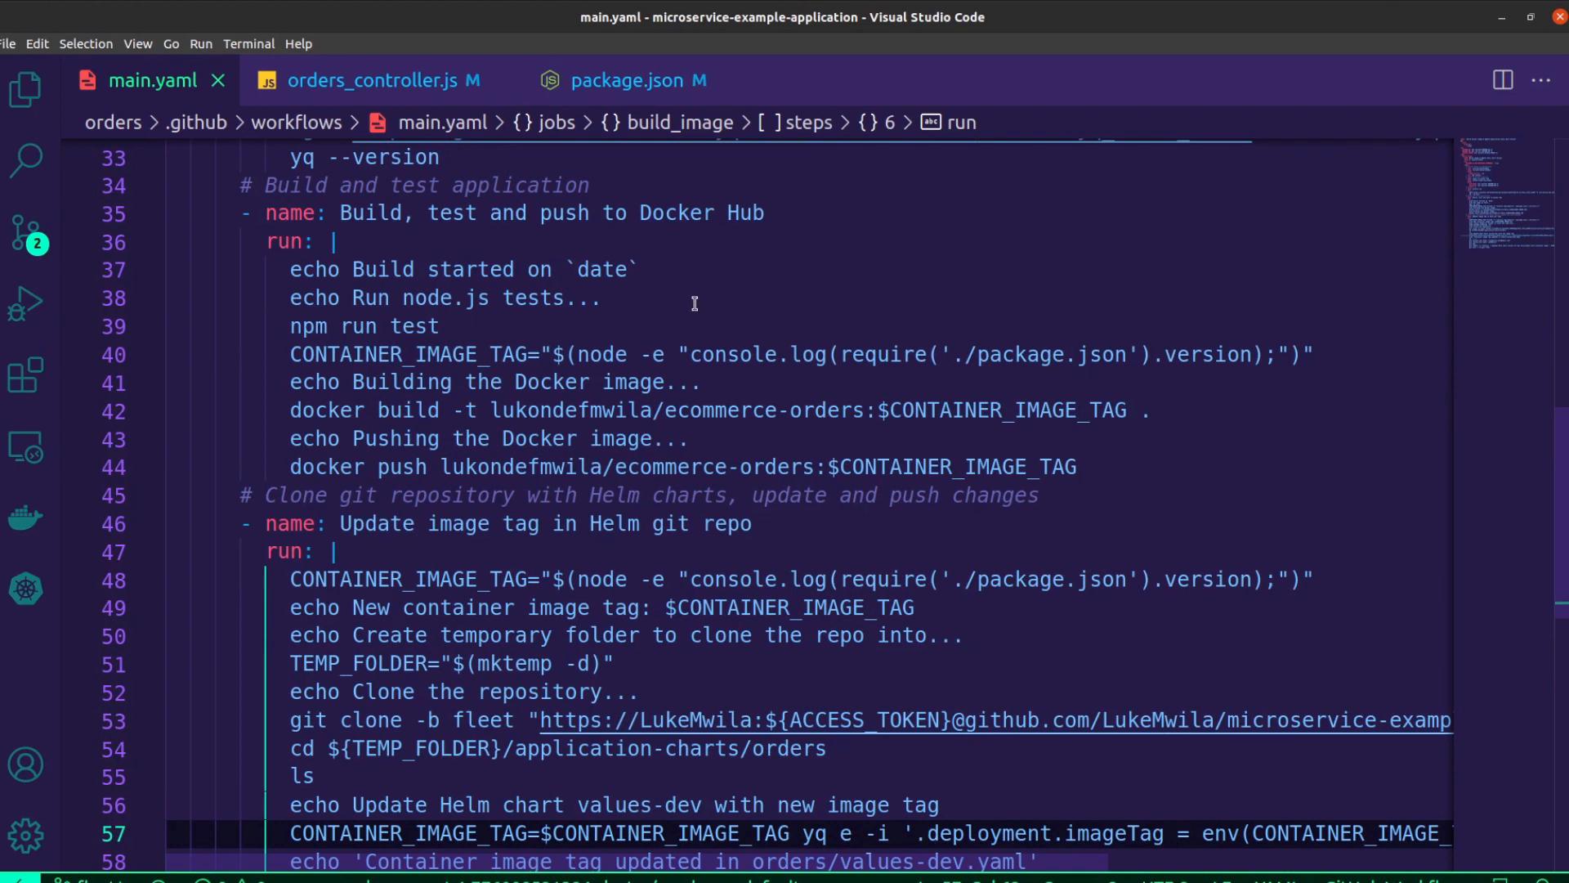
pyautogui.moveTo(787, 285)
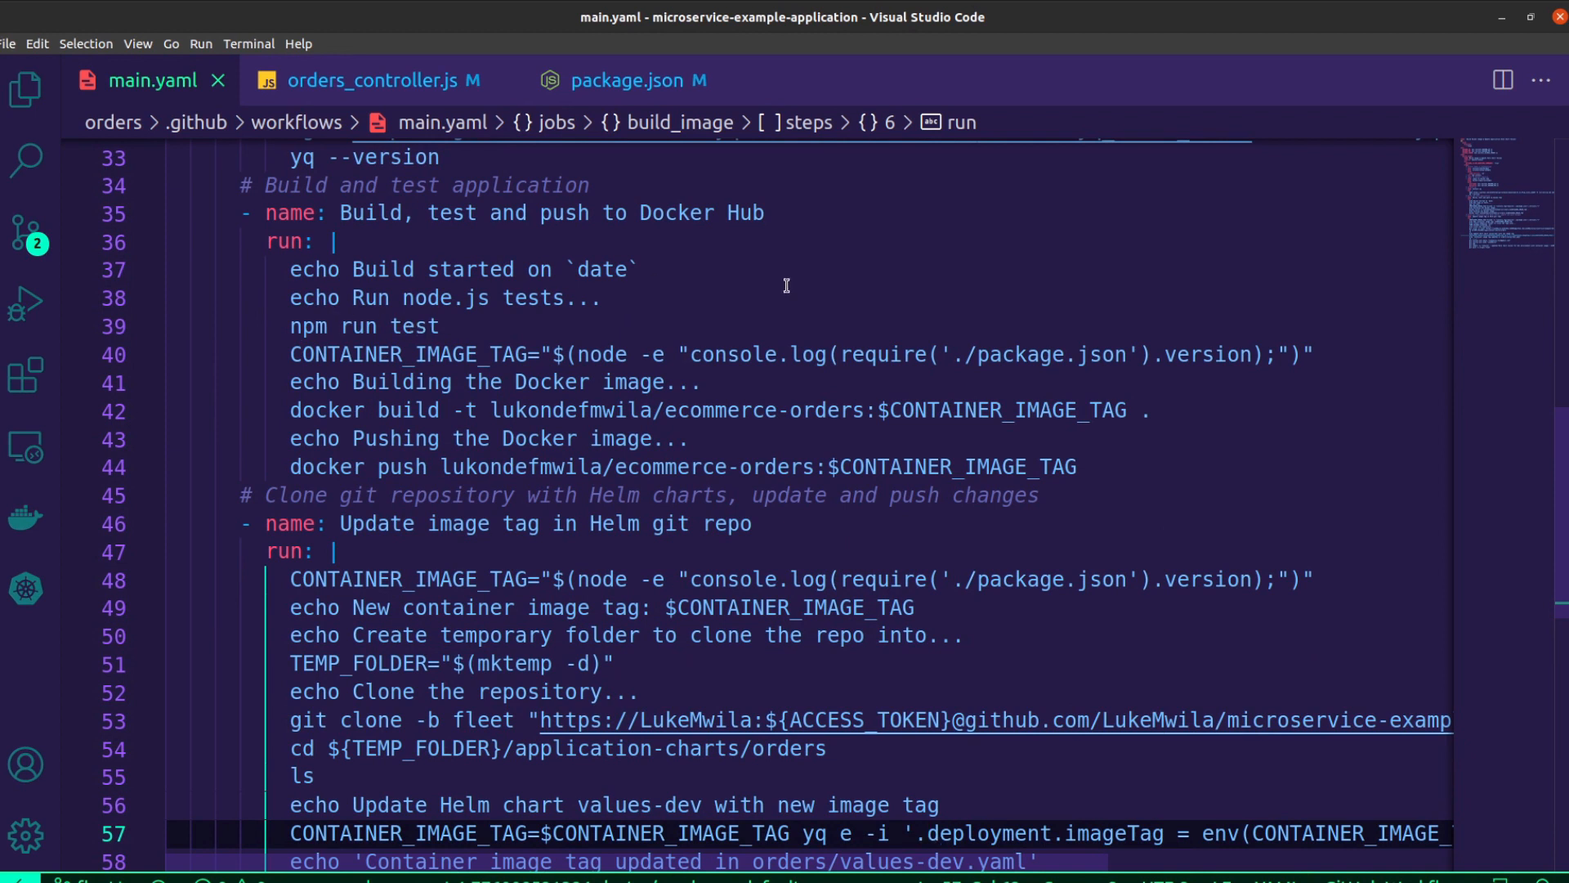
pyautogui.moveTo(1333, 401)
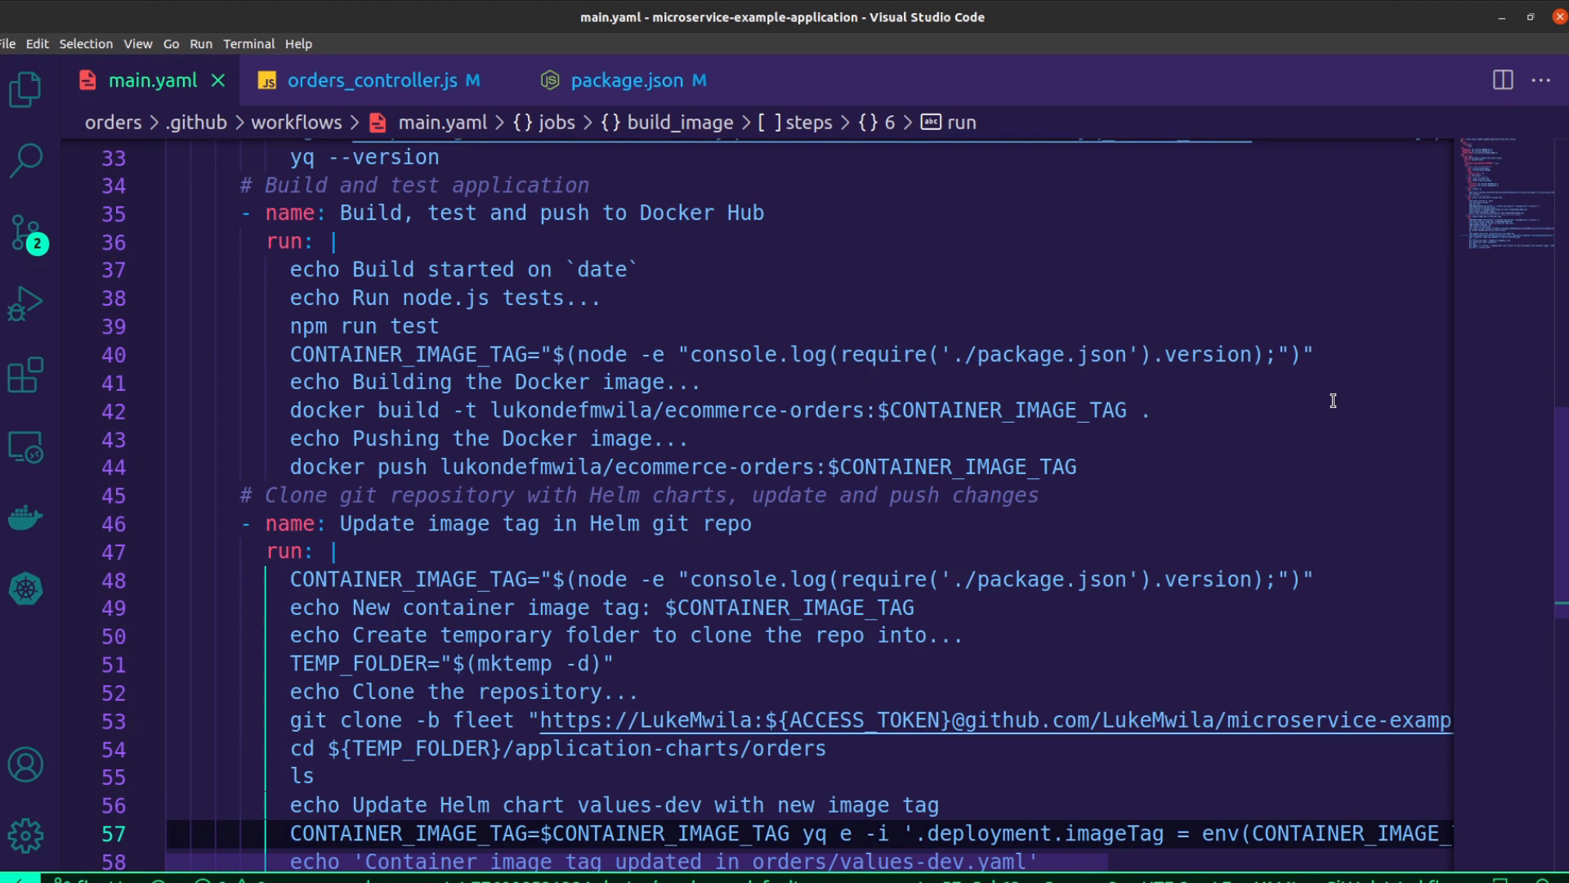
pyautogui.moveTo(939, 402)
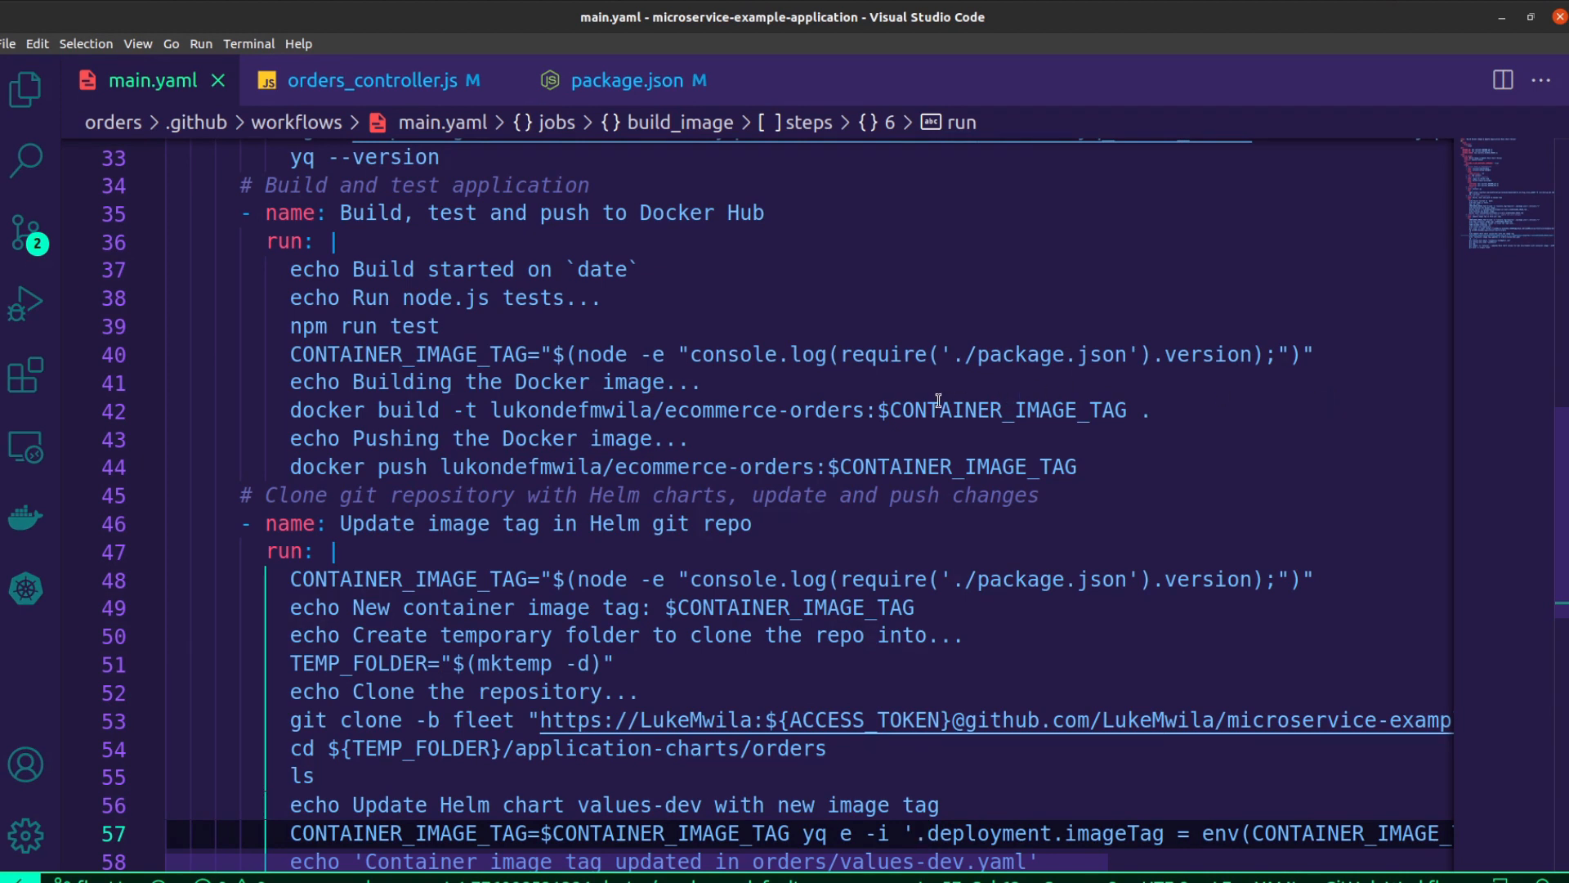
pyautogui.moveTo(959, 384)
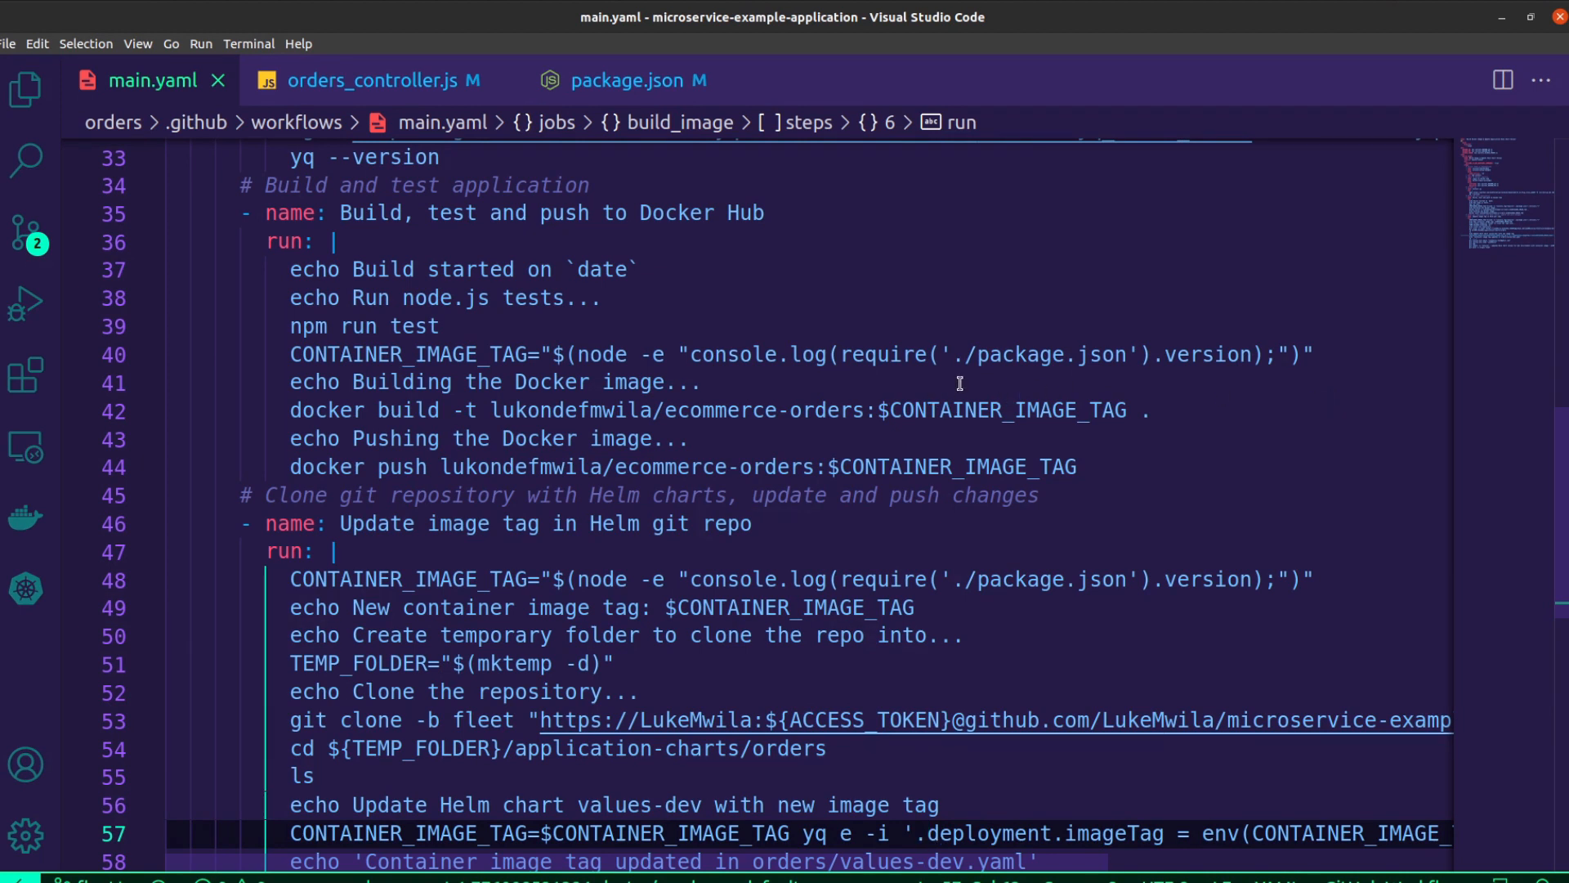
pyautogui.moveTo(1122, 379)
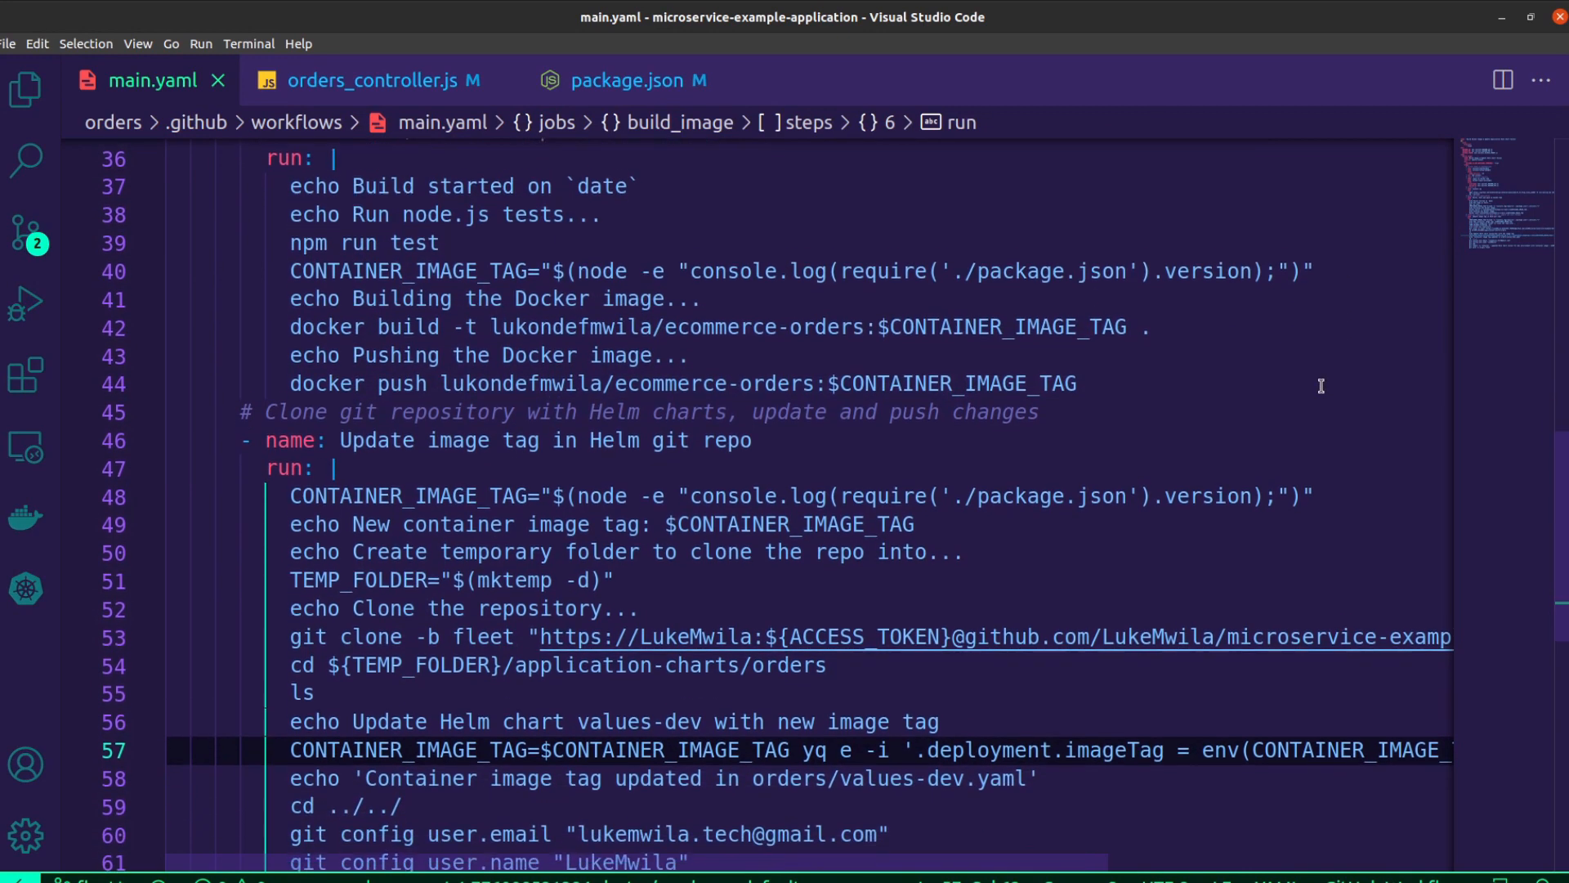
pyautogui.scroll(-3)
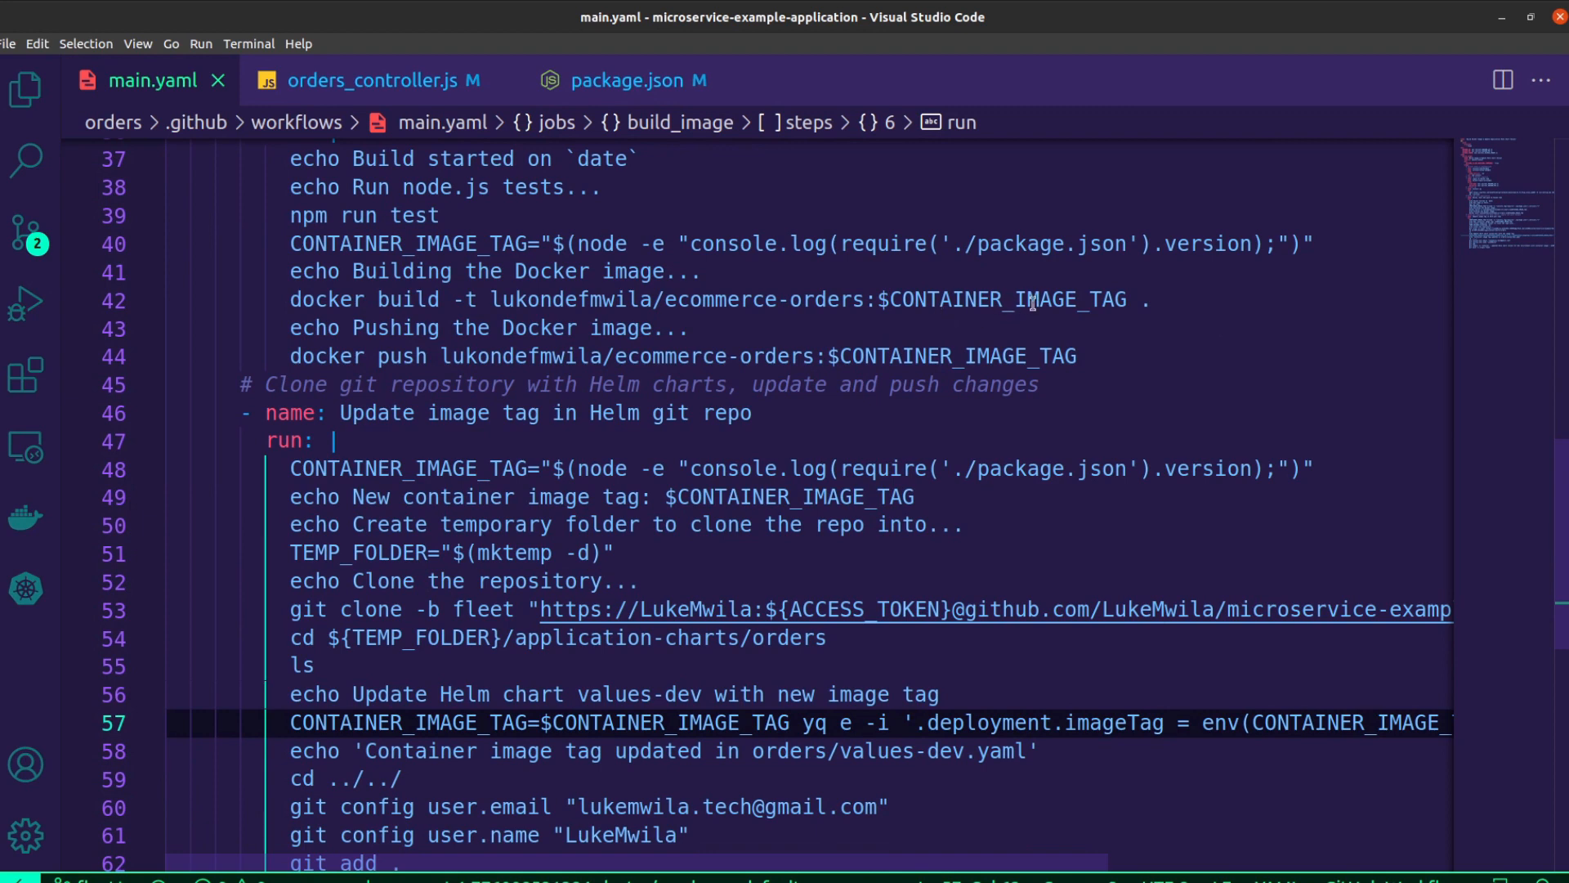
pyautogui.scroll(-3)
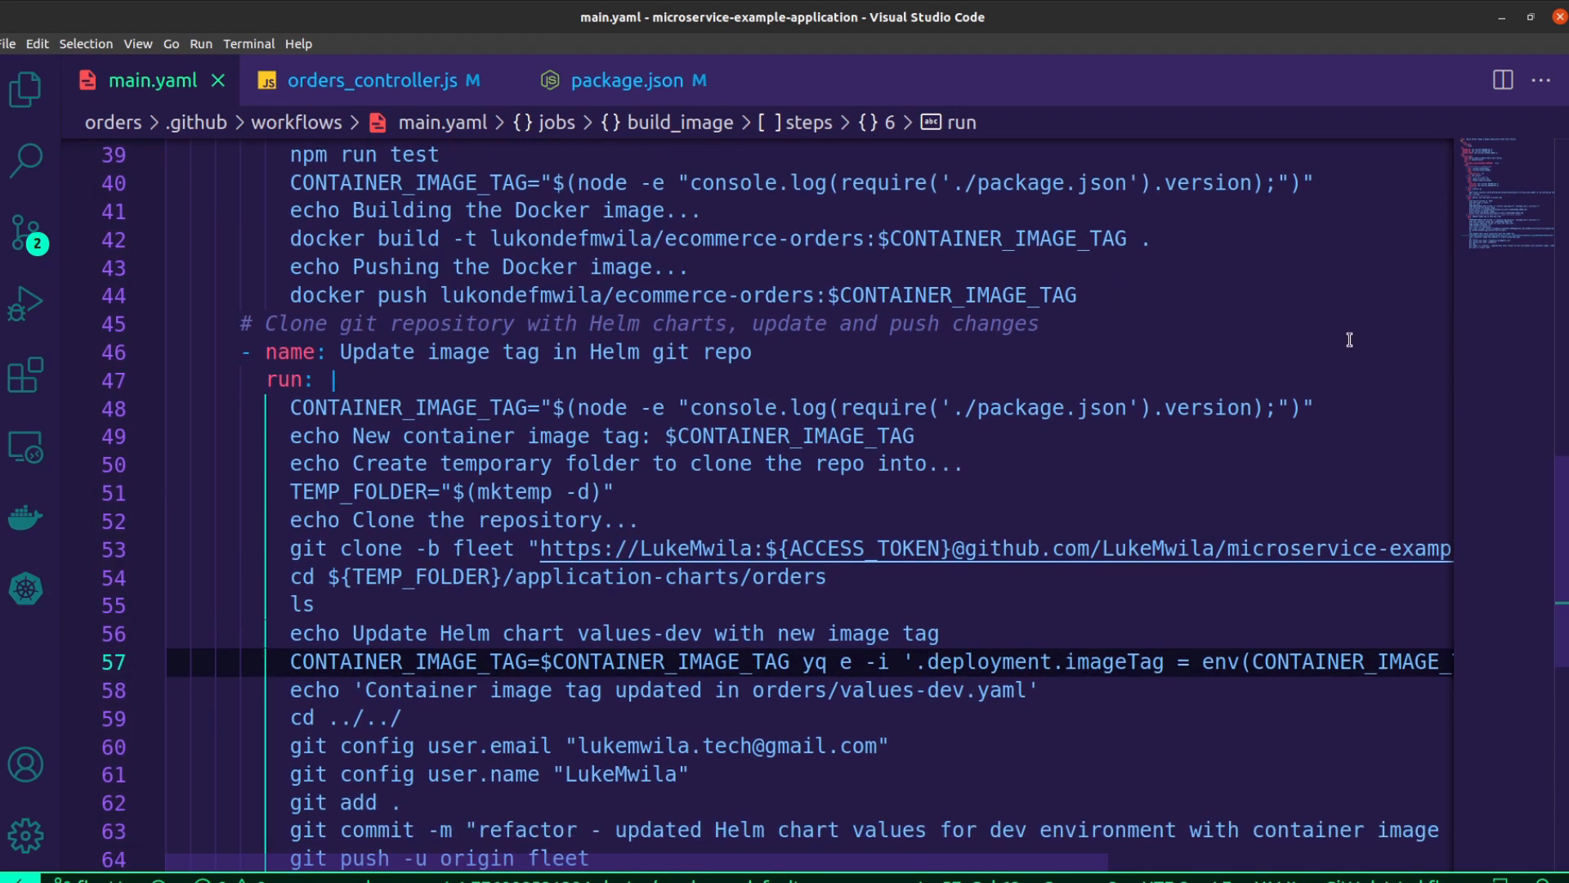
pyautogui.scroll(-3)
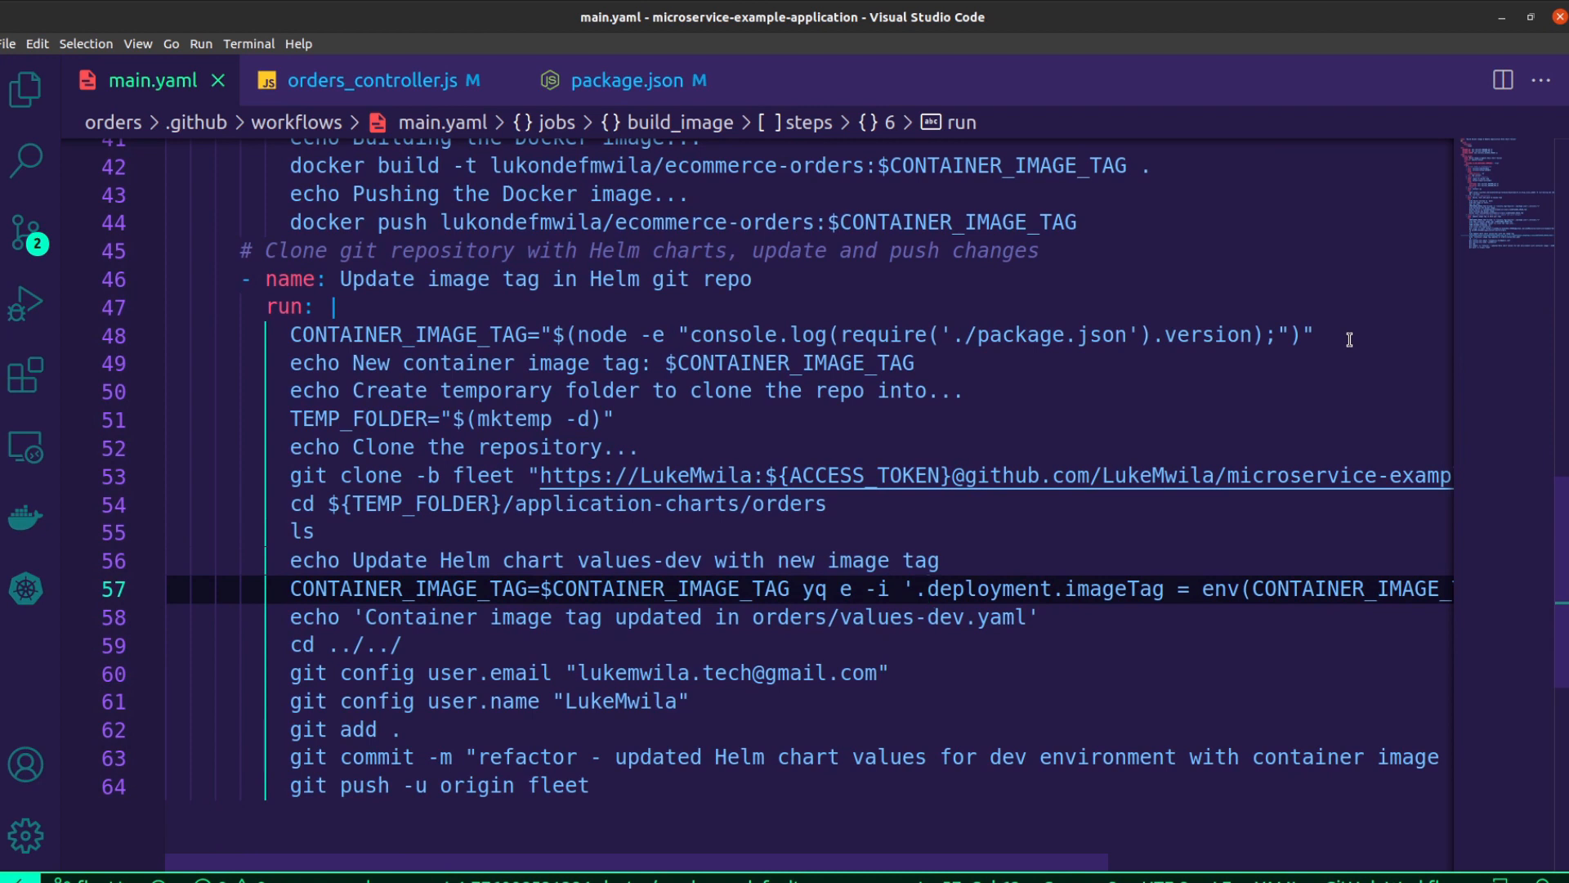
pyautogui.scroll(-3)
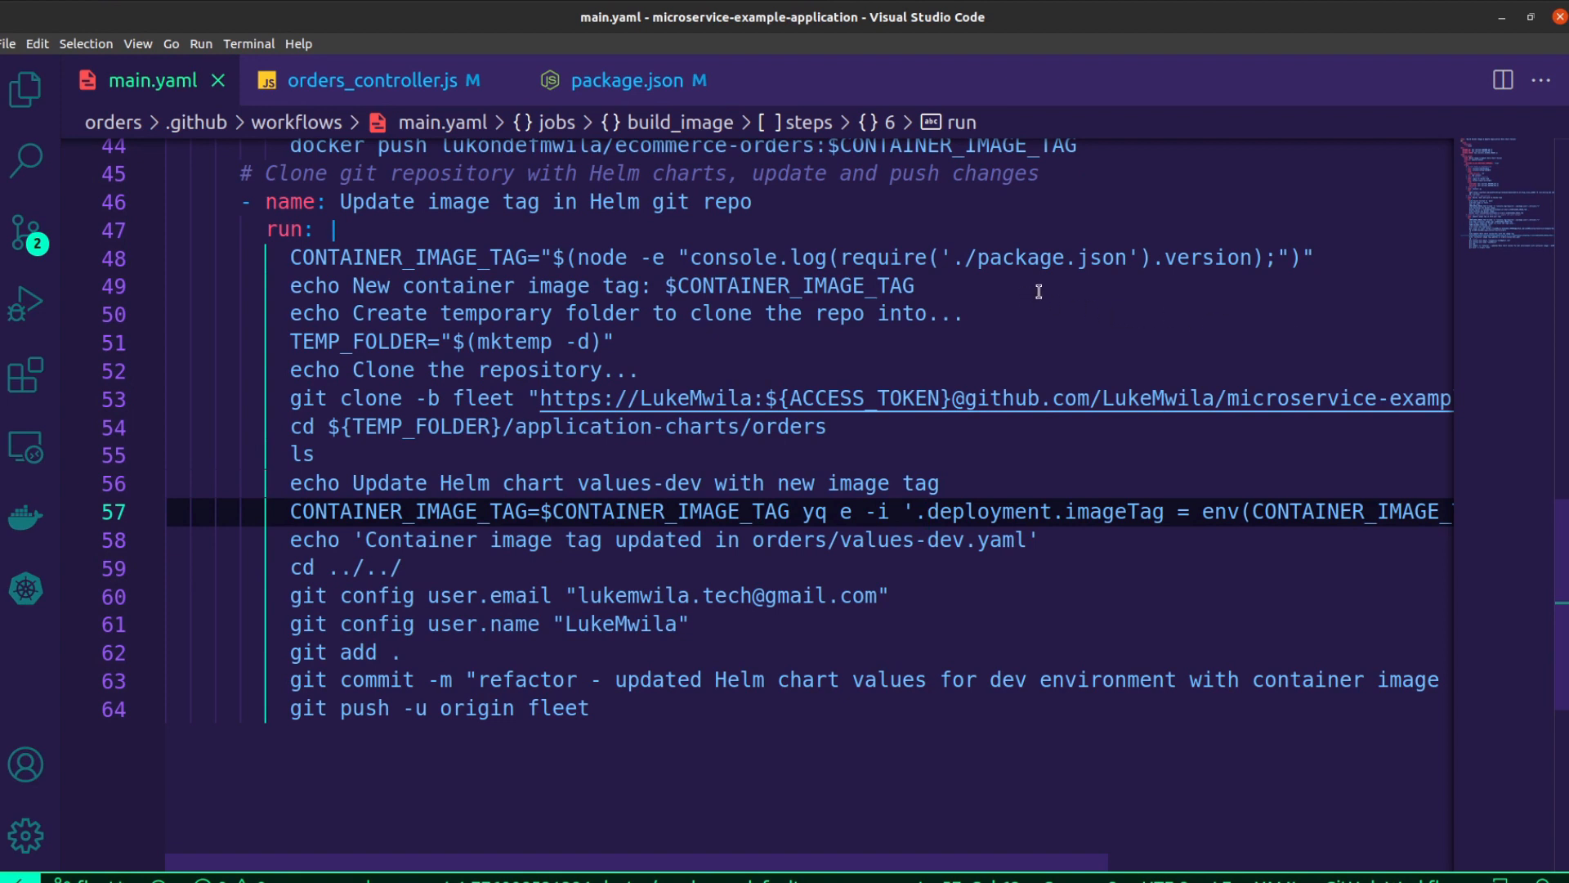
pyautogui.moveTo(652, 349)
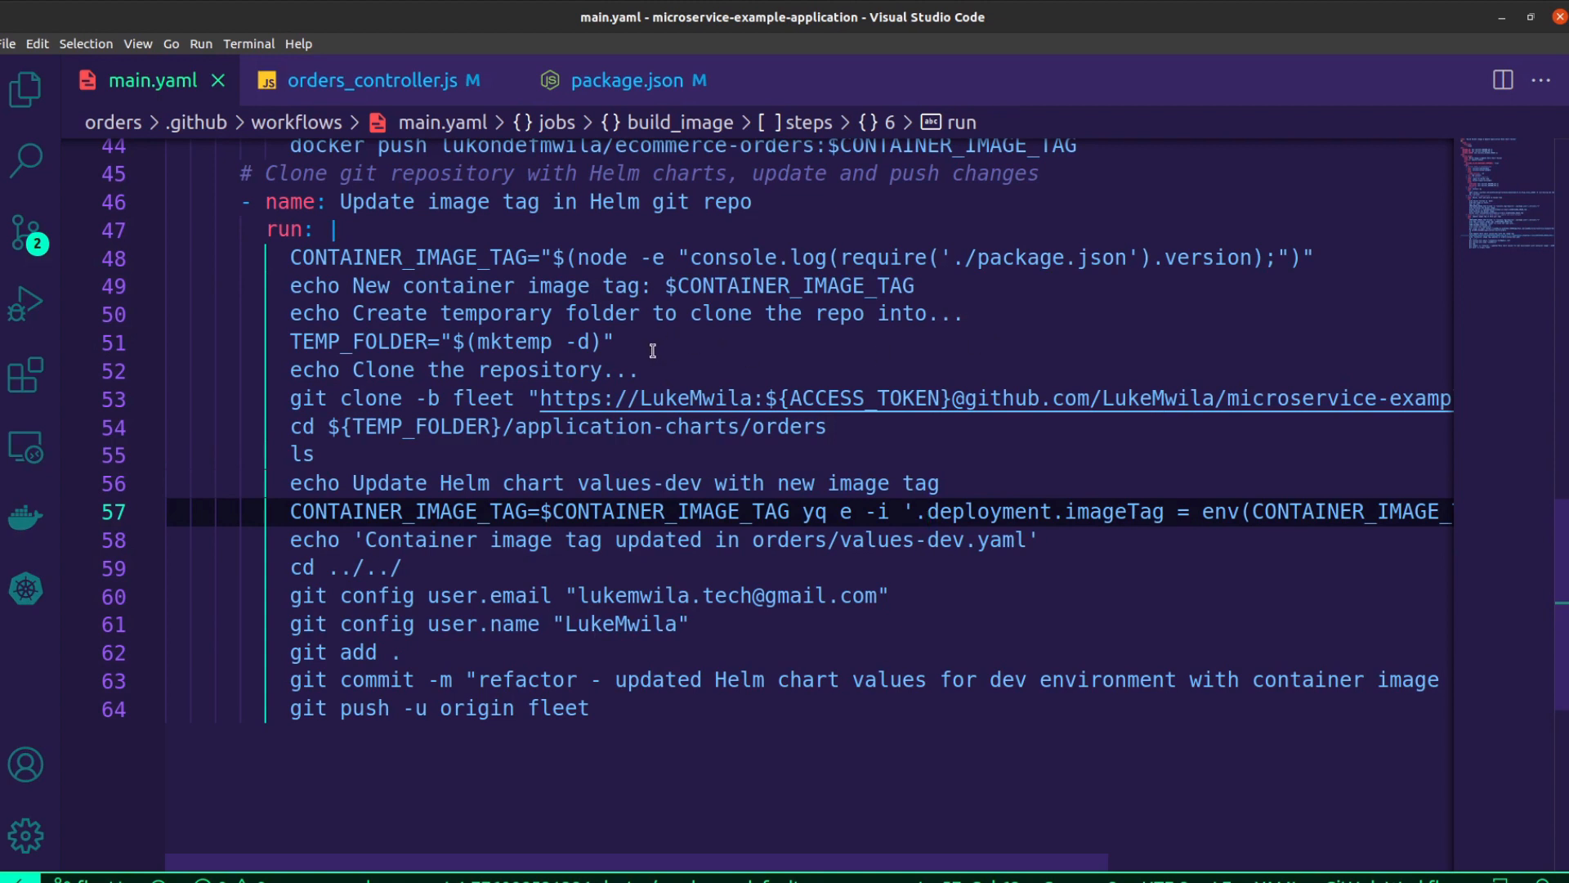
pyautogui.moveTo(740, 355)
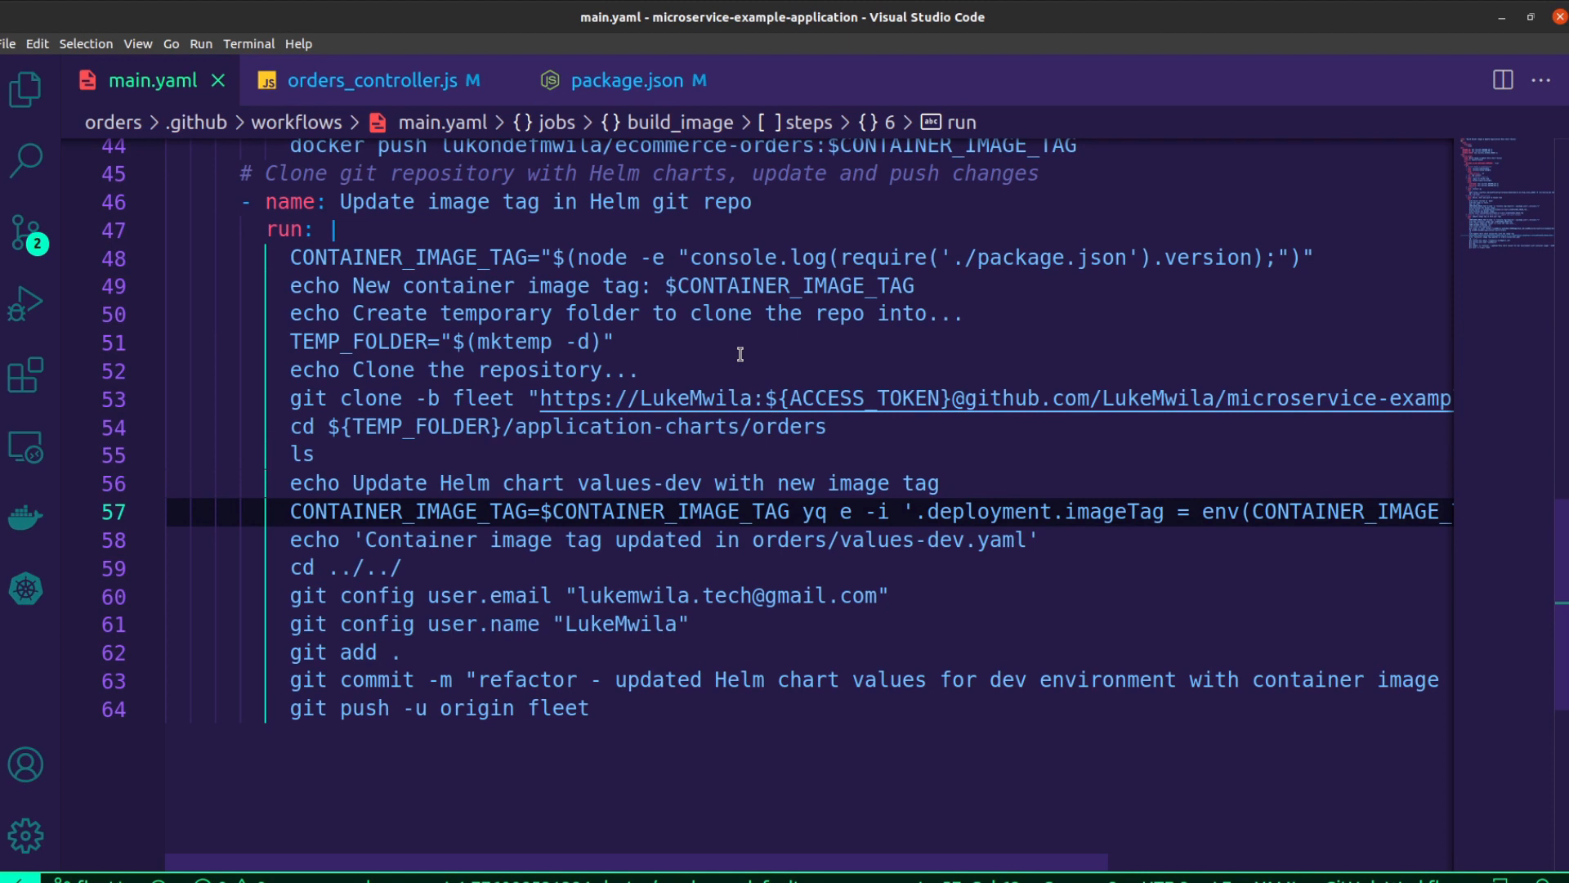
pyautogui.moveTo(838, 359)
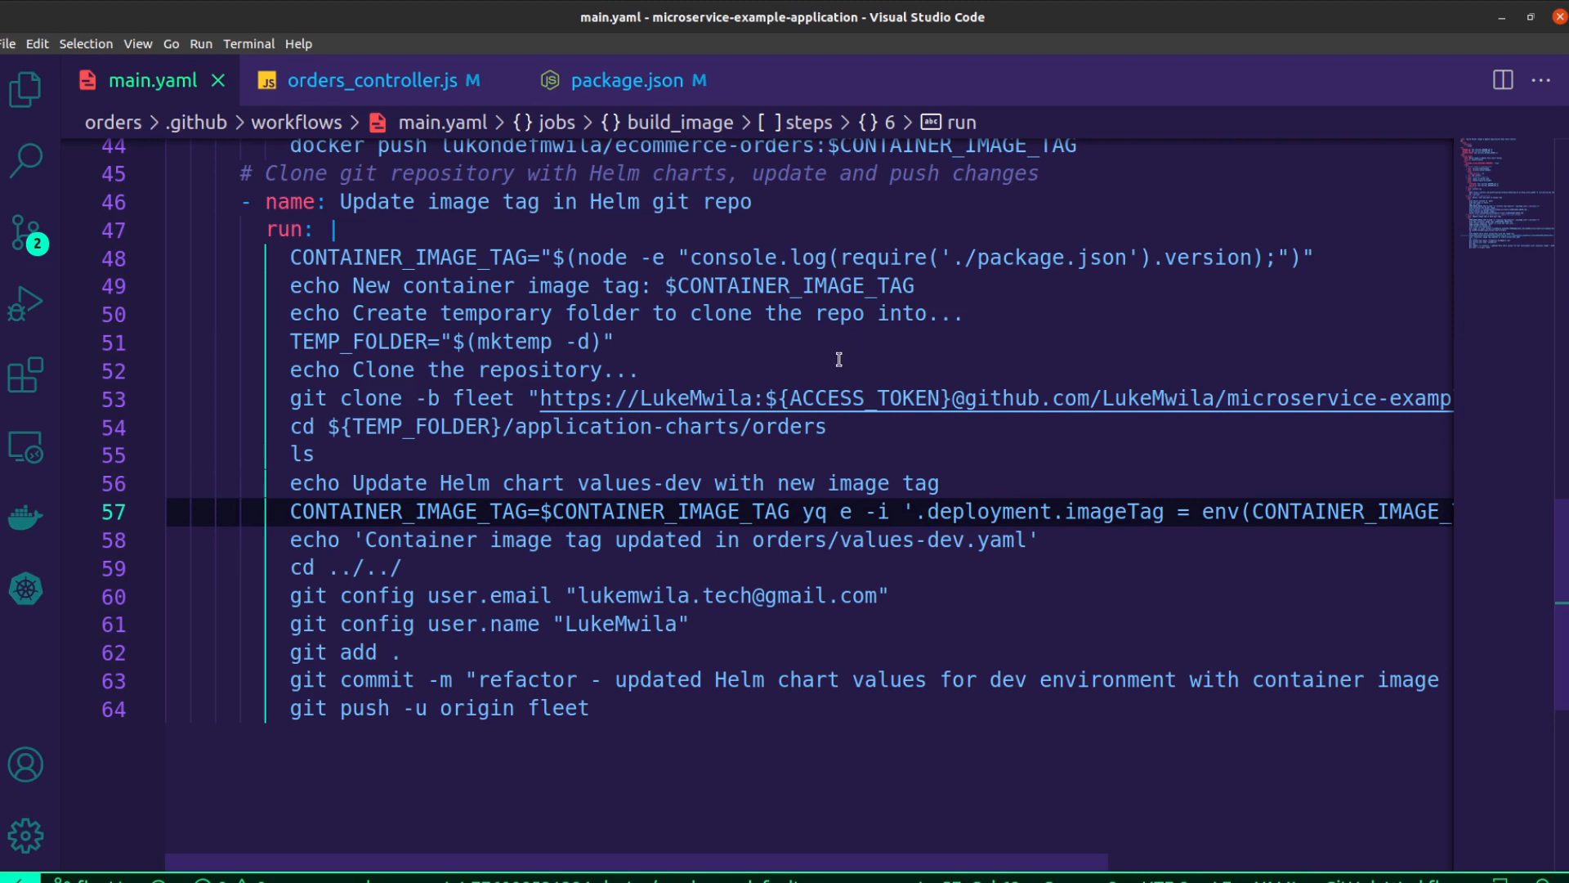
pyautogui.moveTo(921, 355)
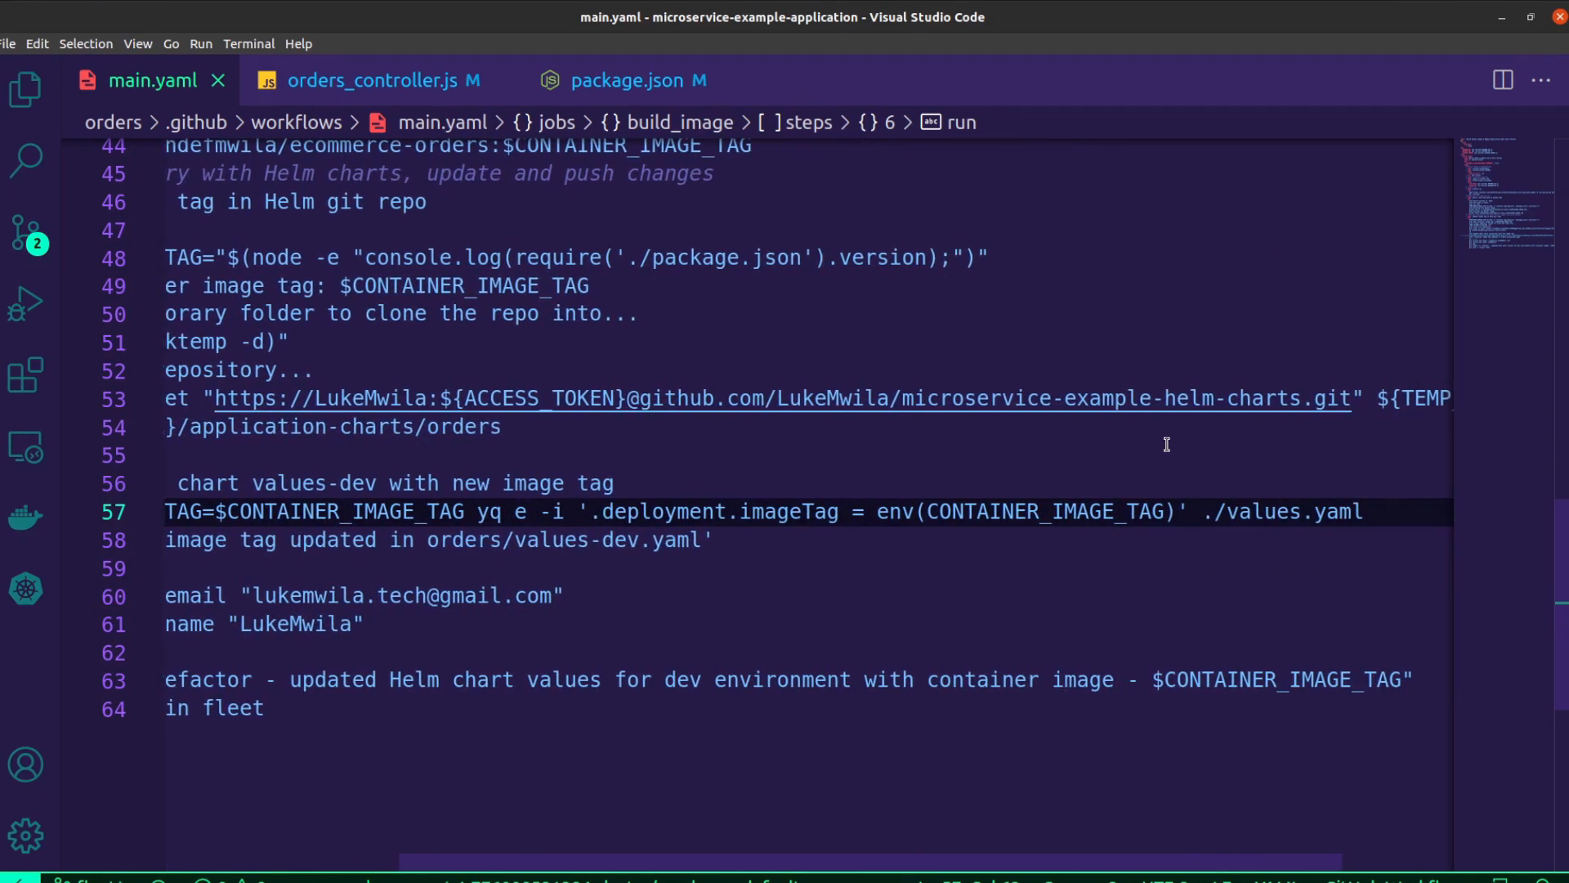
pyautogui.hscroll(3)
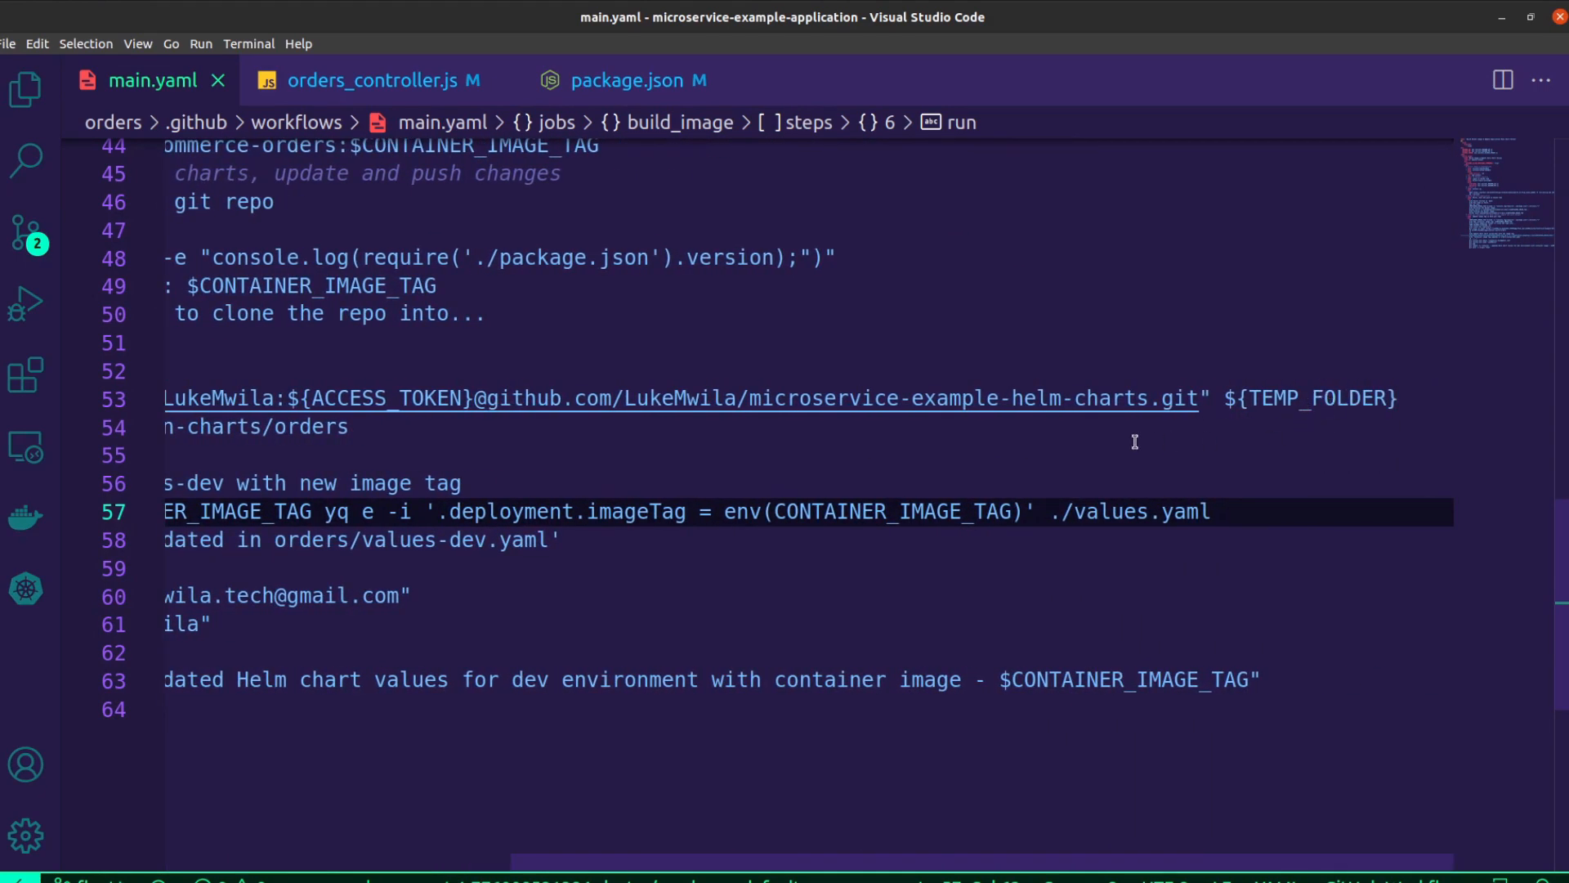
pyautogui.hscroll(-3)
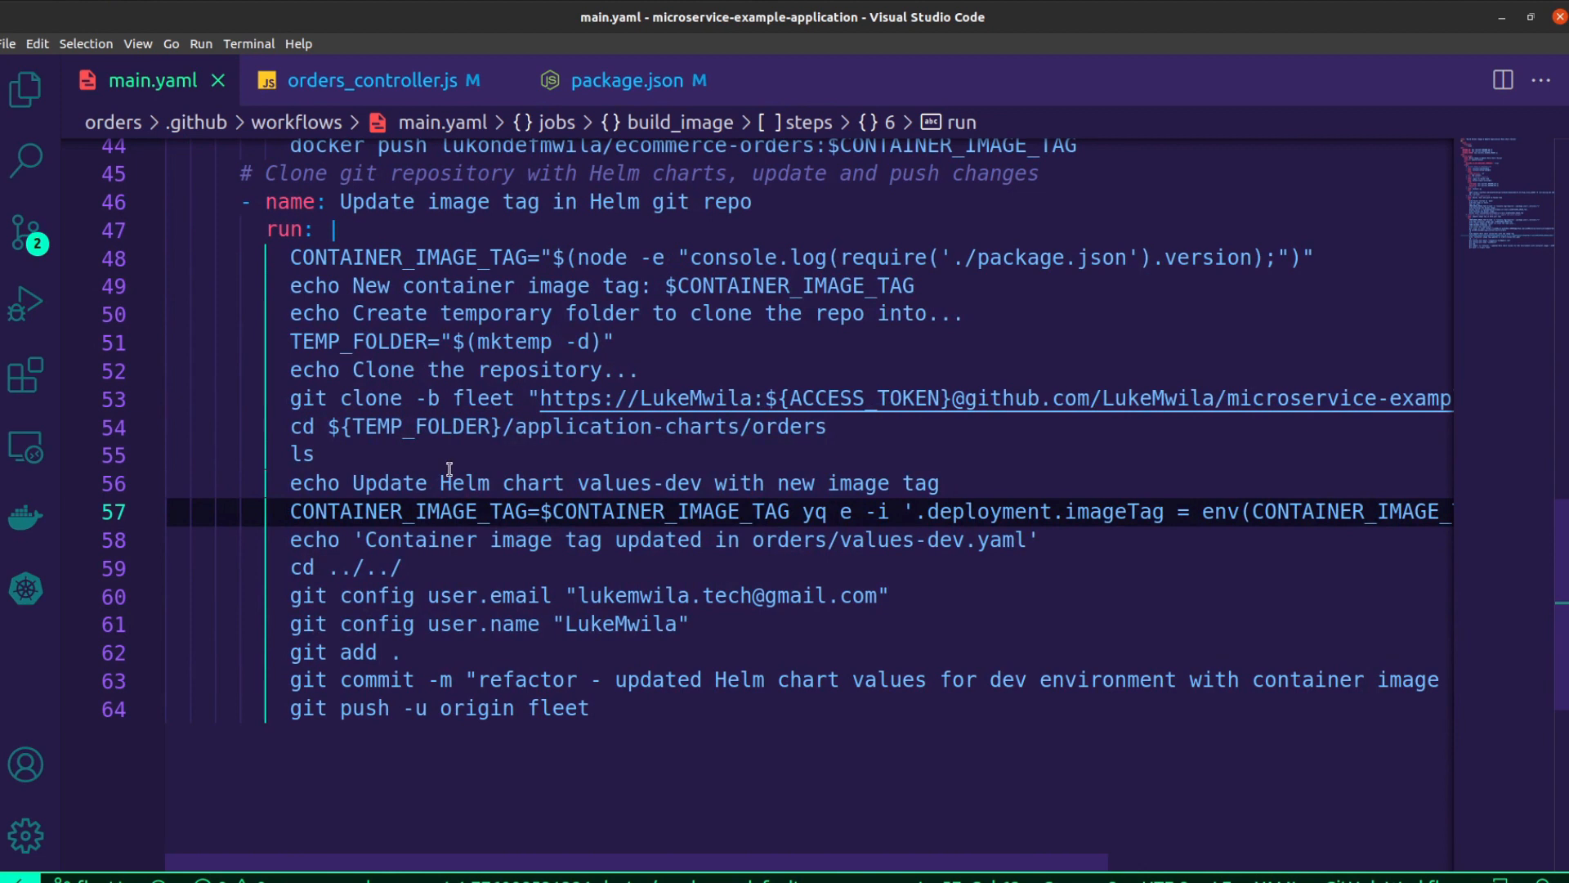
pyautogui.moveTo(914, 440)
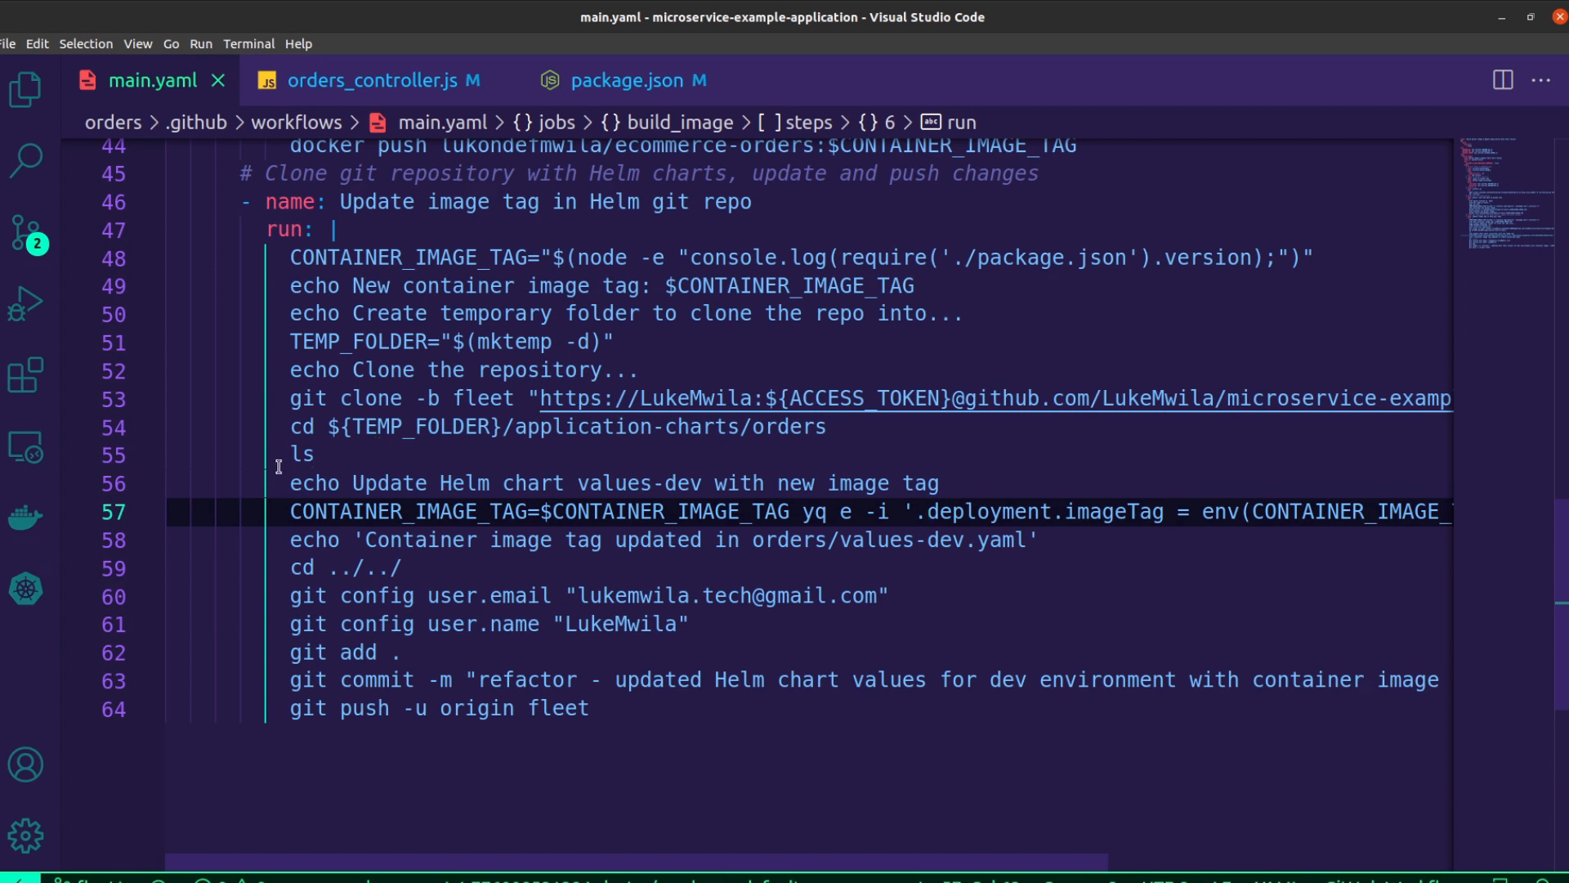
pyautogui.moveTo(411, 465)
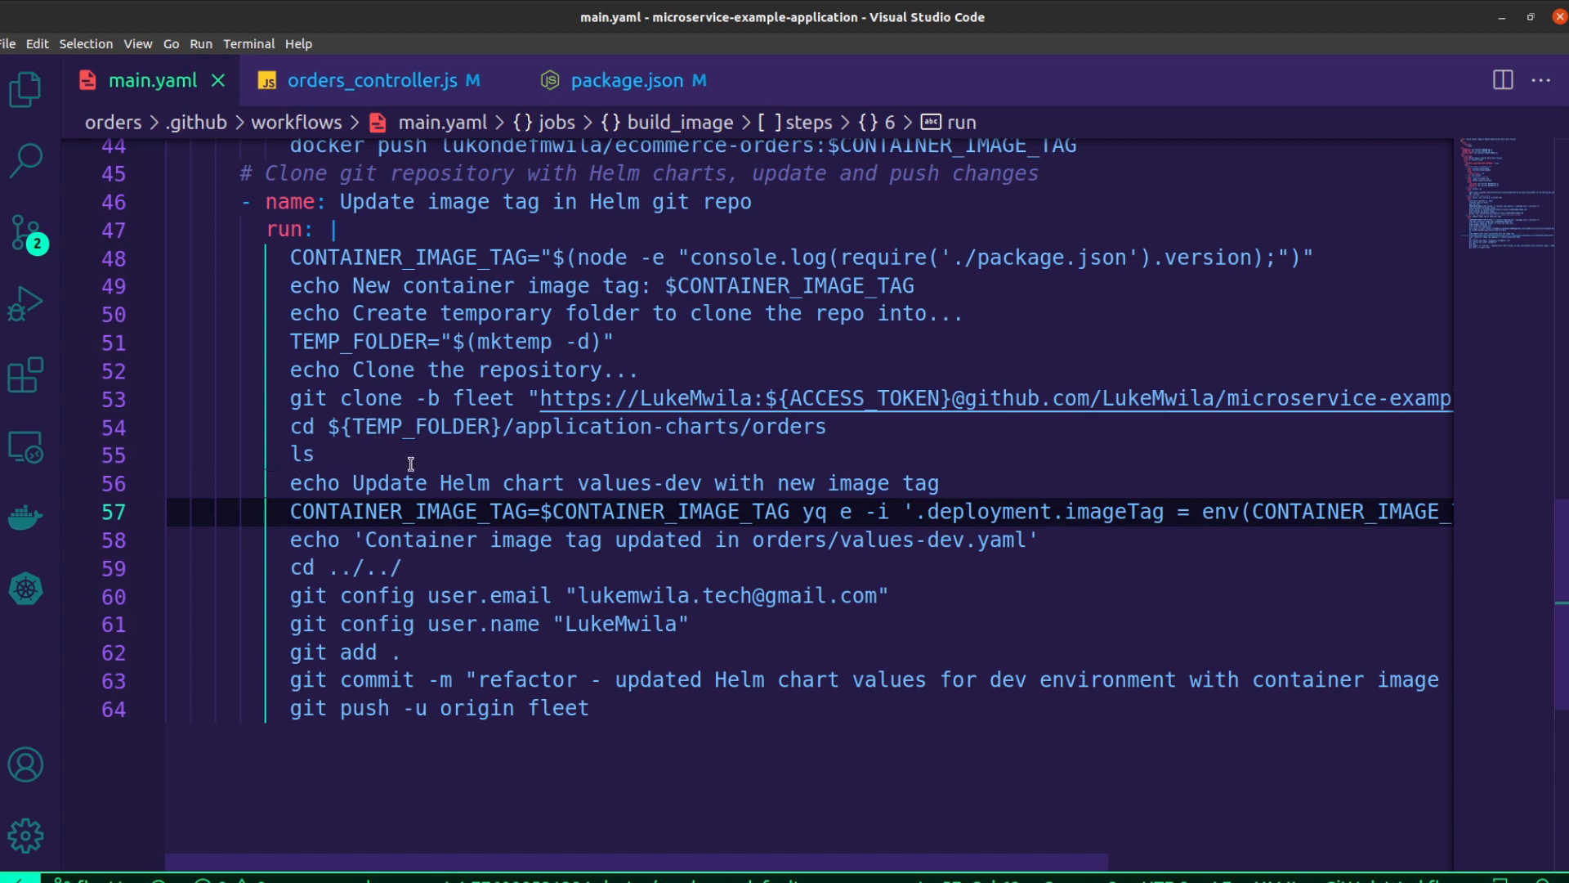
pyautogui.scroll(-3)
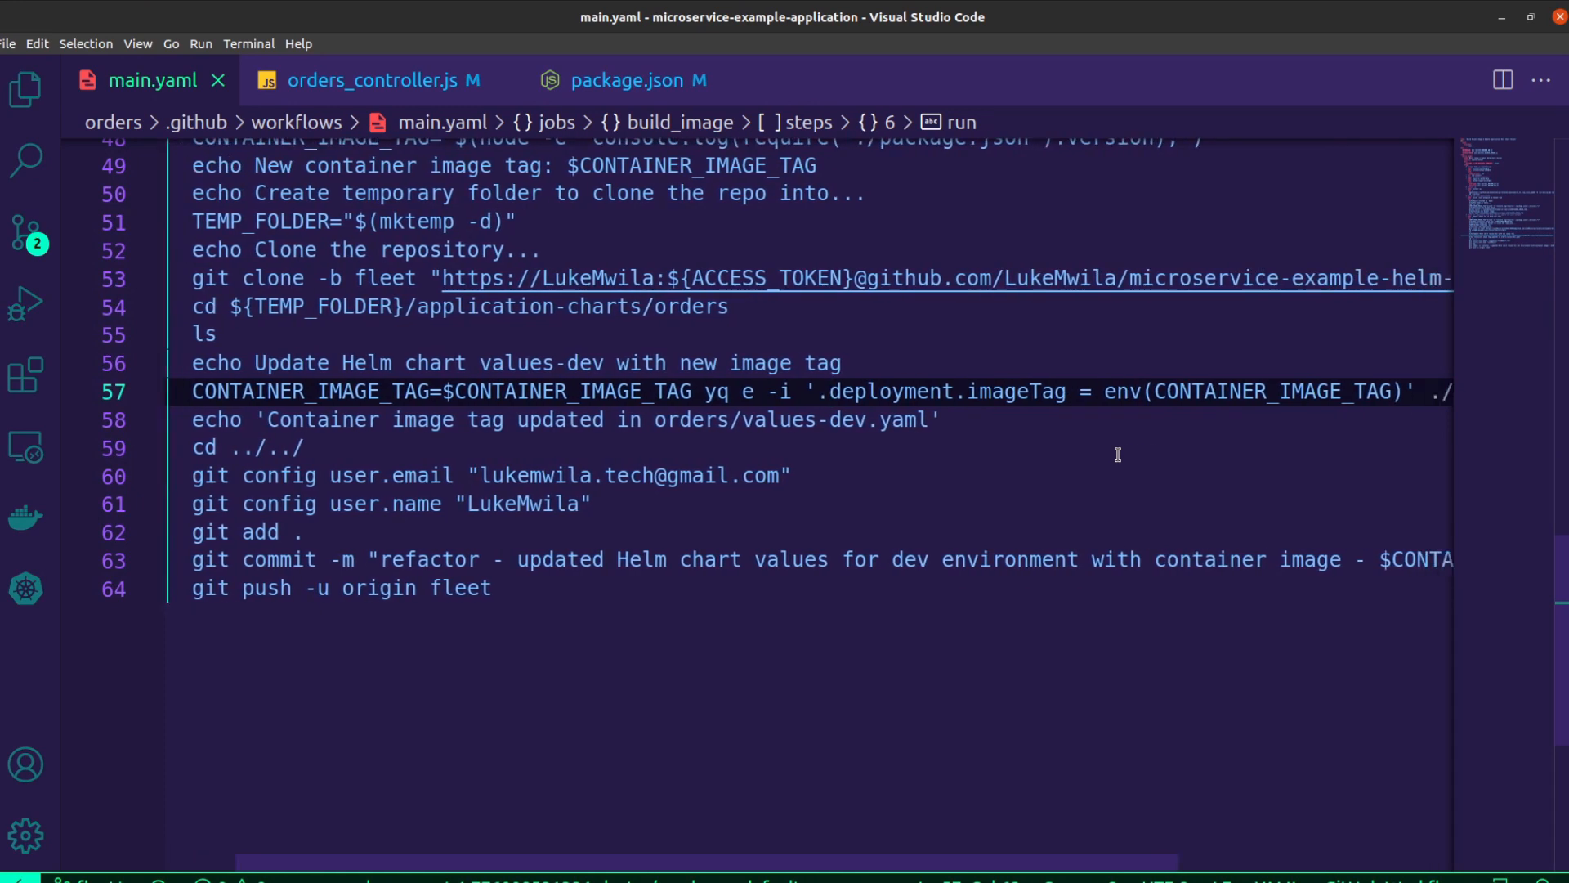
pyautogui.hscroll(3)
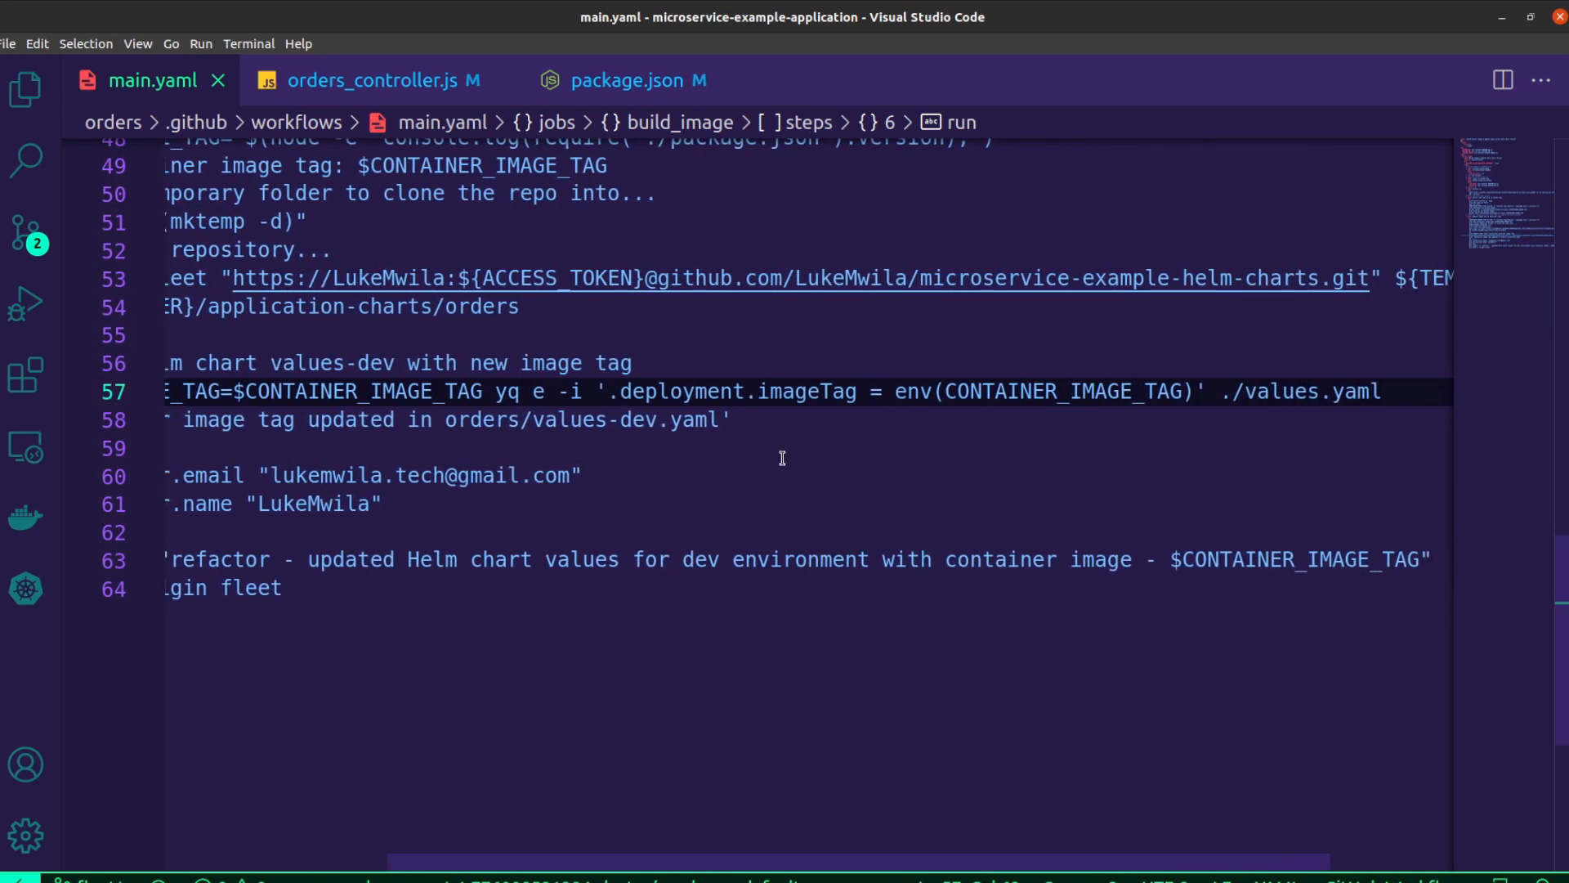
pyautogui.hscroll(-3)
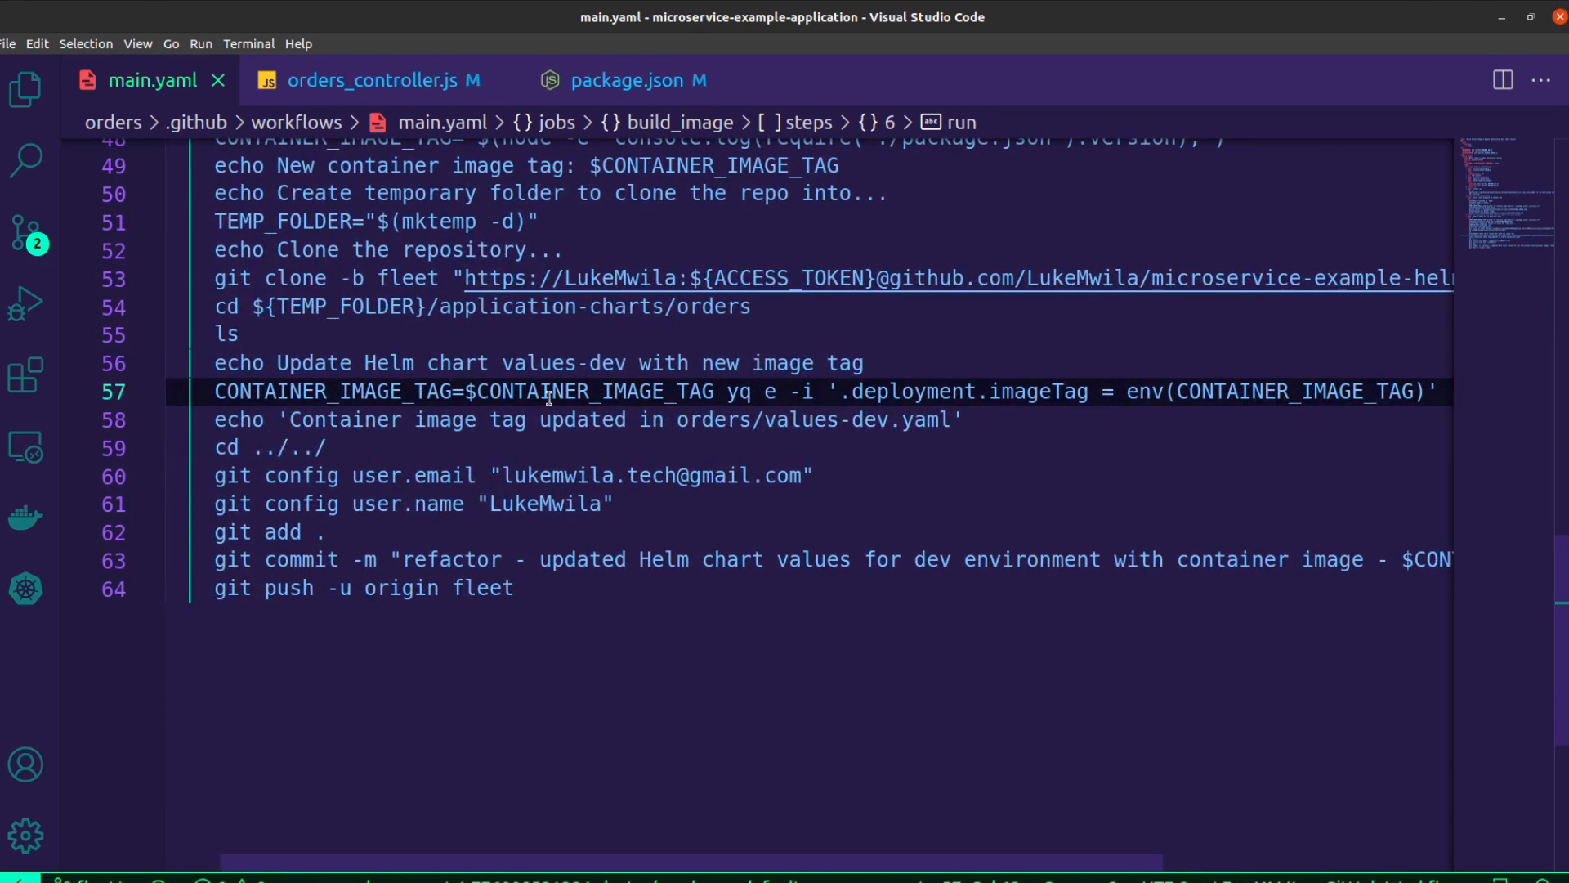
pyautogui.moveTo(1106, 465)
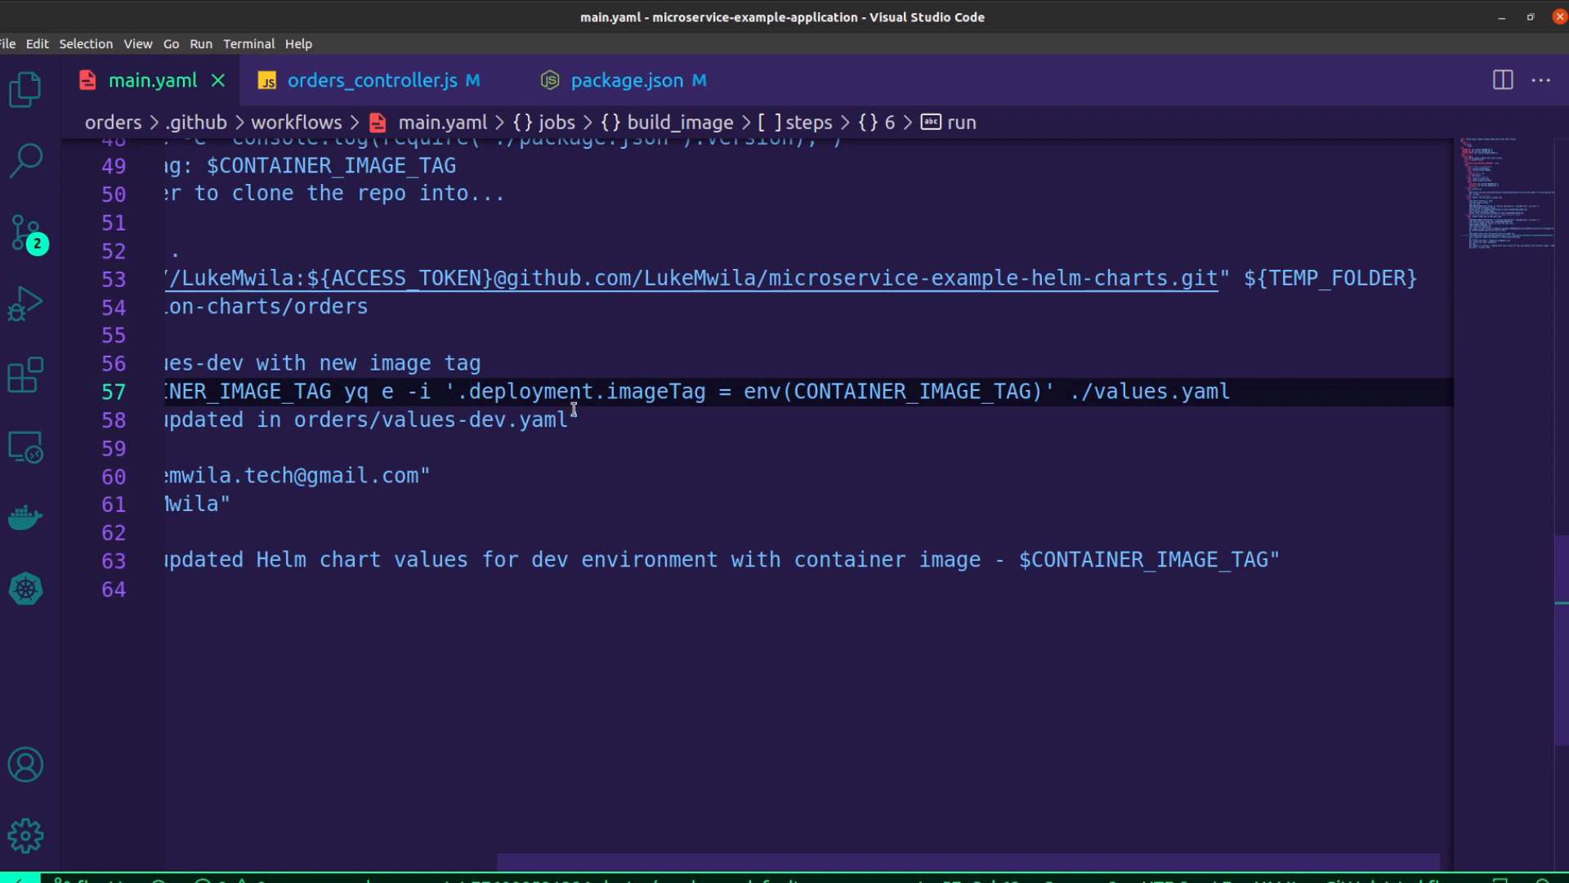
pyautogui.moveTo(659, 415)
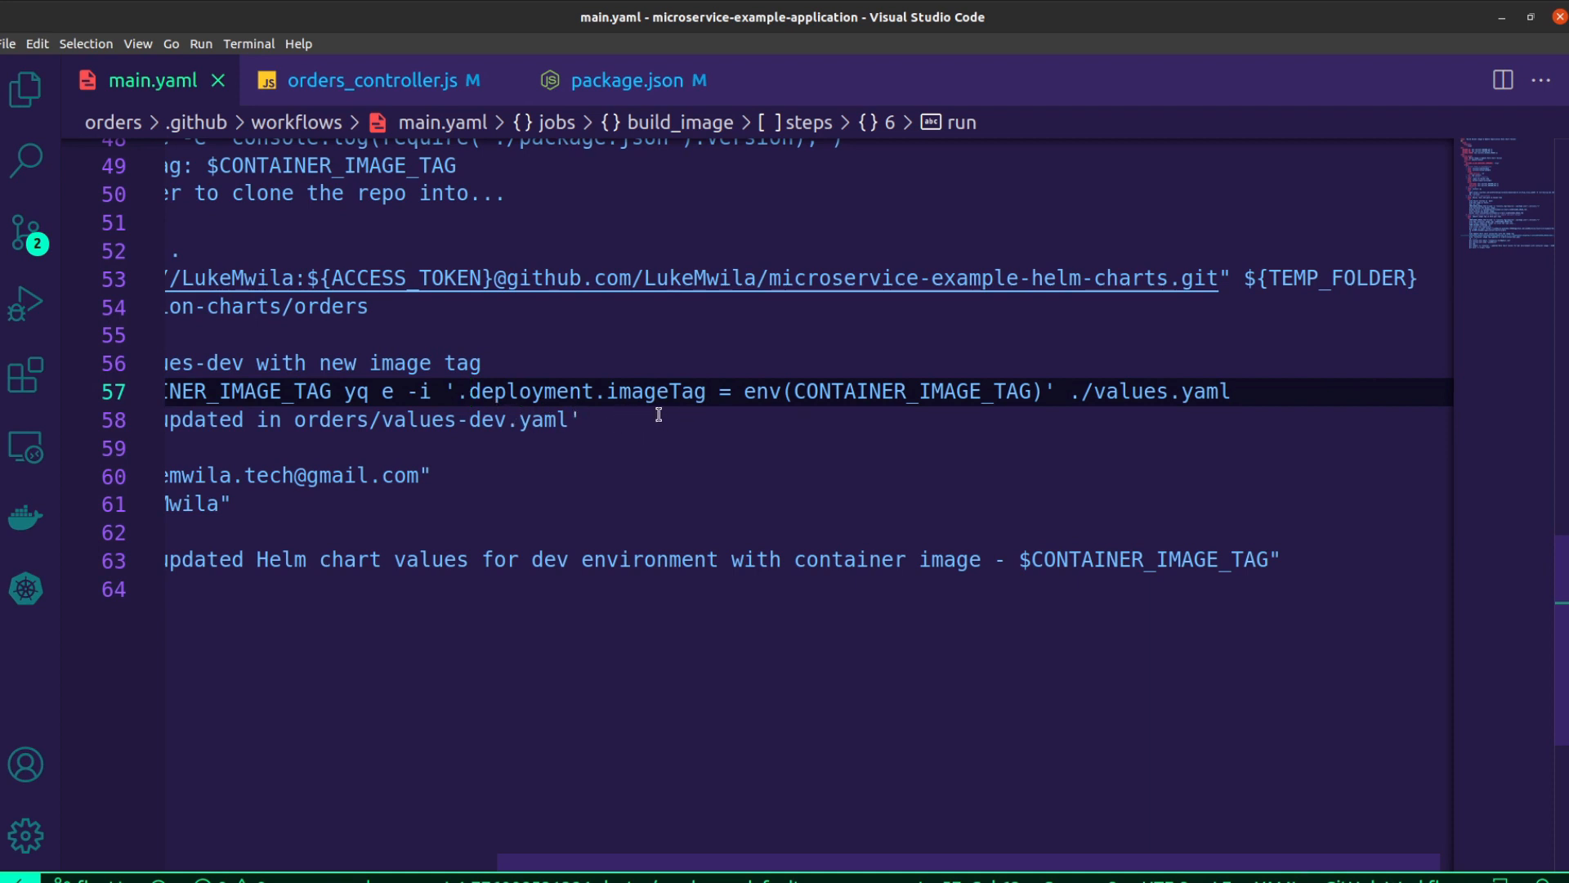
pyautogui.moveTo(519, 391)
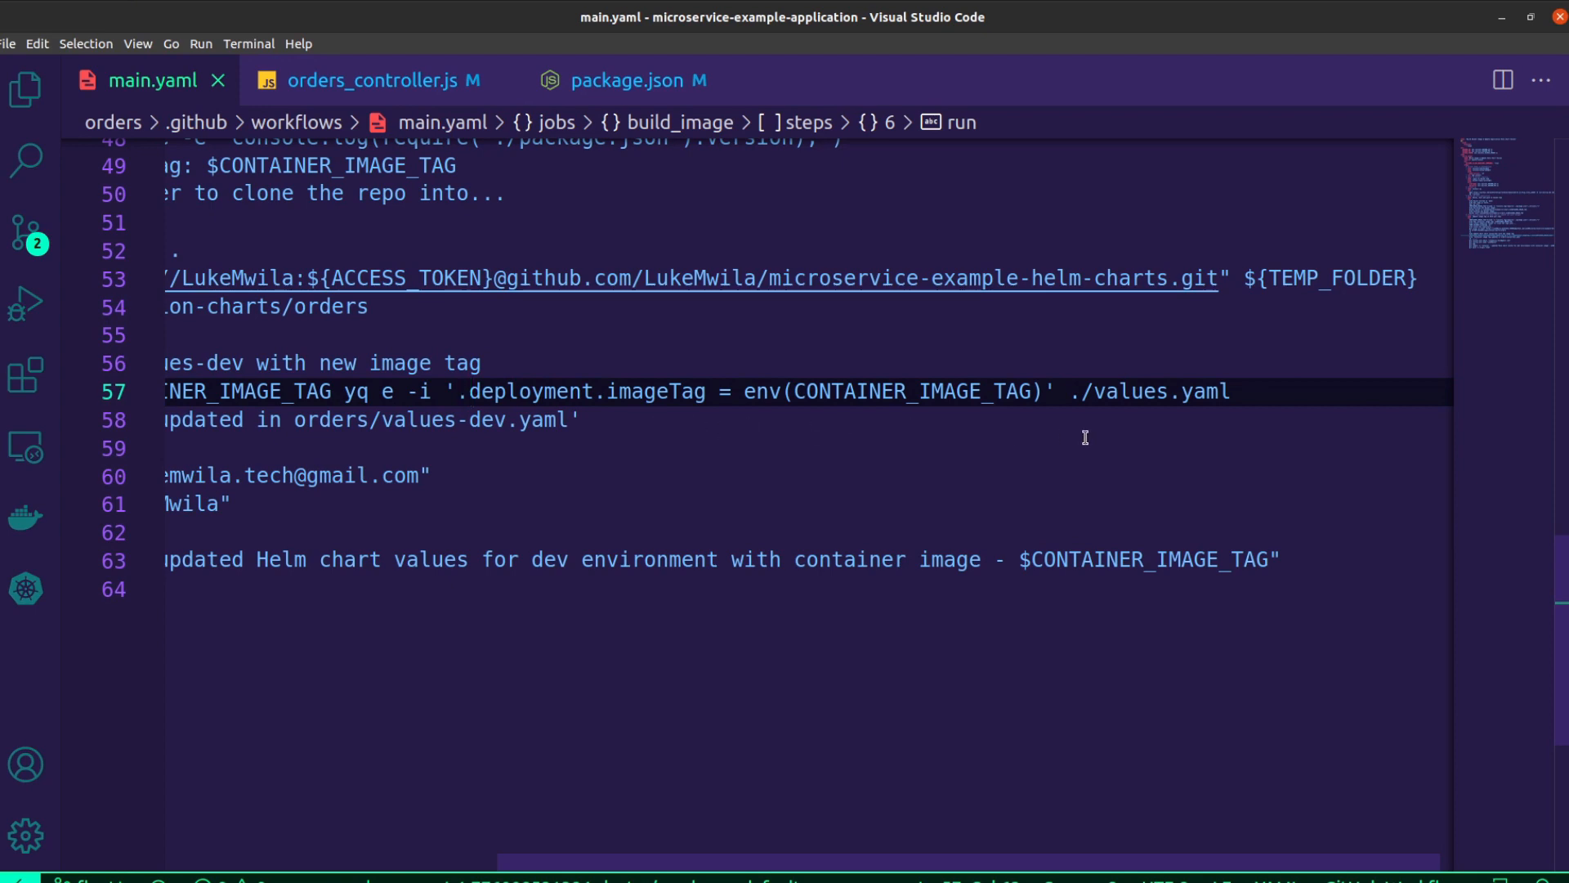
pyautogui.moveTo(998, 441)
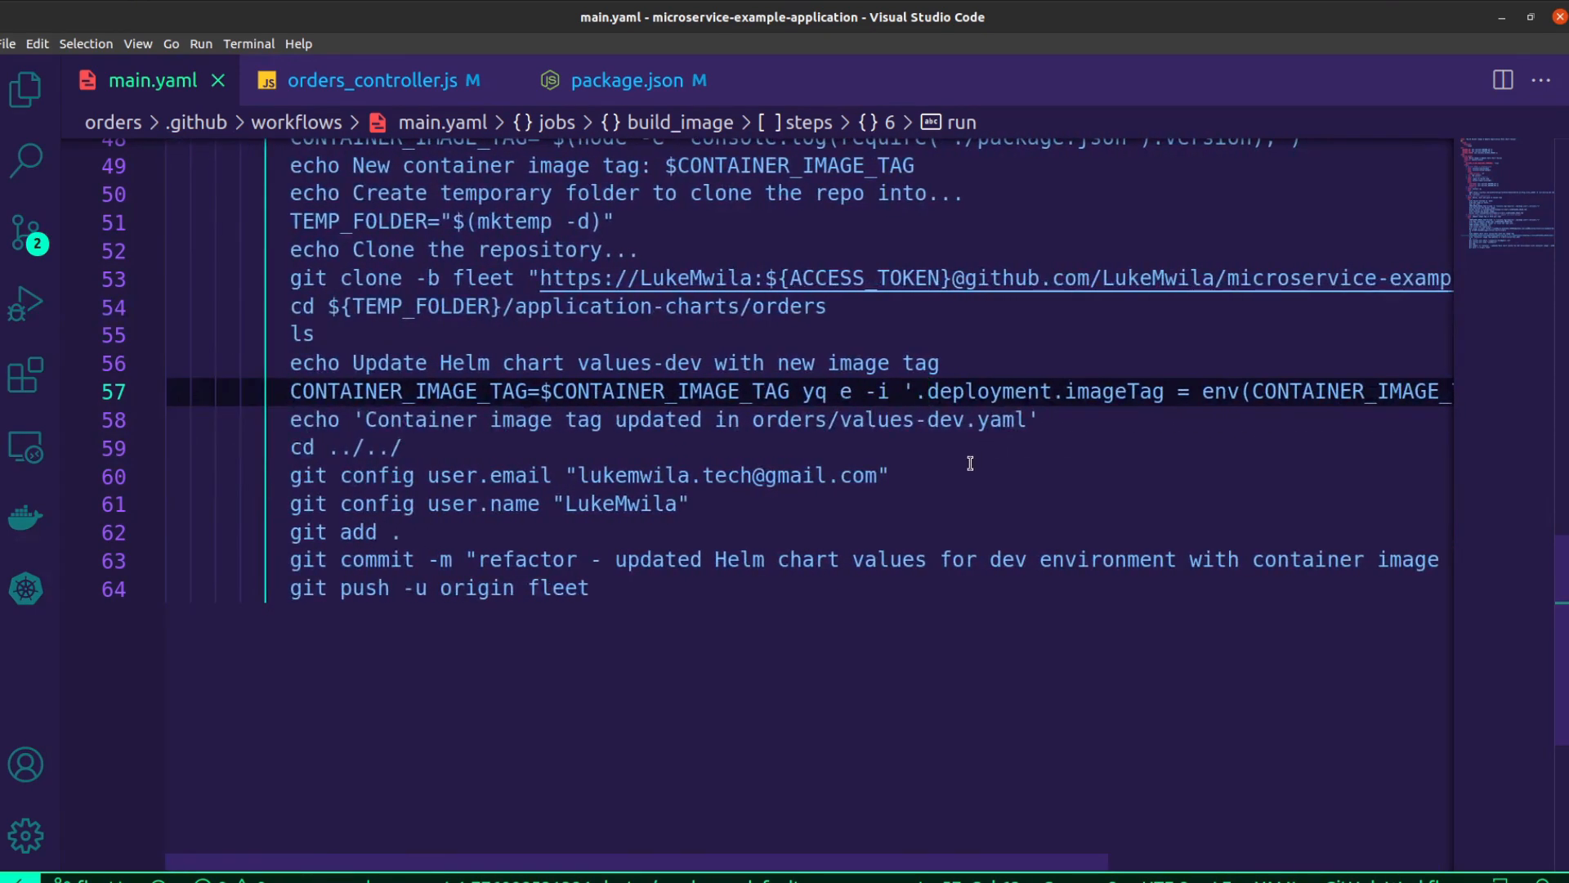
pyautogui.moveTo(964, 466)
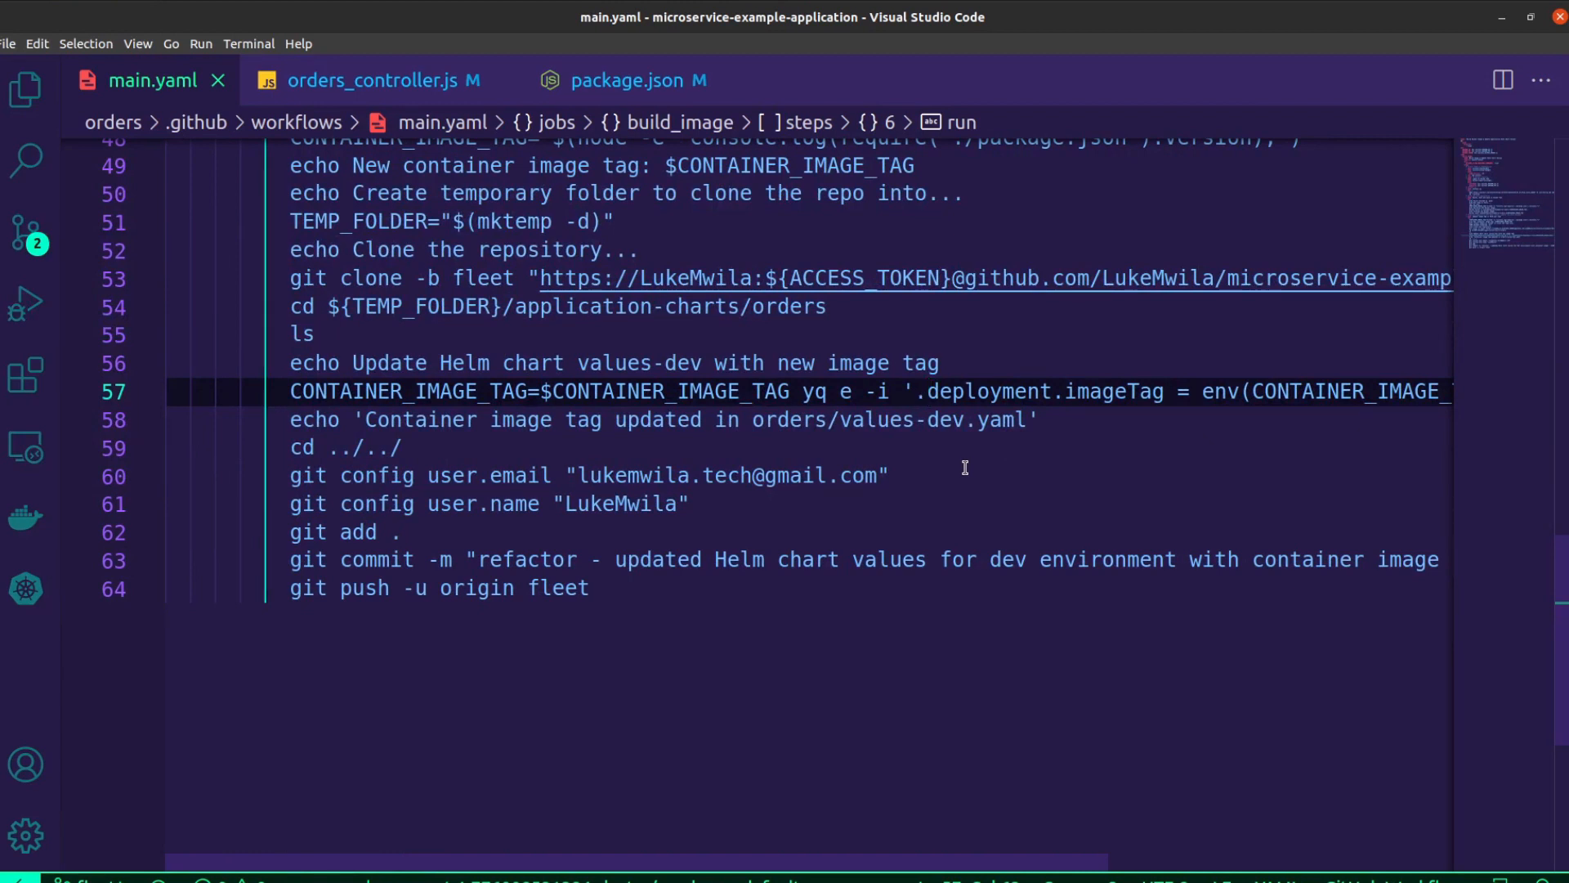
pyautogui.moveTo(1039, 461)
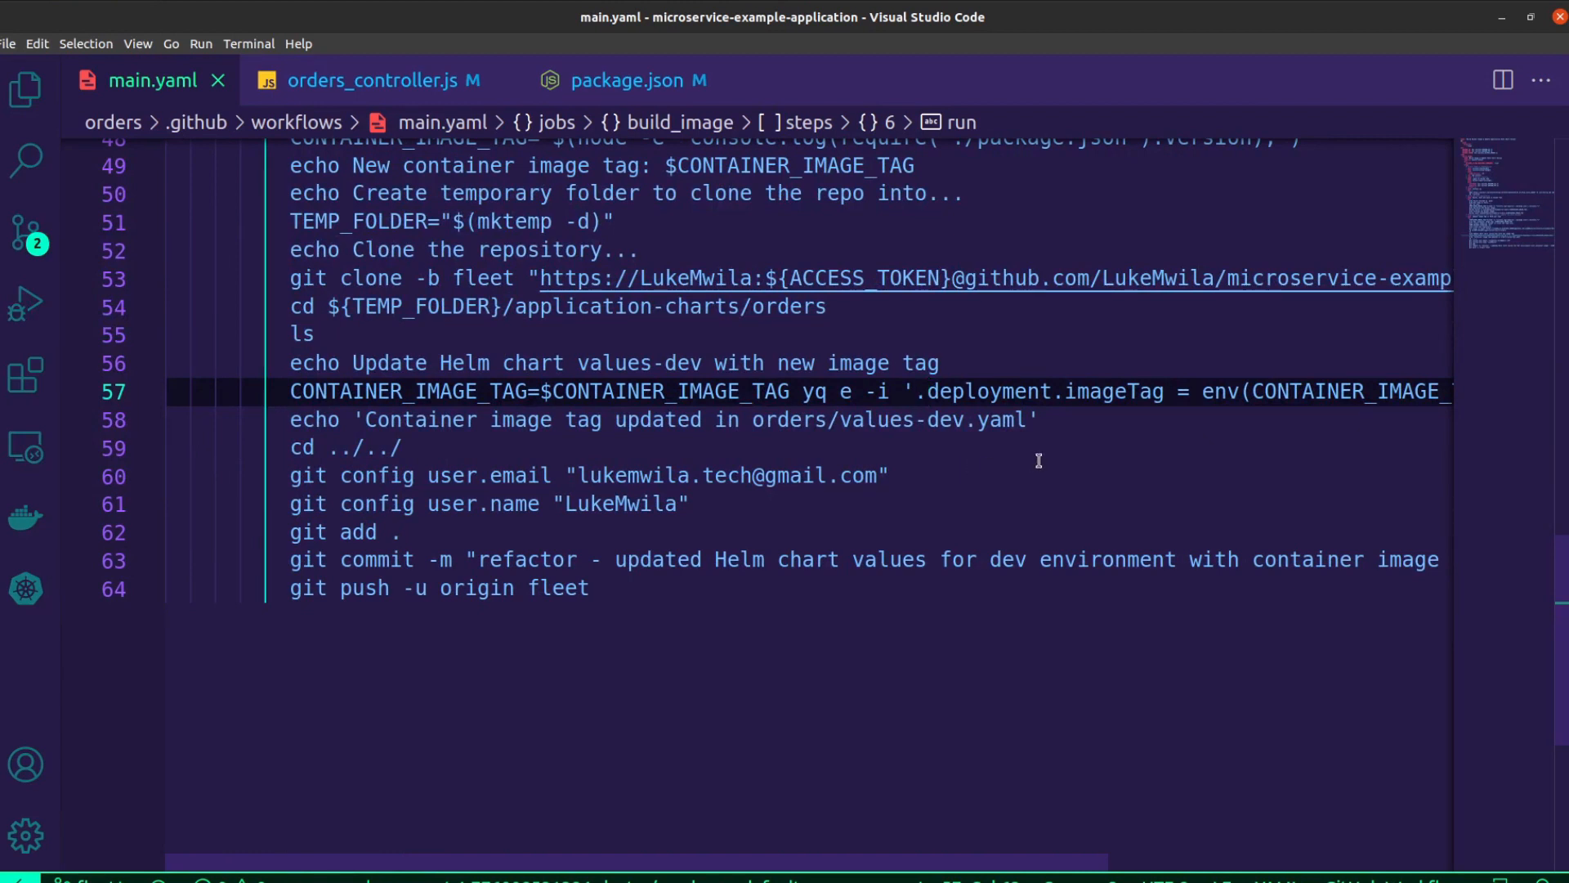
pyautogui.moveTo(1072, 450)
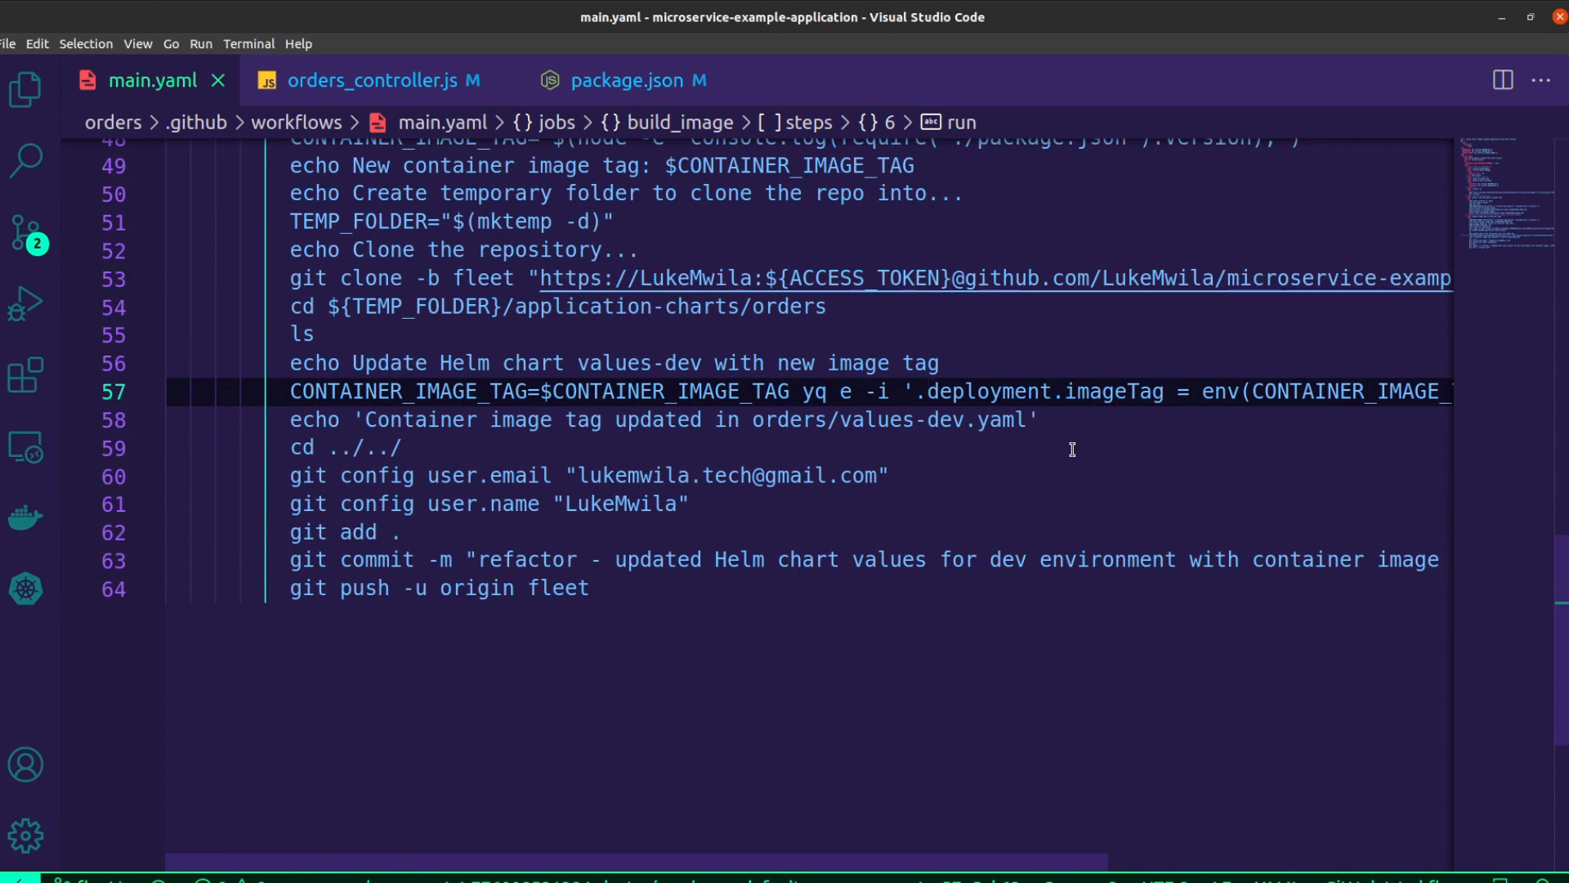
pyautogui.moveTo(1002, 444)
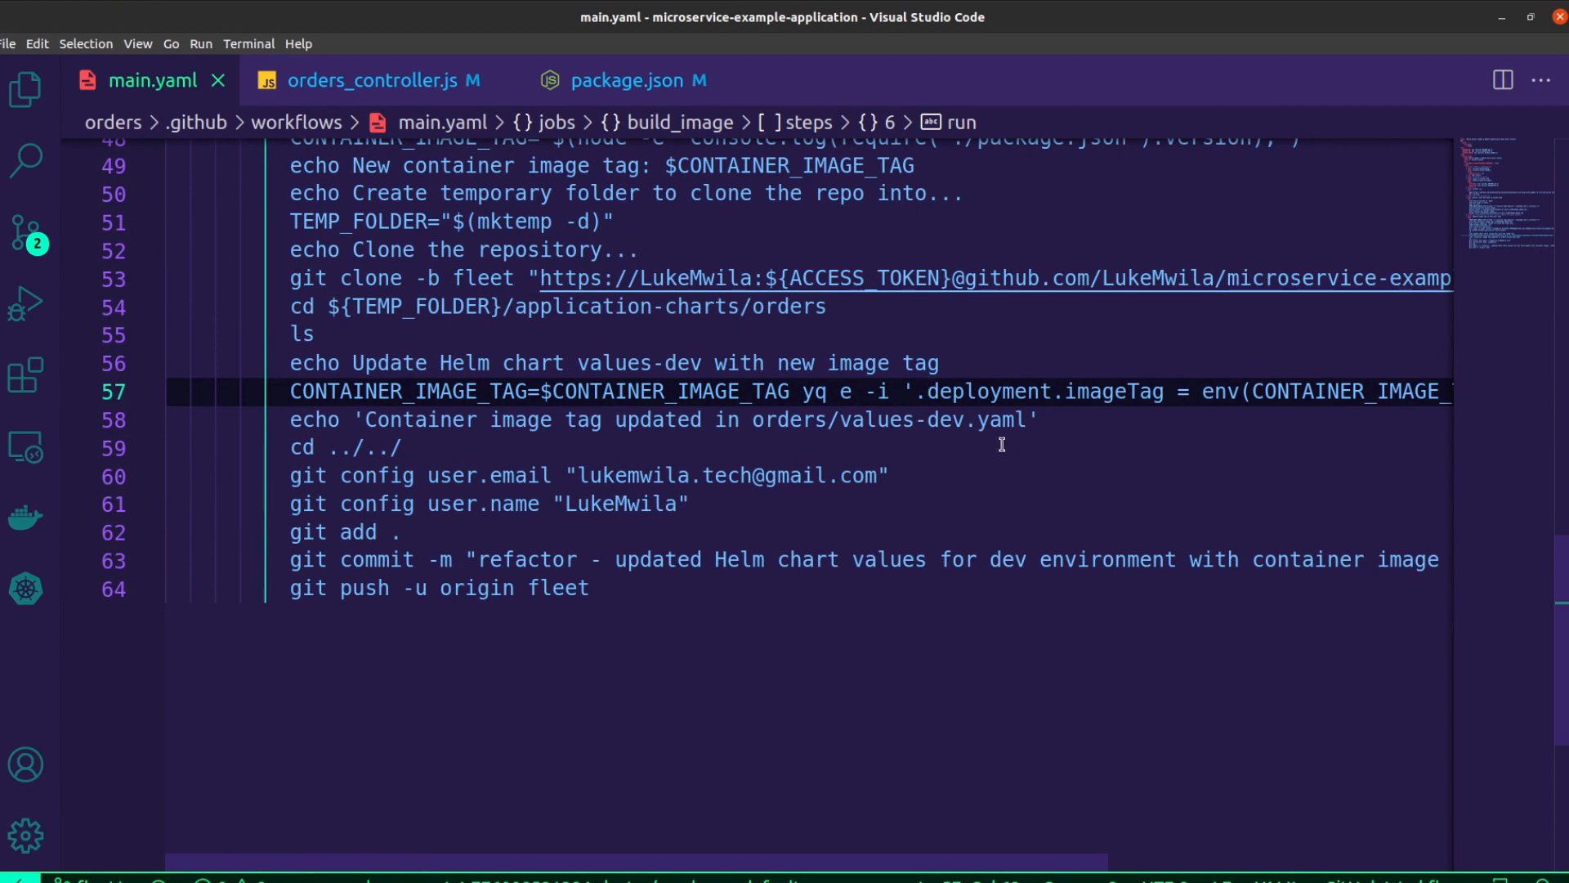
pyautogui.moveTo(746, 442)
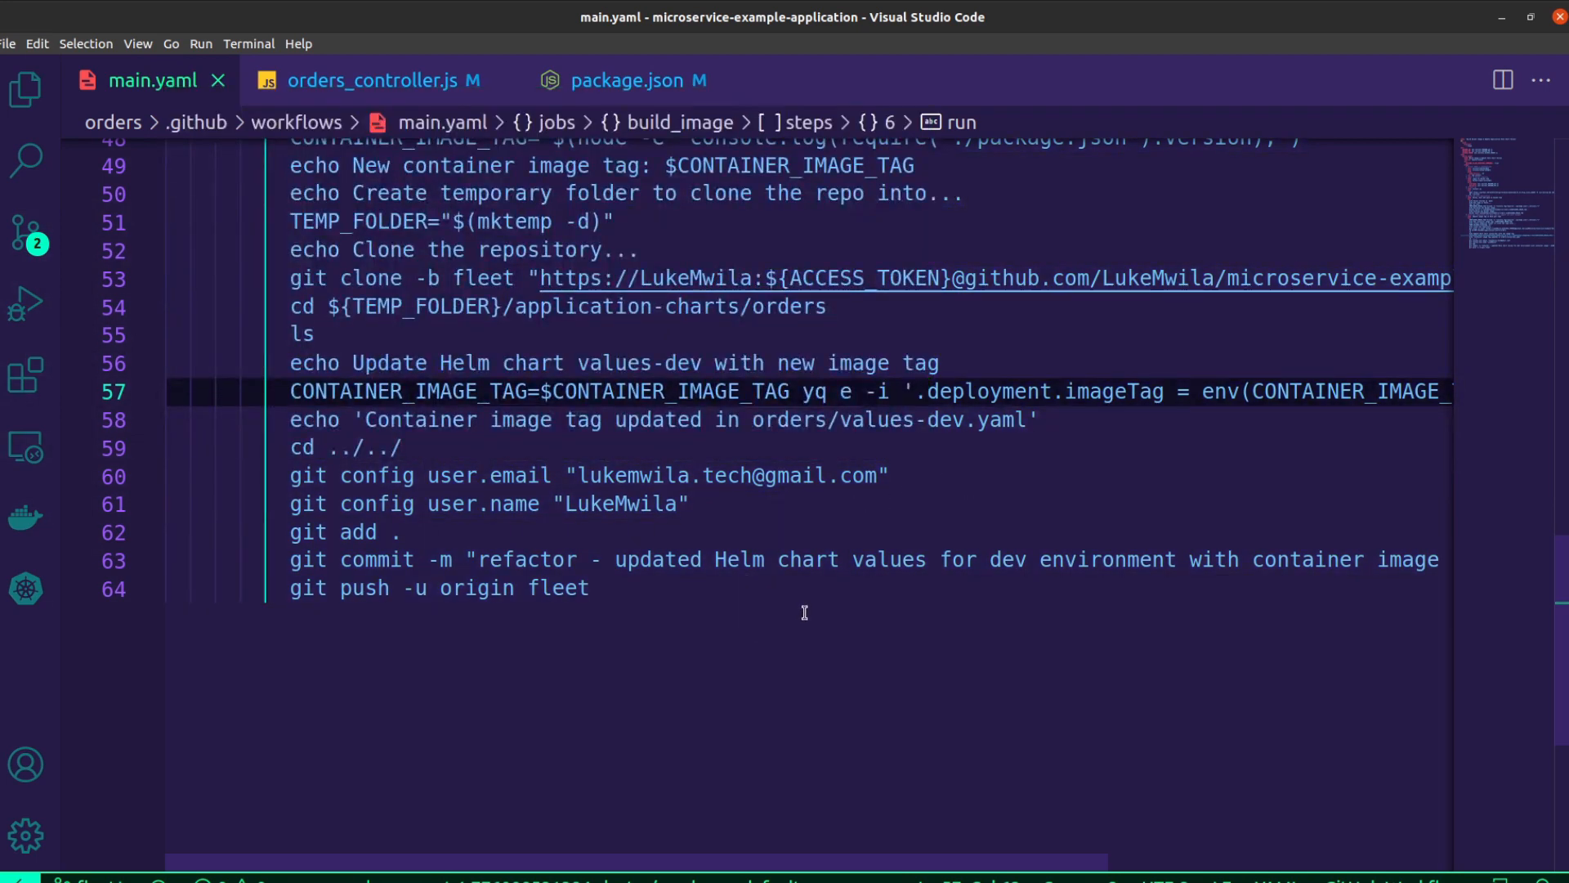
pyautogui.moveTo(643, 602)
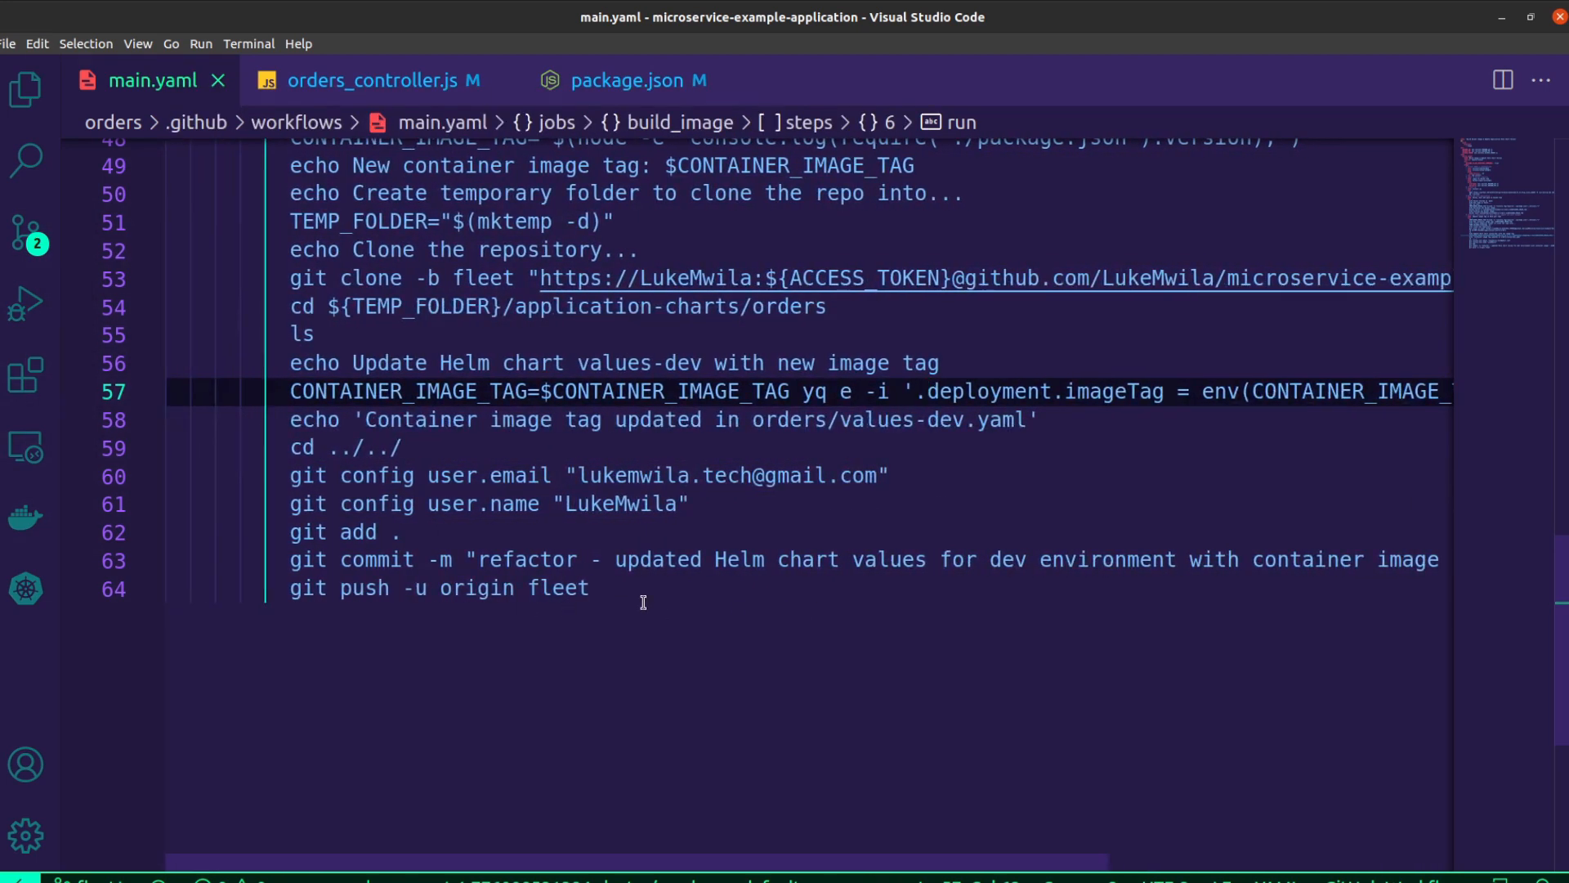
pyautogui.moveTo(898, 602)
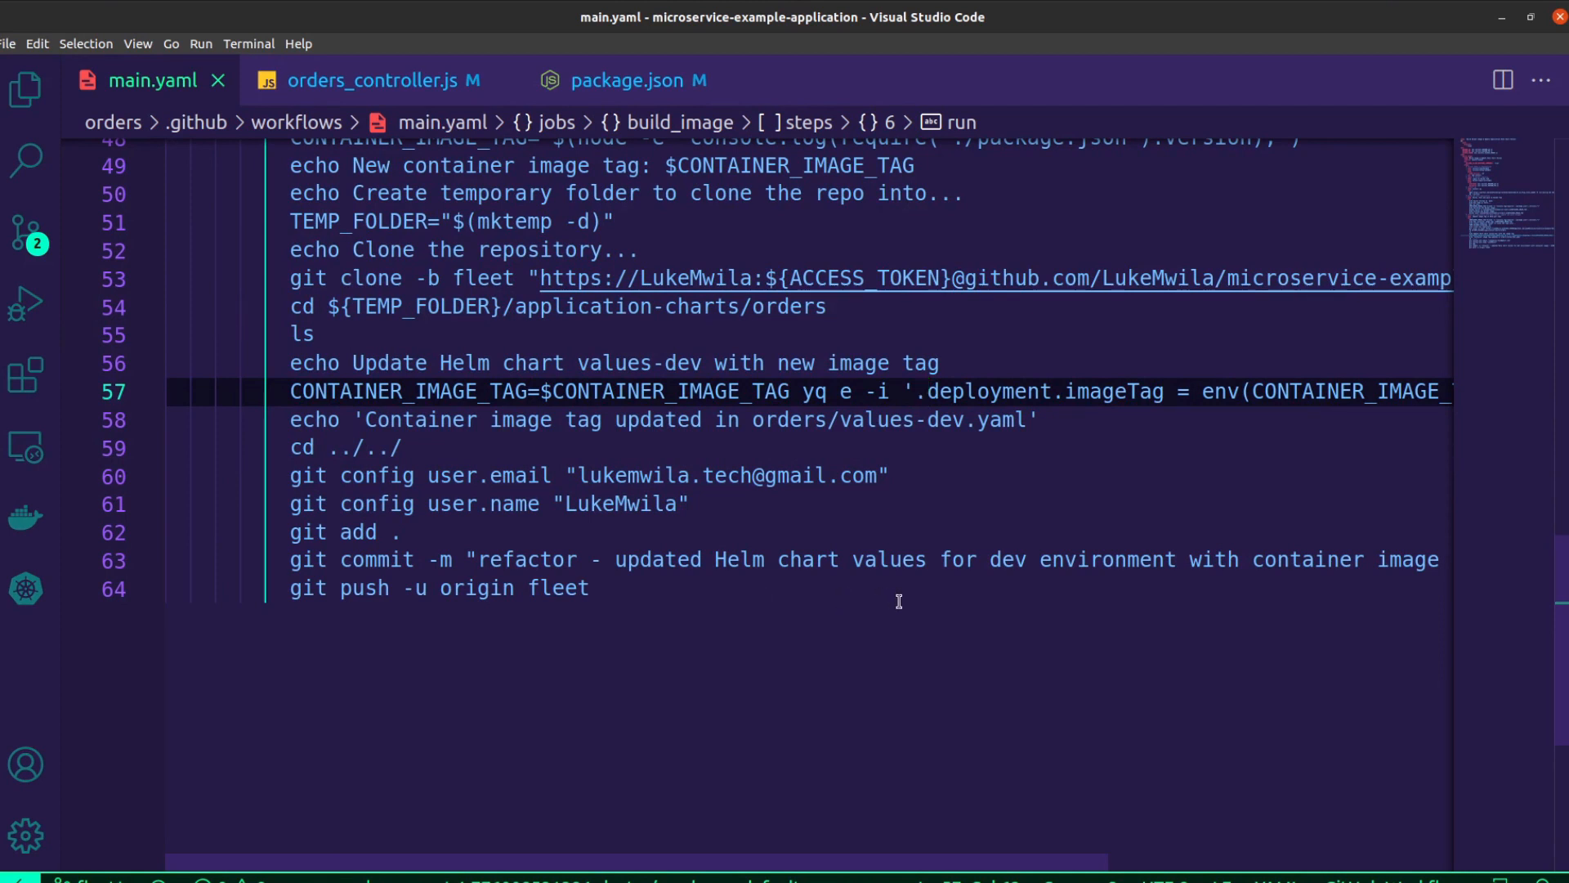
pyautogui.moveTo(416, 166)
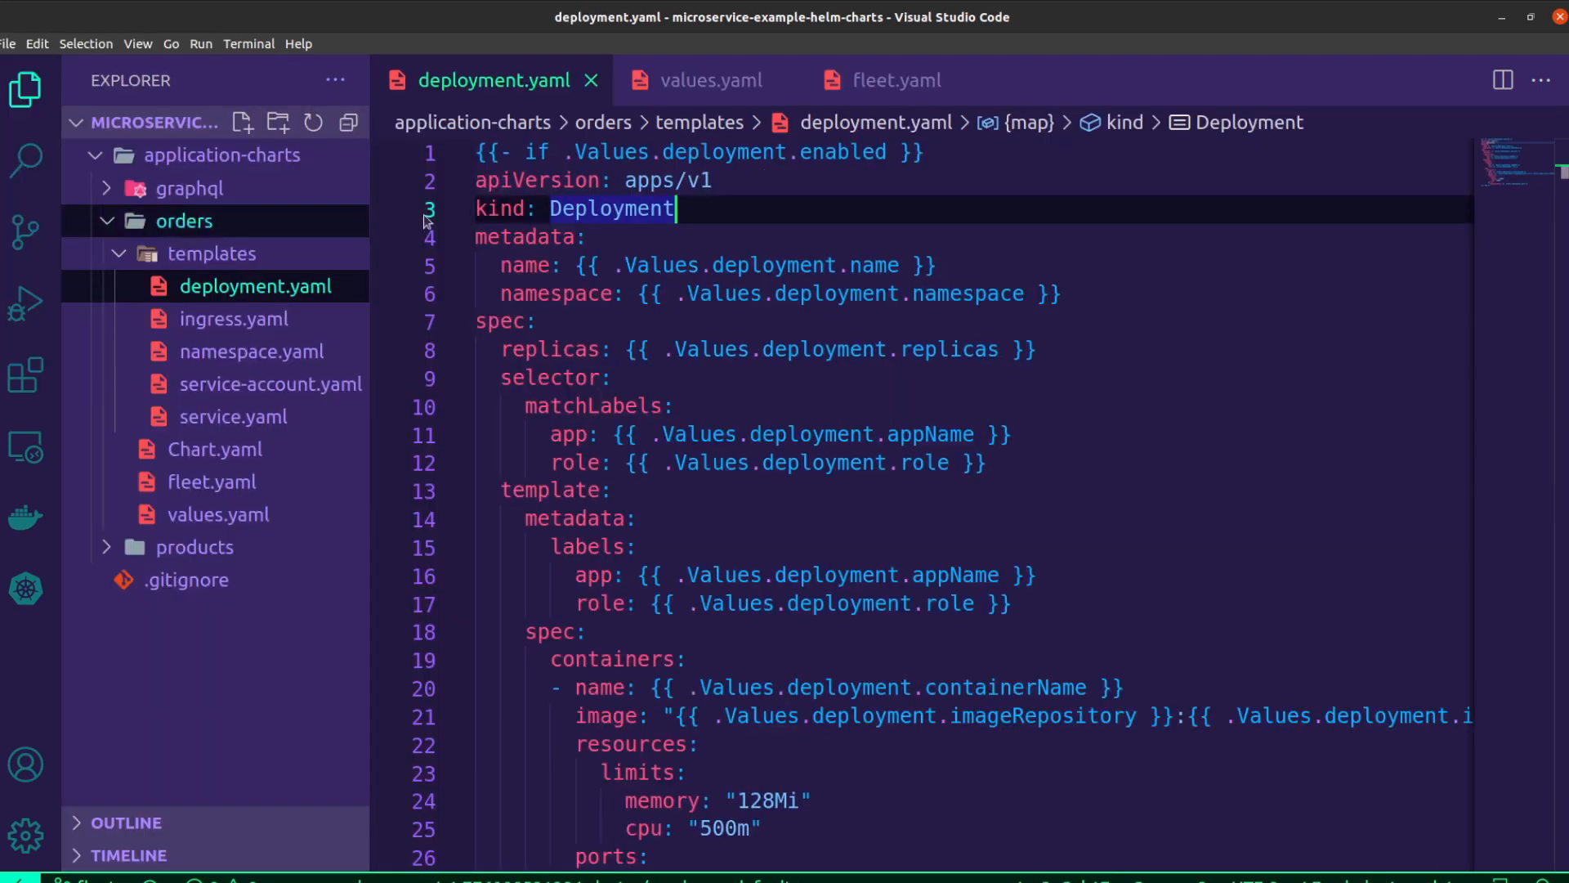
# Step: Open the orders chart's deployment.yaml in the helm-charts window, with its chart and templates folders expanded
pyautogui.click(590, 237)
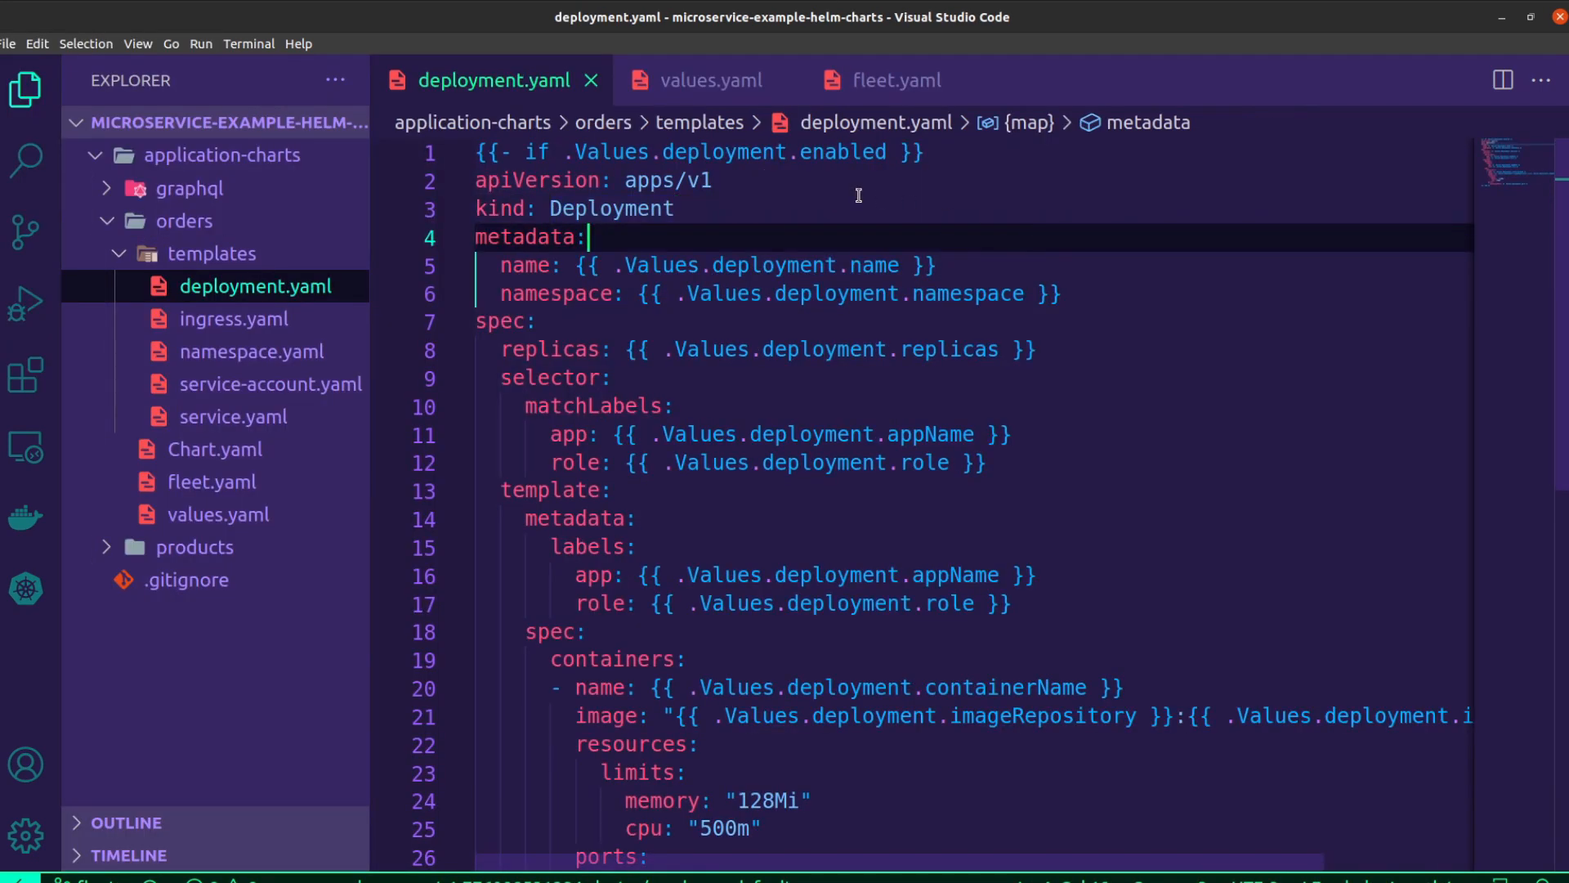
pyautogui.click(173, 220)
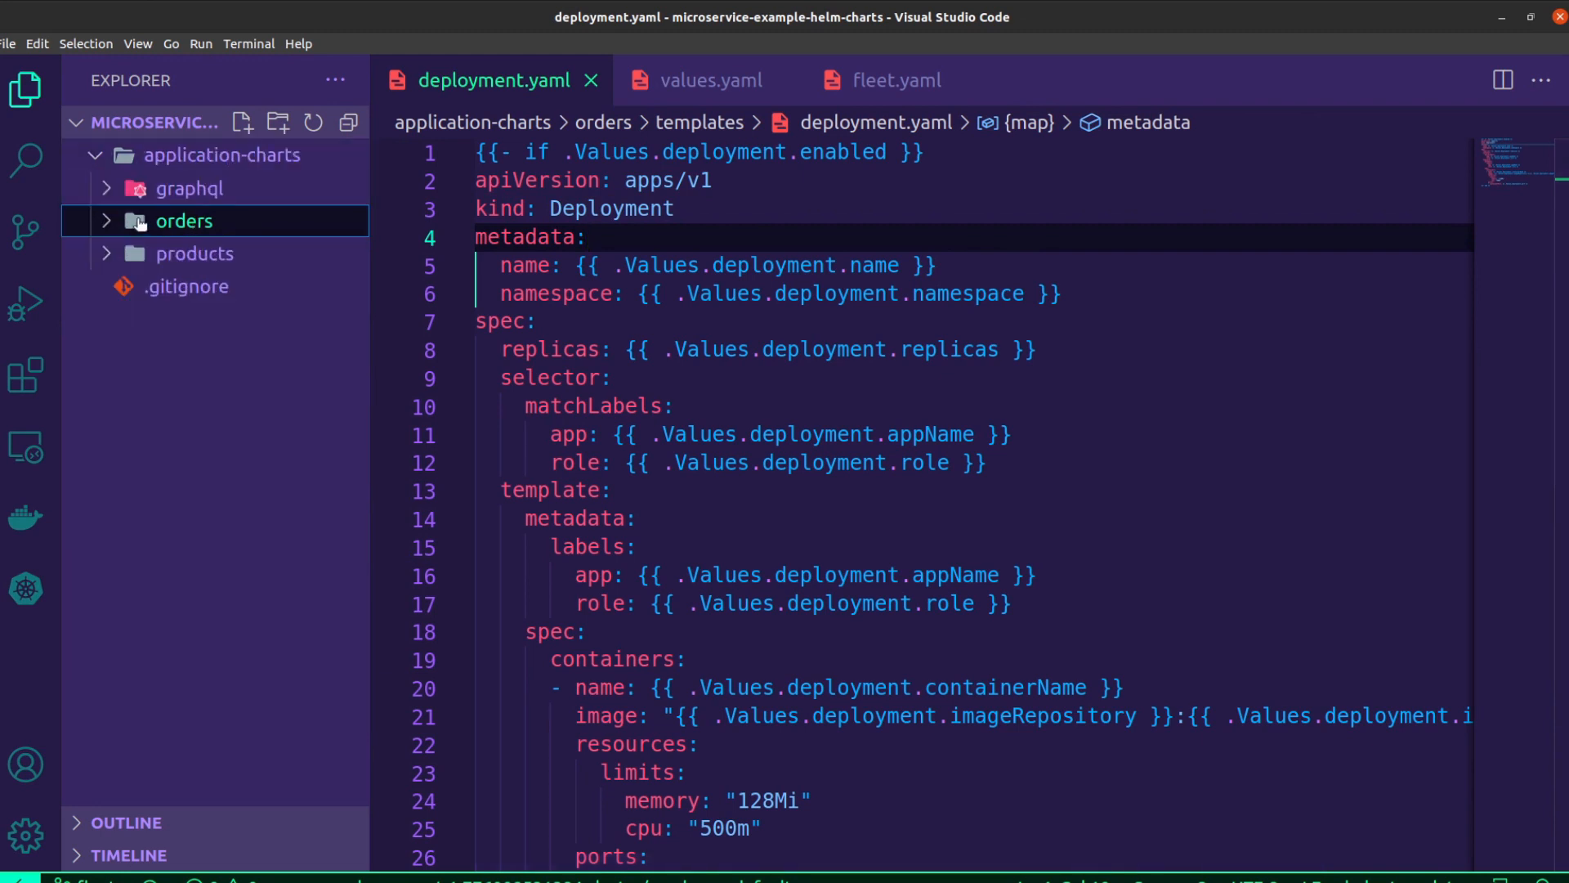
pyautogui.click(183, 221)
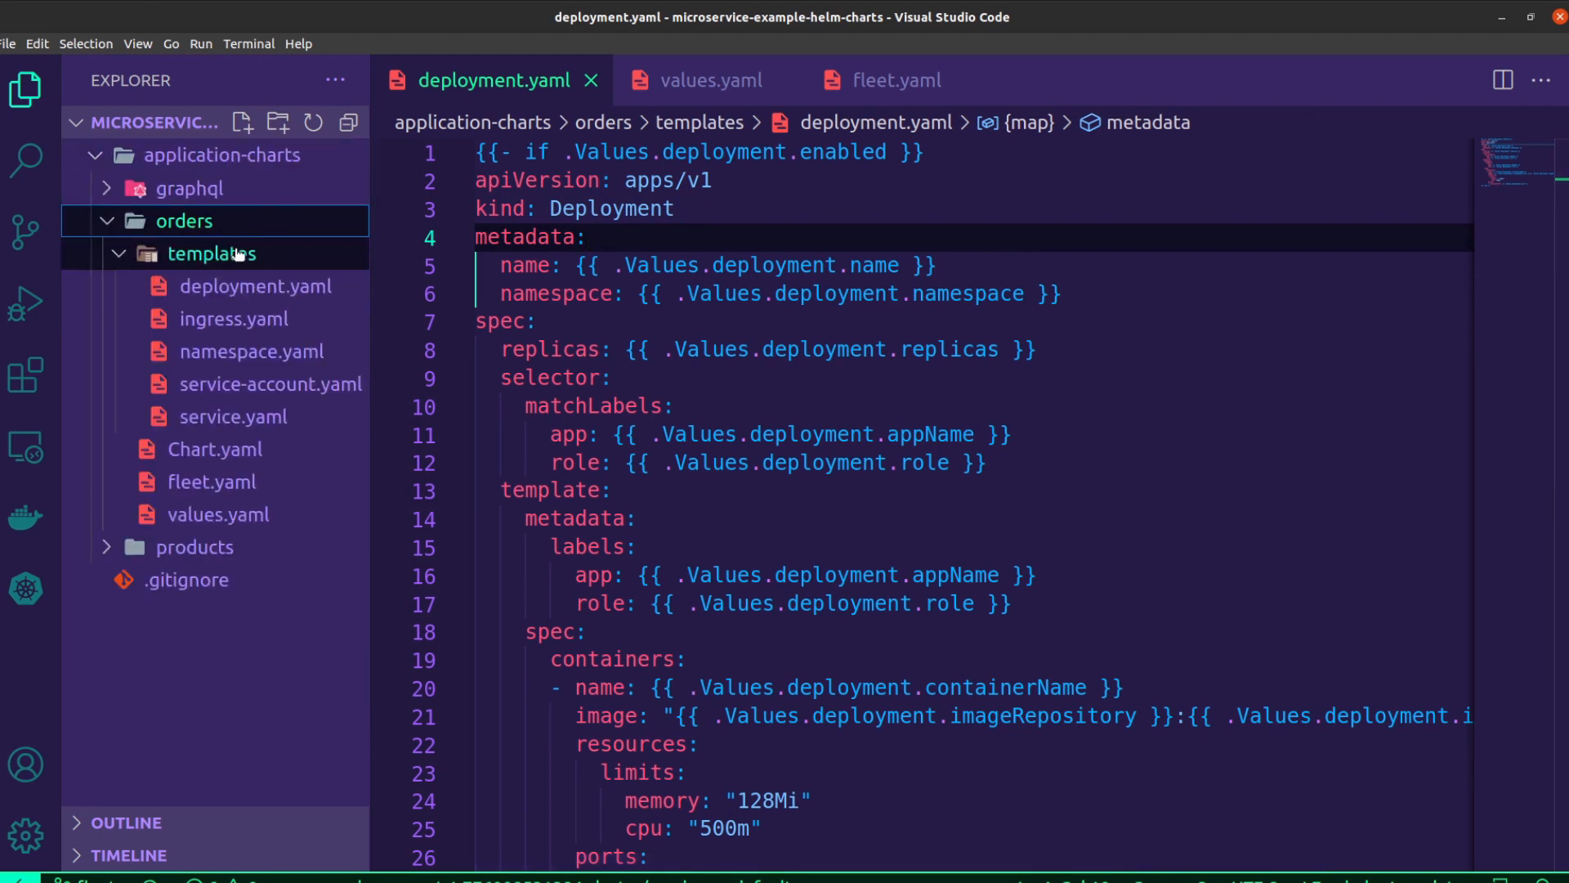
pyautogui.click(211, 253)
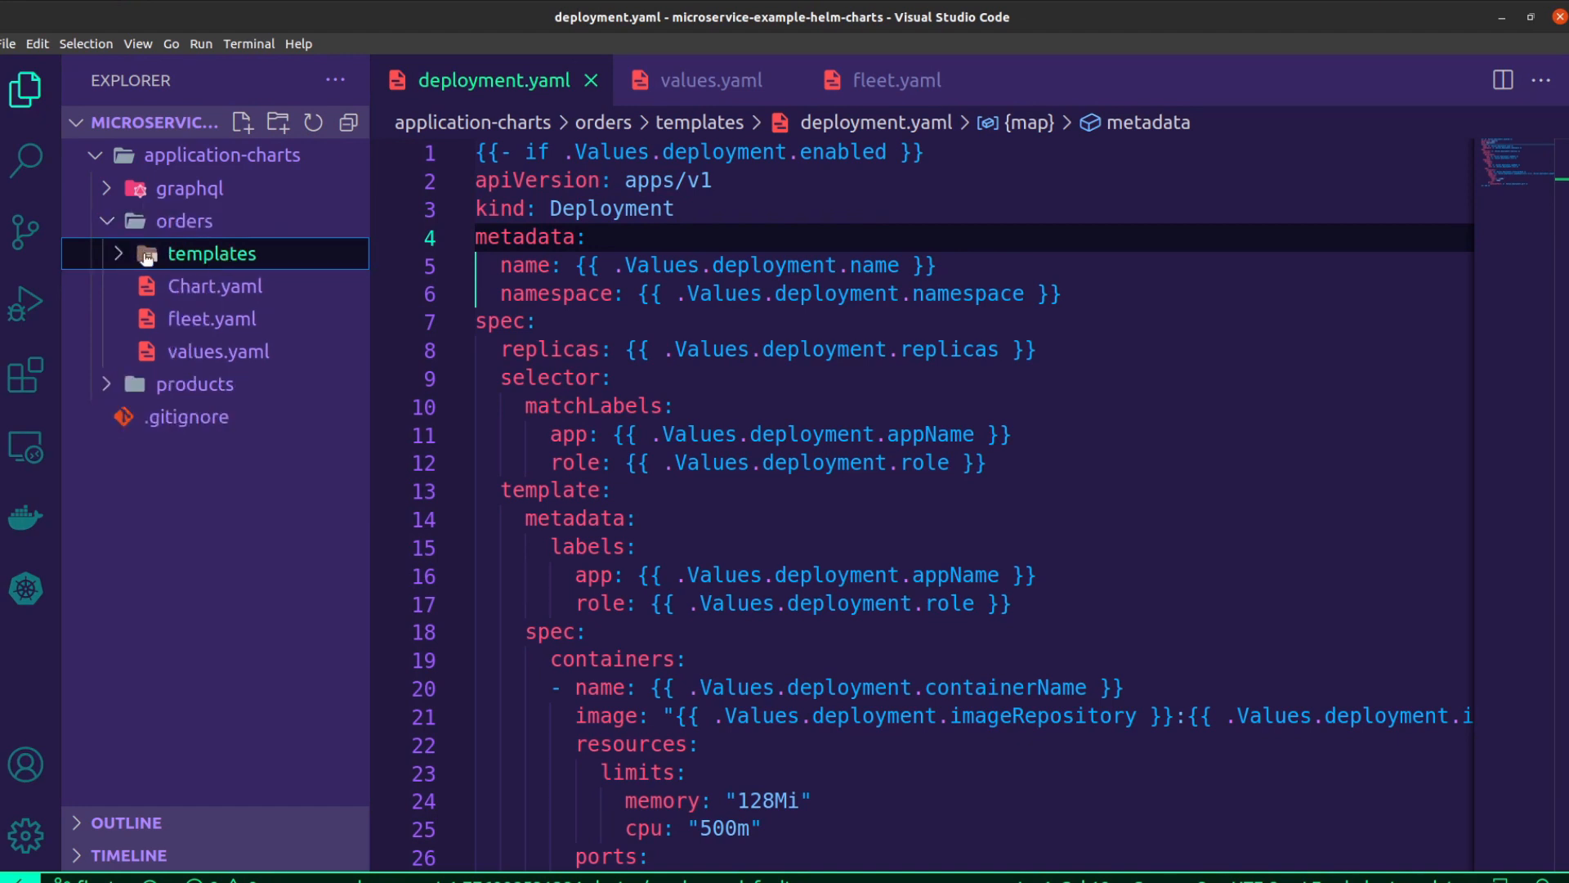
pyautogui.click(212, 253)
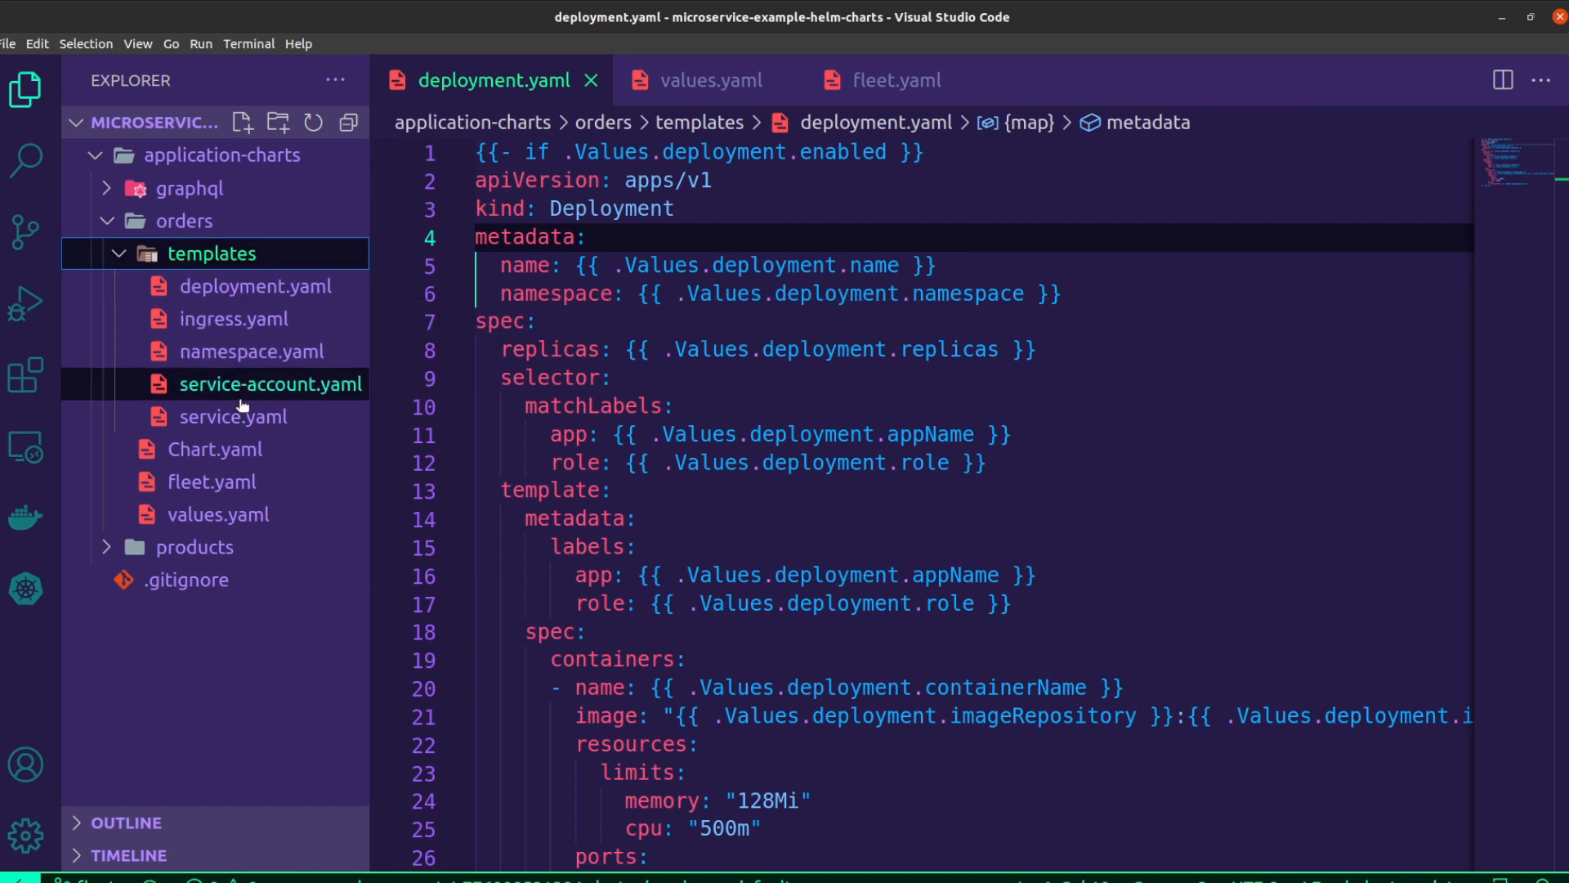
pyautogui.moveTo(233, 319)
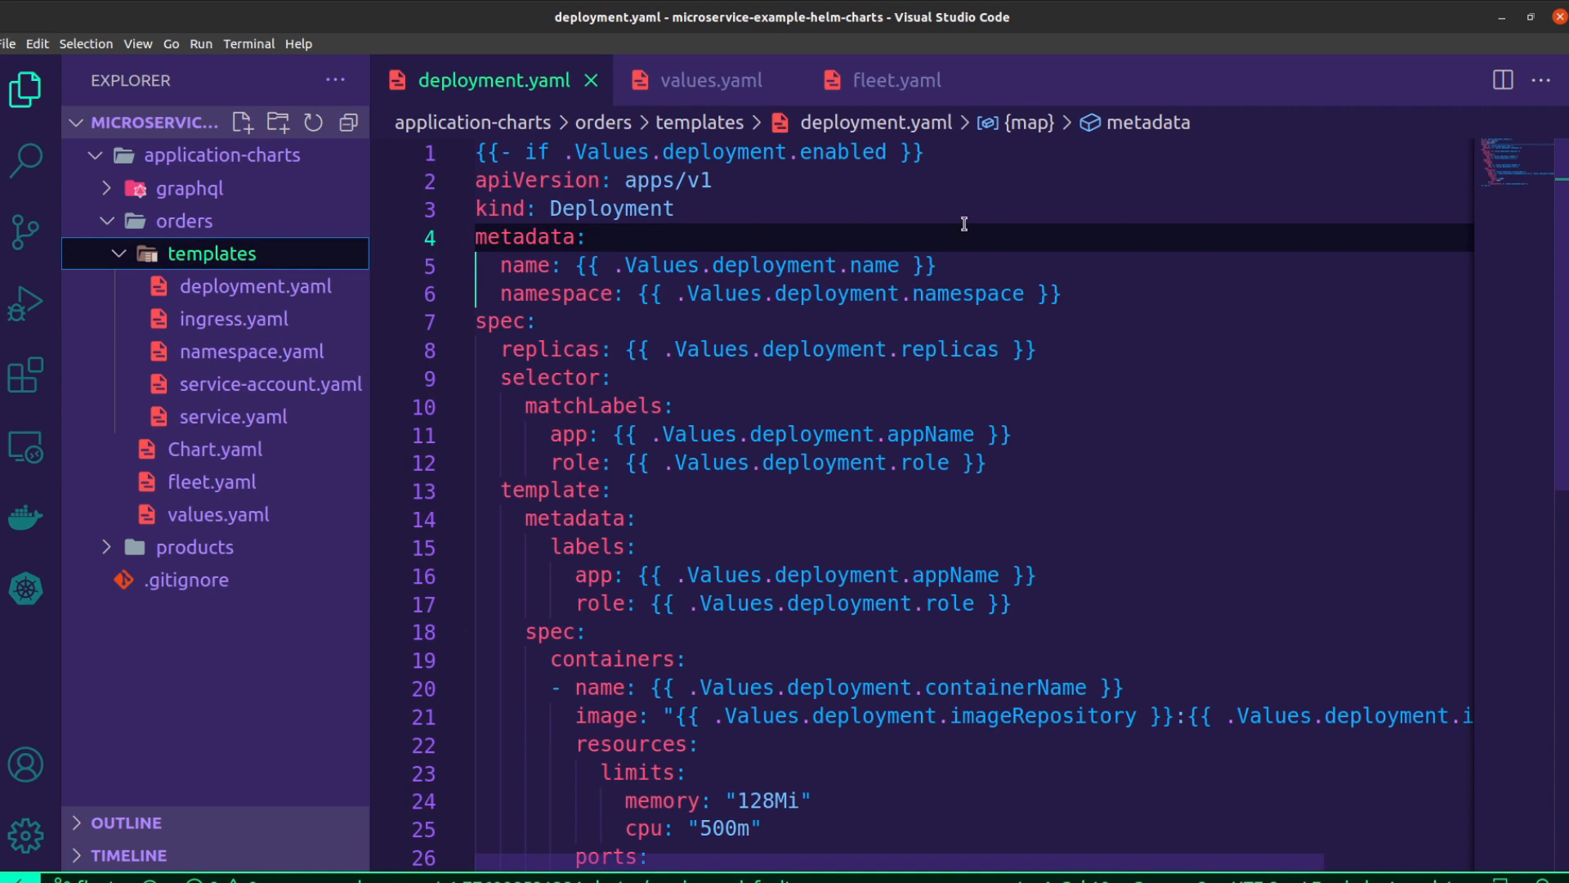
pyautogui.moveTo(404, 210)
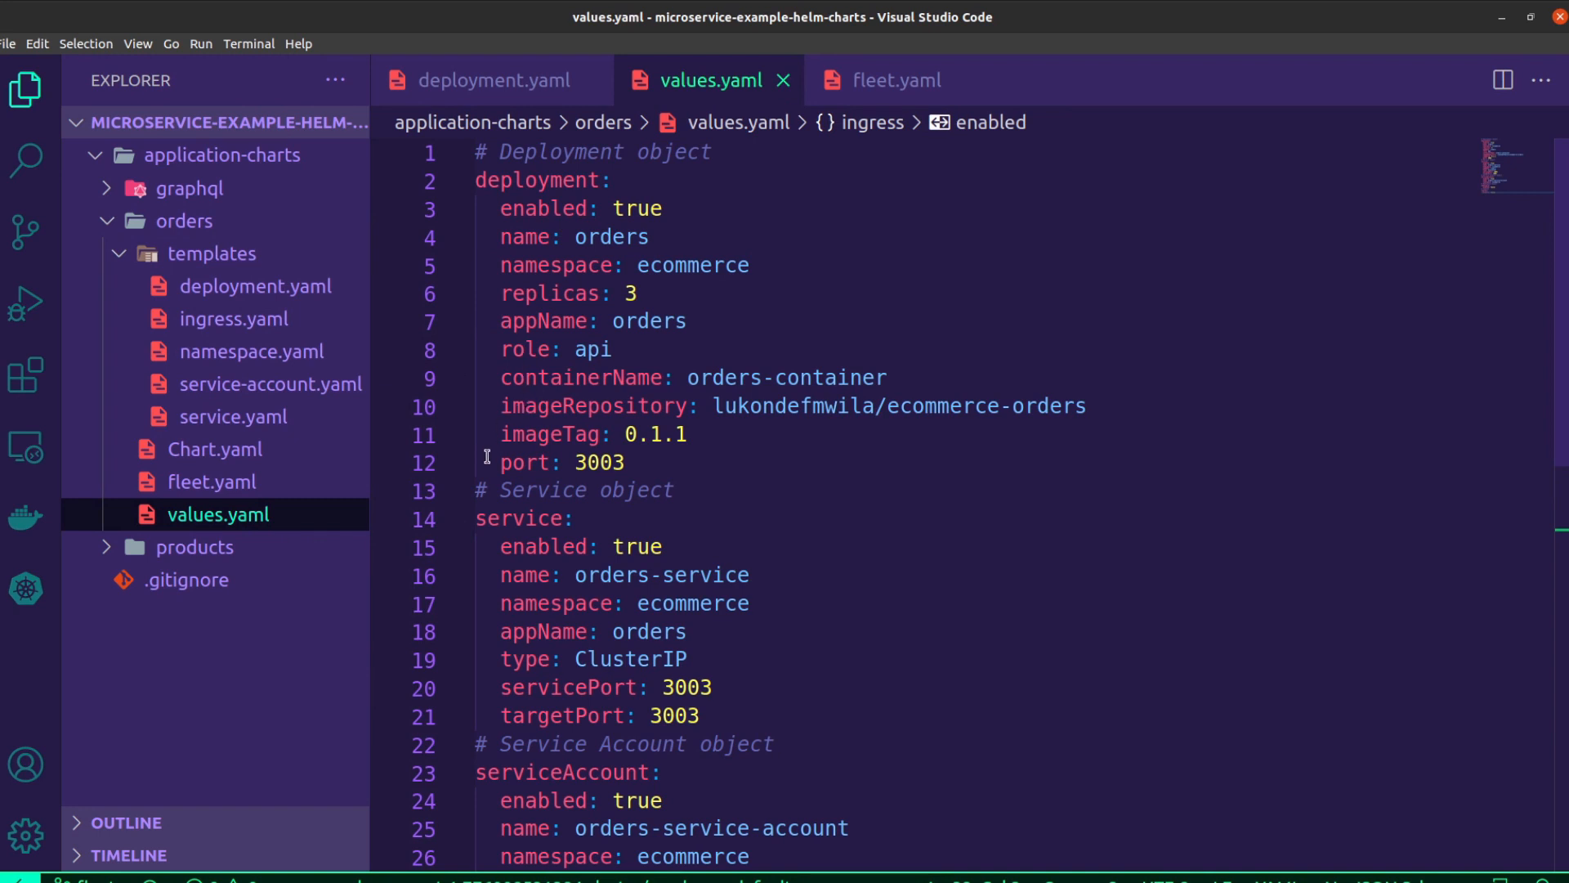
pyautogui.moveTo(662, 454)
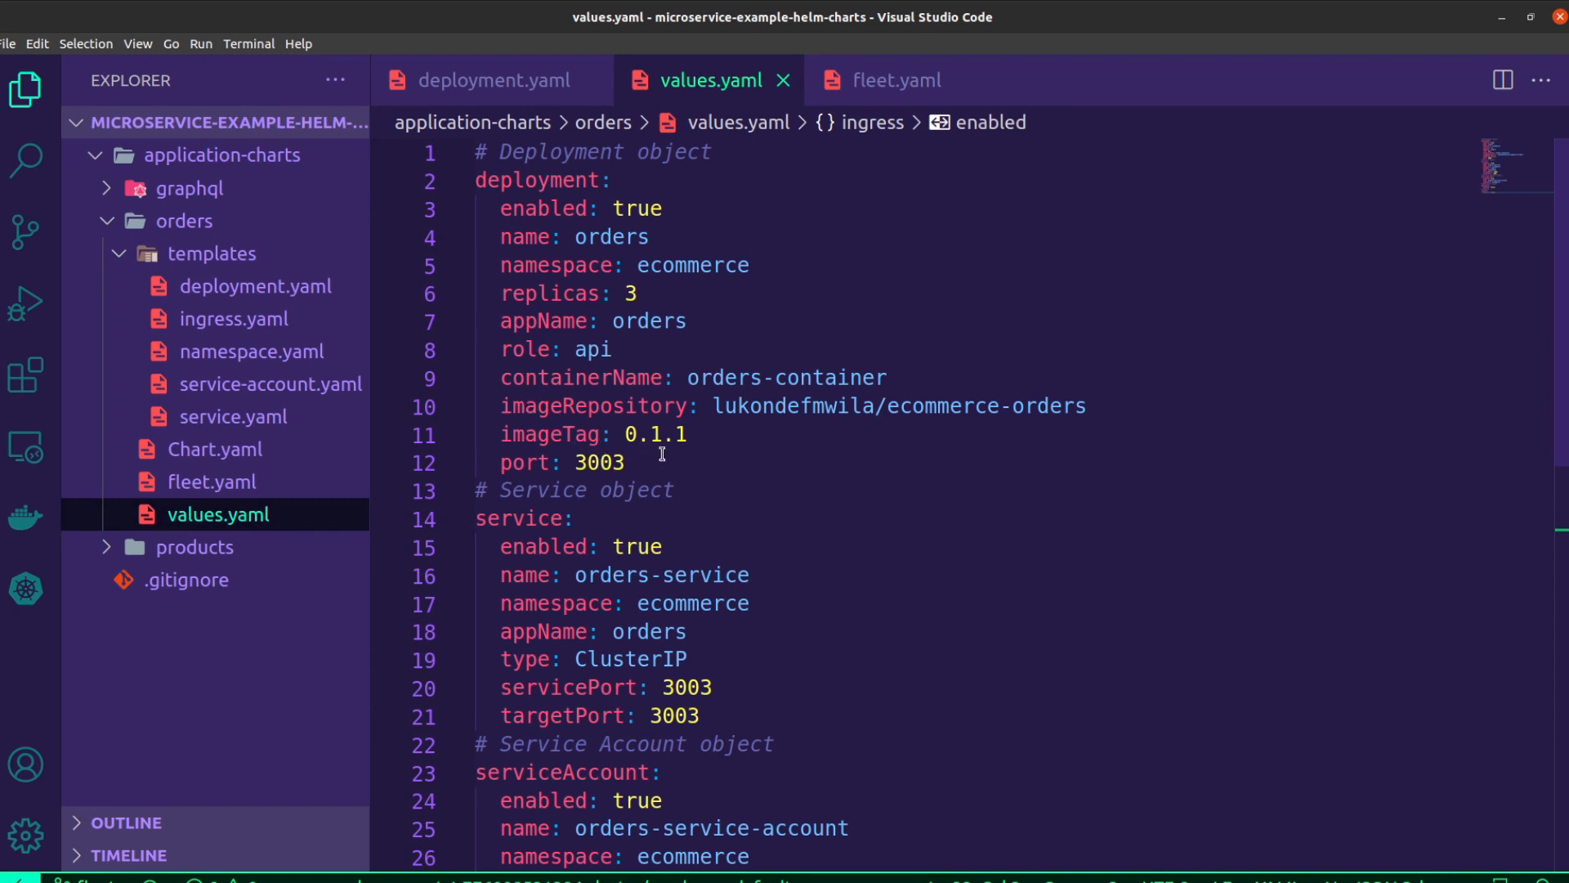
pyautogui.moveTo(643, 461)
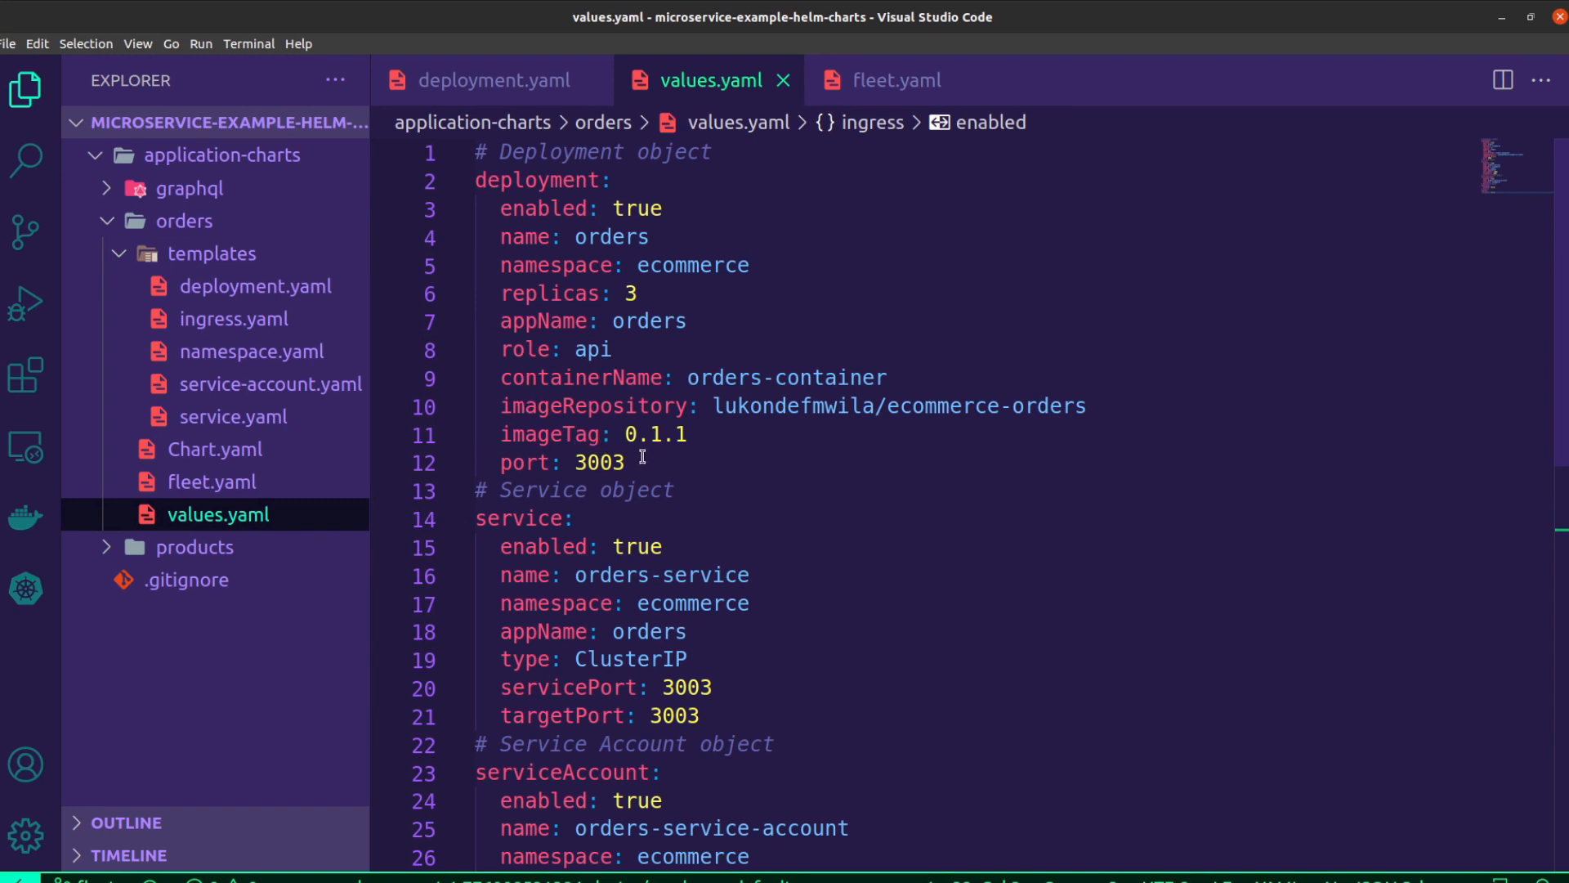
pyautogui.moveTo(721, 450)
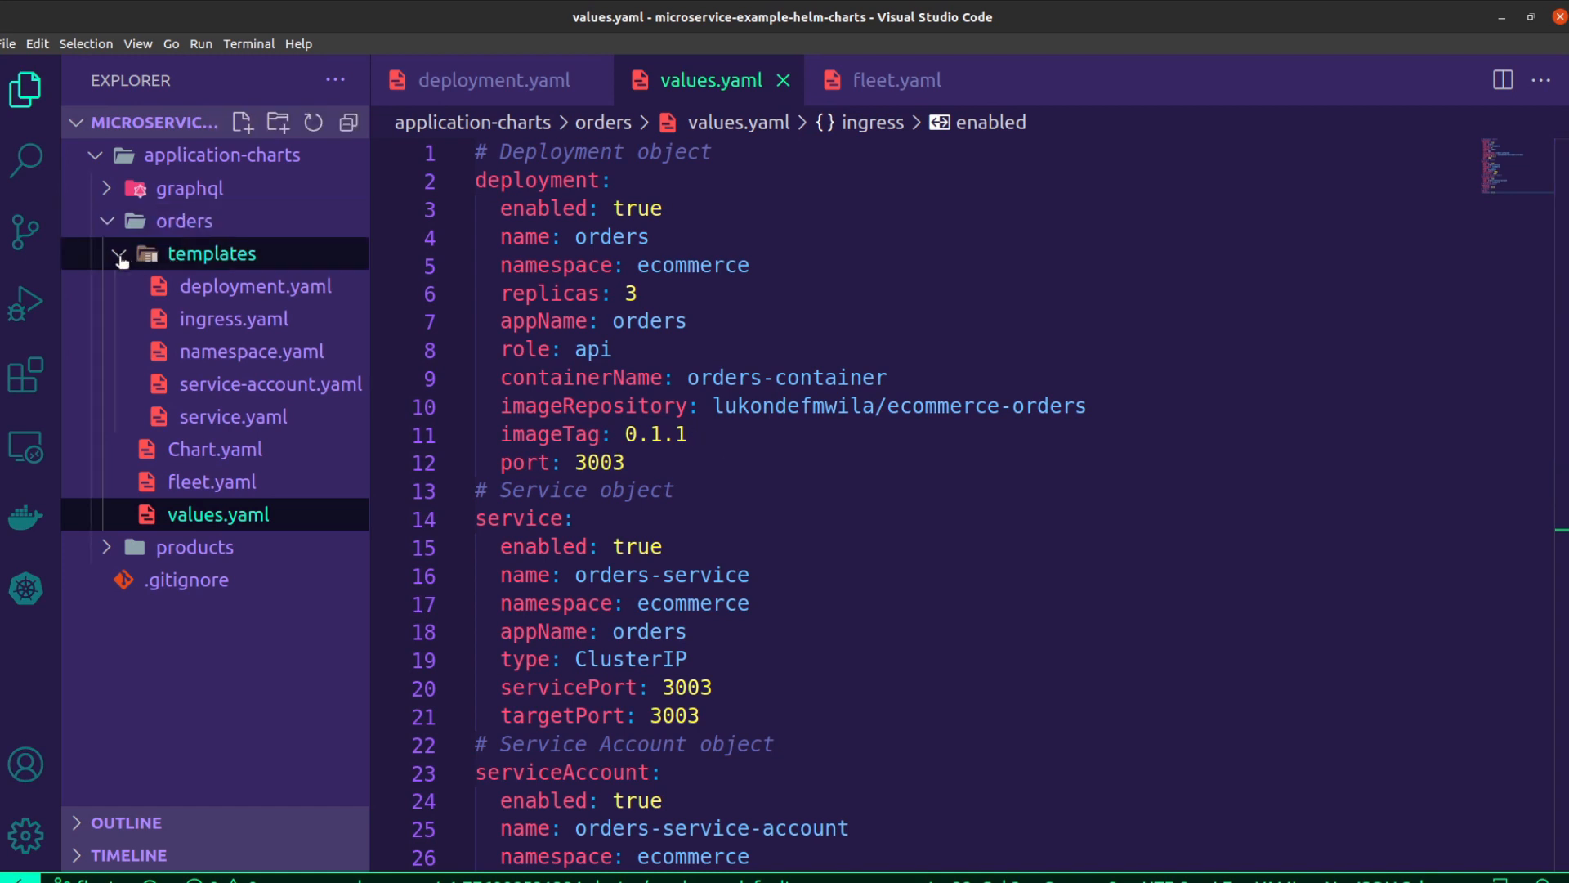
# Step: Collapse the templates folder and open the orders chart's fleet.yaml
pyautogui.click(120, 253)
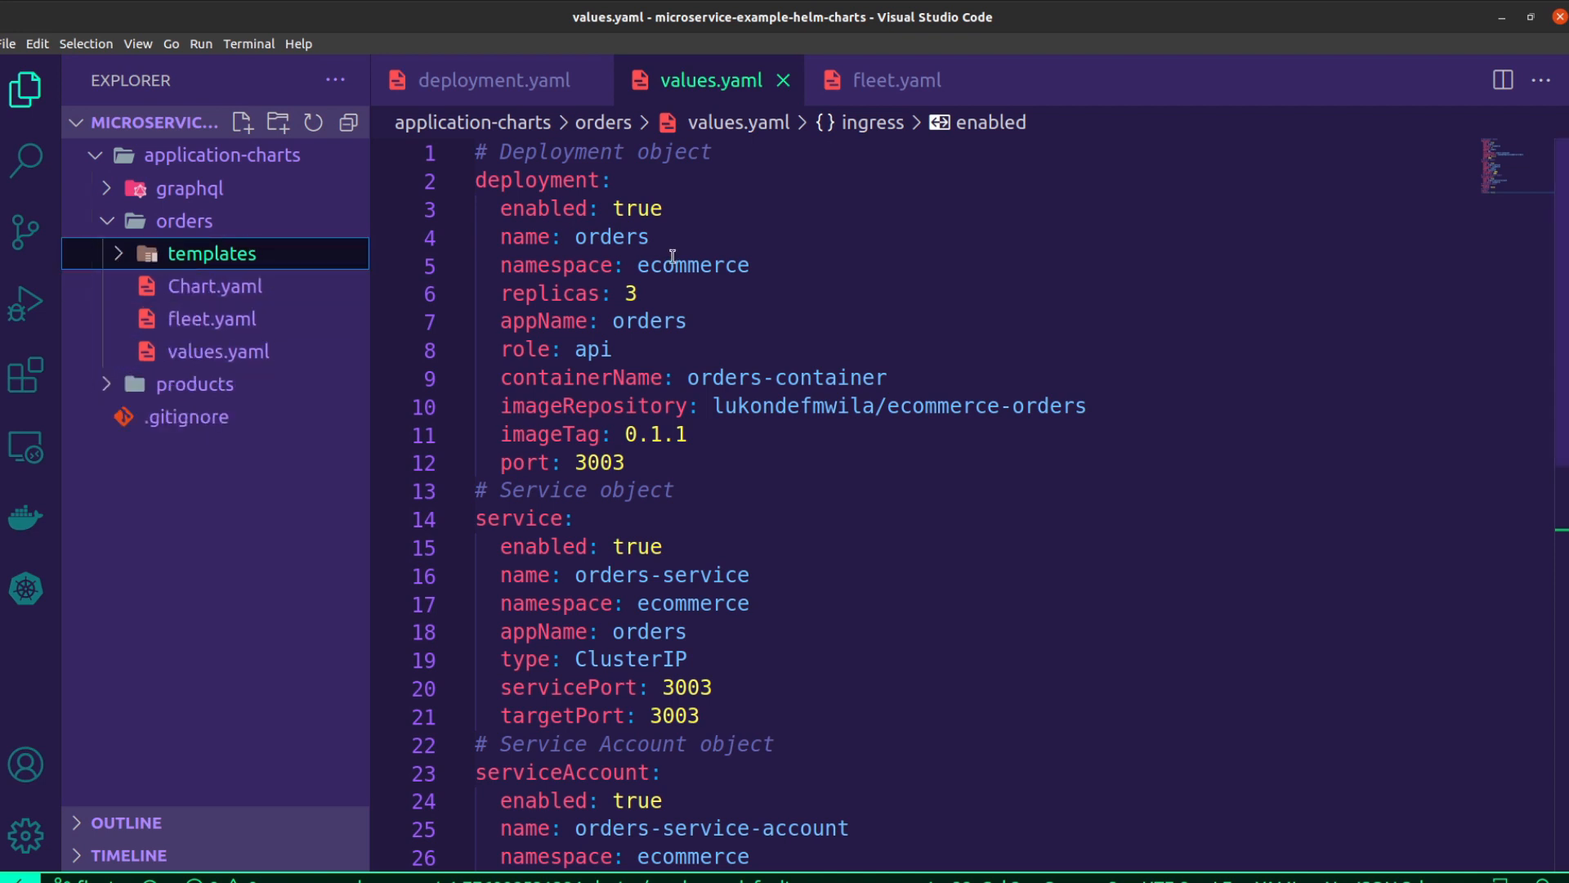
pyautogui.click(893, 79)
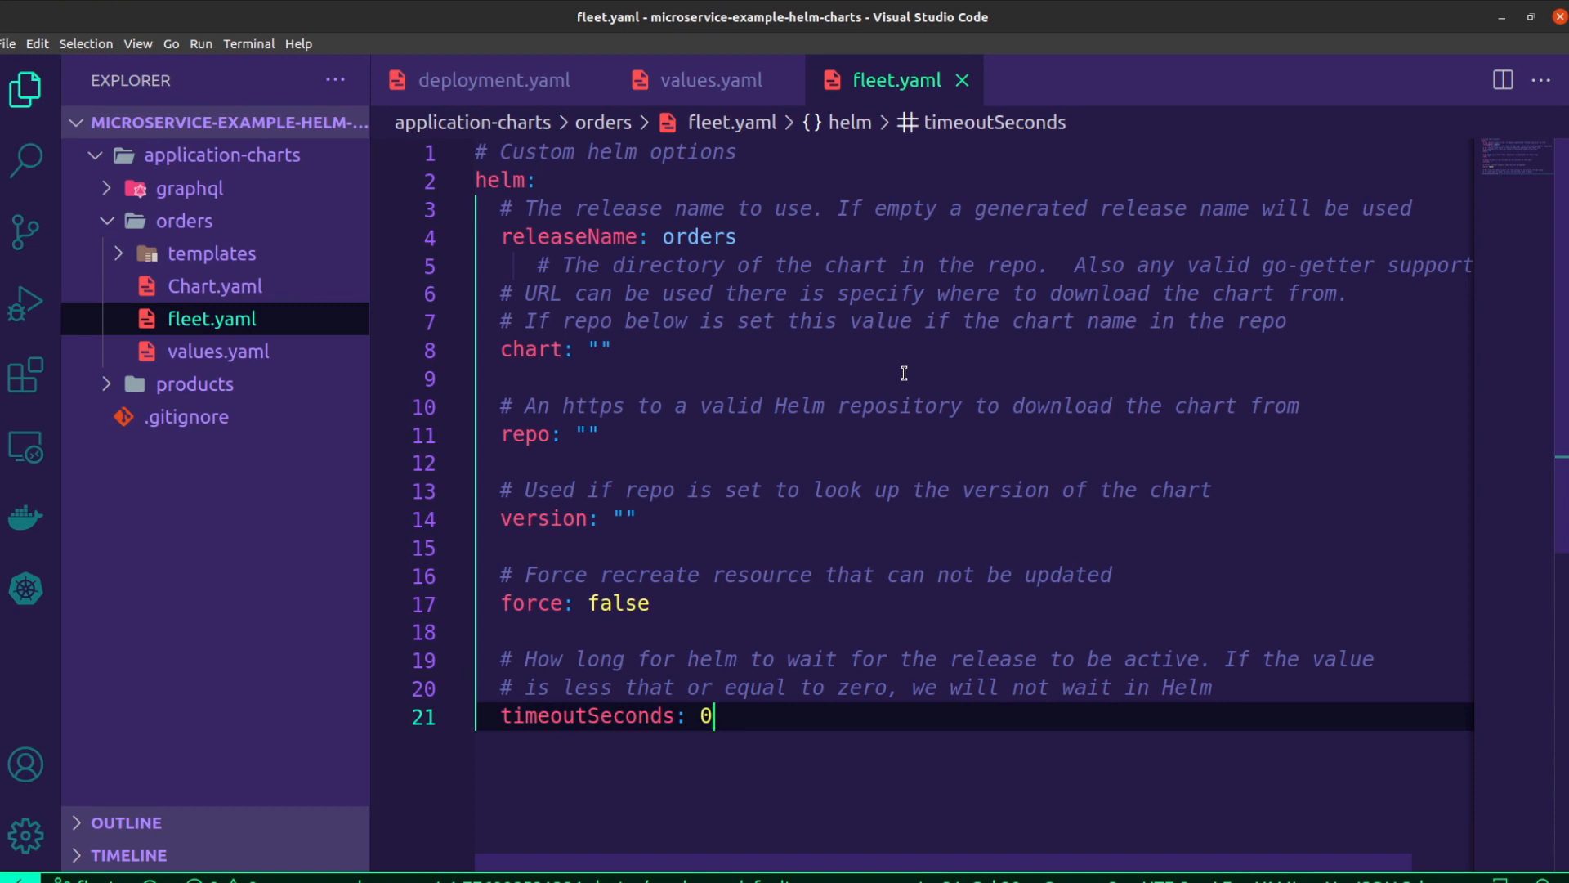
pyautogui.moveTo(766, 579)
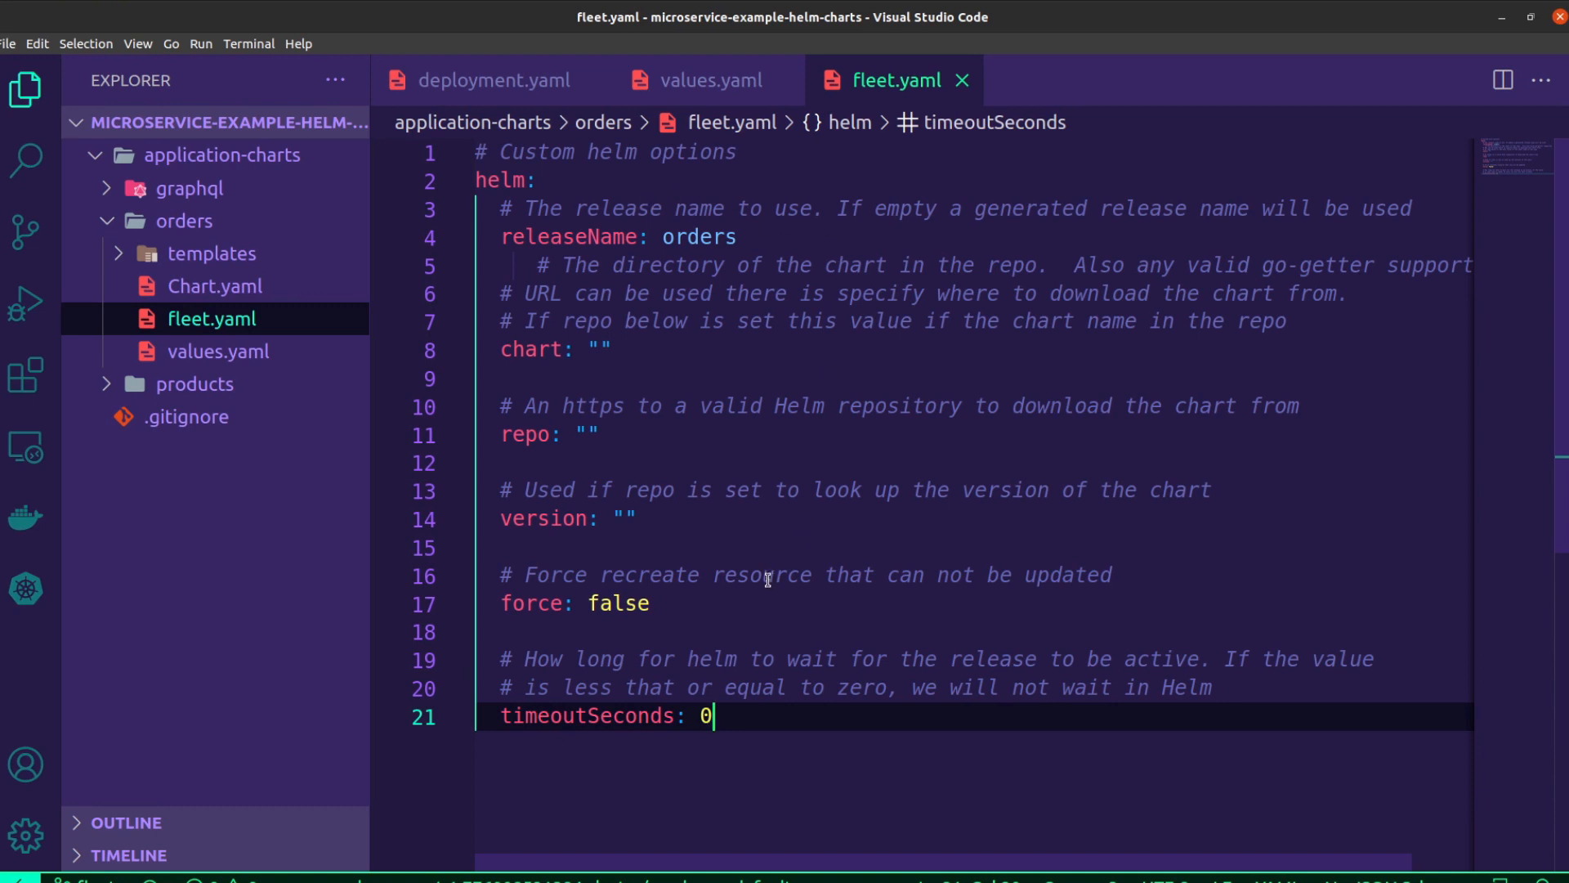
pyautogui.moveTo(664, 179)
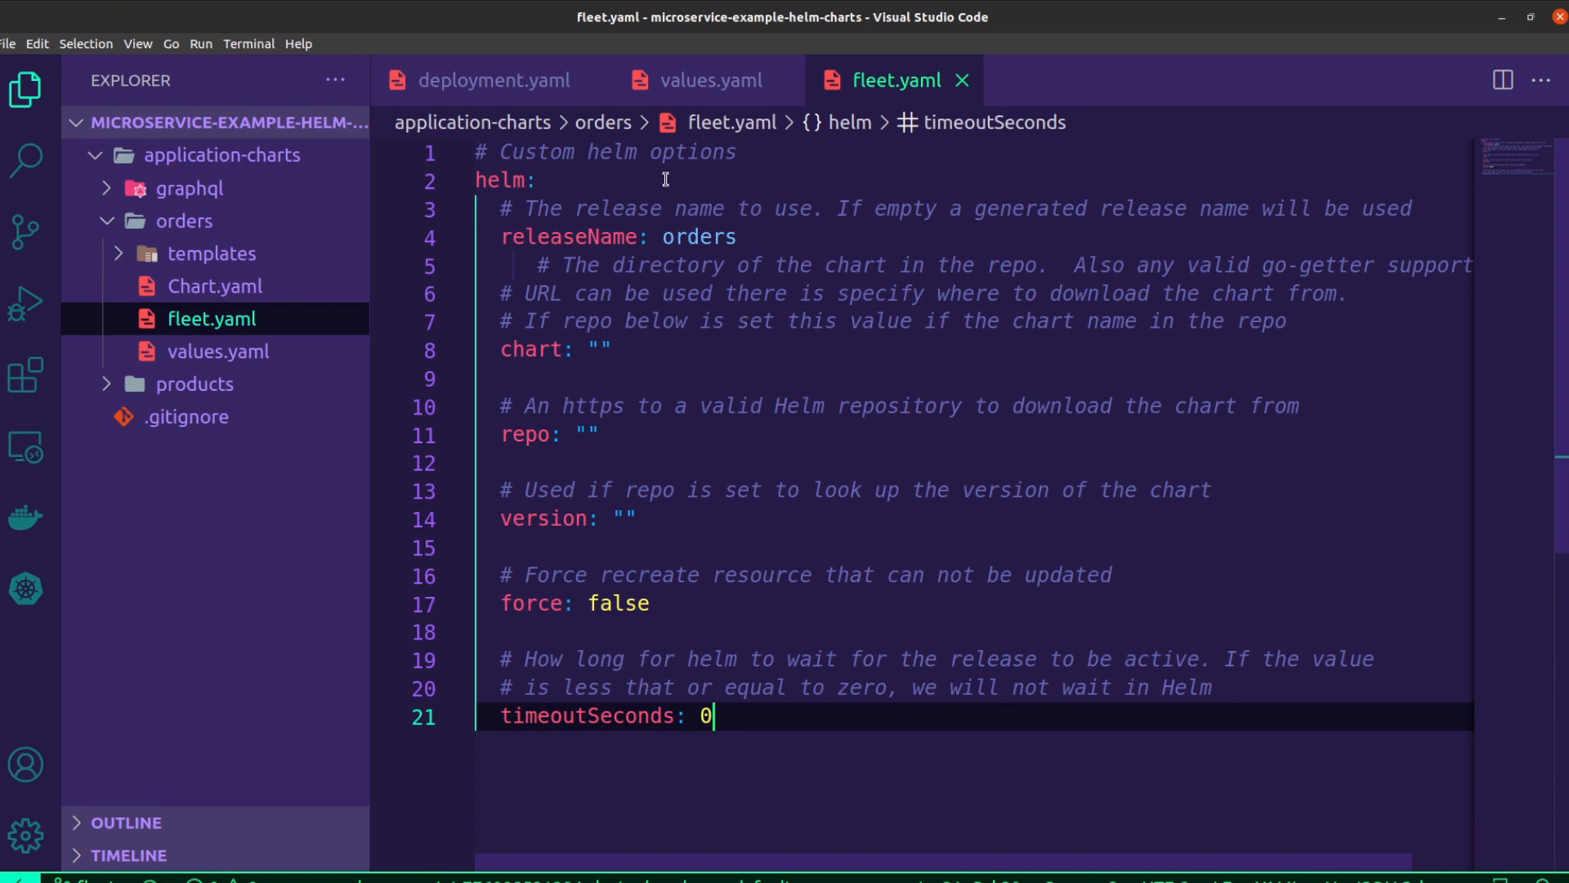
pyautogui.moveTo(739, 387)
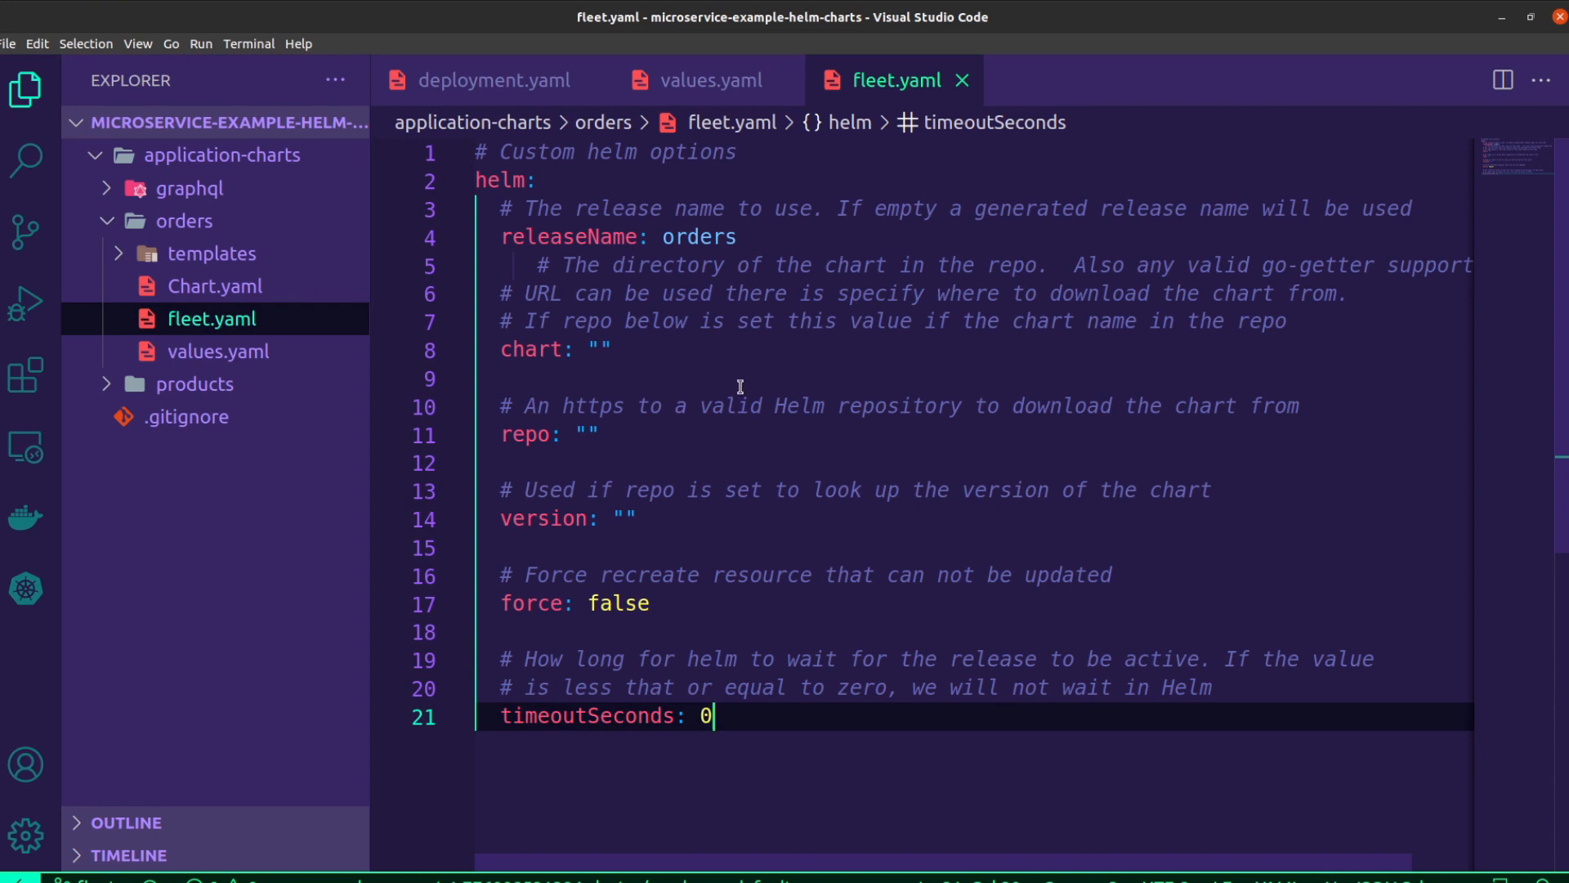
pyautogui.moveTo(779, 358)
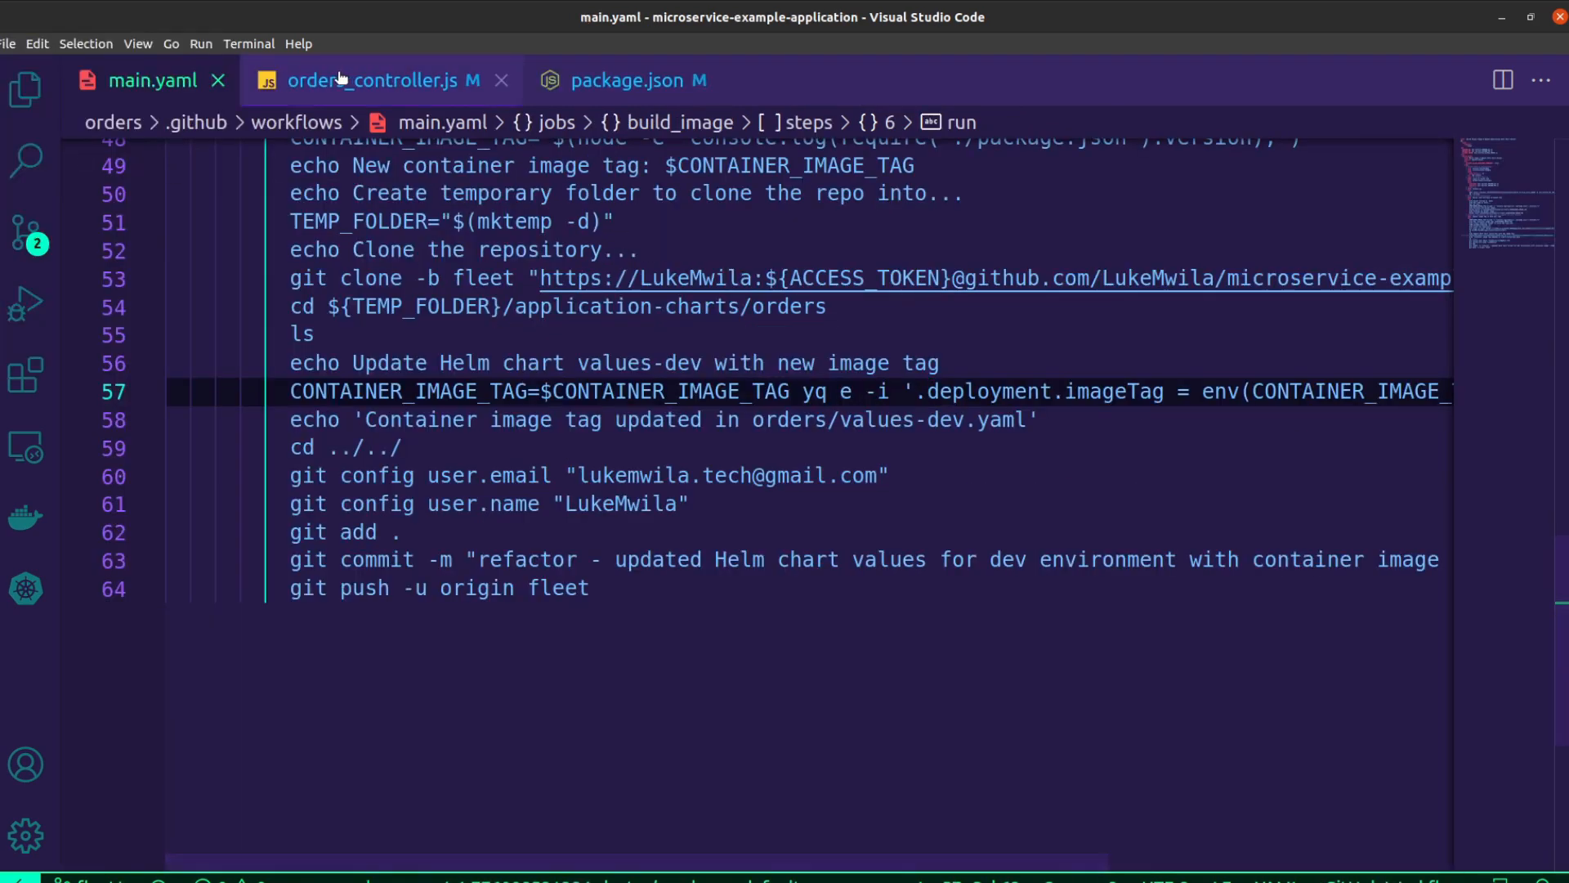
# Step: Review orders_controller.js, then open package.json showing version 0.1.3
pyautogui.click(379, 80)
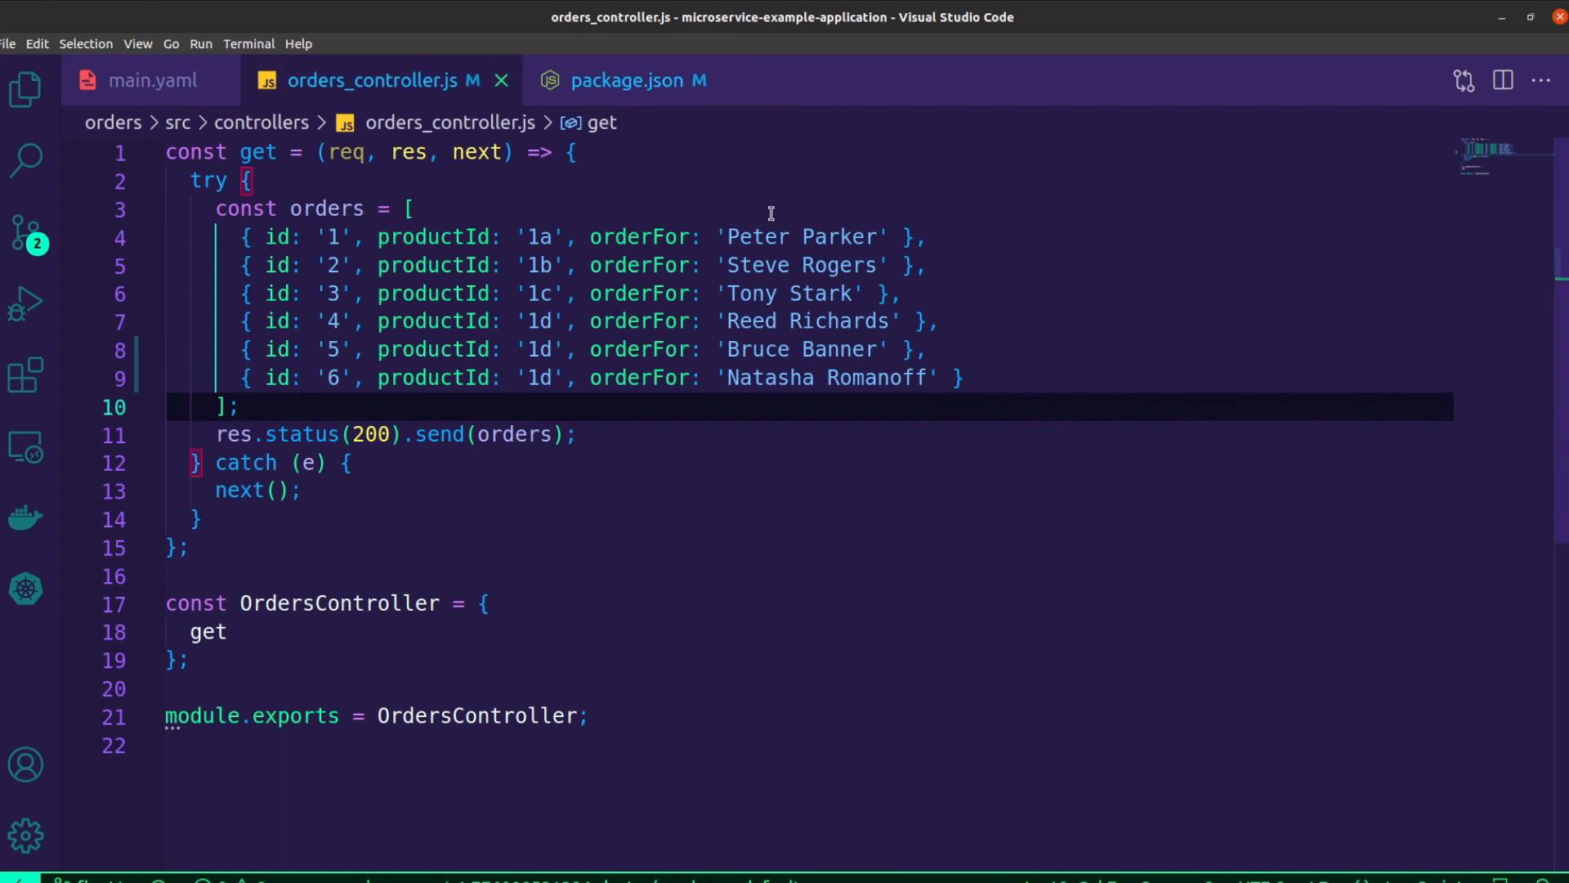
pyautogui.click(24, 90)
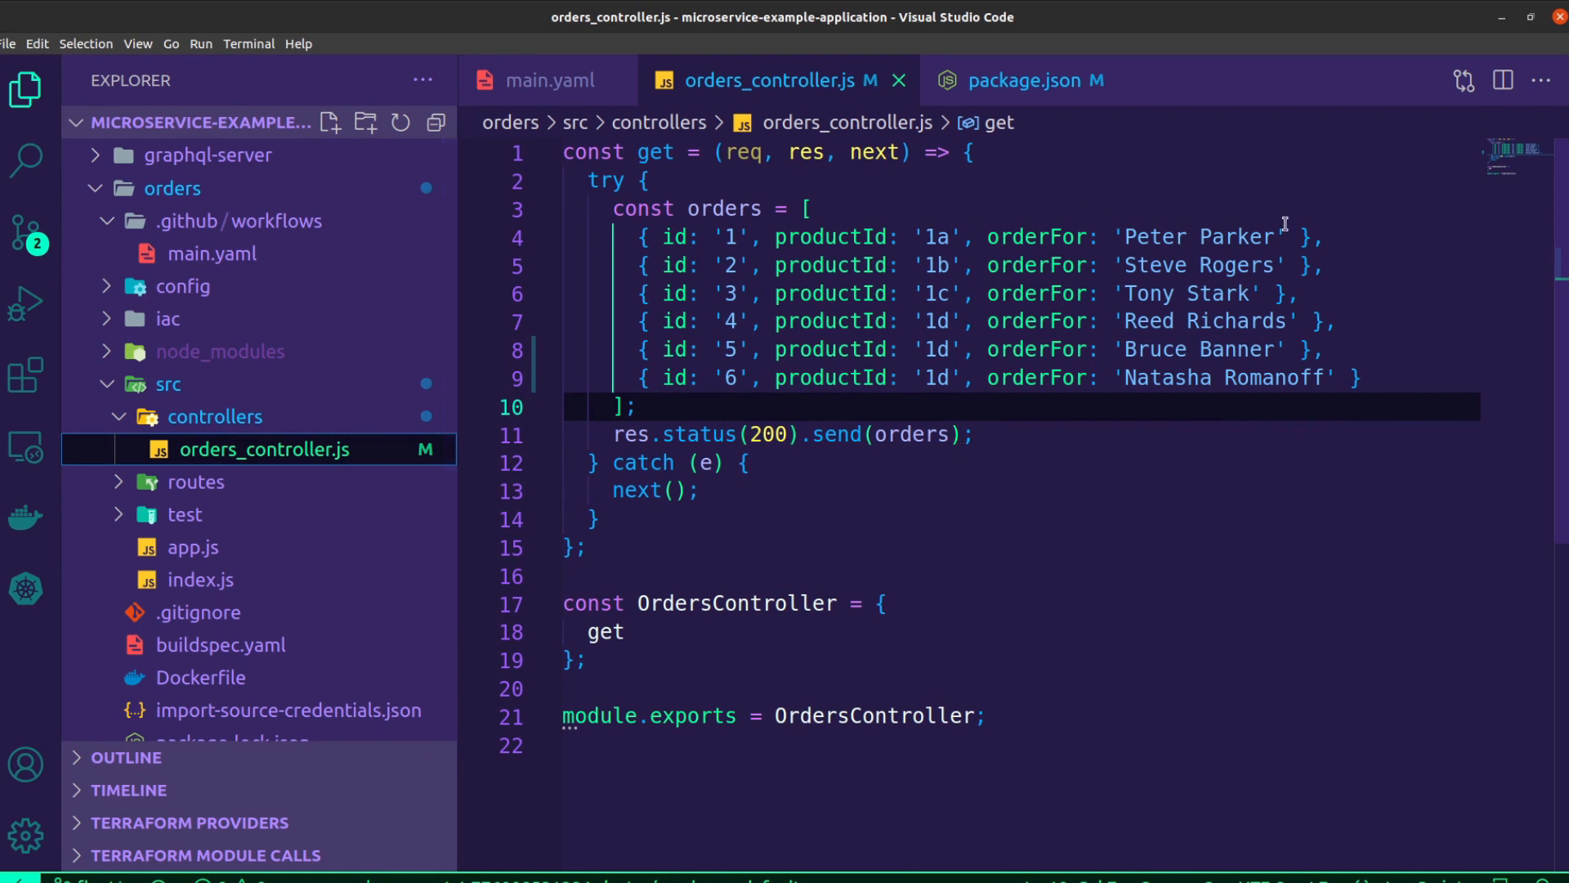
pyautogui.moveTo(1349, 426)
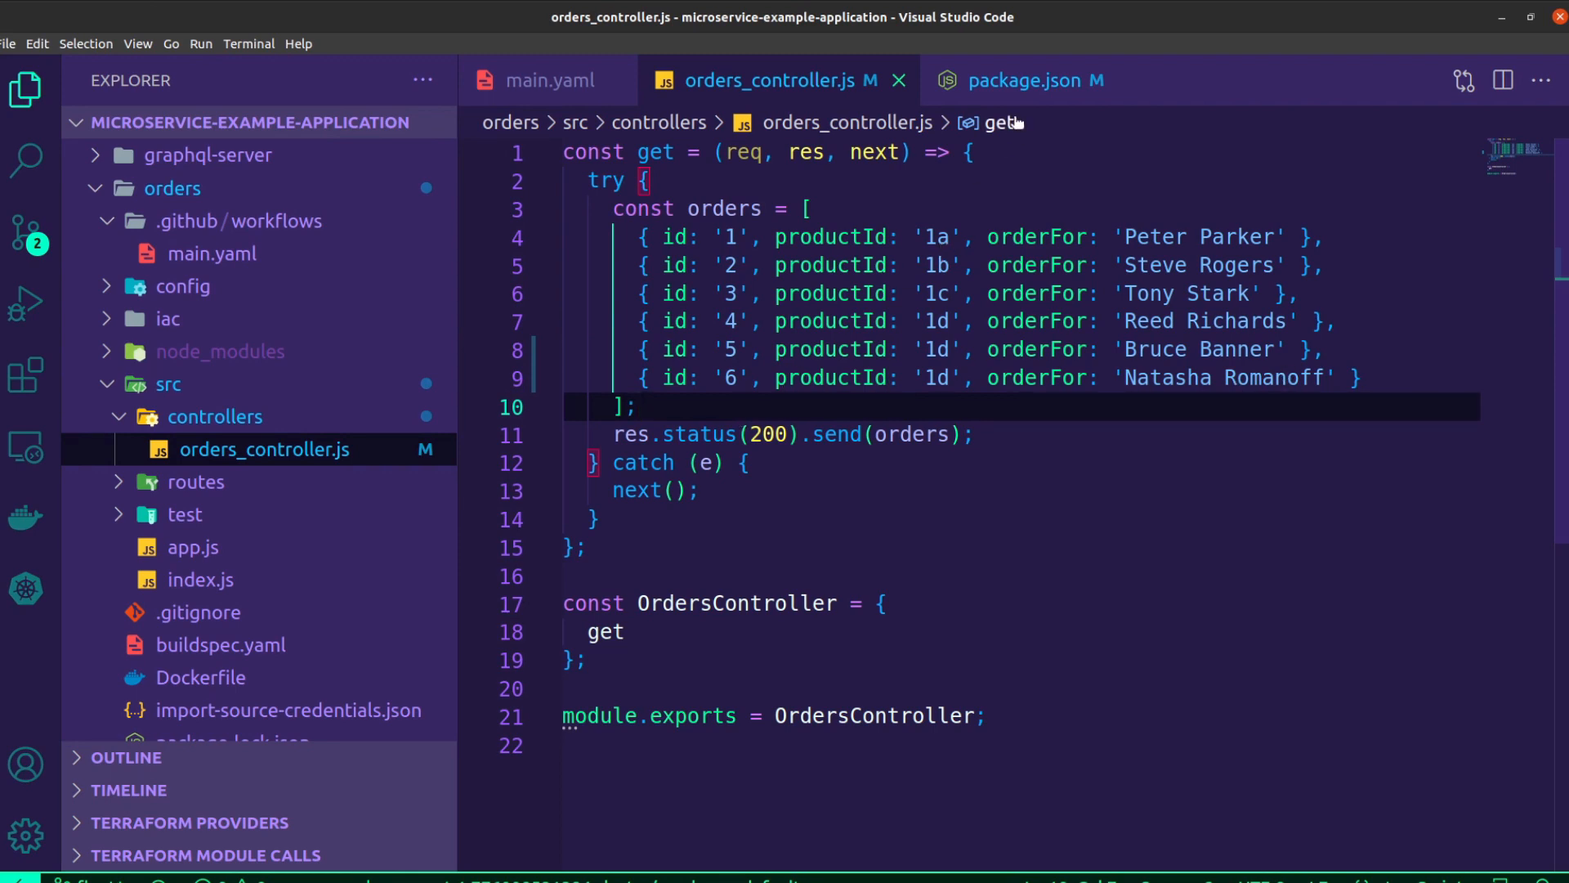
pyautogui.click(1027, 80)
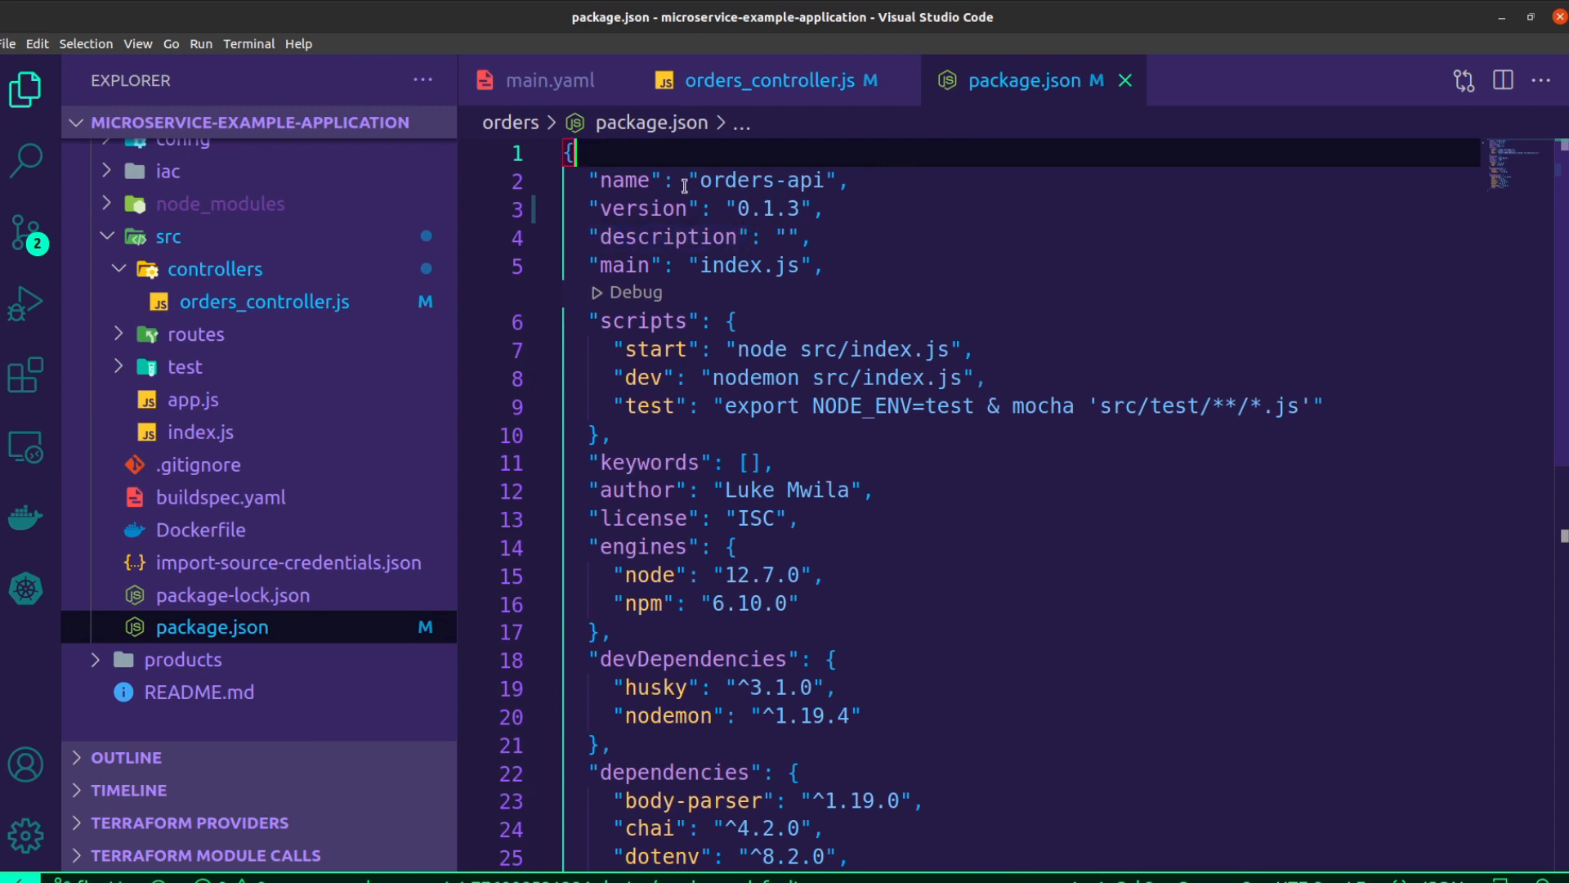
# Step: In a new terminal, commit with message 'feat: added natasha romanoff order' and push
pyautogui.click(248, 44)
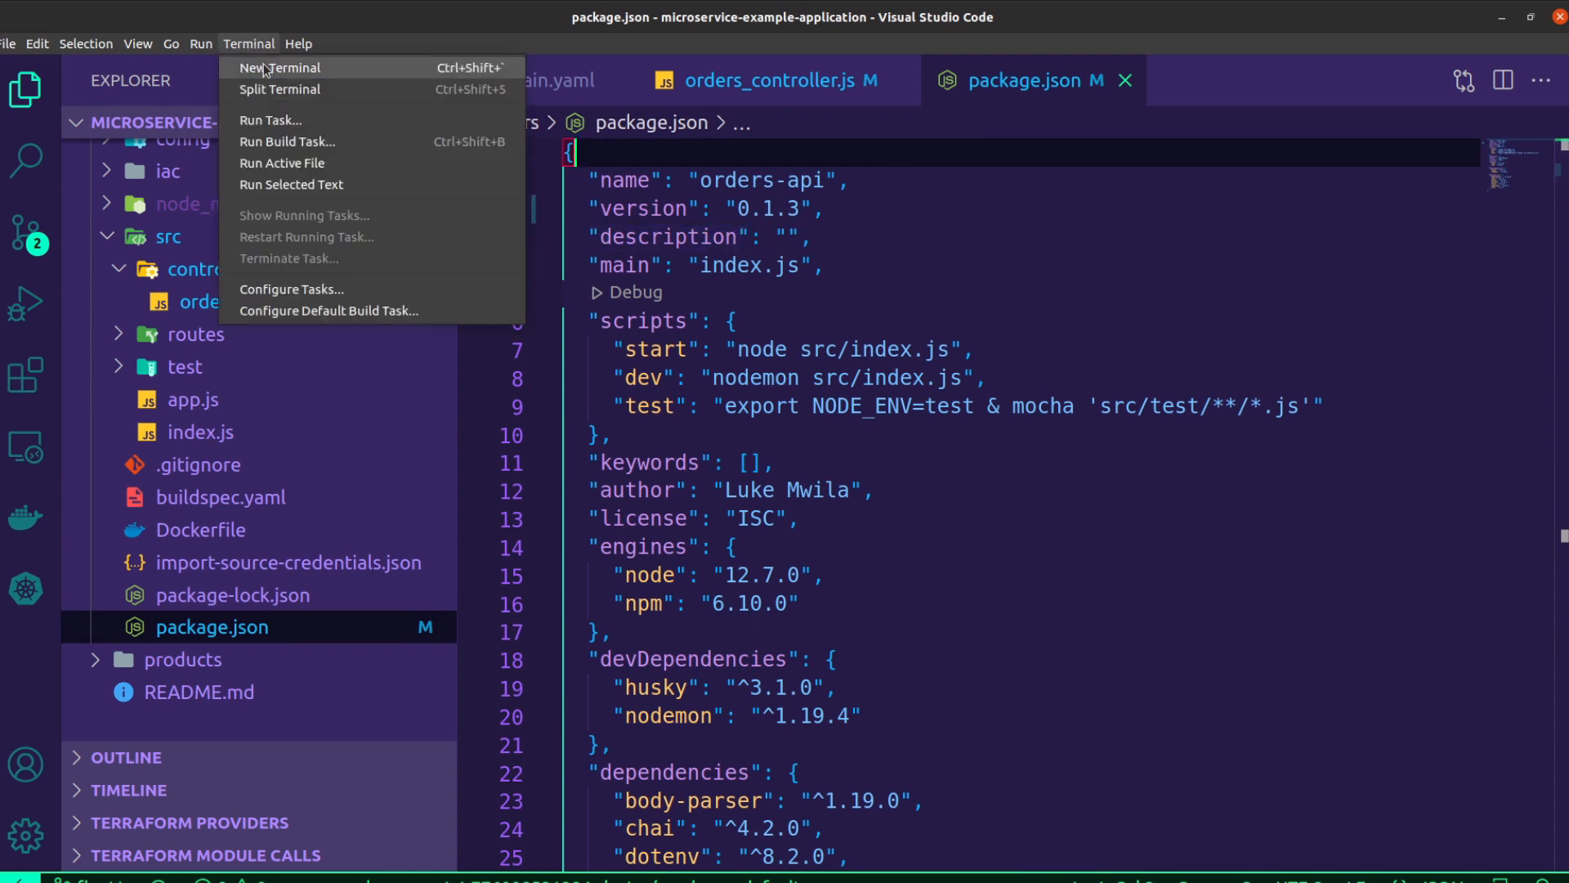
pyautogui.click(285, 68)
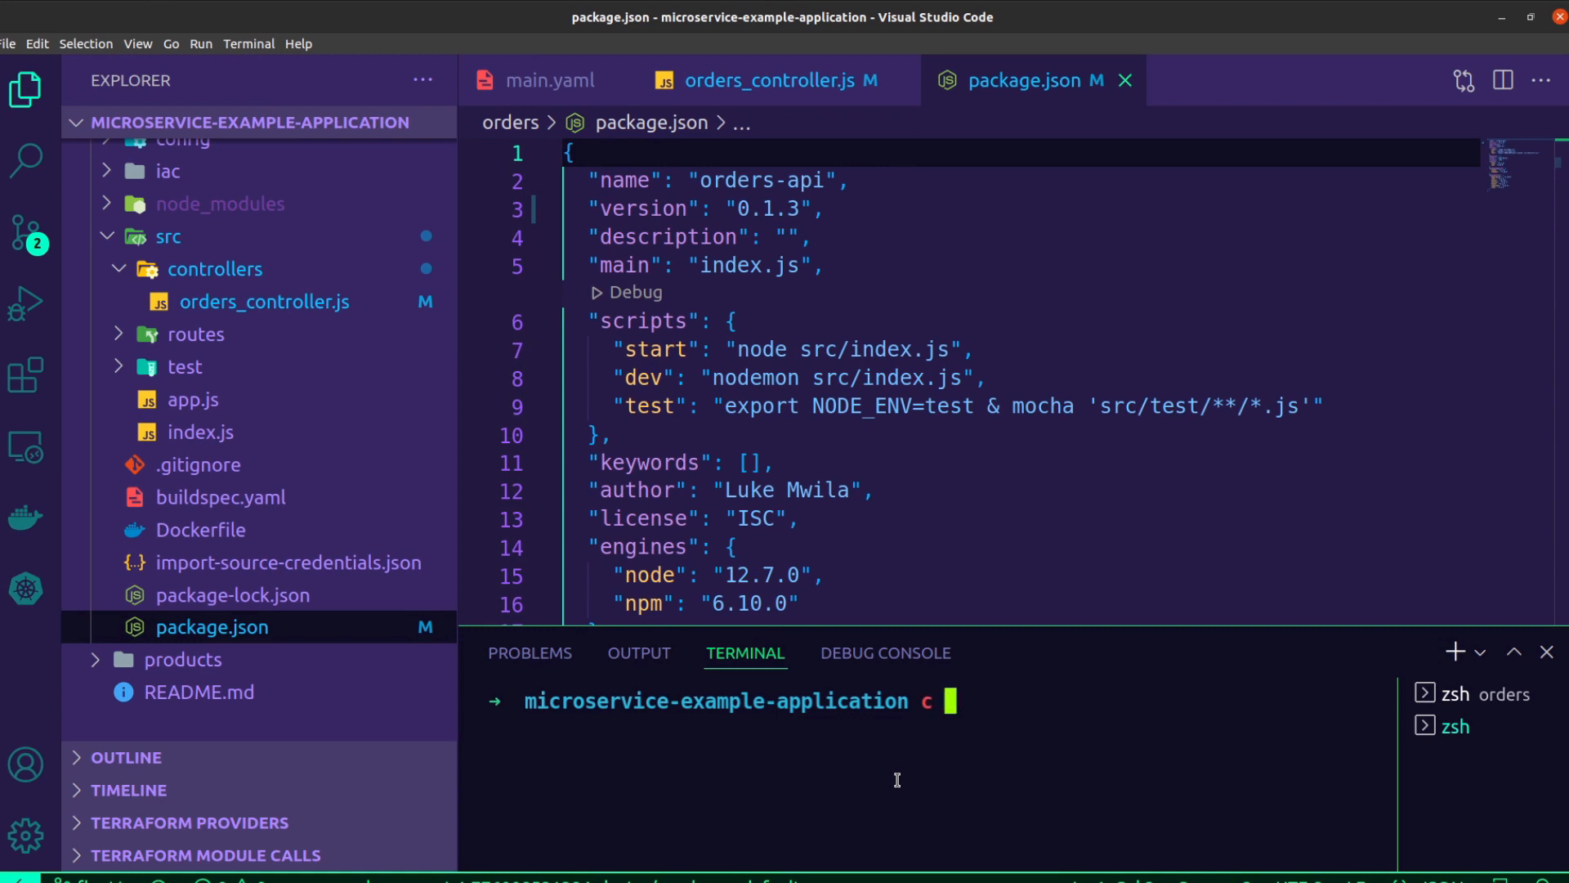
pyautogui.write('cd products')
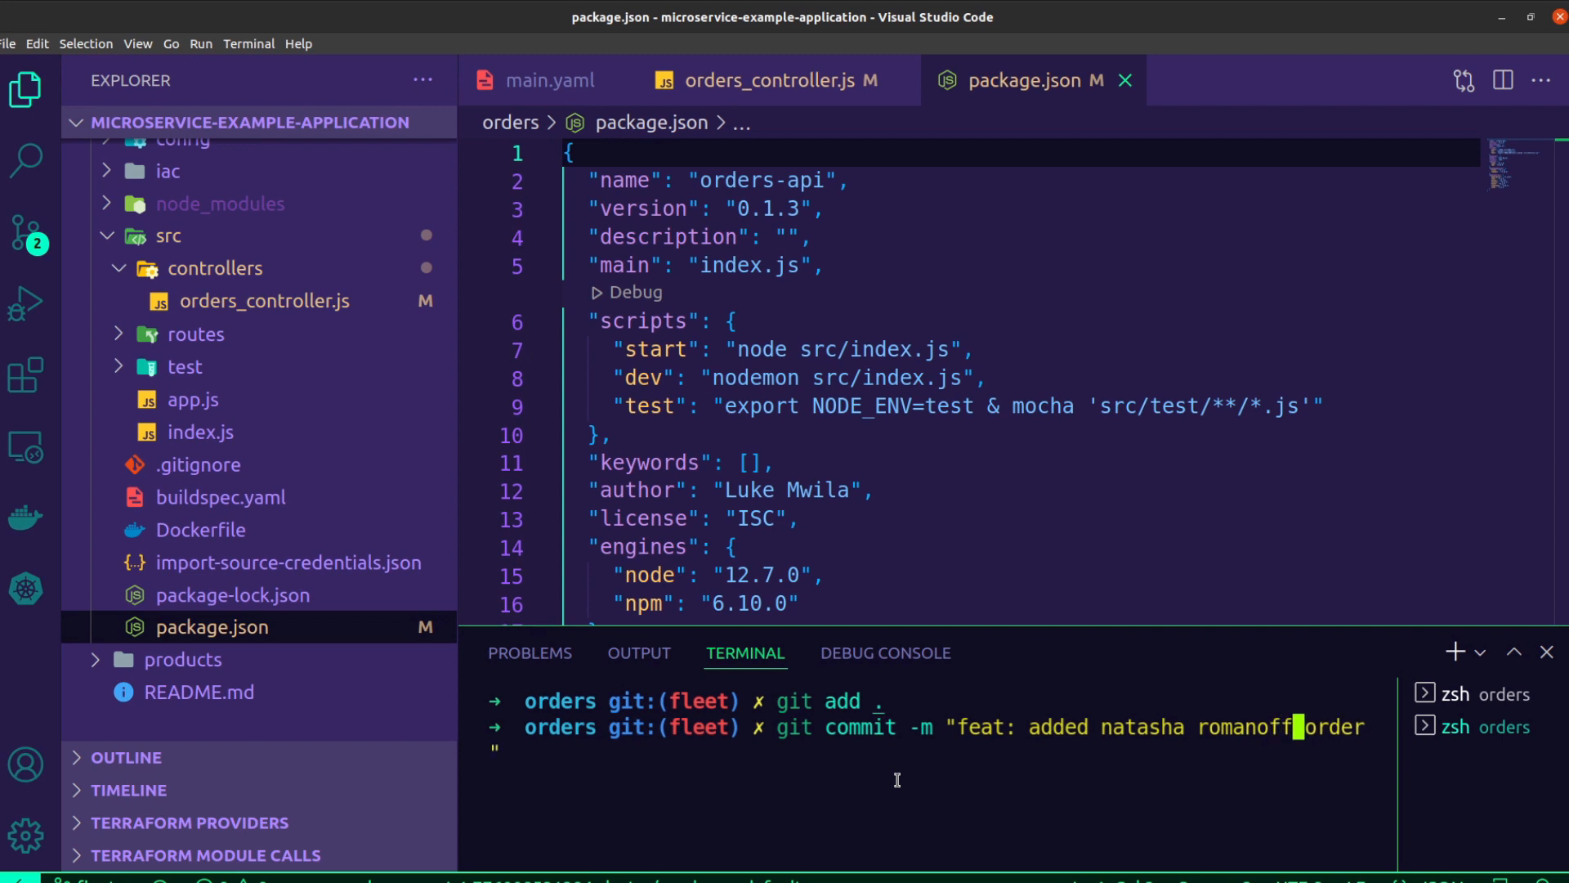
pyautogui.press('Enter')
pyautogui.write('git push')
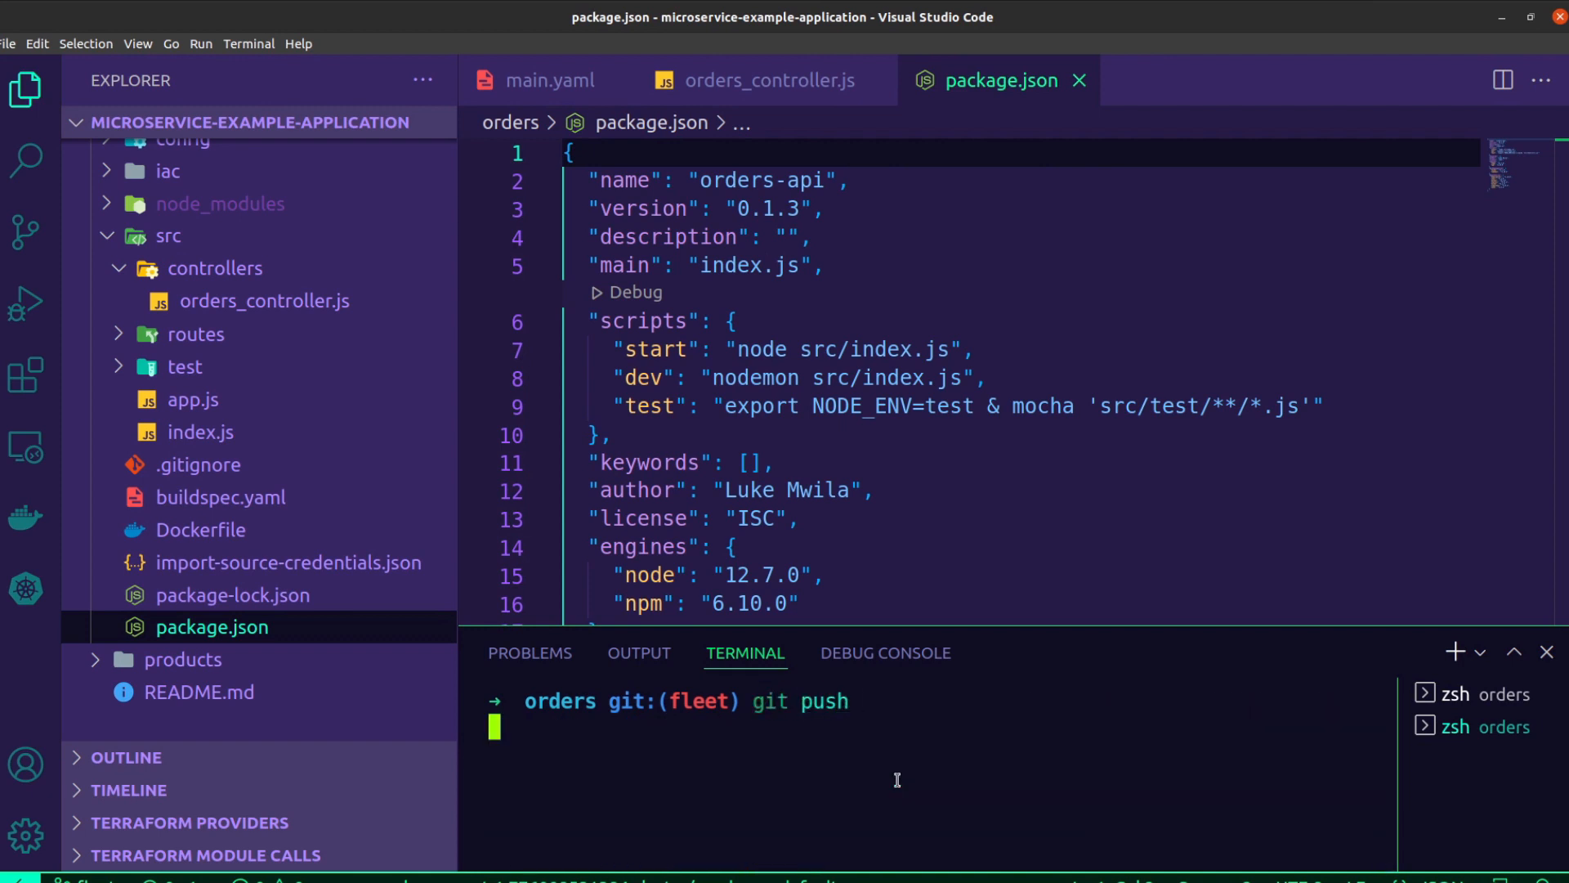
pyautogui.press('Enter')
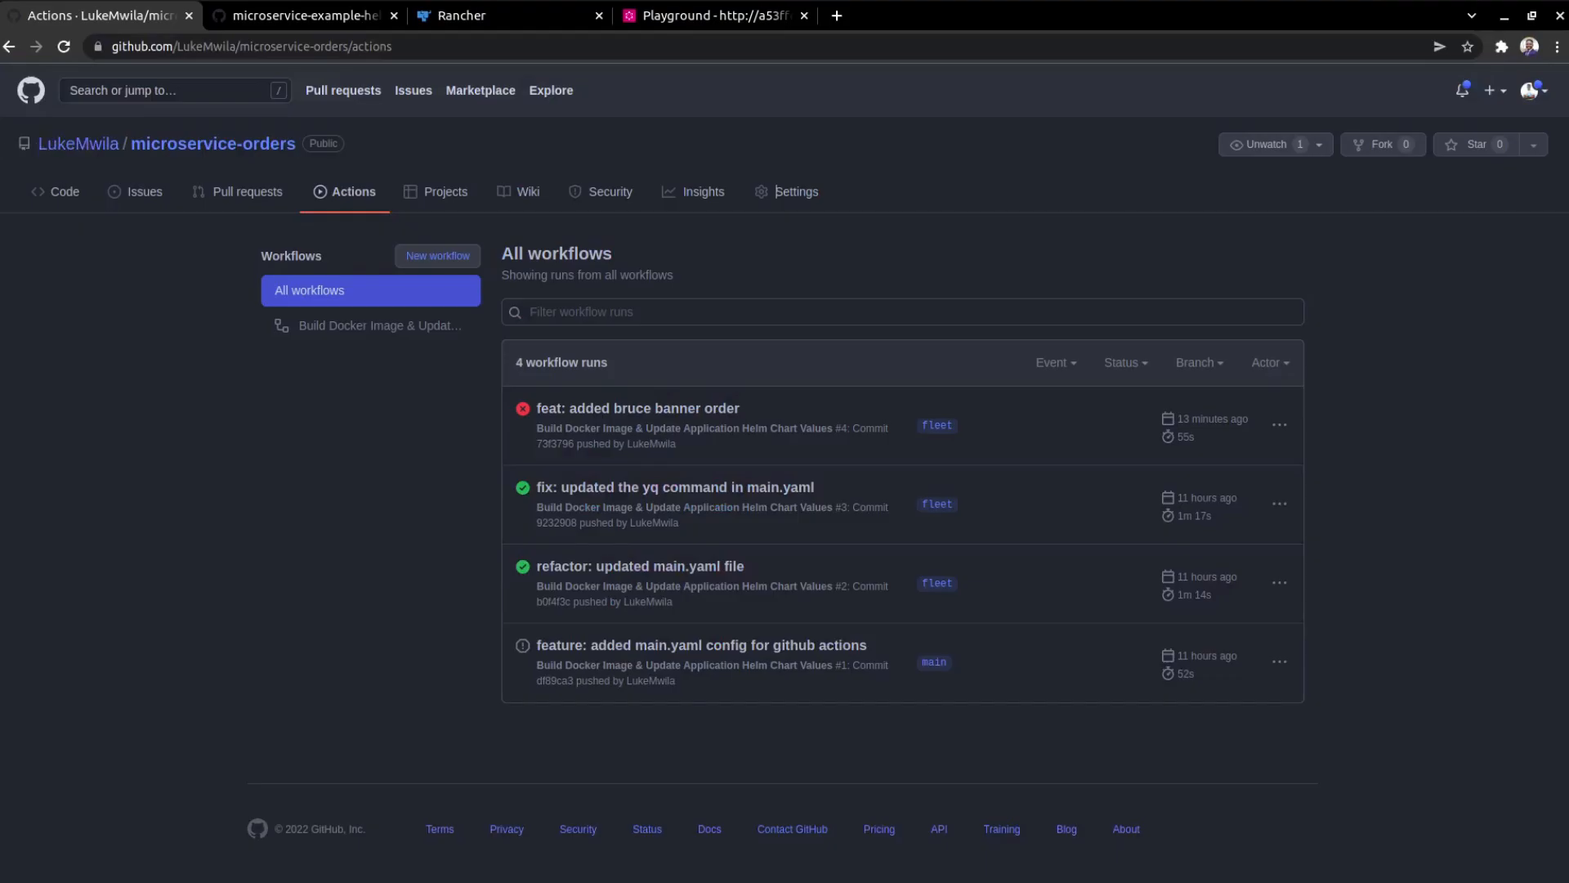
pyautogui.moveTo(123, 240)
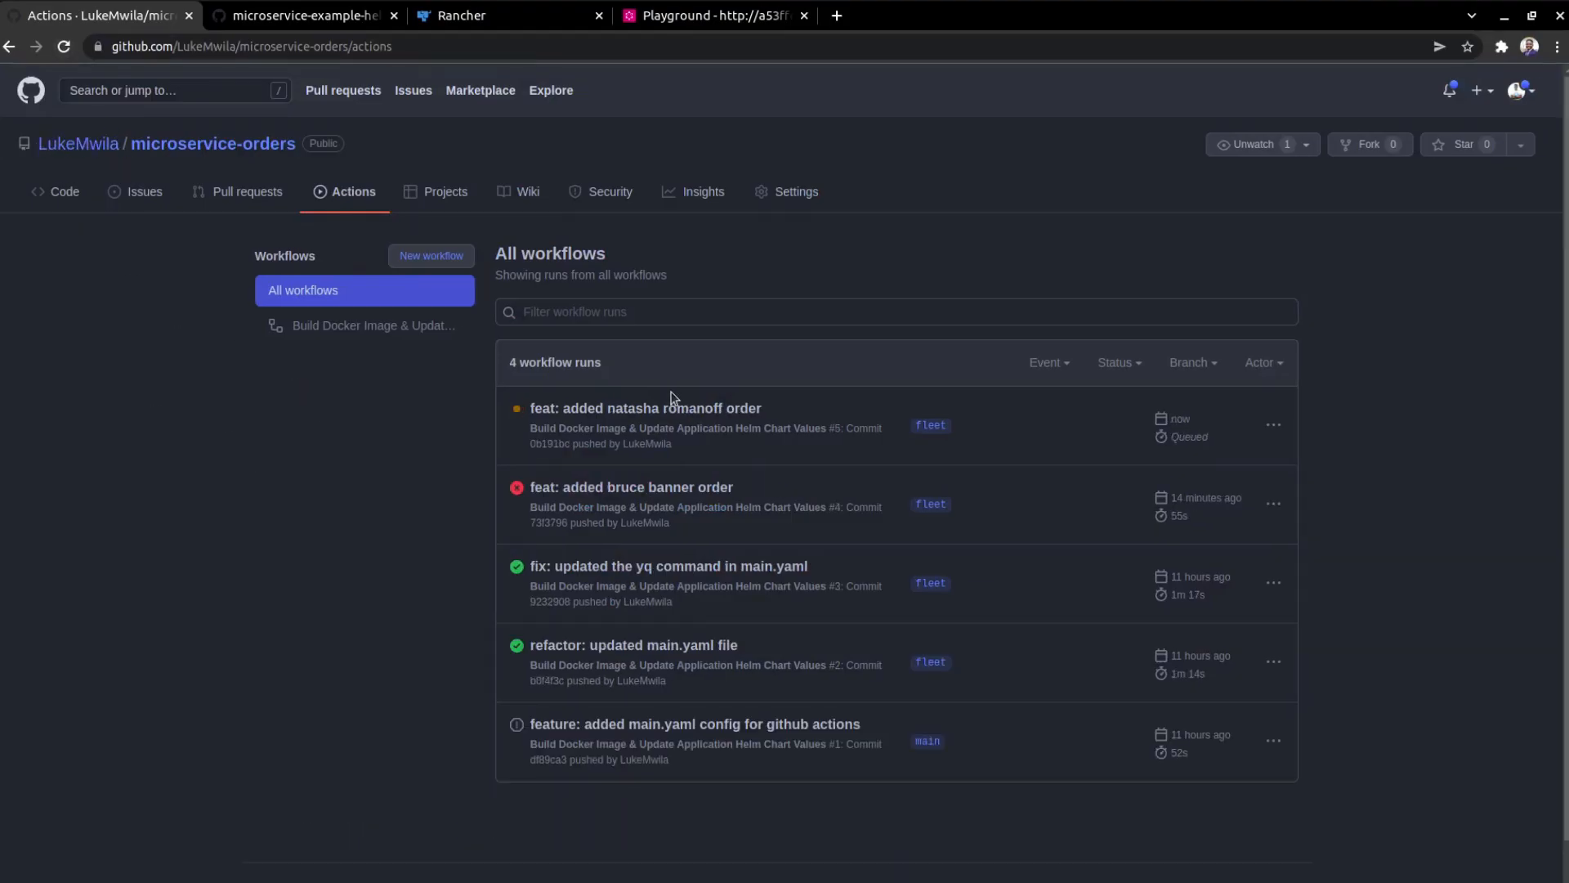
# Step: Follow the natasha romanoff order run to success and read its 'Update image tag in Helm git repo' log
pyautogui.click(647, 408)
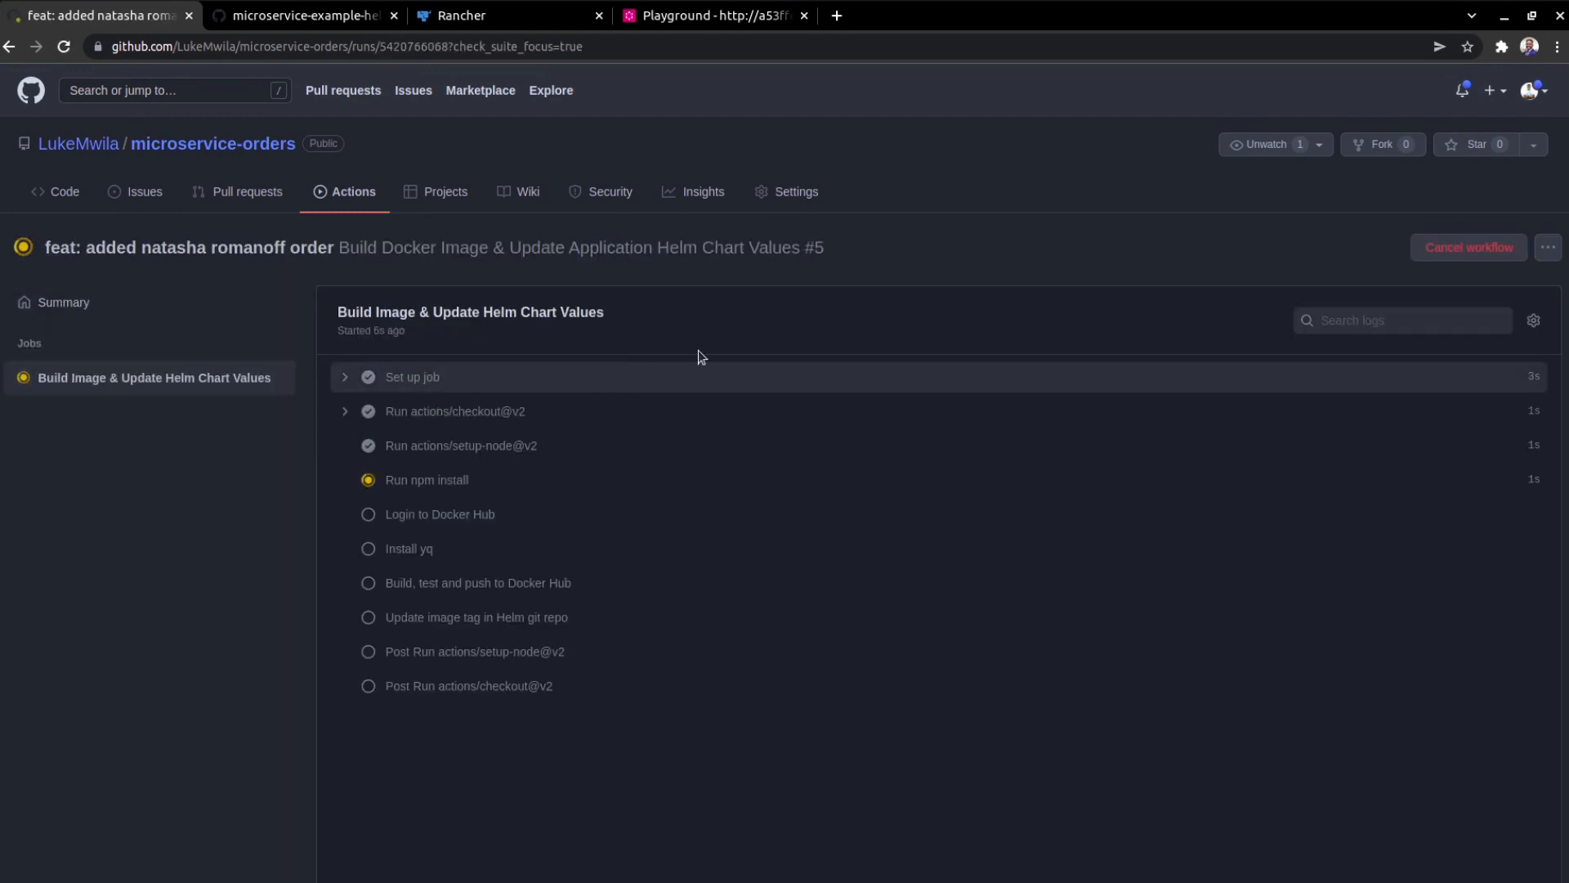
pyautogui.moveTo(219, 661)
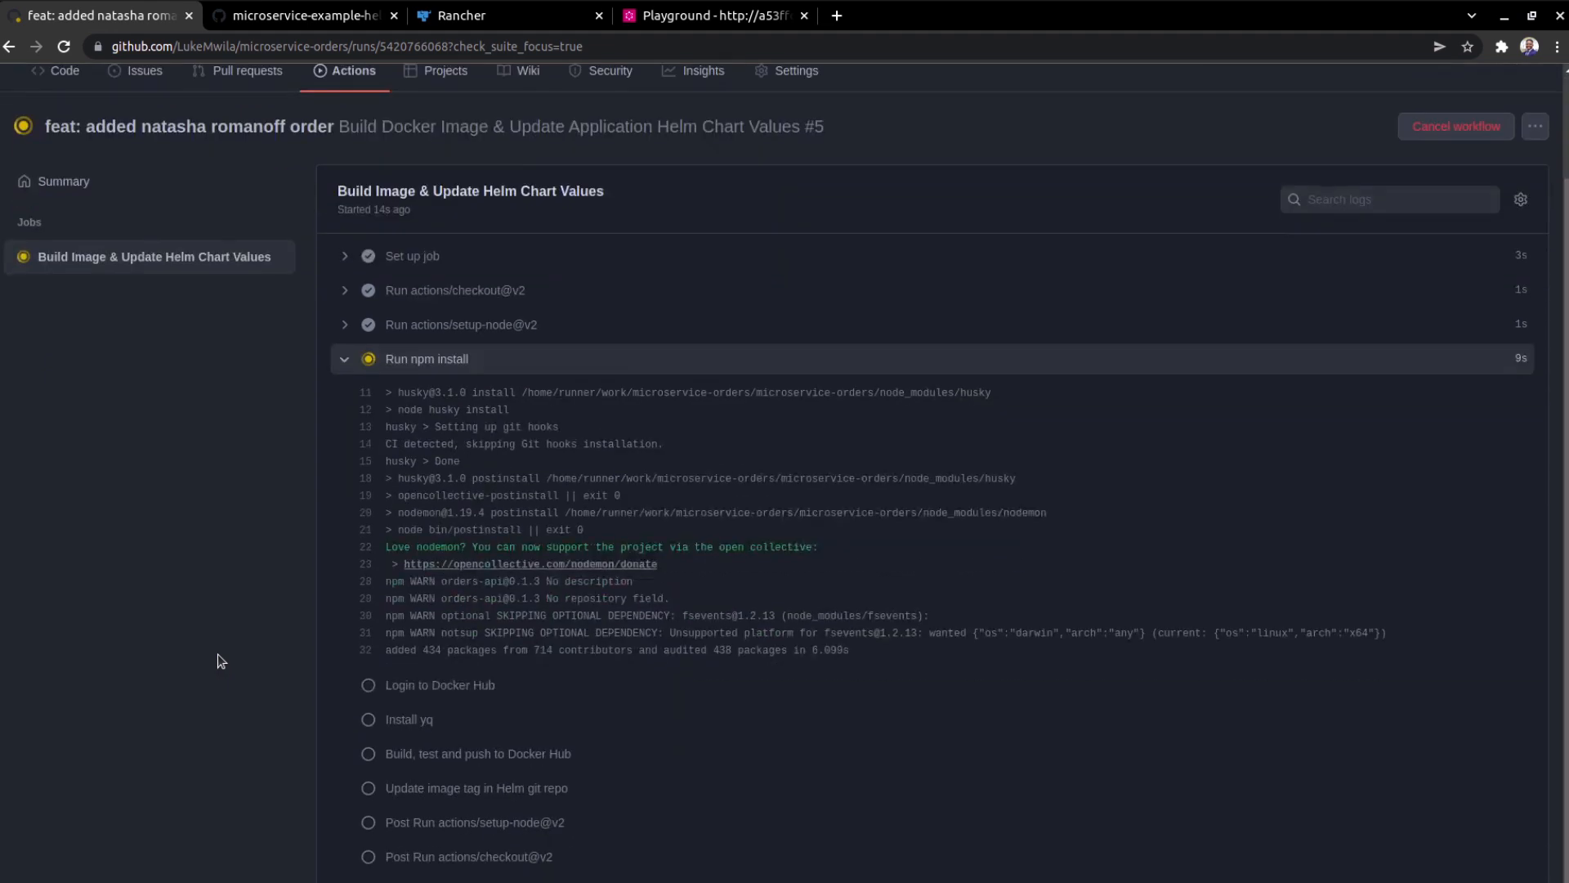
pyautogui.scroll(-3)
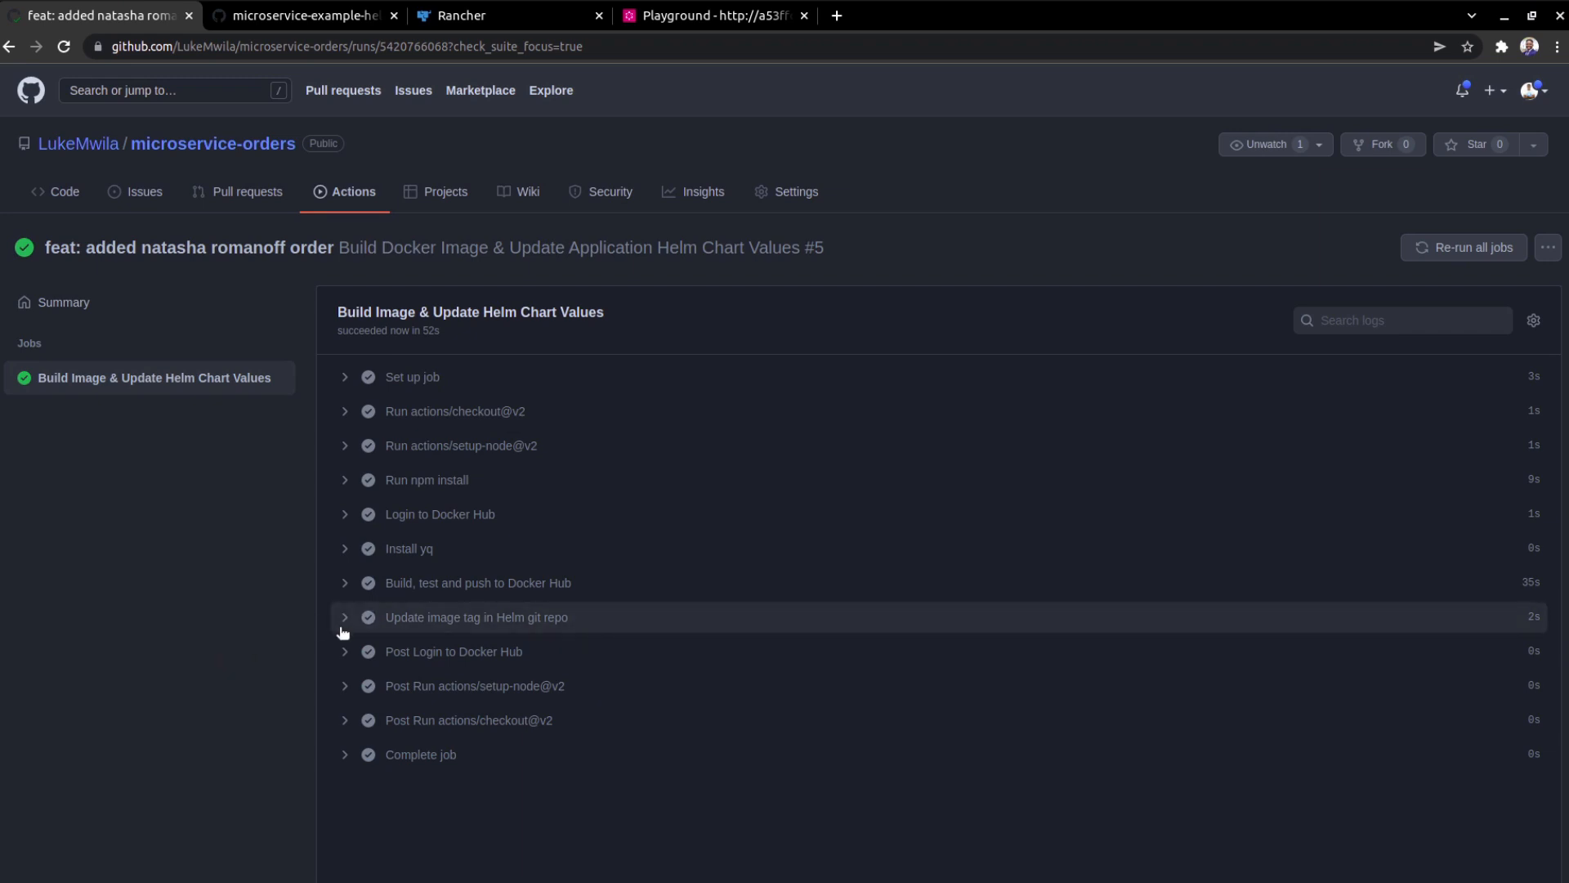
pyautogui.click(477, 617)
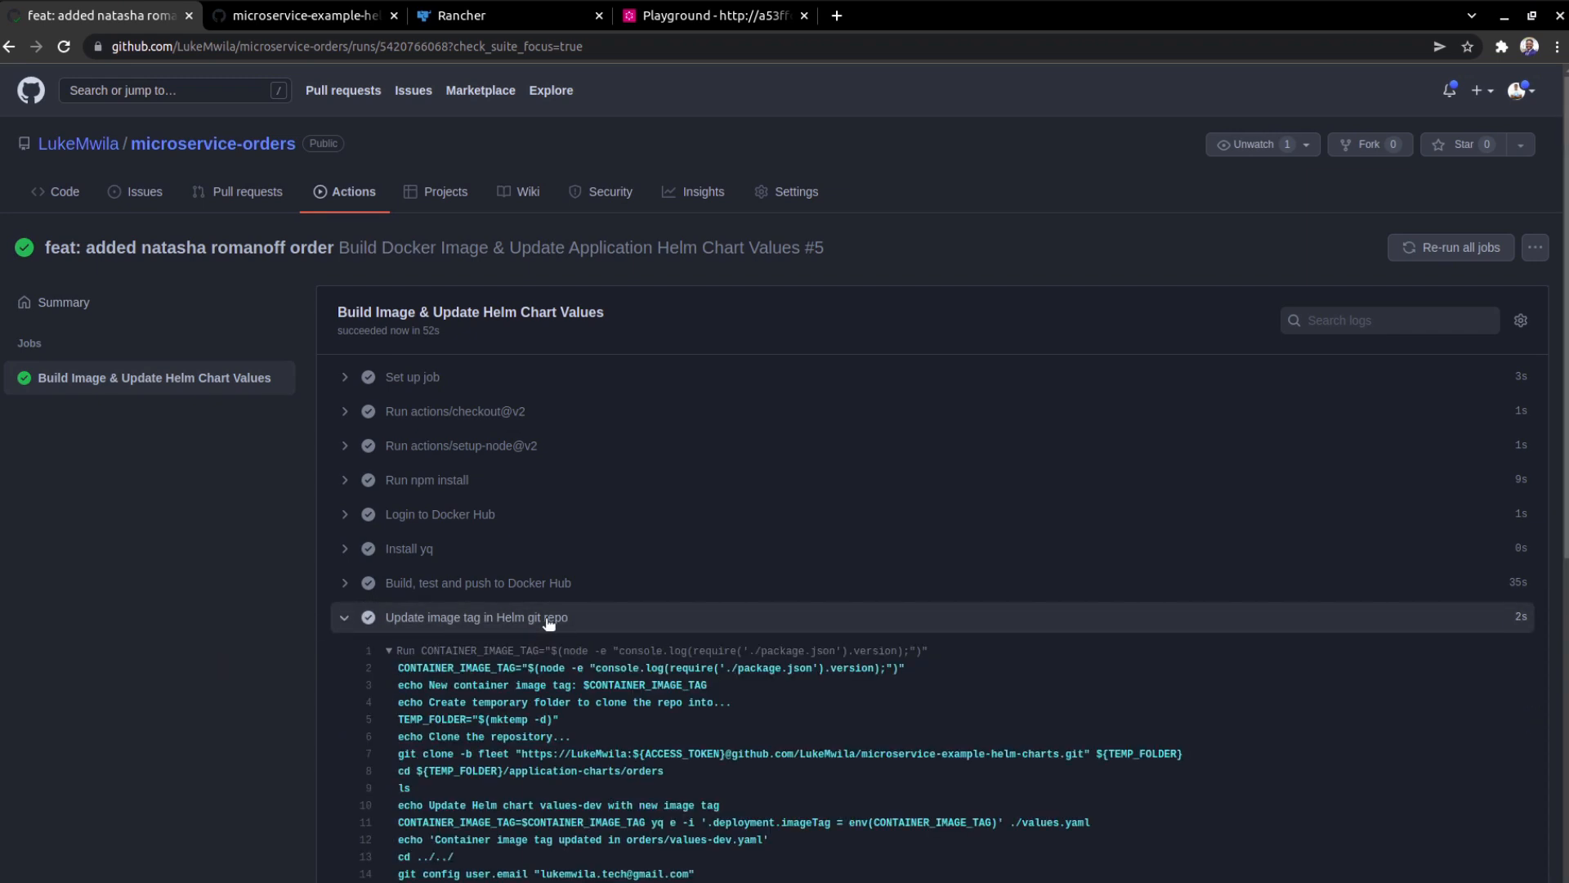
pyautogui.scroll(-3)
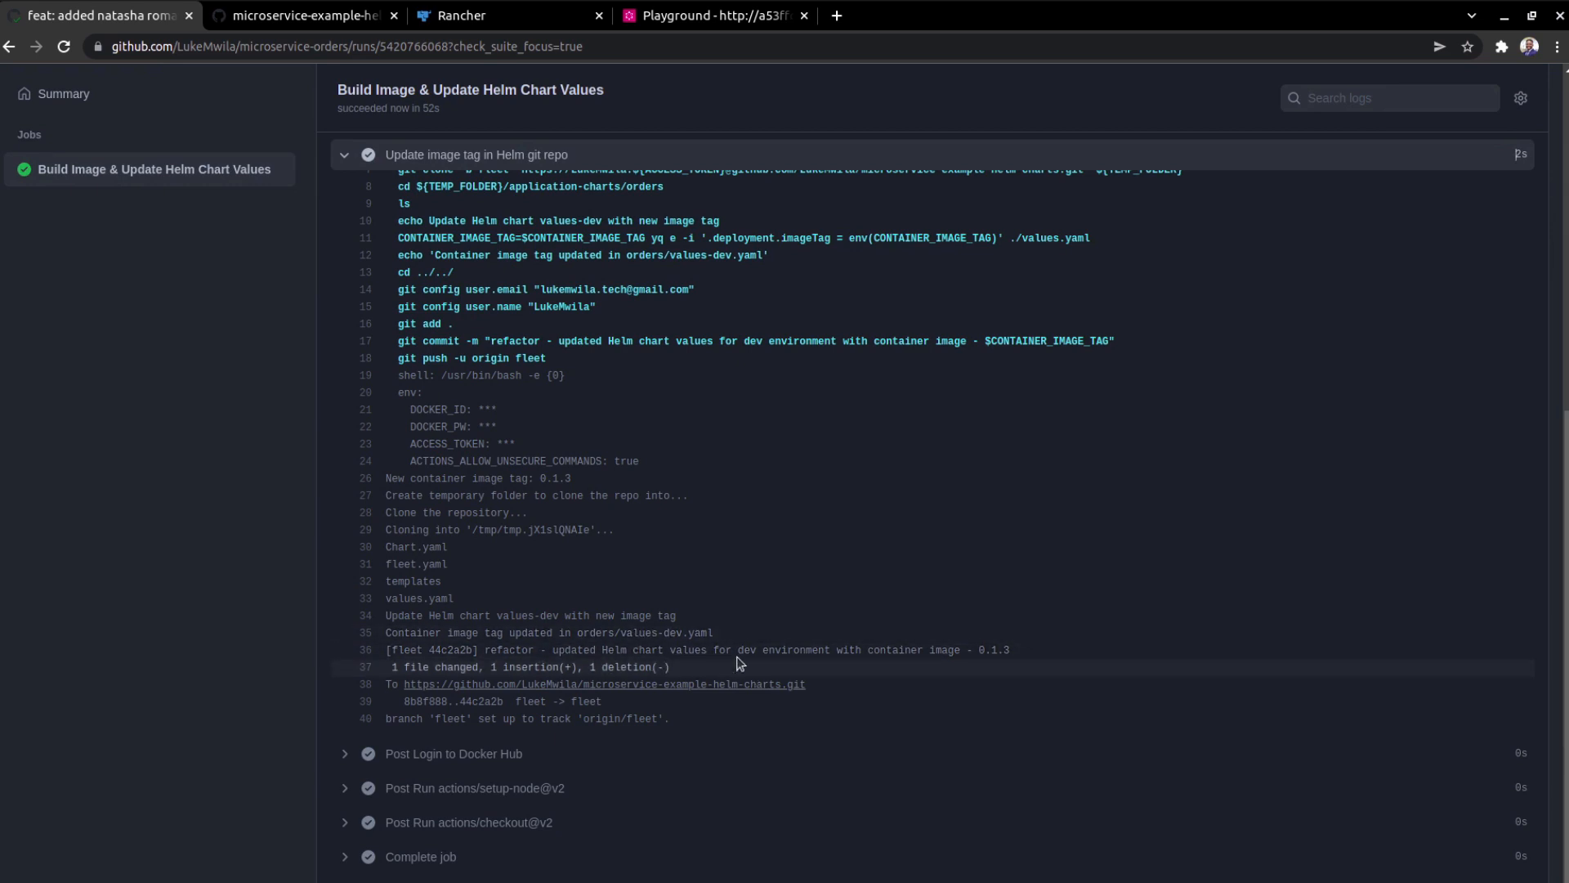
pyautogui.click(322, 16)
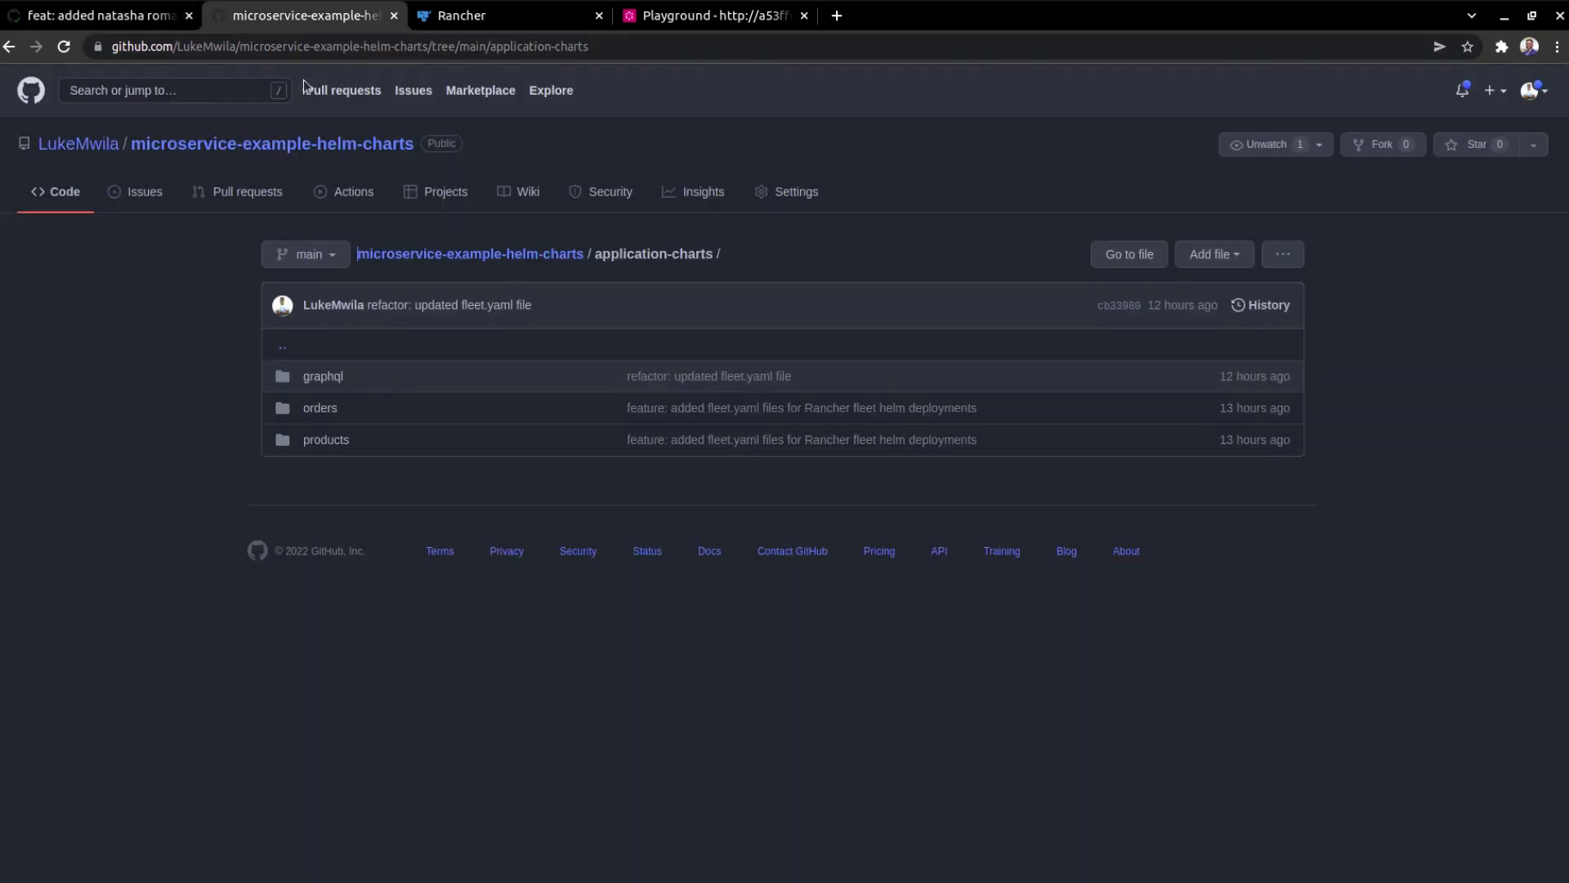
pyautogui.moveTo(320, 408)
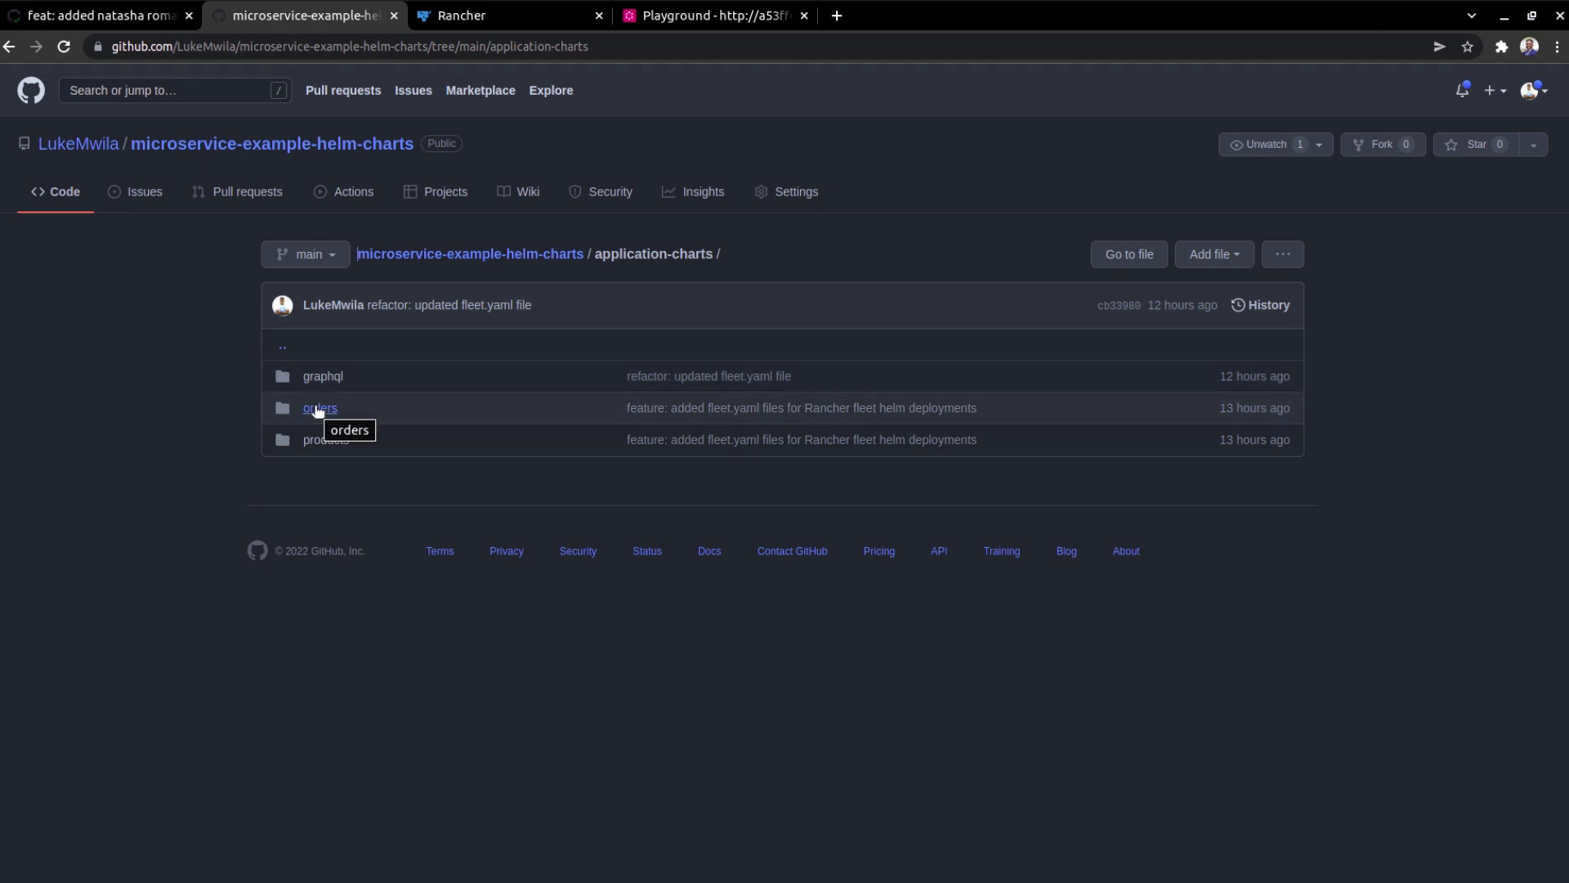
# Step: View orders values.yaml on the fleet branch showing imageTag 0.1.3, then go to Rancher
pyautogui.click(320, 408)
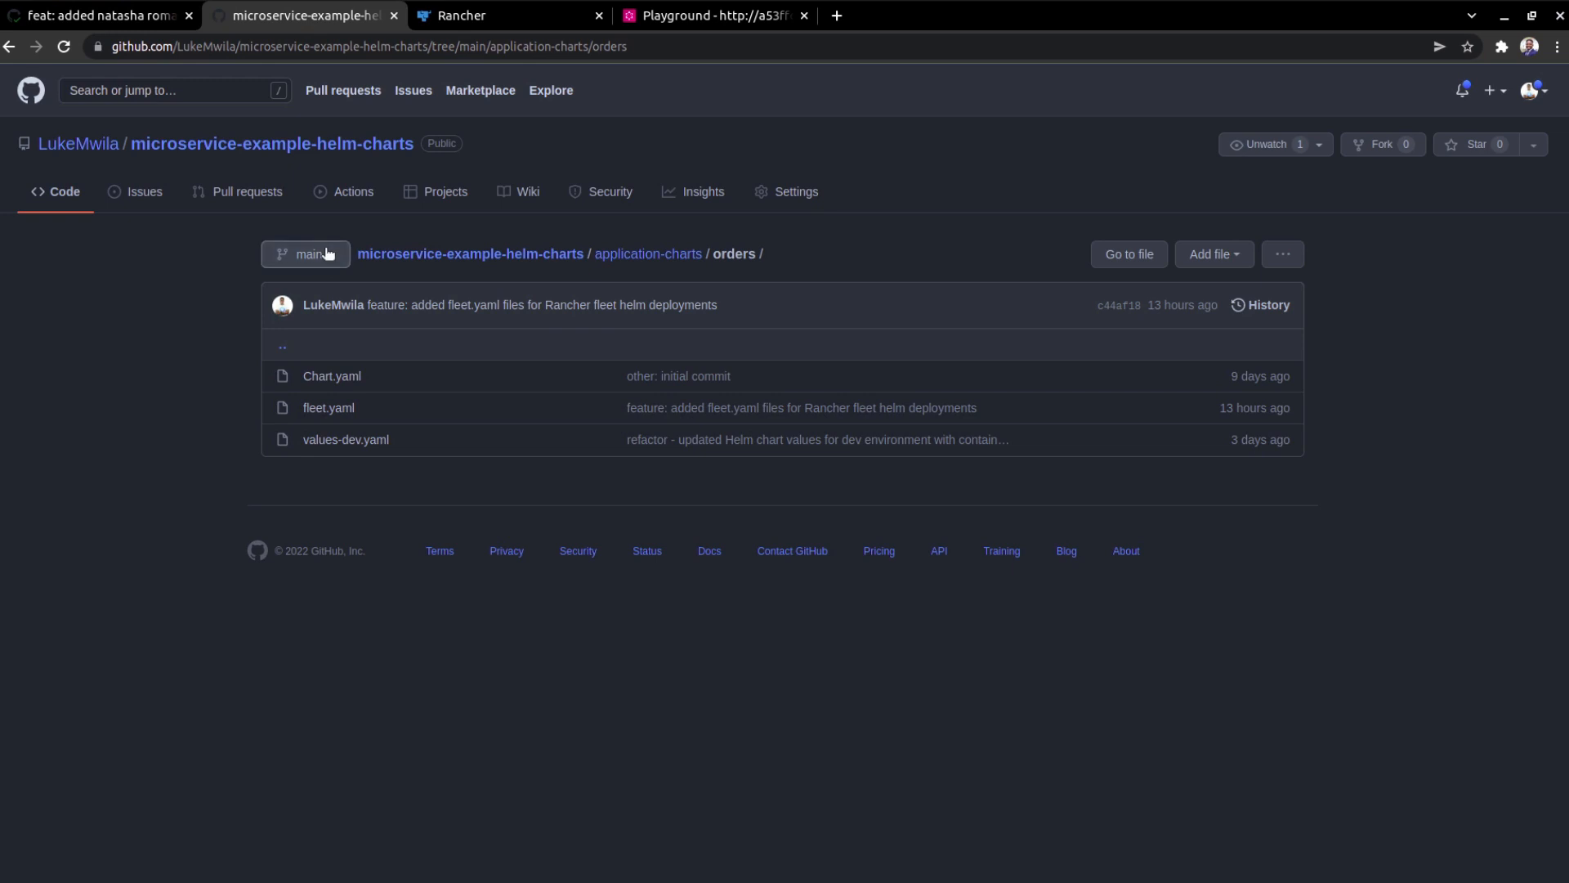
pyautogui.click(306, 255)
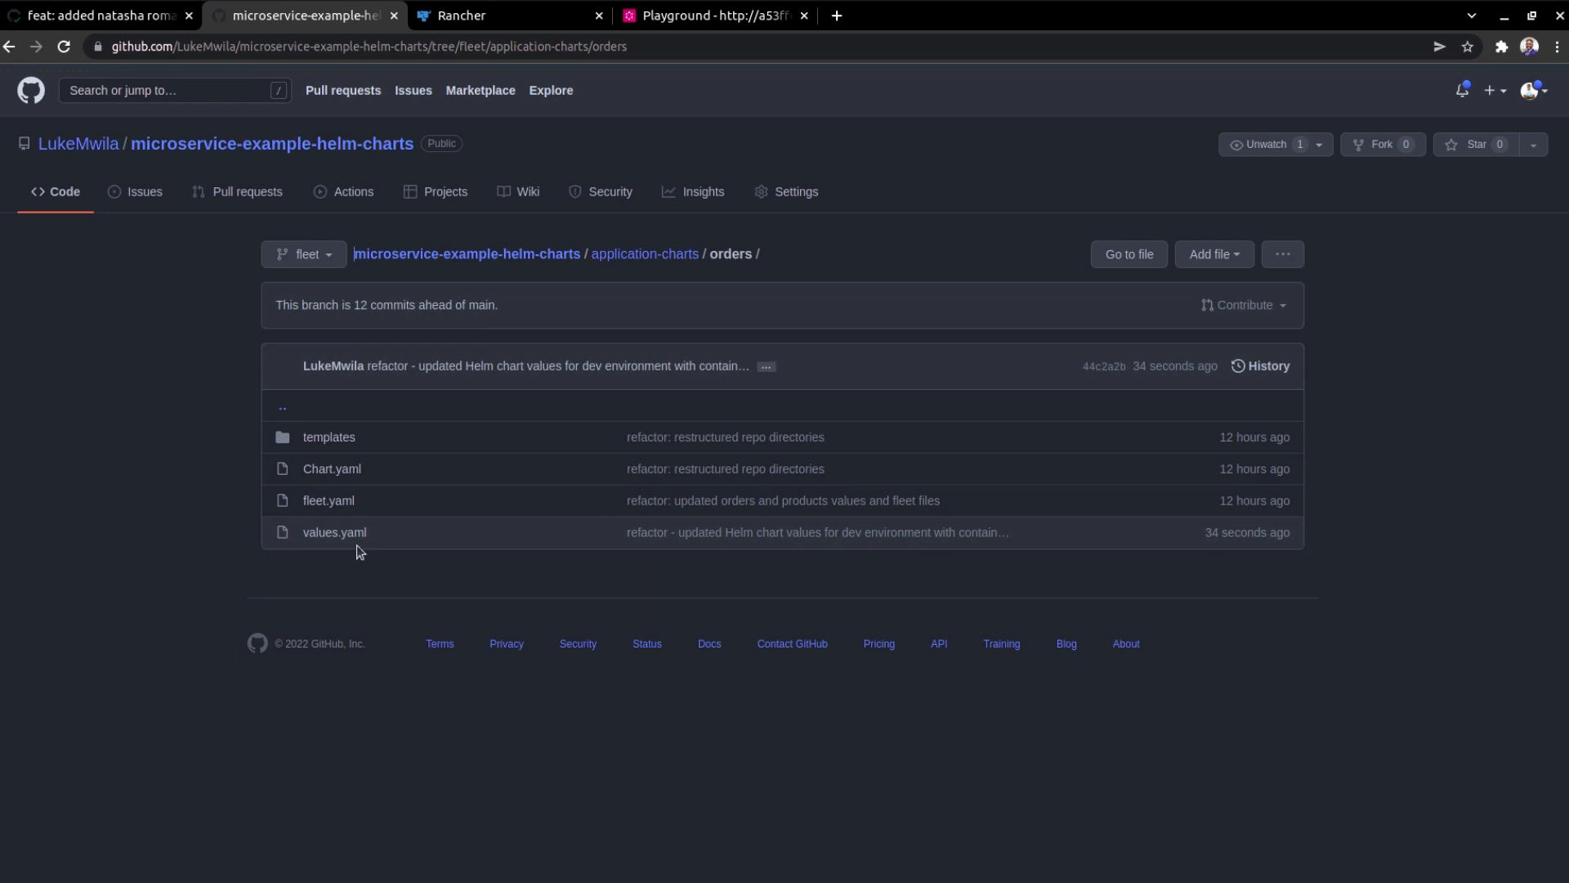
pyautogui.click(334, 532)
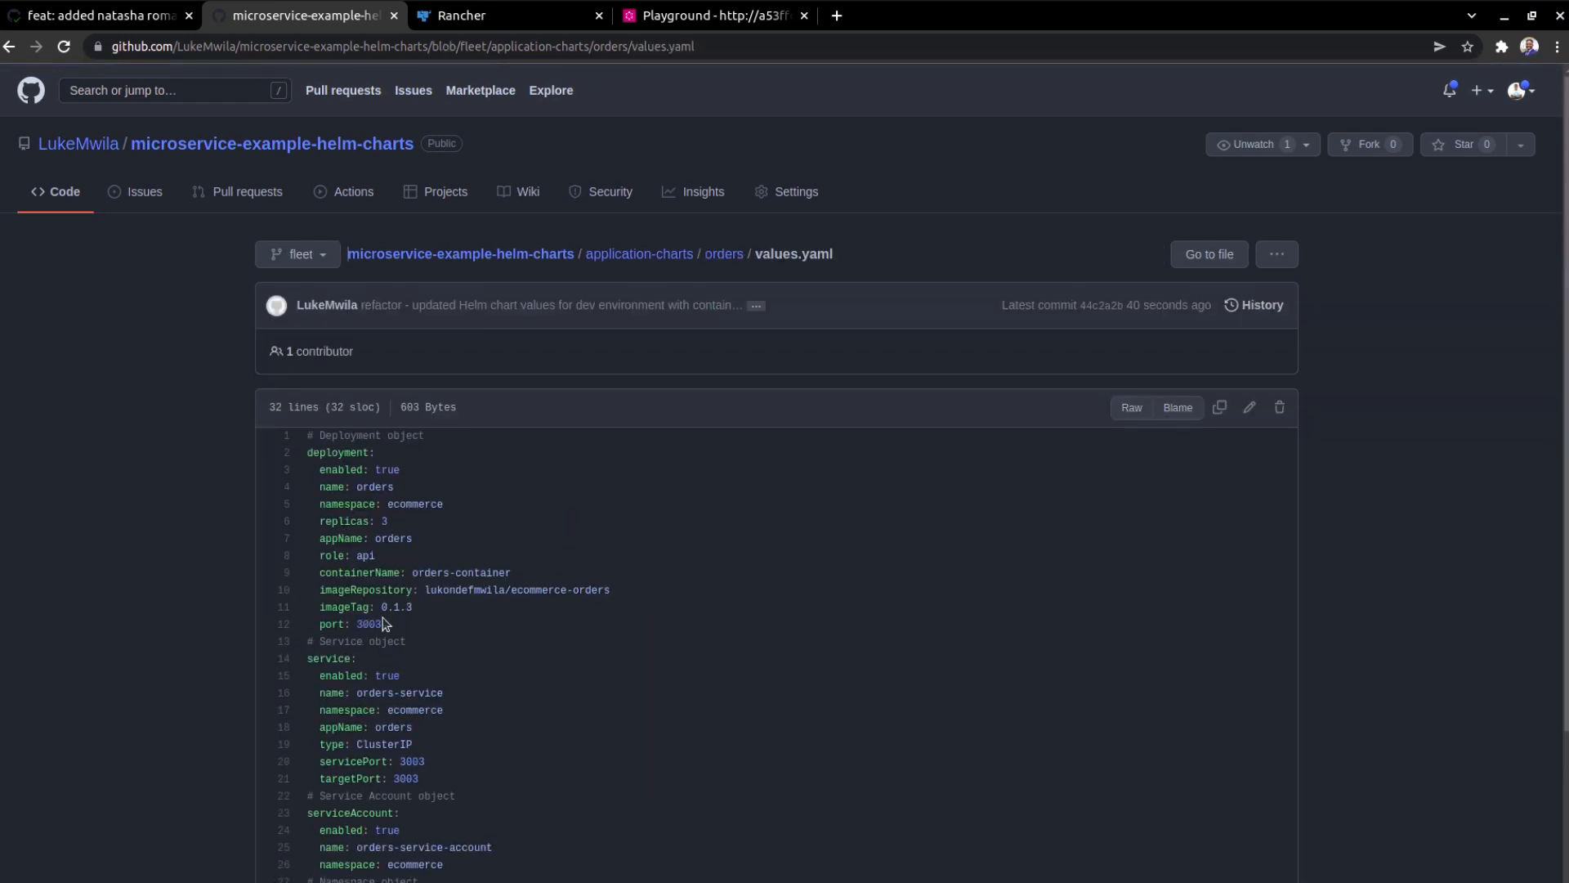
pyautogui.moveTo(521, 12)
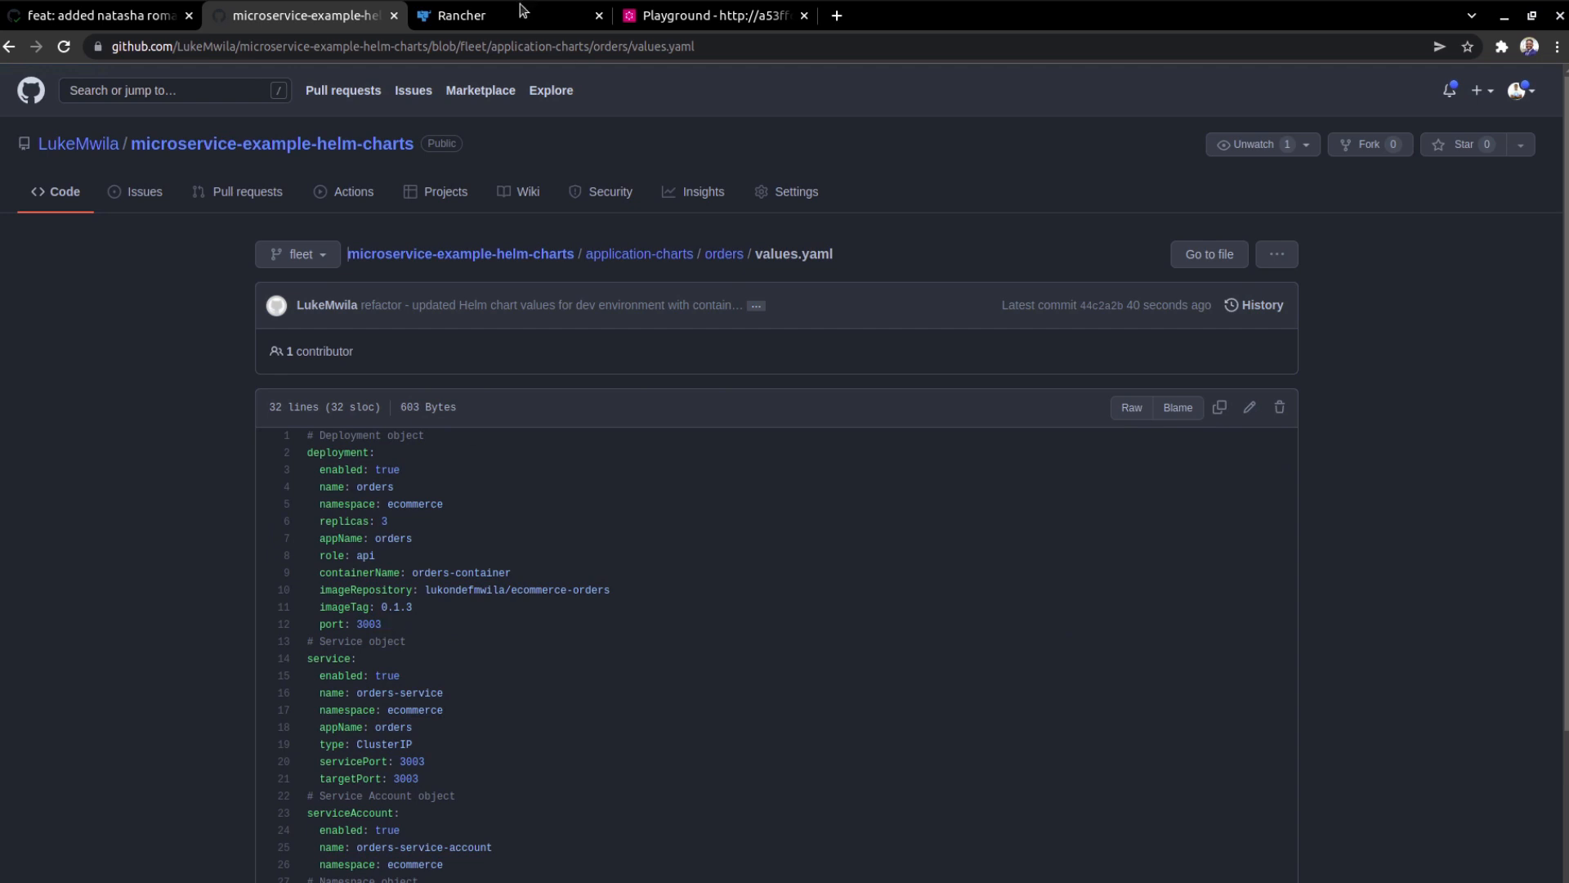
pyautogui.click(465, 15)
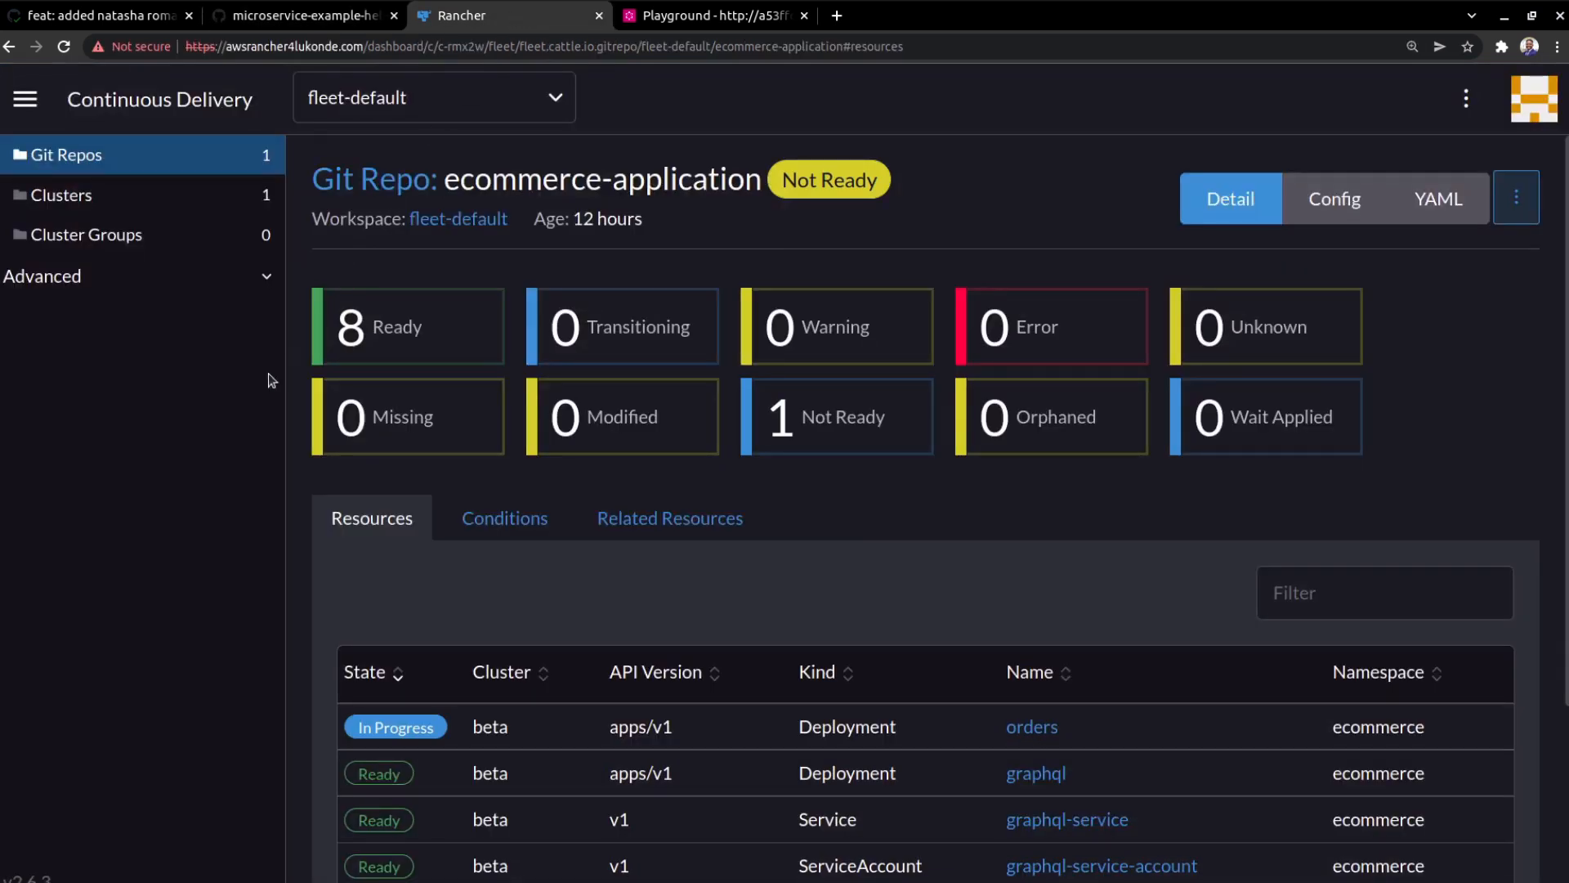
# Step: Open the Ready orders Deployment showing three pods on ecommerce-orders:0.1.3
pyautogui.scroll(-3)
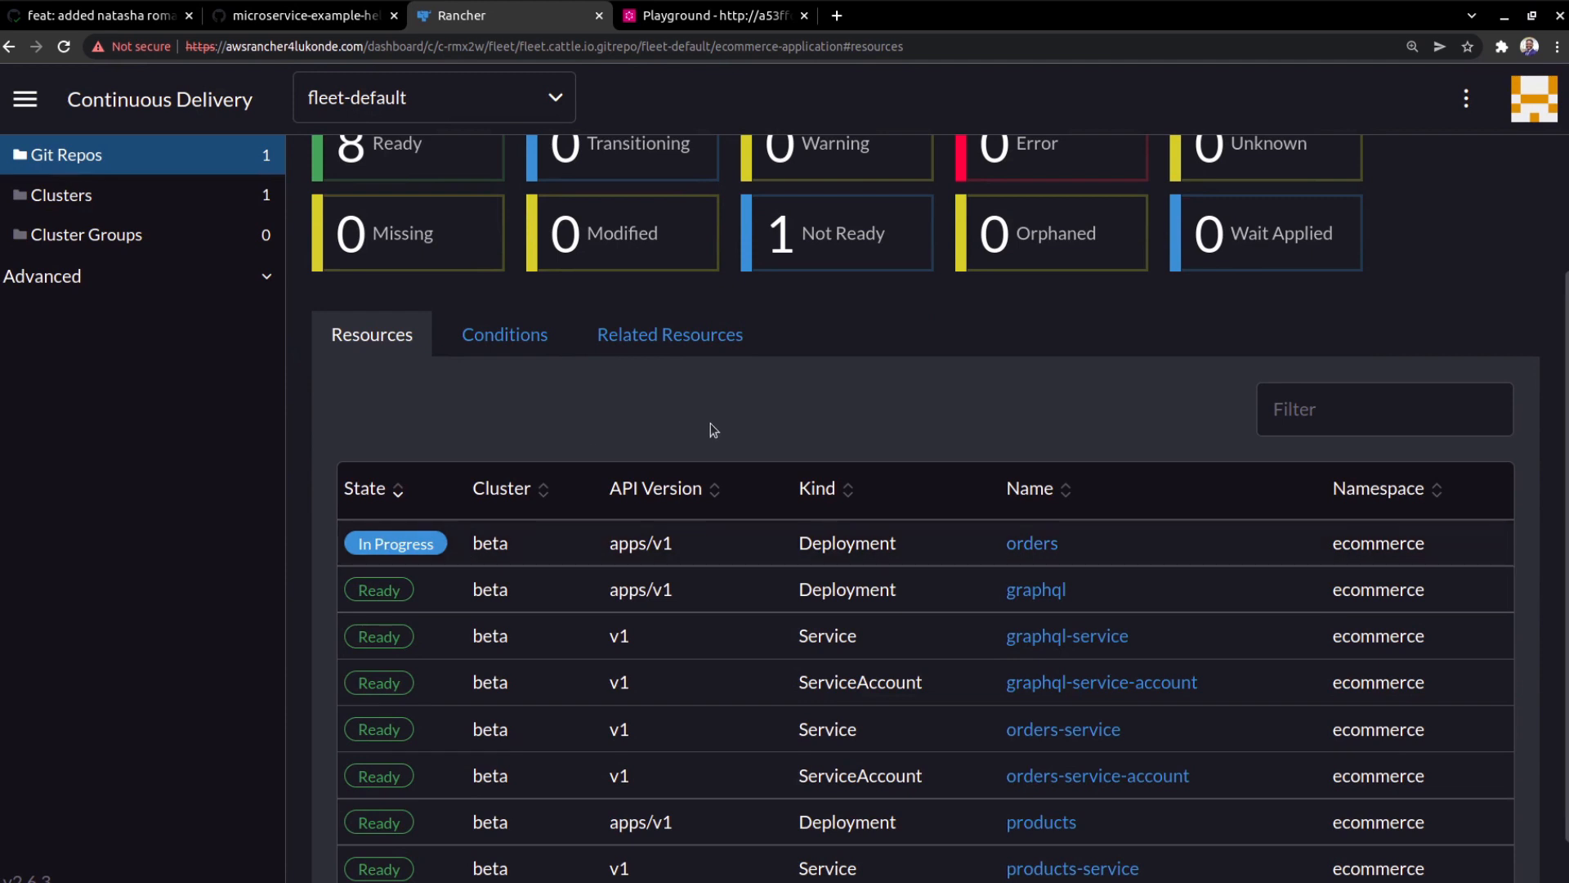
pyautogui.moveTo(755, 427)
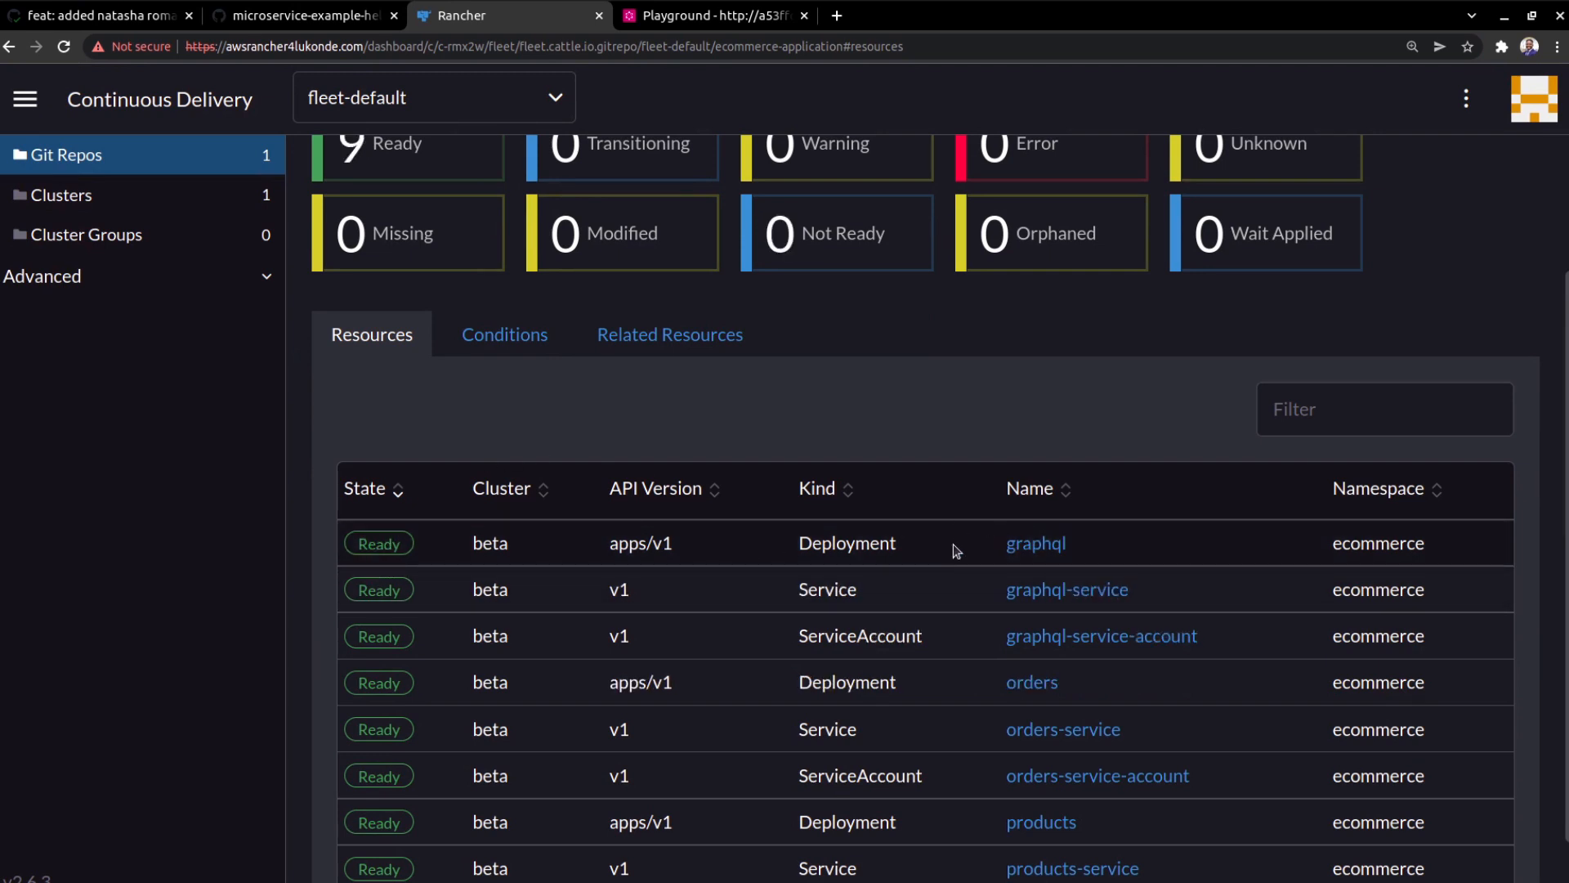
pyautogui.scroll(-3)
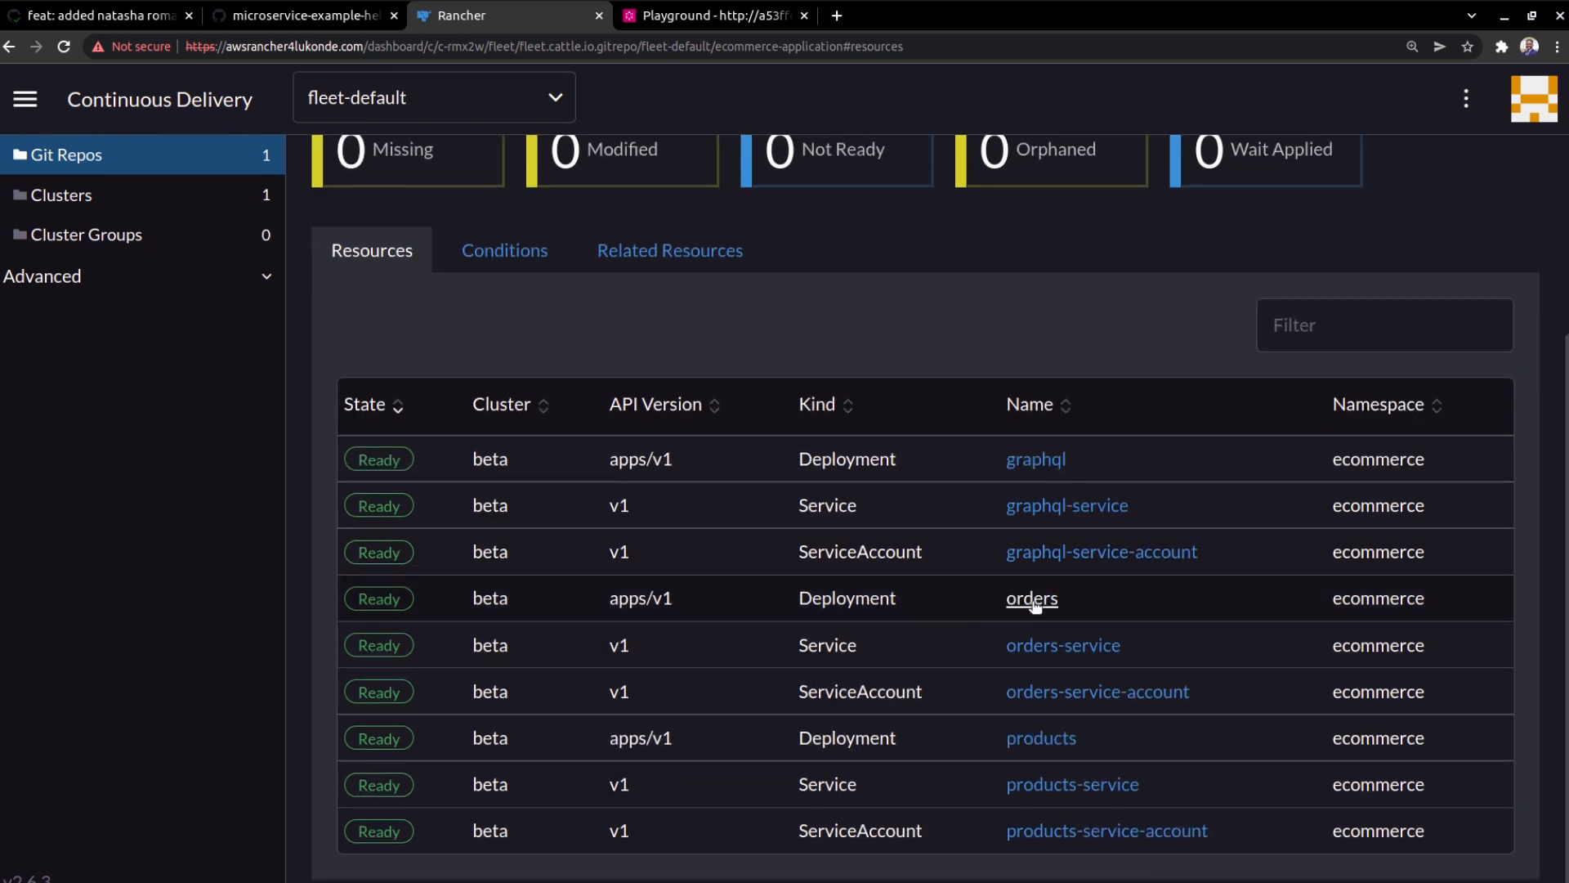
pyautogui.click(1031, 599)
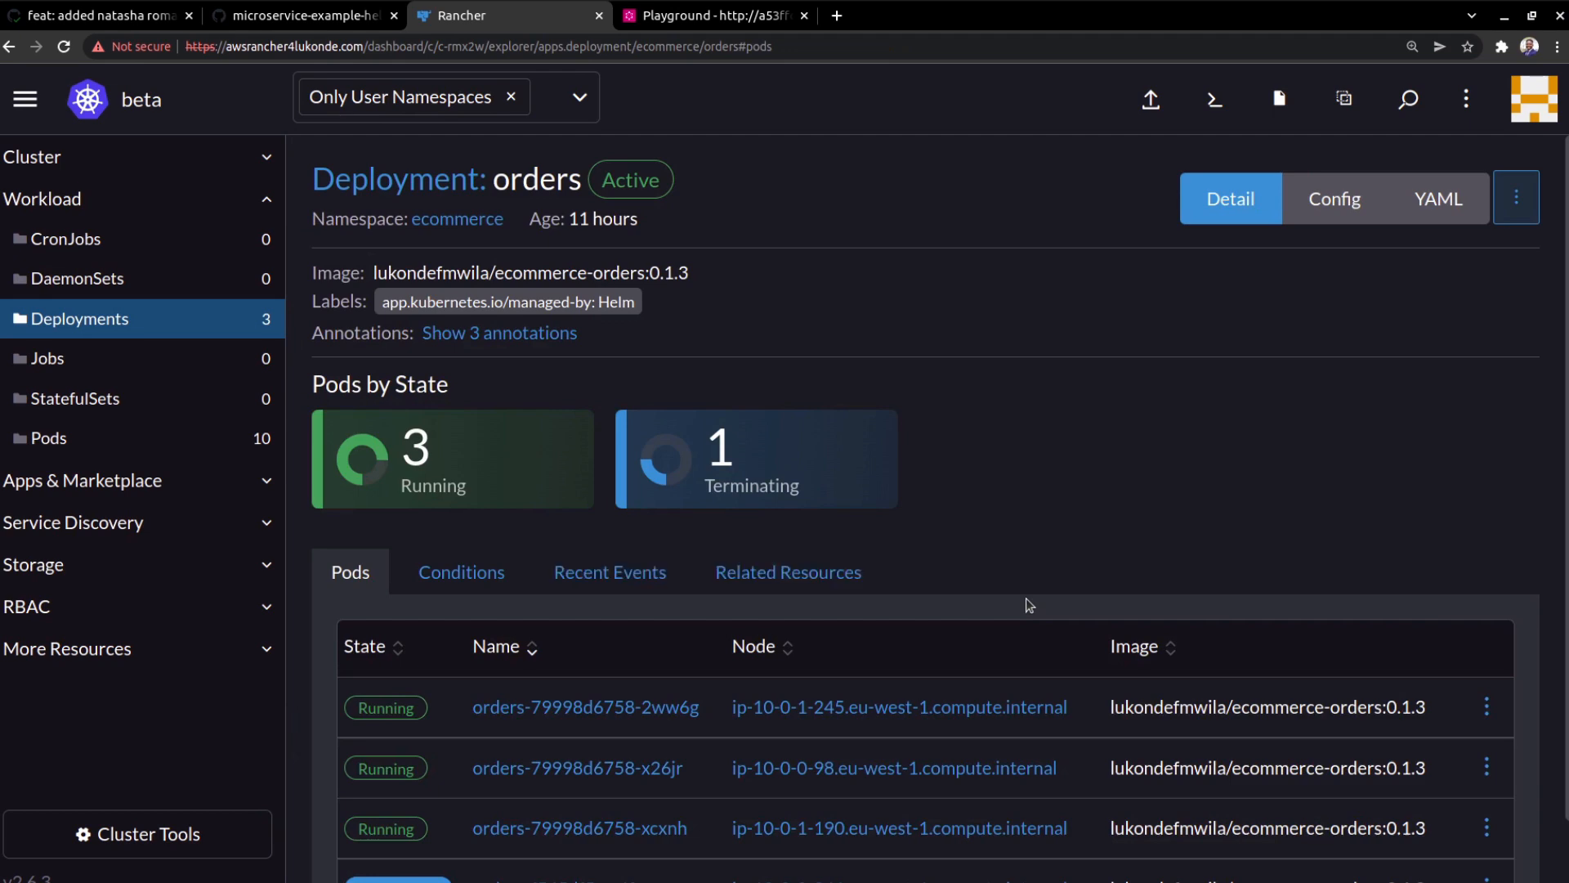
pyautogui.scroll(-3)
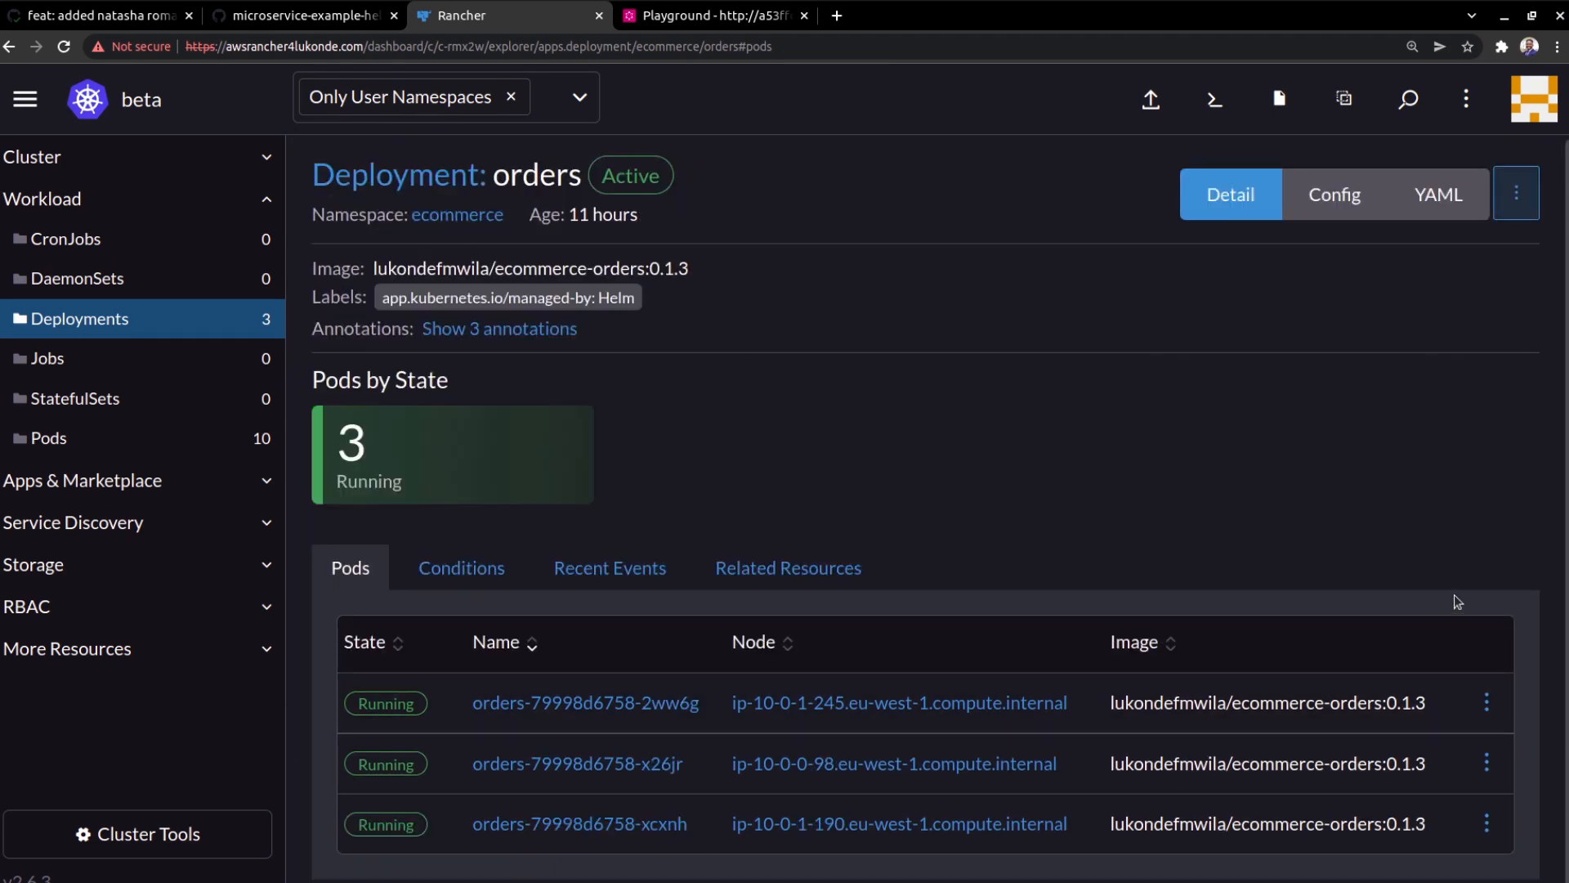
pyautogui.moveTo(1075, 392)
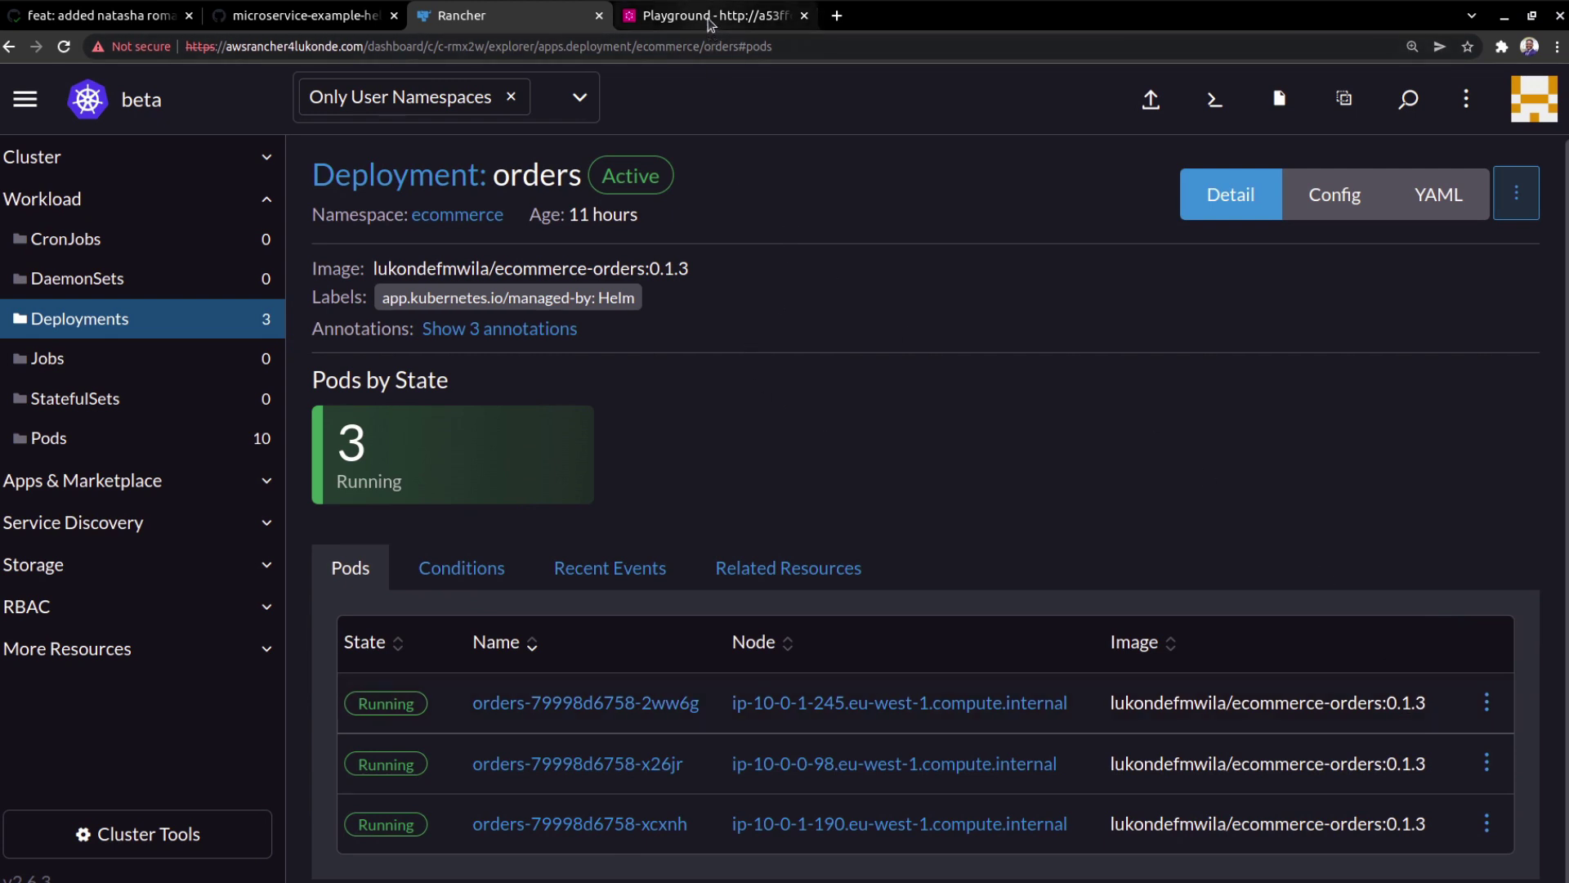
pyautogui.moveTo(724, 24)
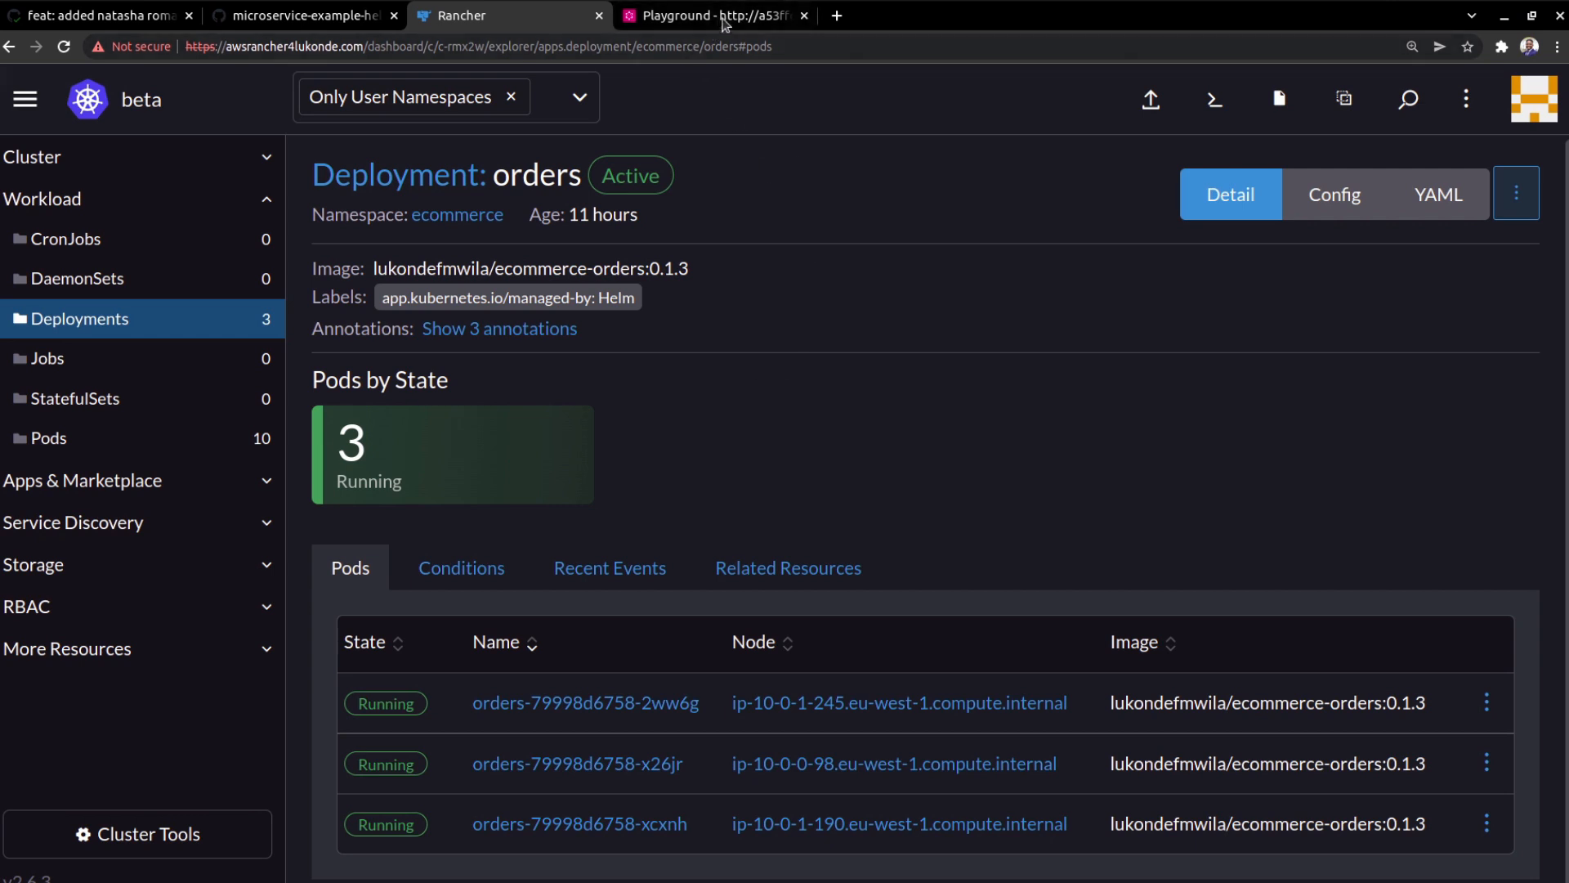
pyautogui.click(723, 15)
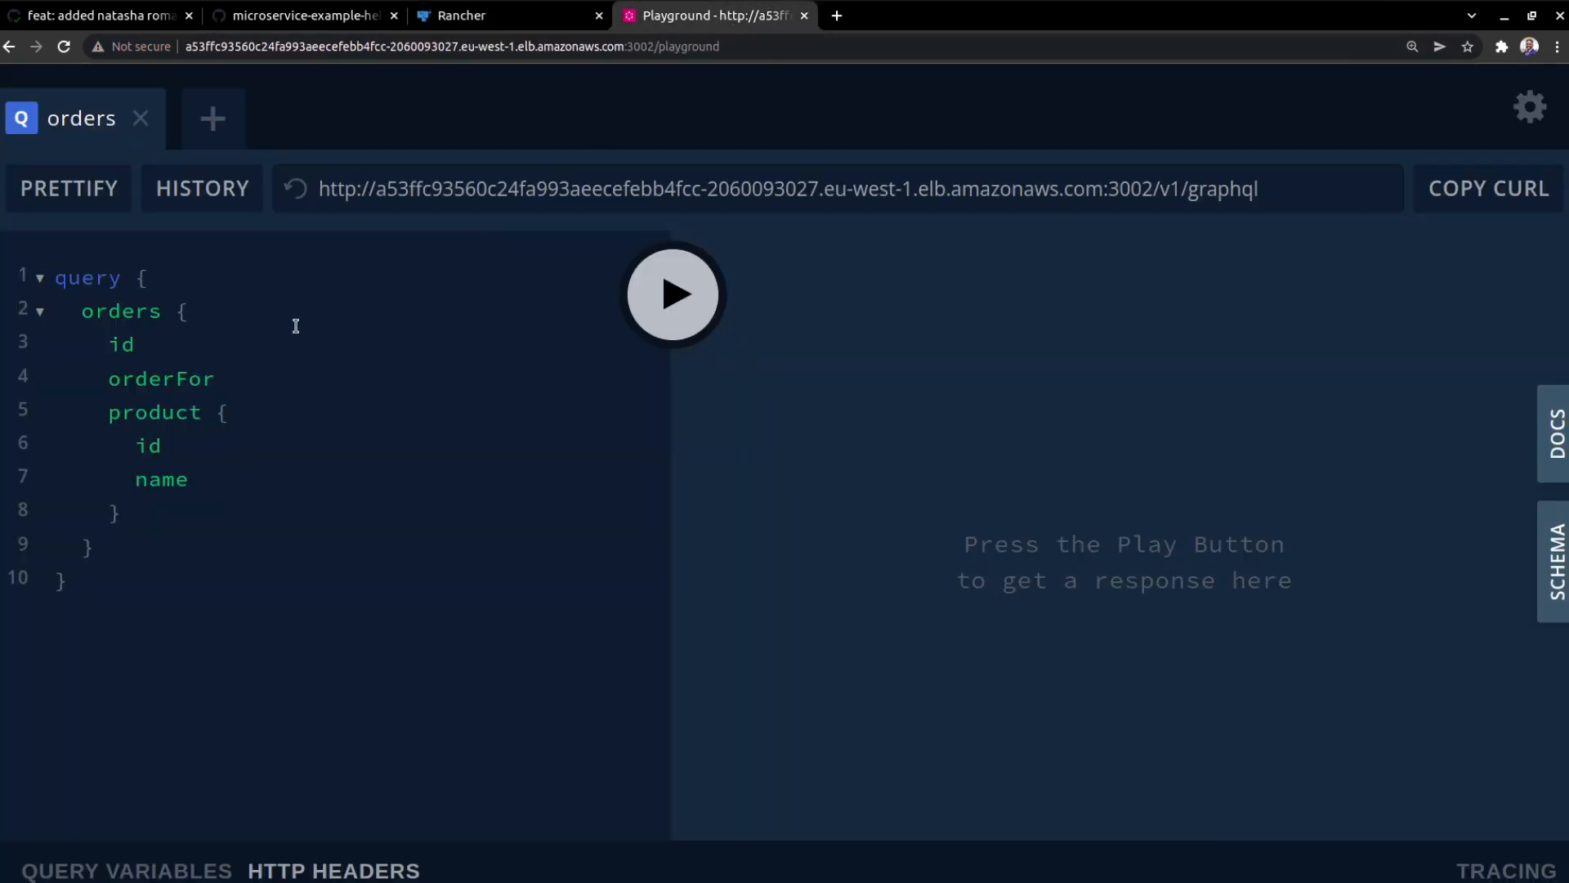
# Step: Run the orders query and scroll to order 6, Natasha Romanoff's Longhorn T-Shirt
pyautogui.click(49, 276)
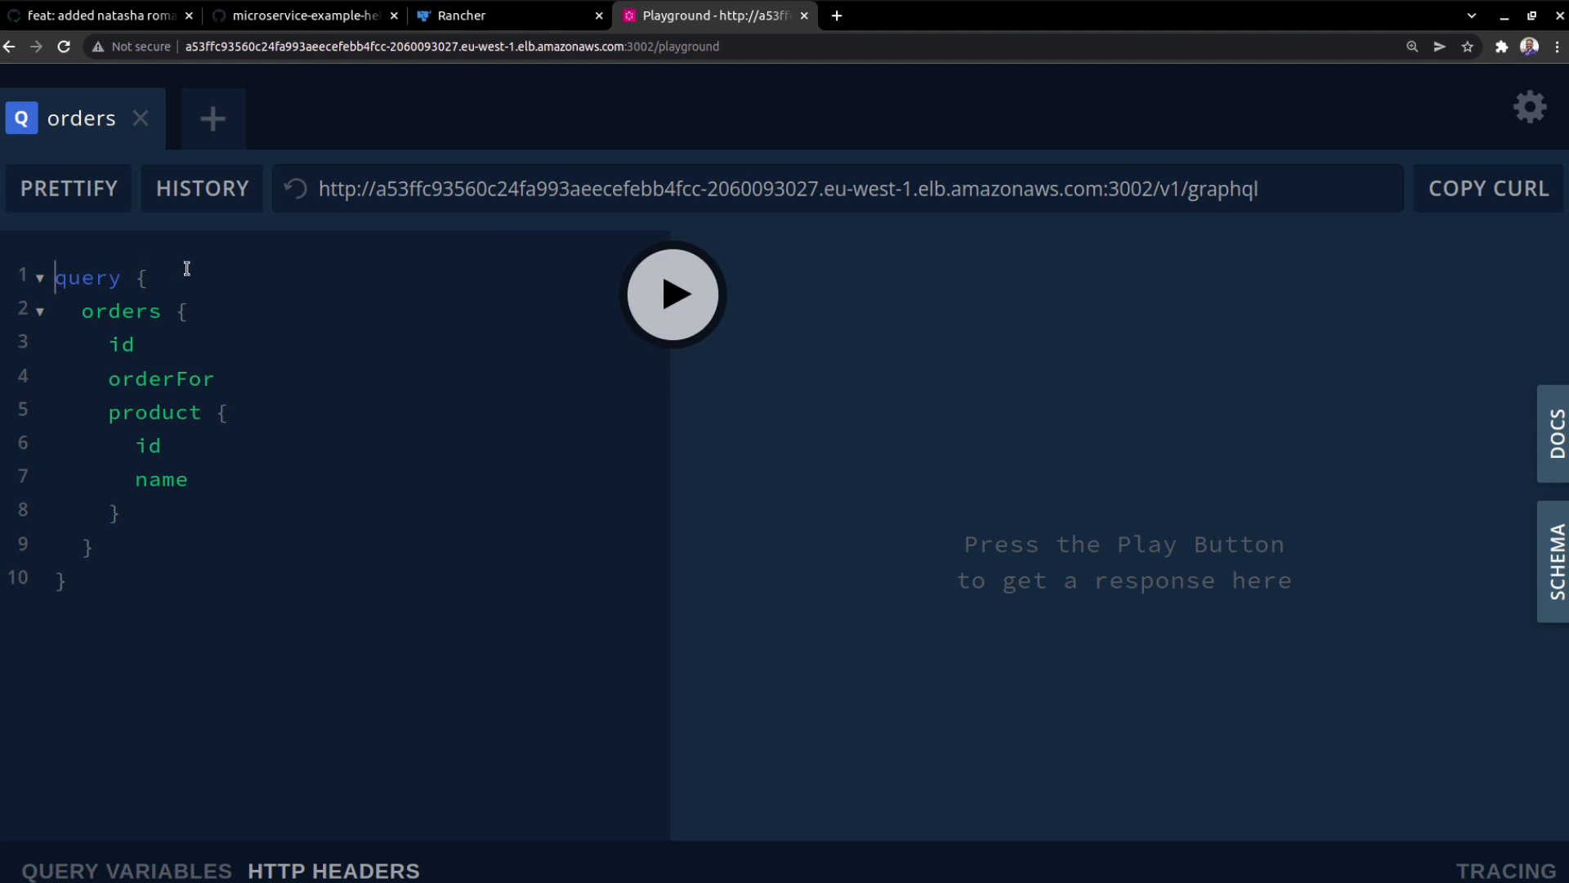
pyautogui.moveTo(215, 326)
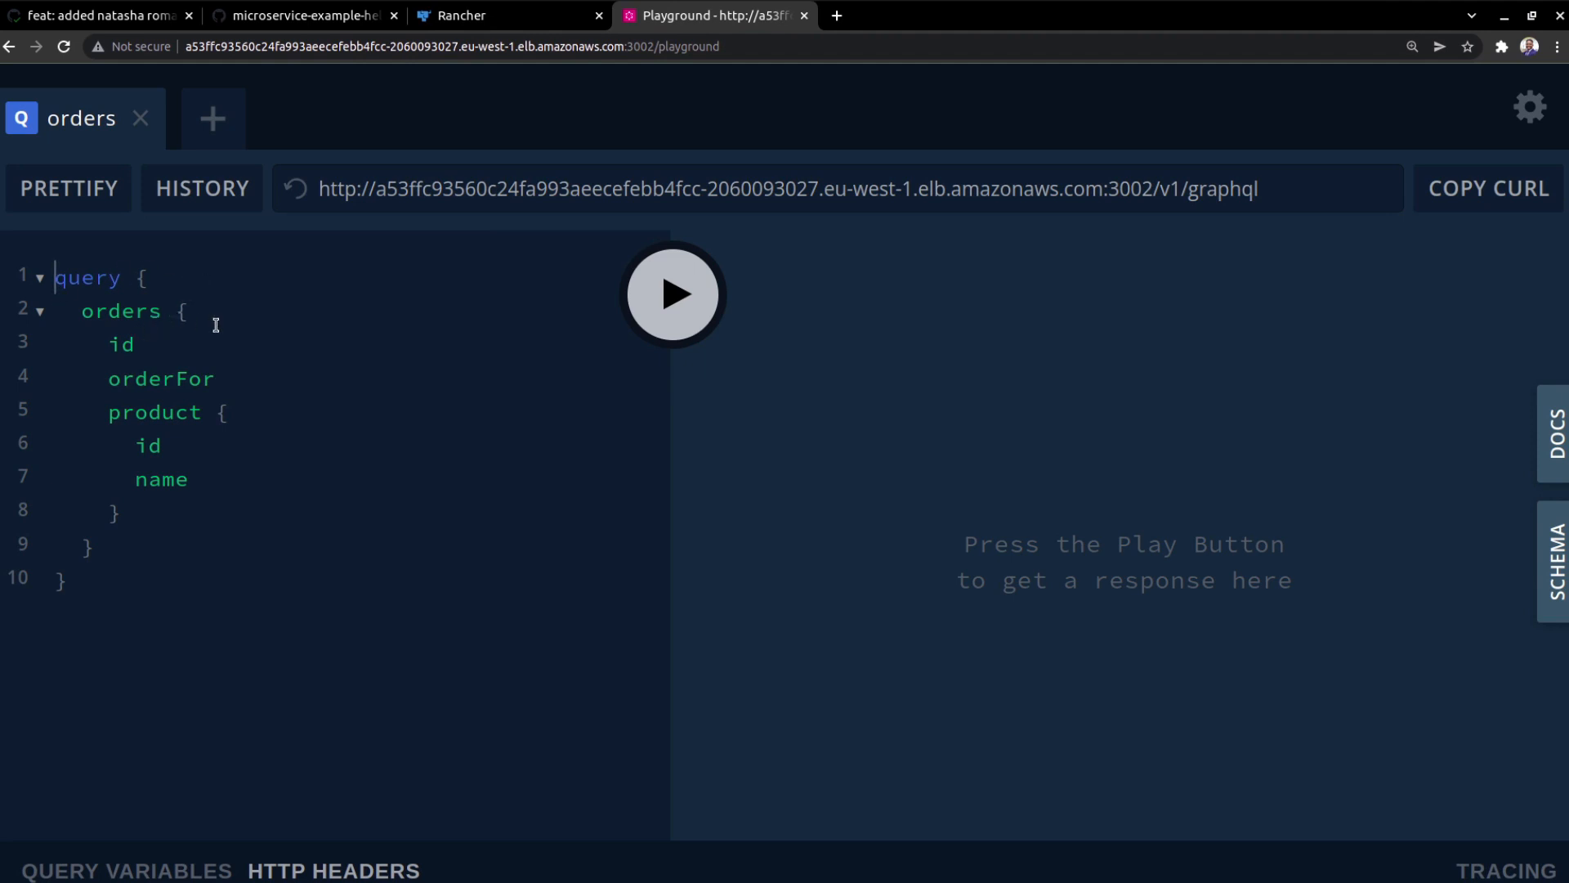
pyautogui.click(672, 294)
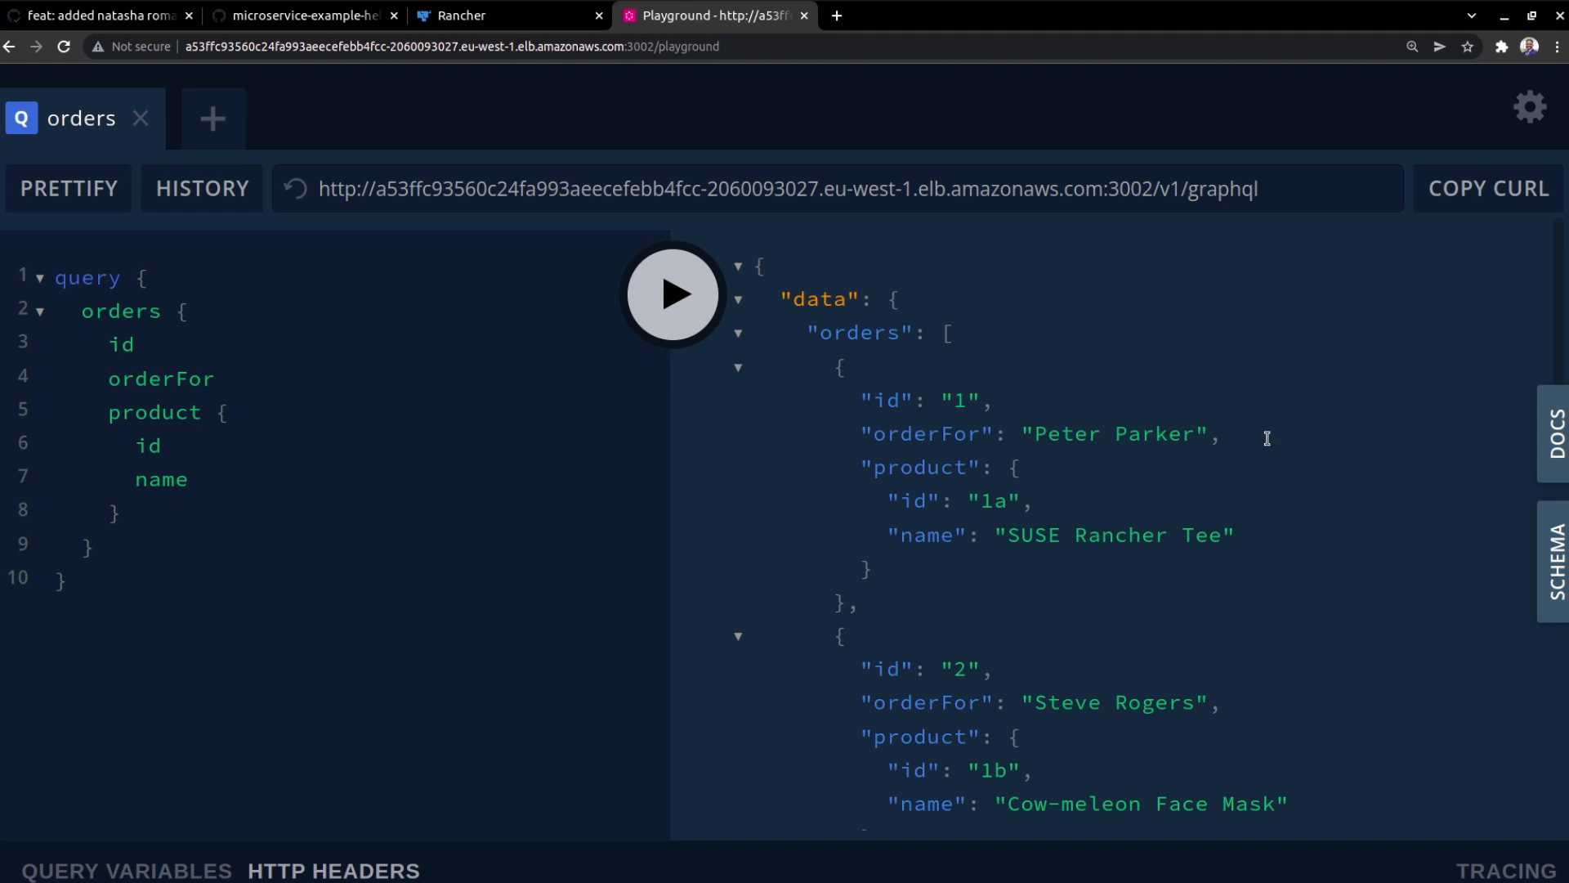
pyautogui.scroll(-3)
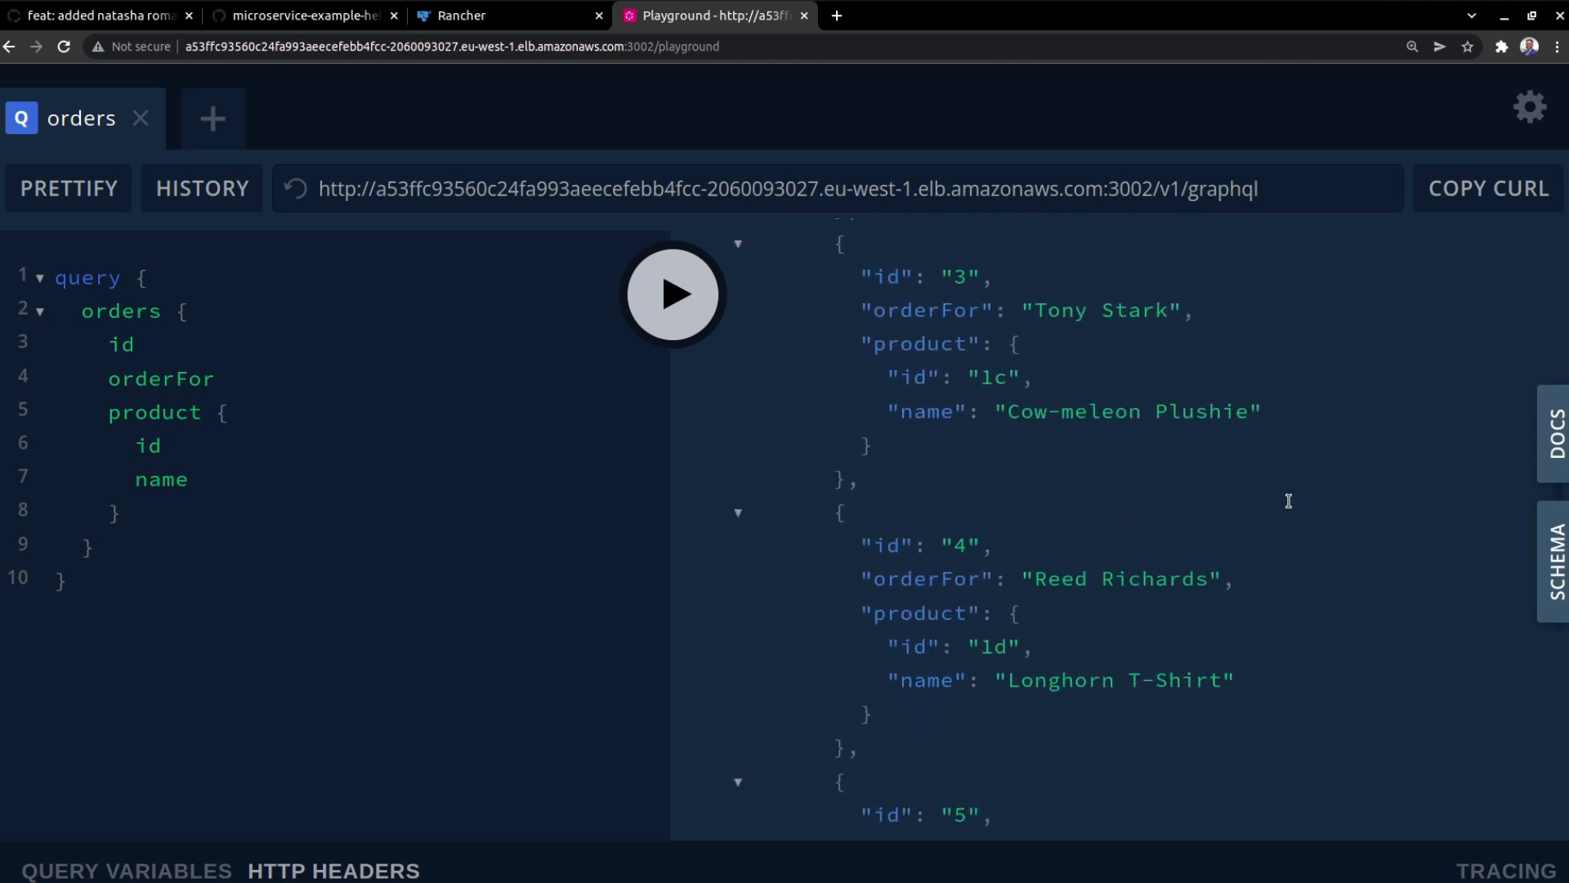
pyautogui.scroll(-3)
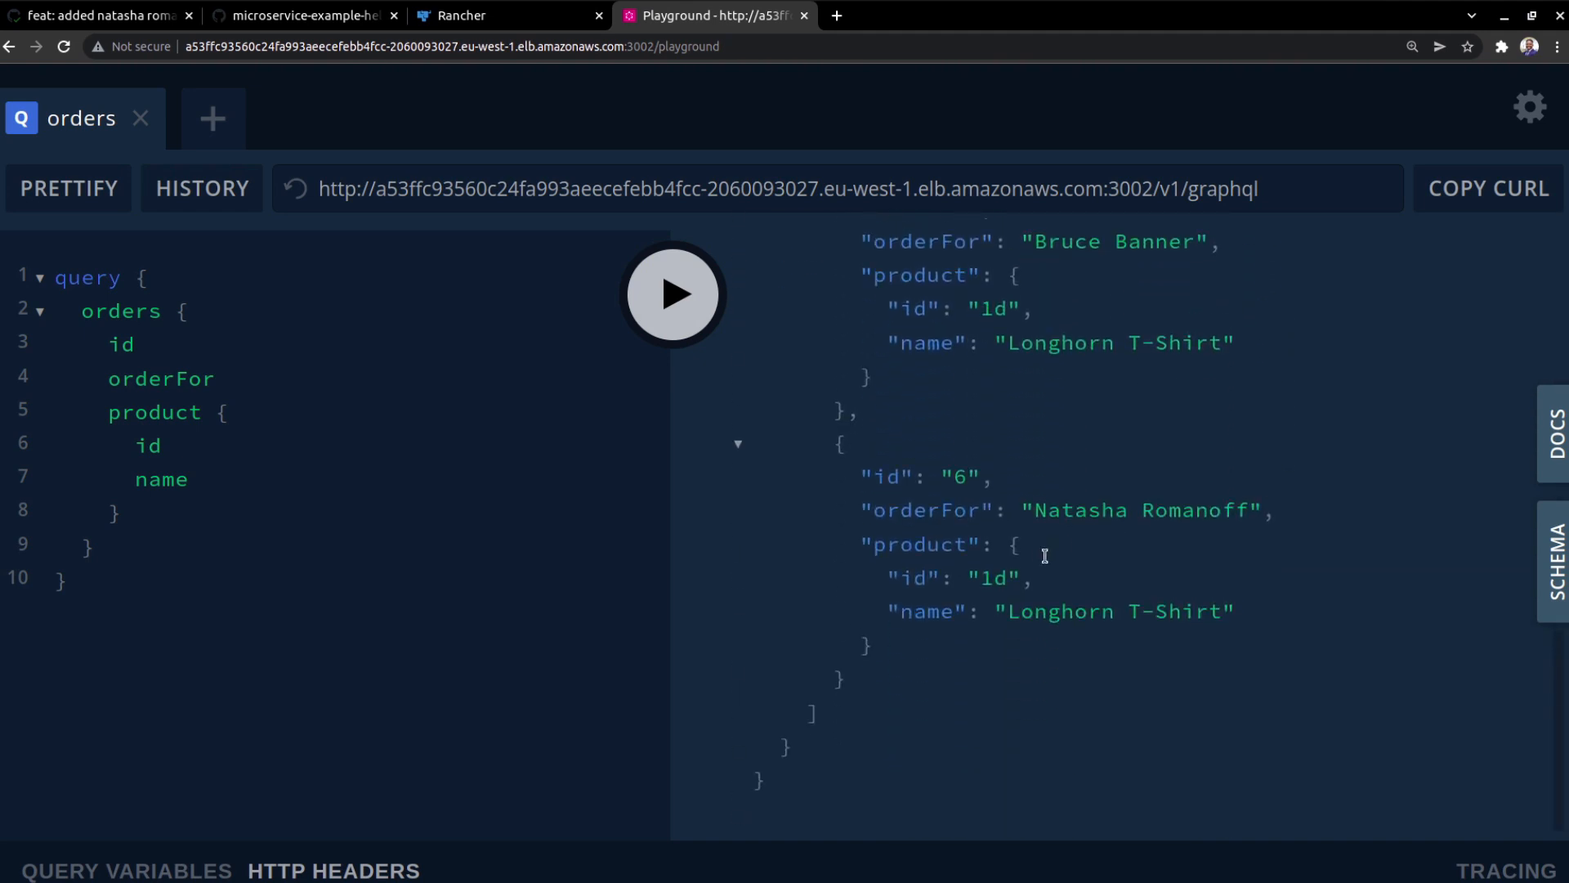